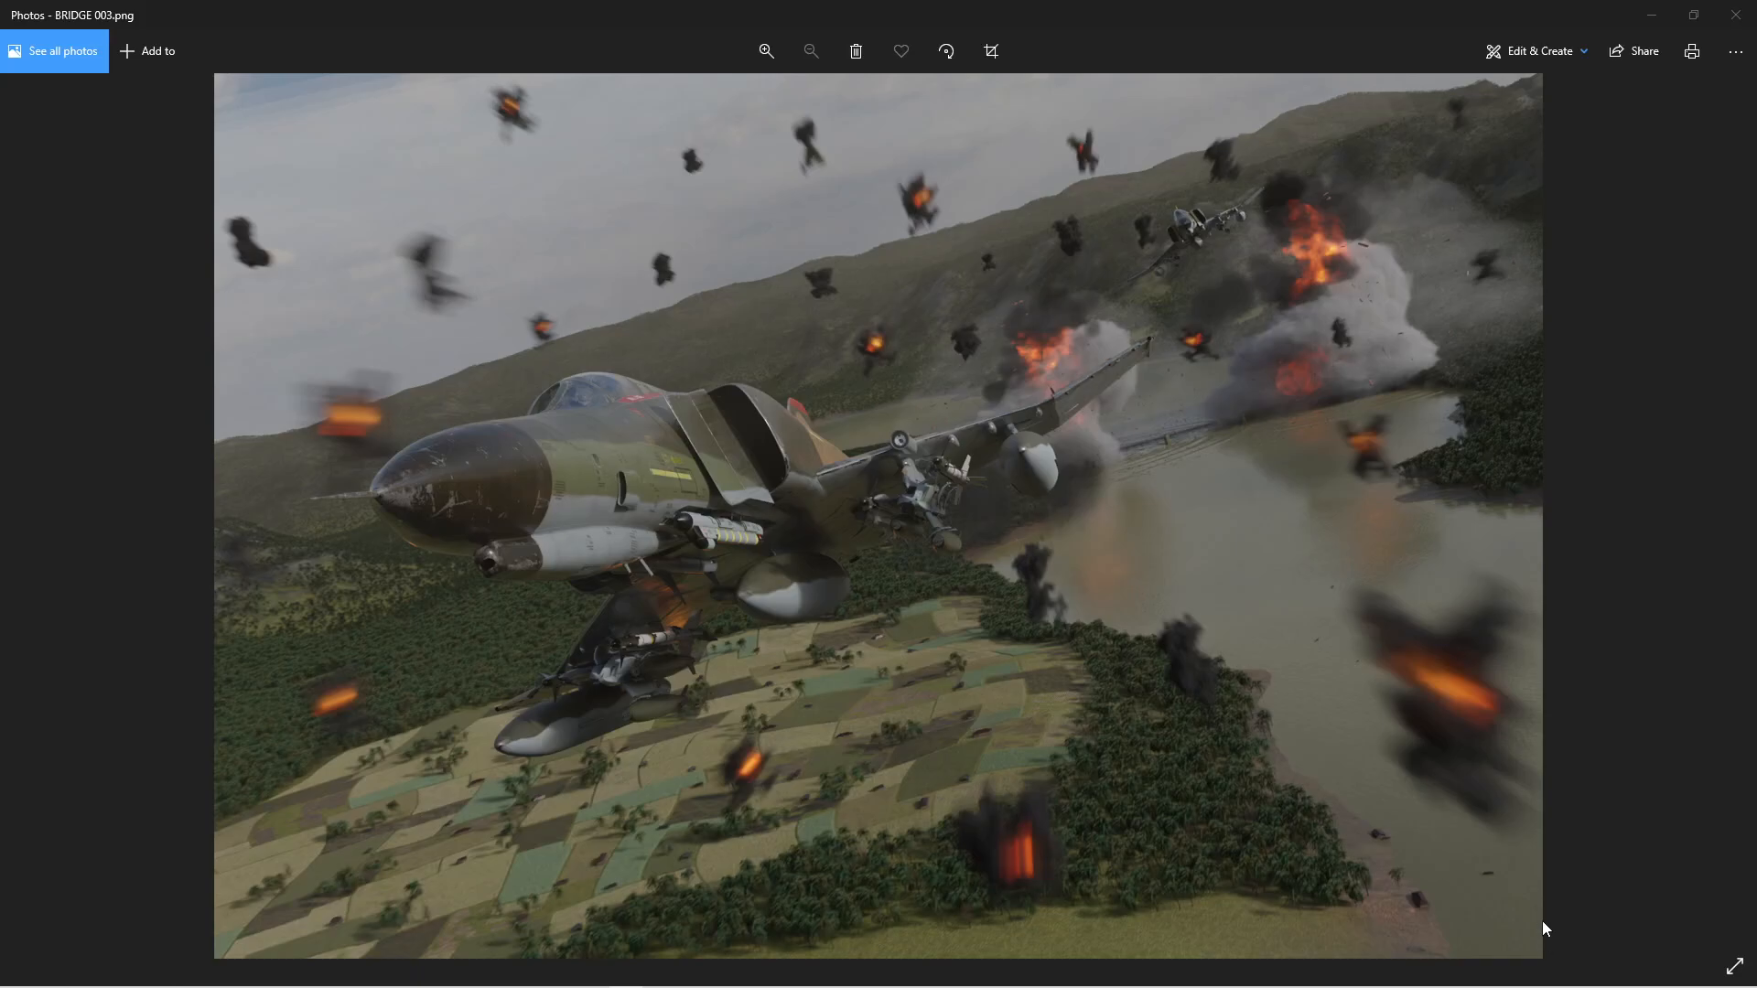
mouse_move(1217, 297)
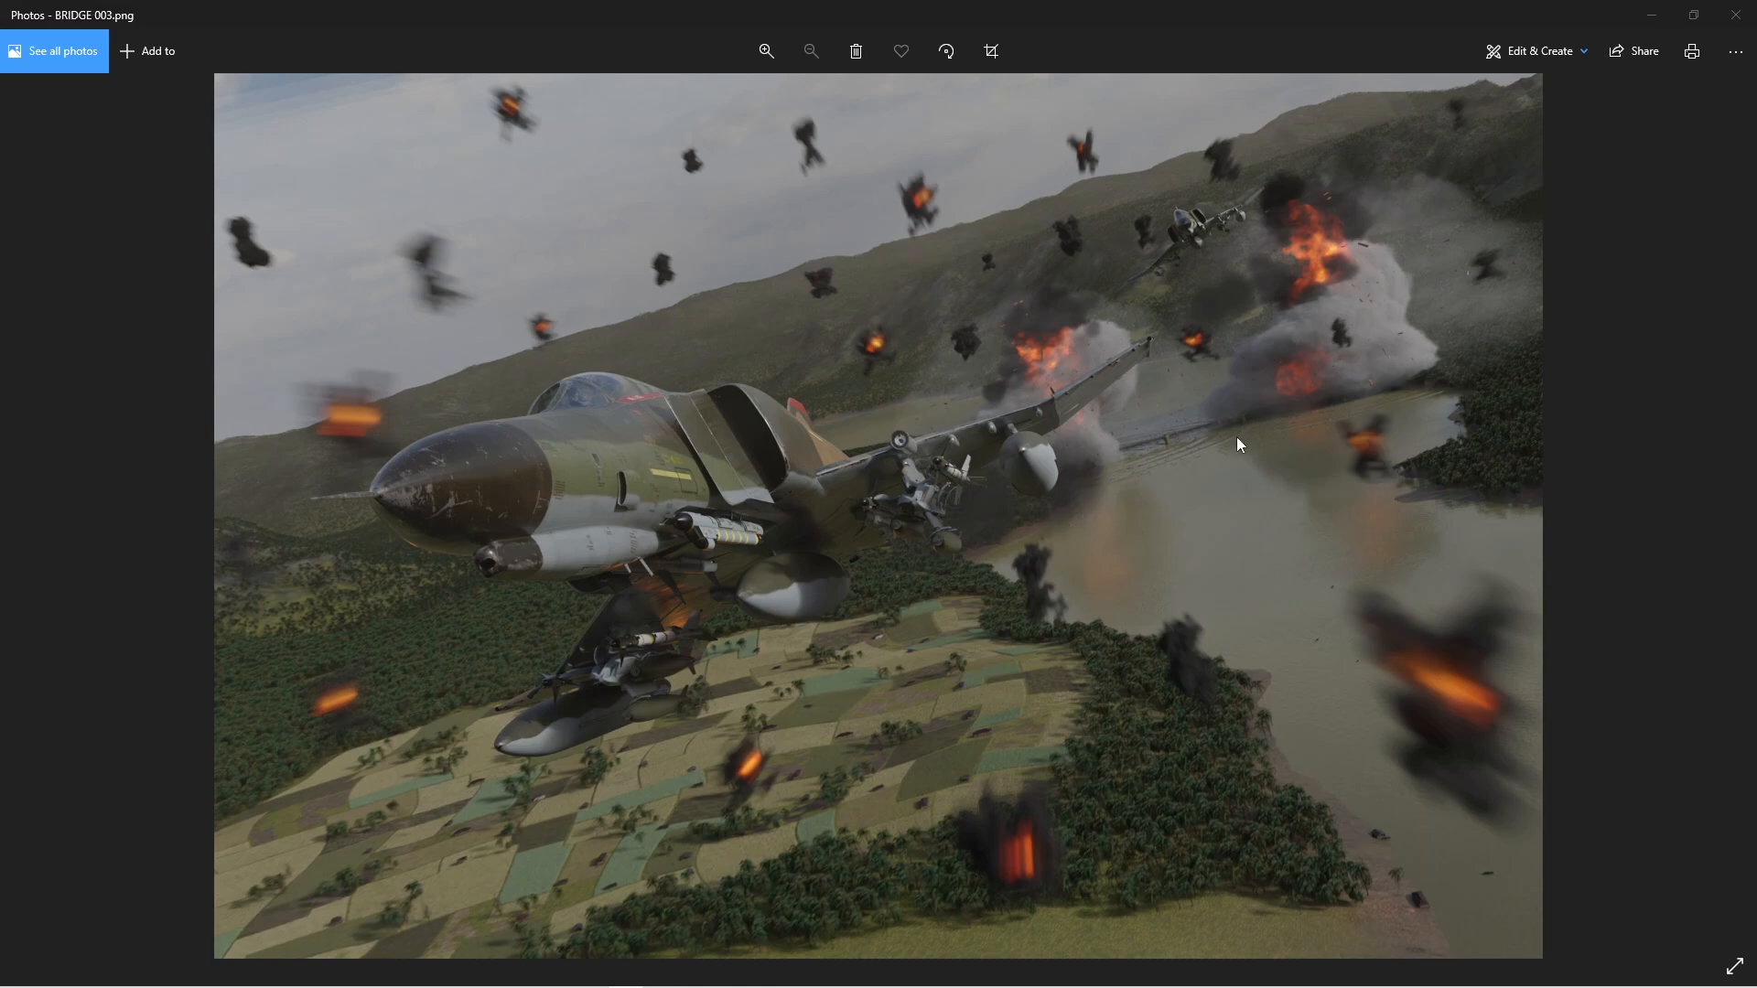
mouse_move(1198, 249)
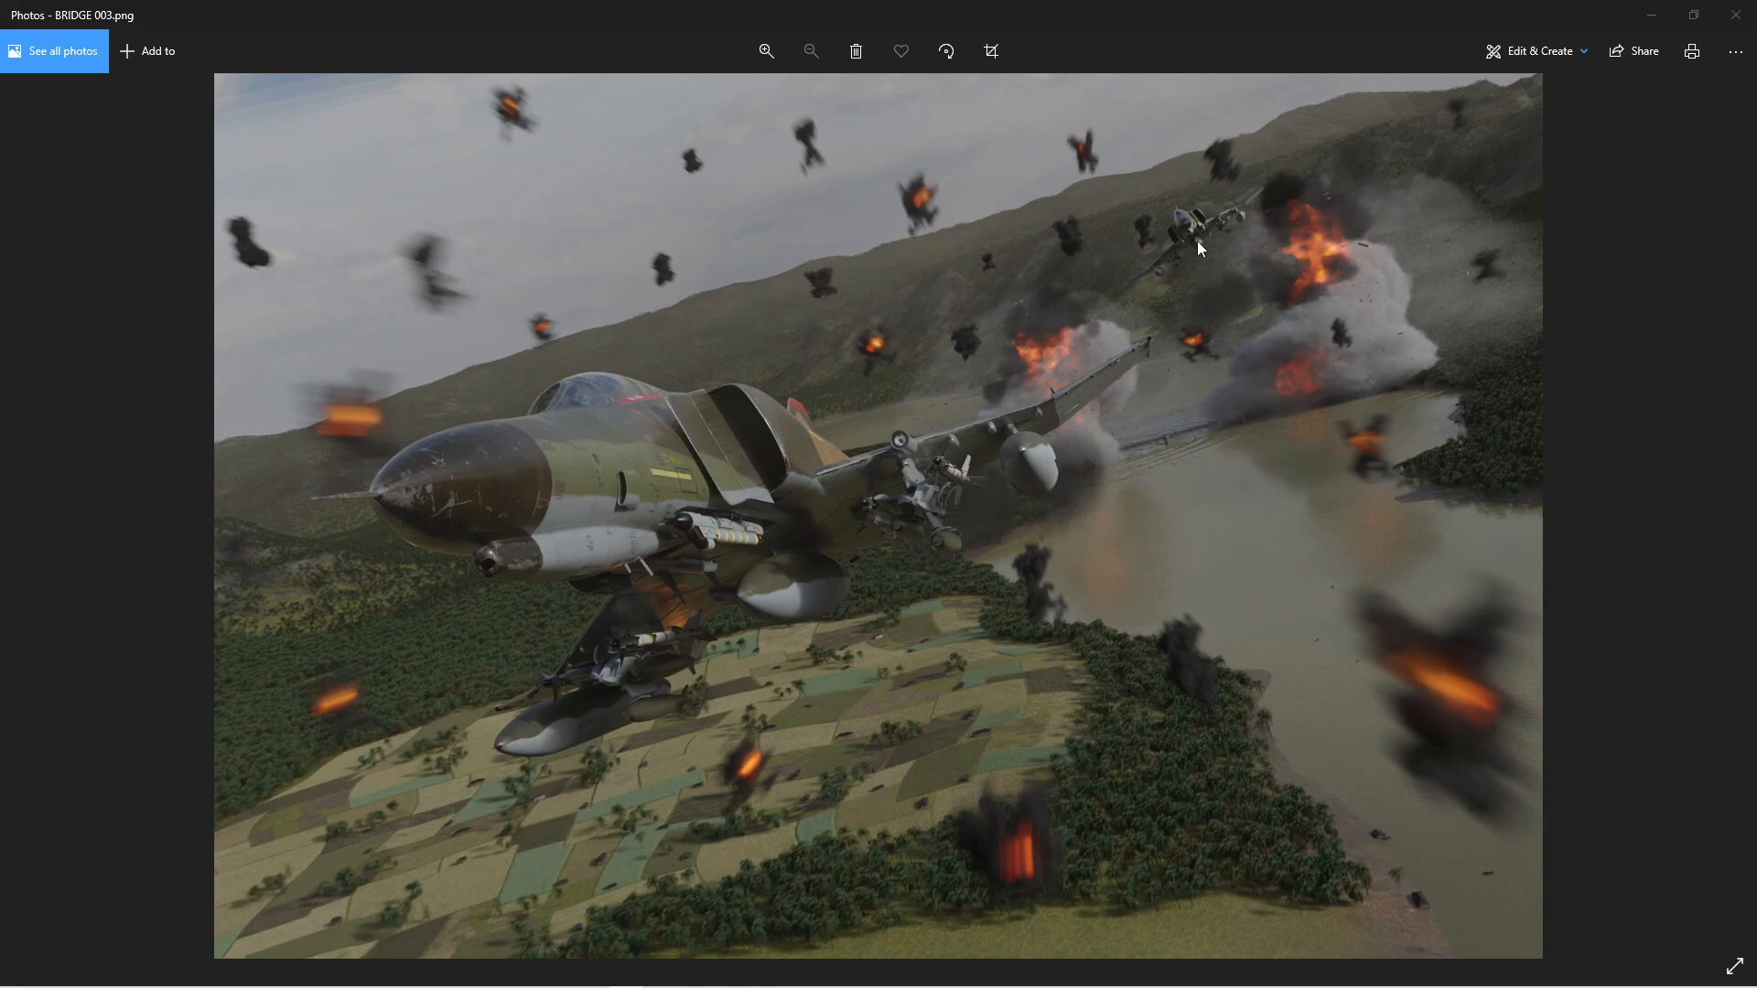
mouse_move(1314, 280)
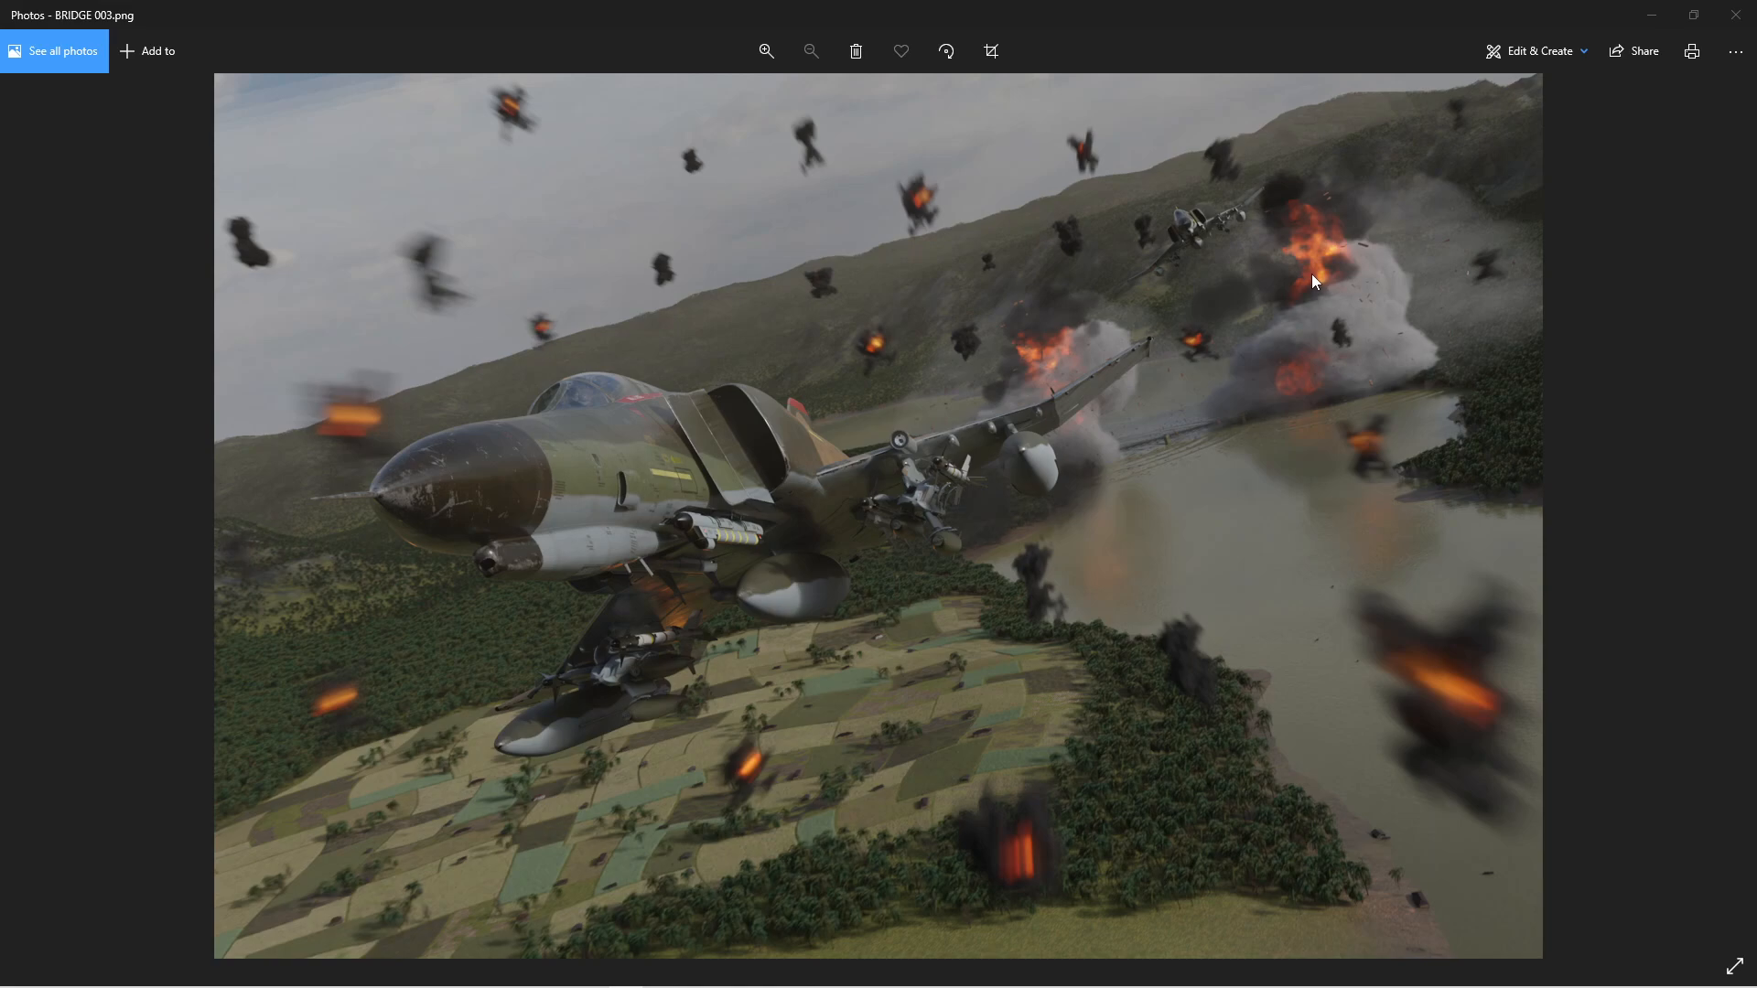
mouse_move(1316, 293)
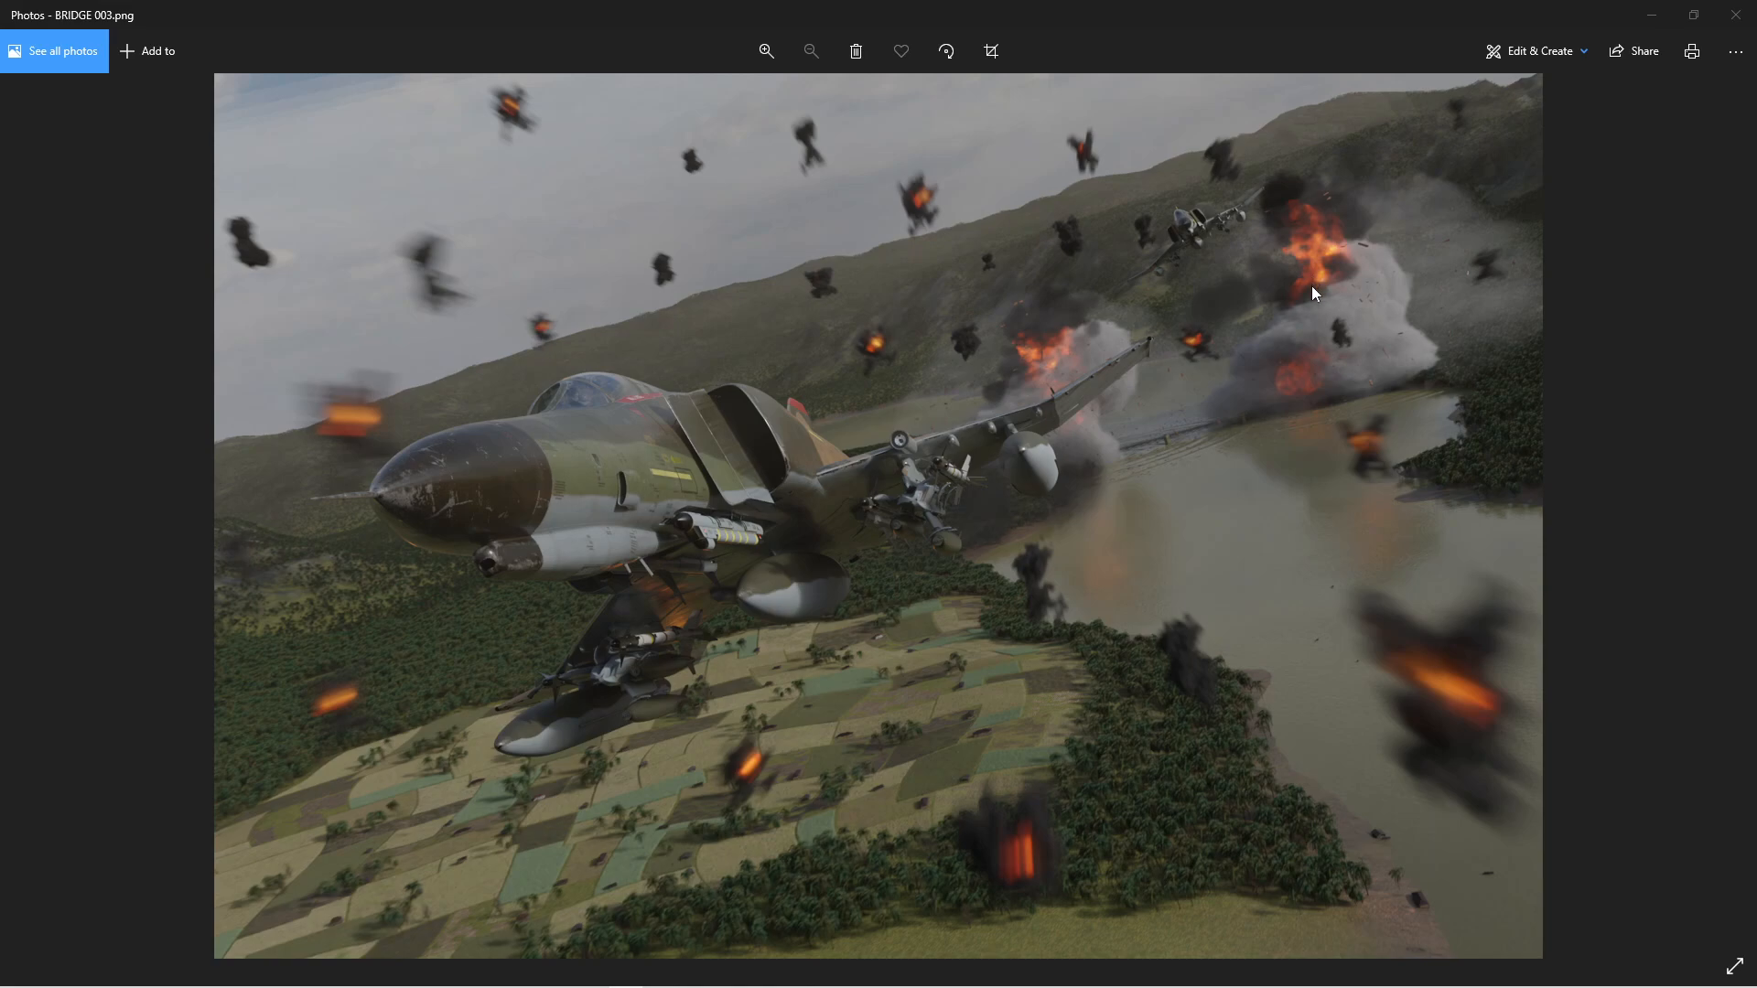
mouse_move(1342, 284)
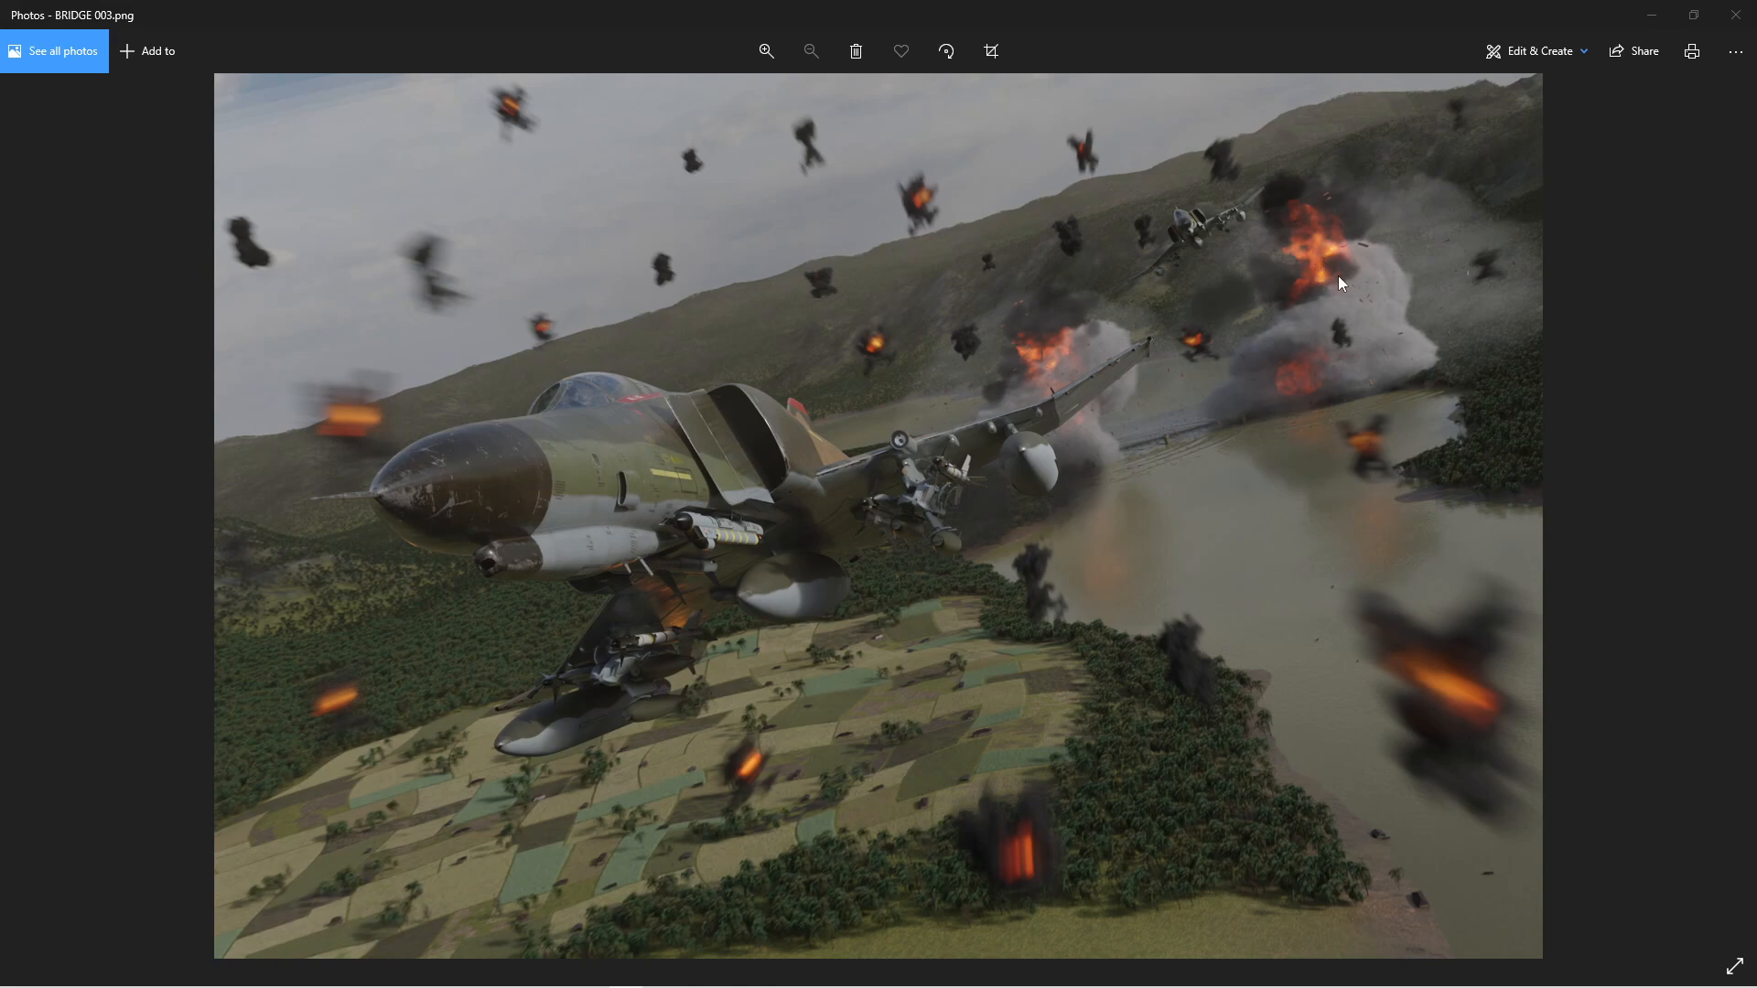
mouse_move(1287, 225)
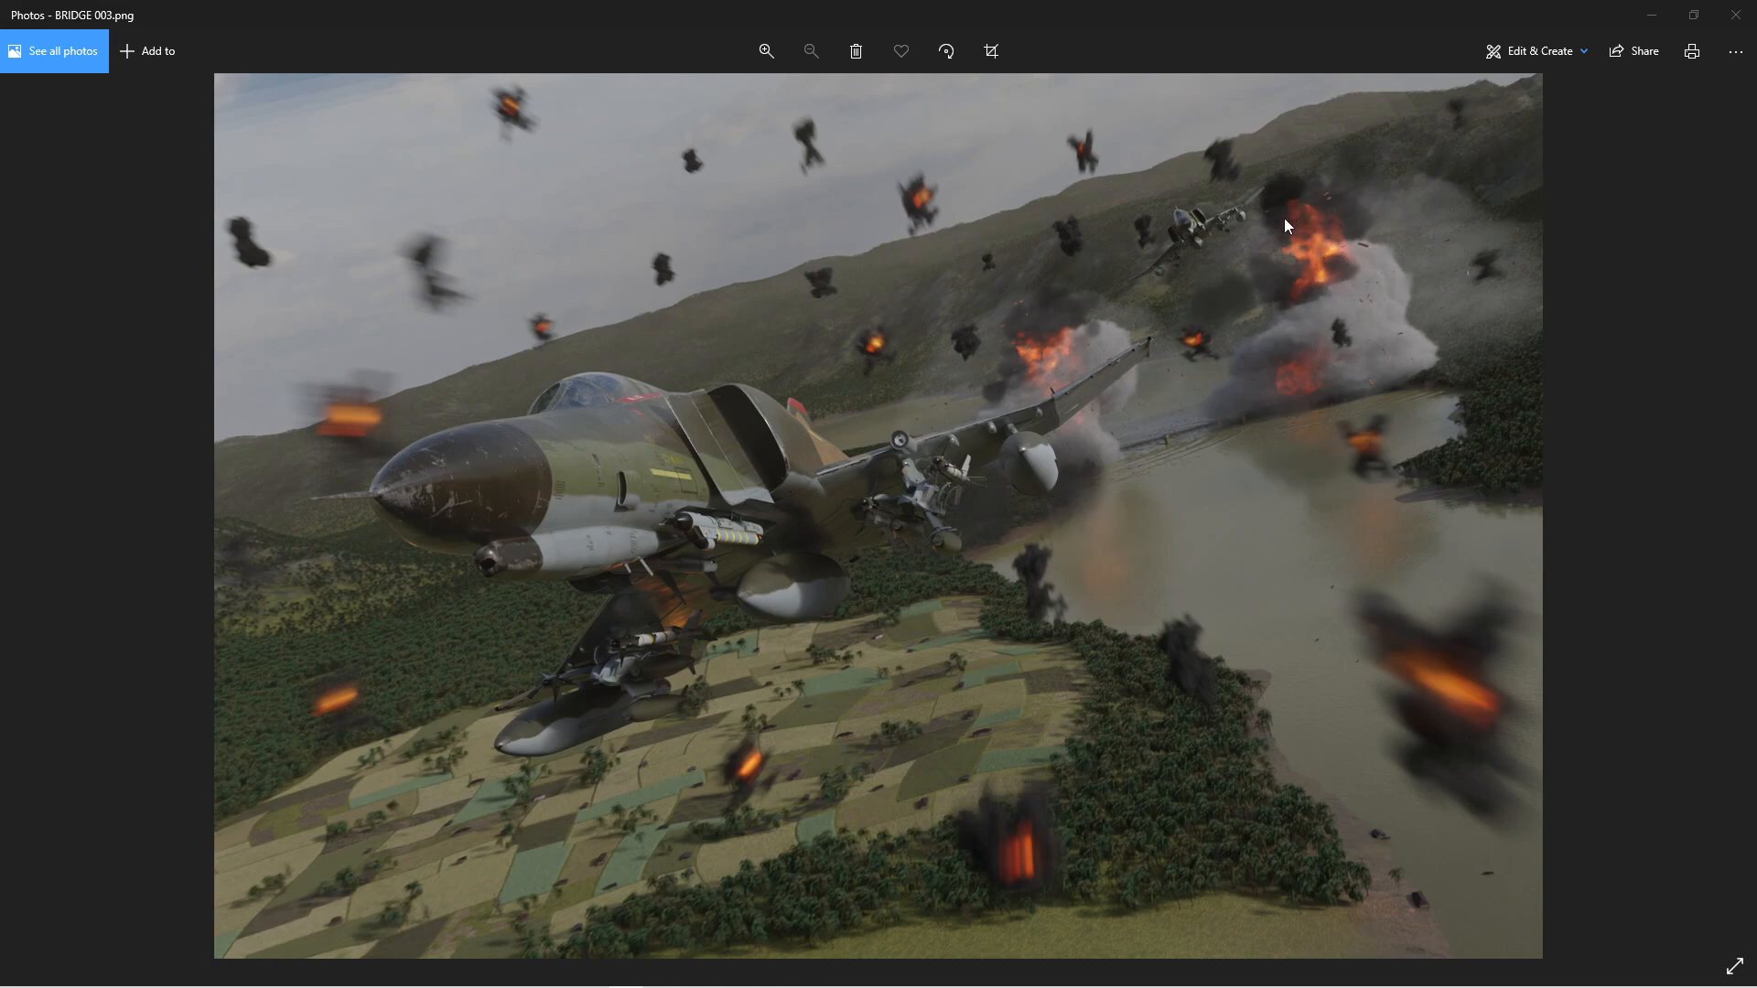
mouse_move(1389, 315)
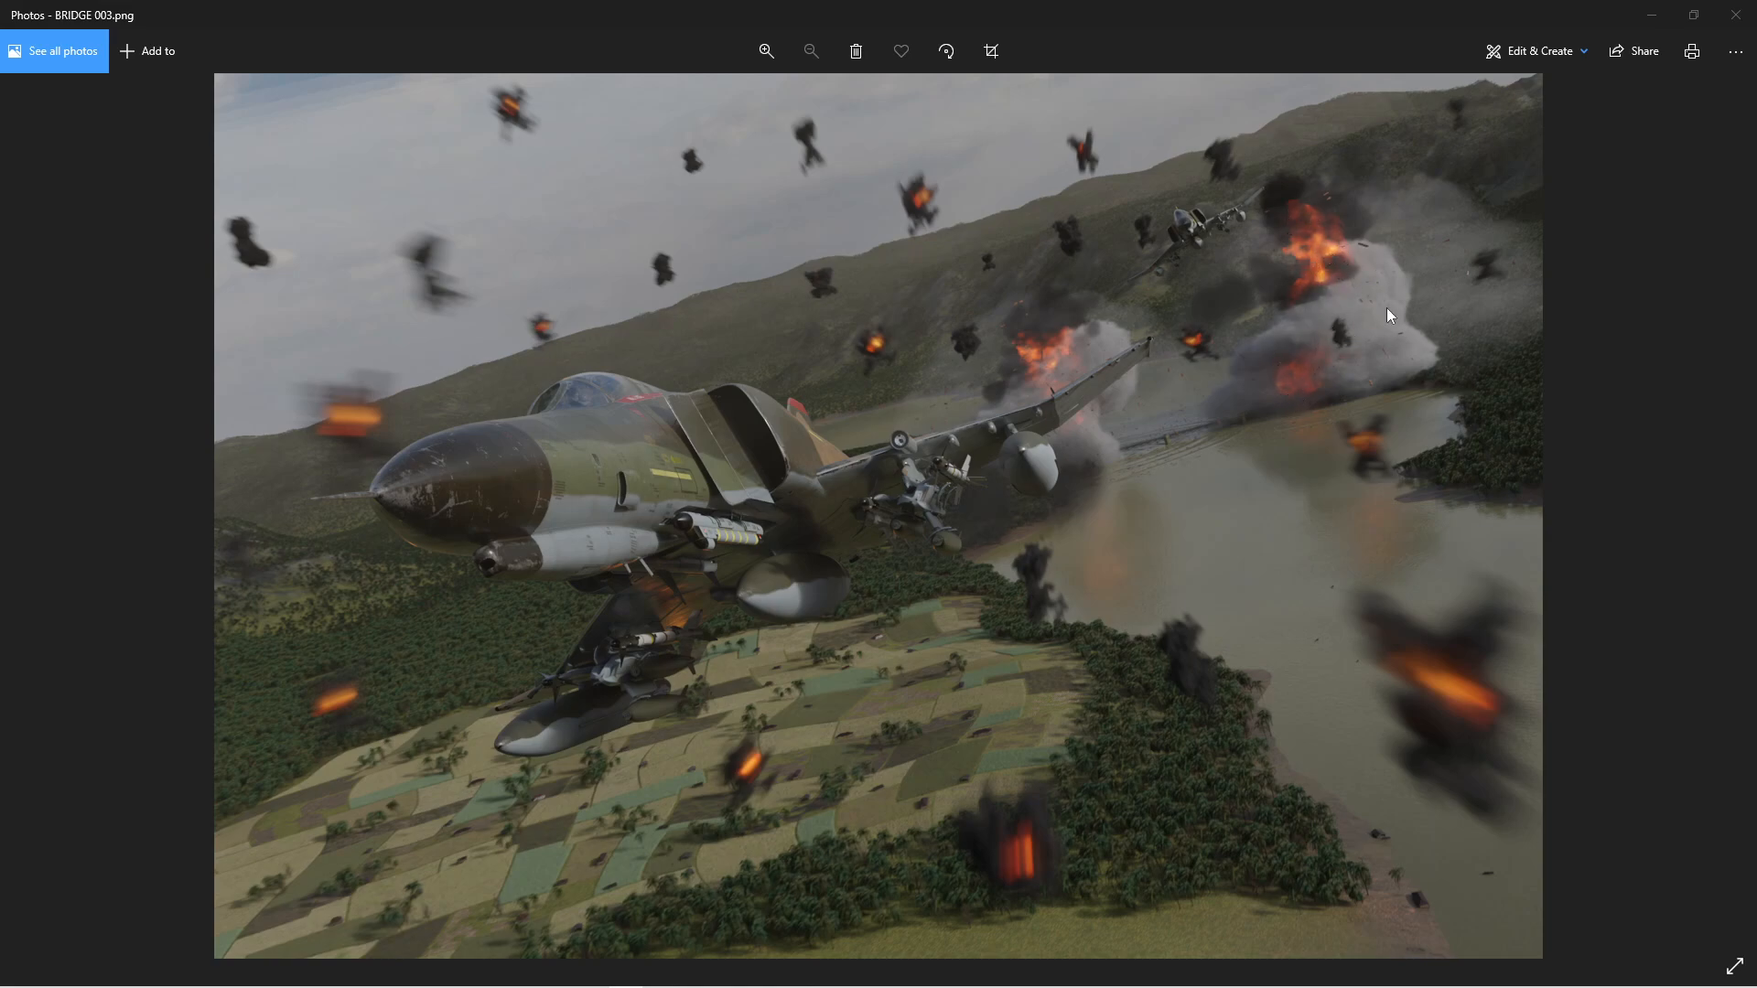
mouse_move(1349, 302)
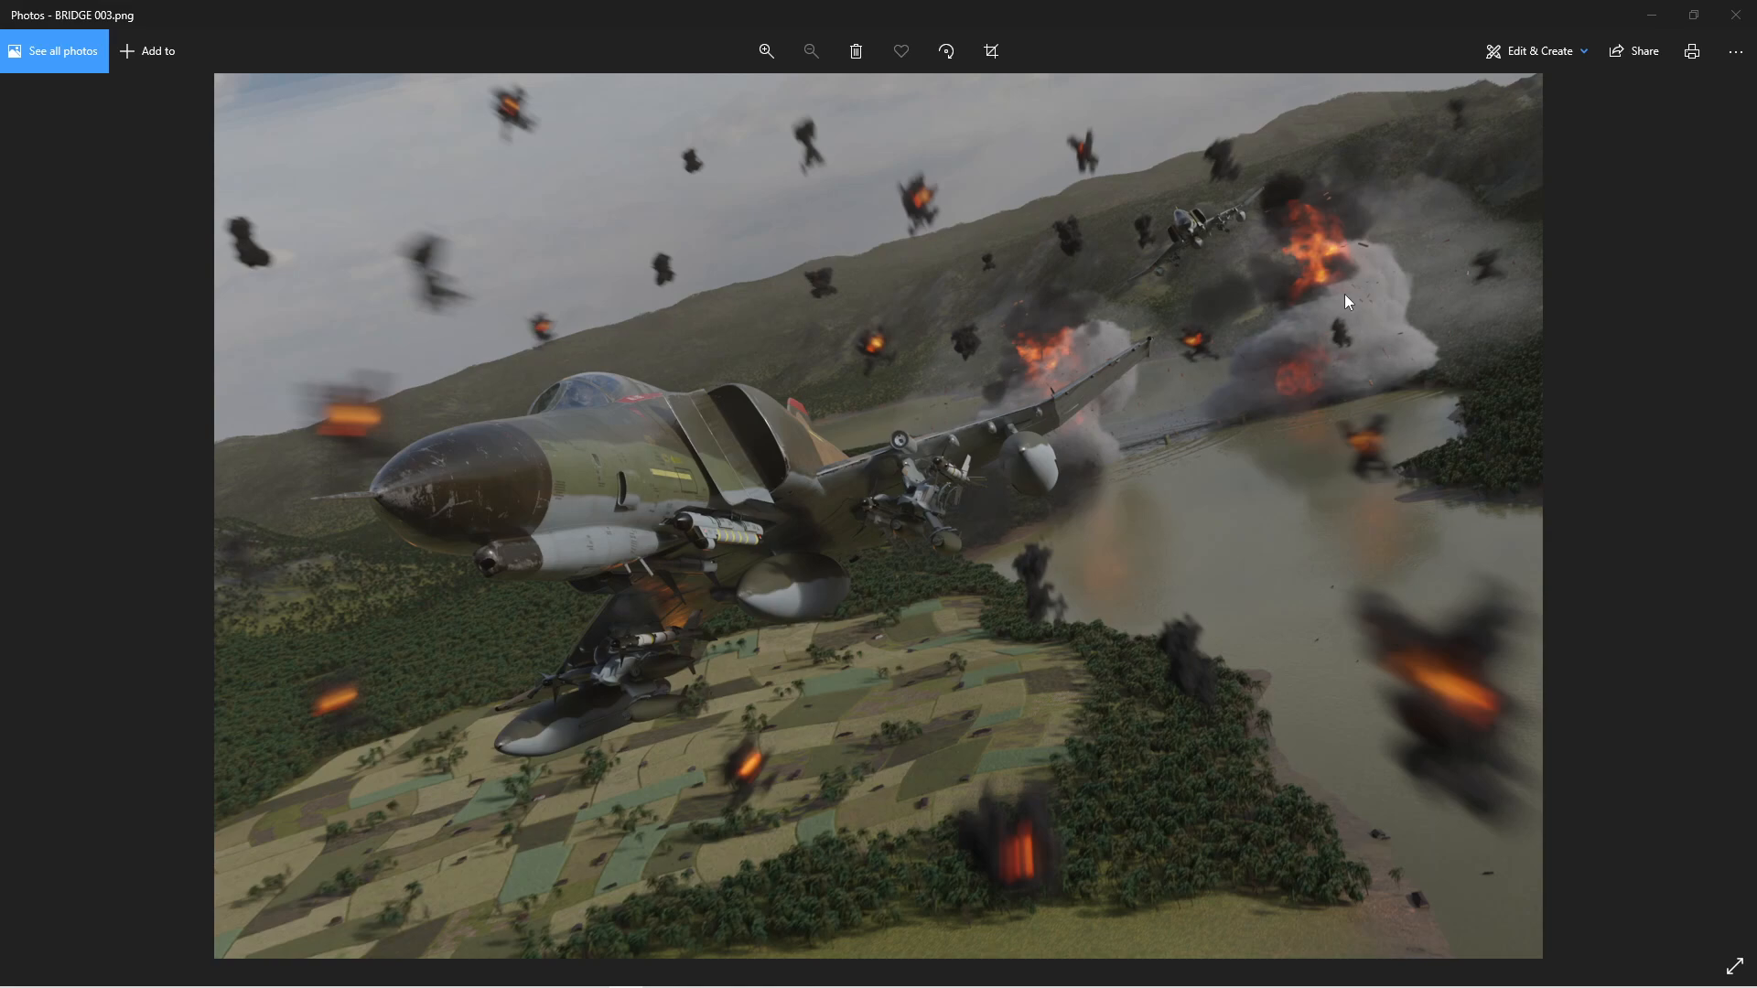
mouse_move(1332, 308)
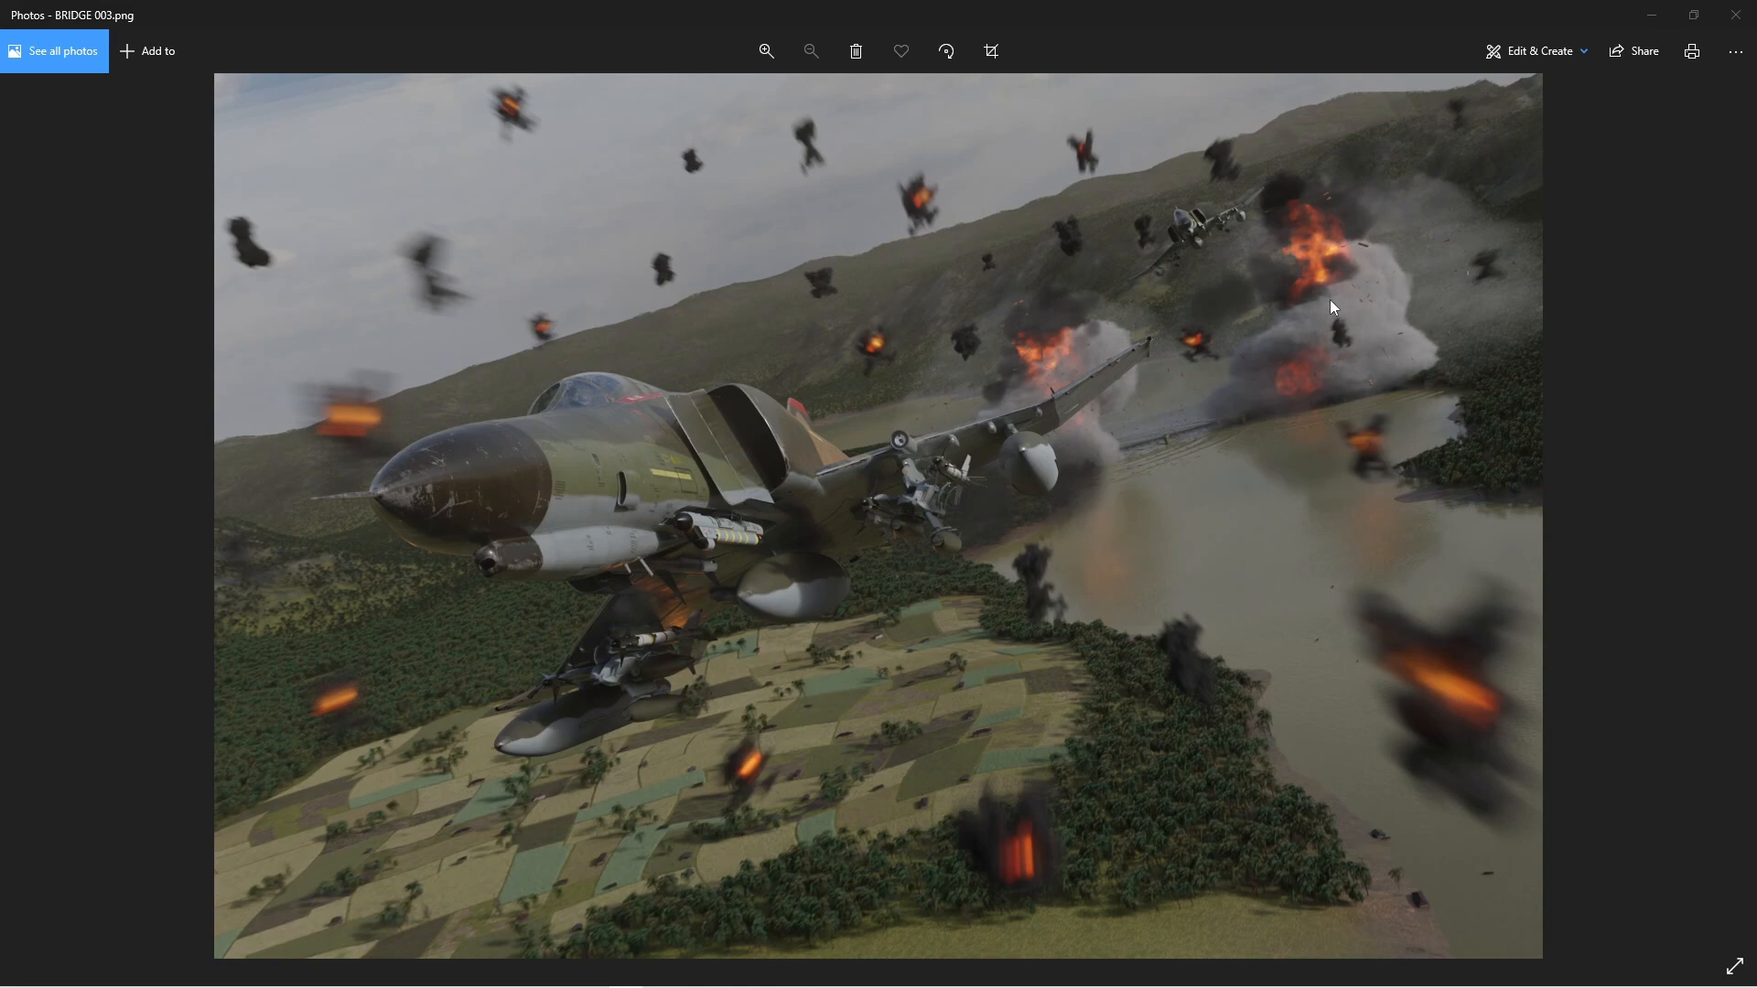
mouse_move(1334, 330)
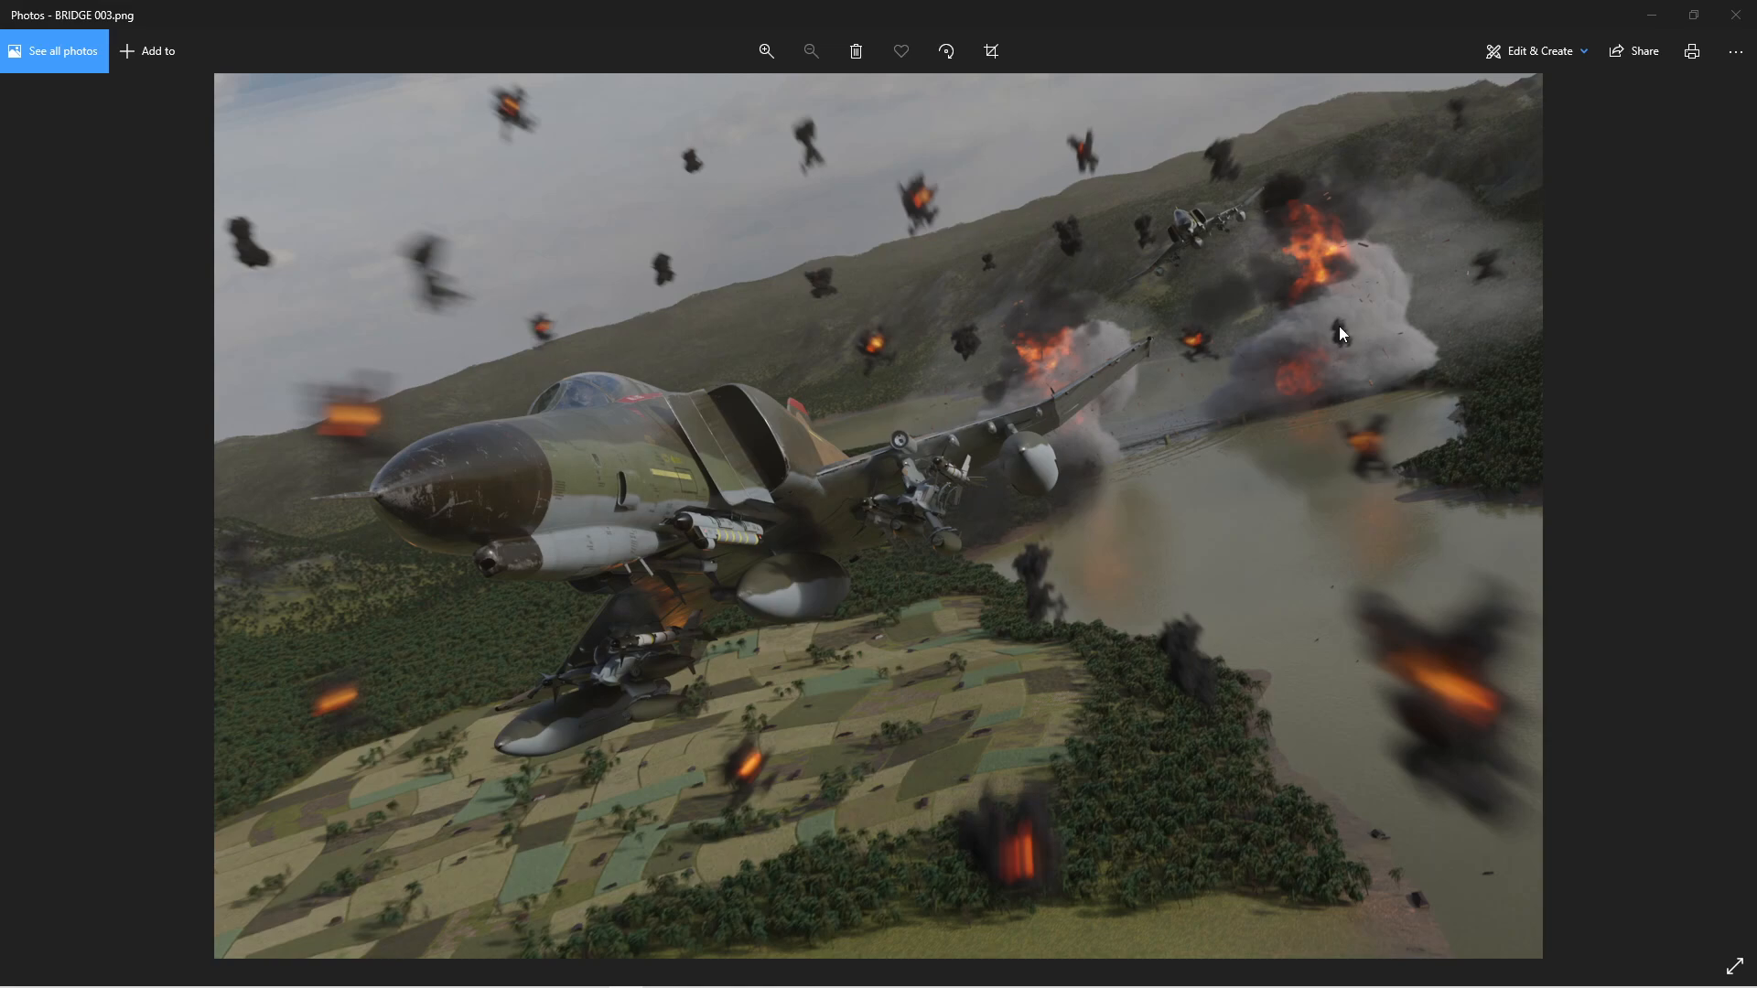
mouse_move(1343, 307)
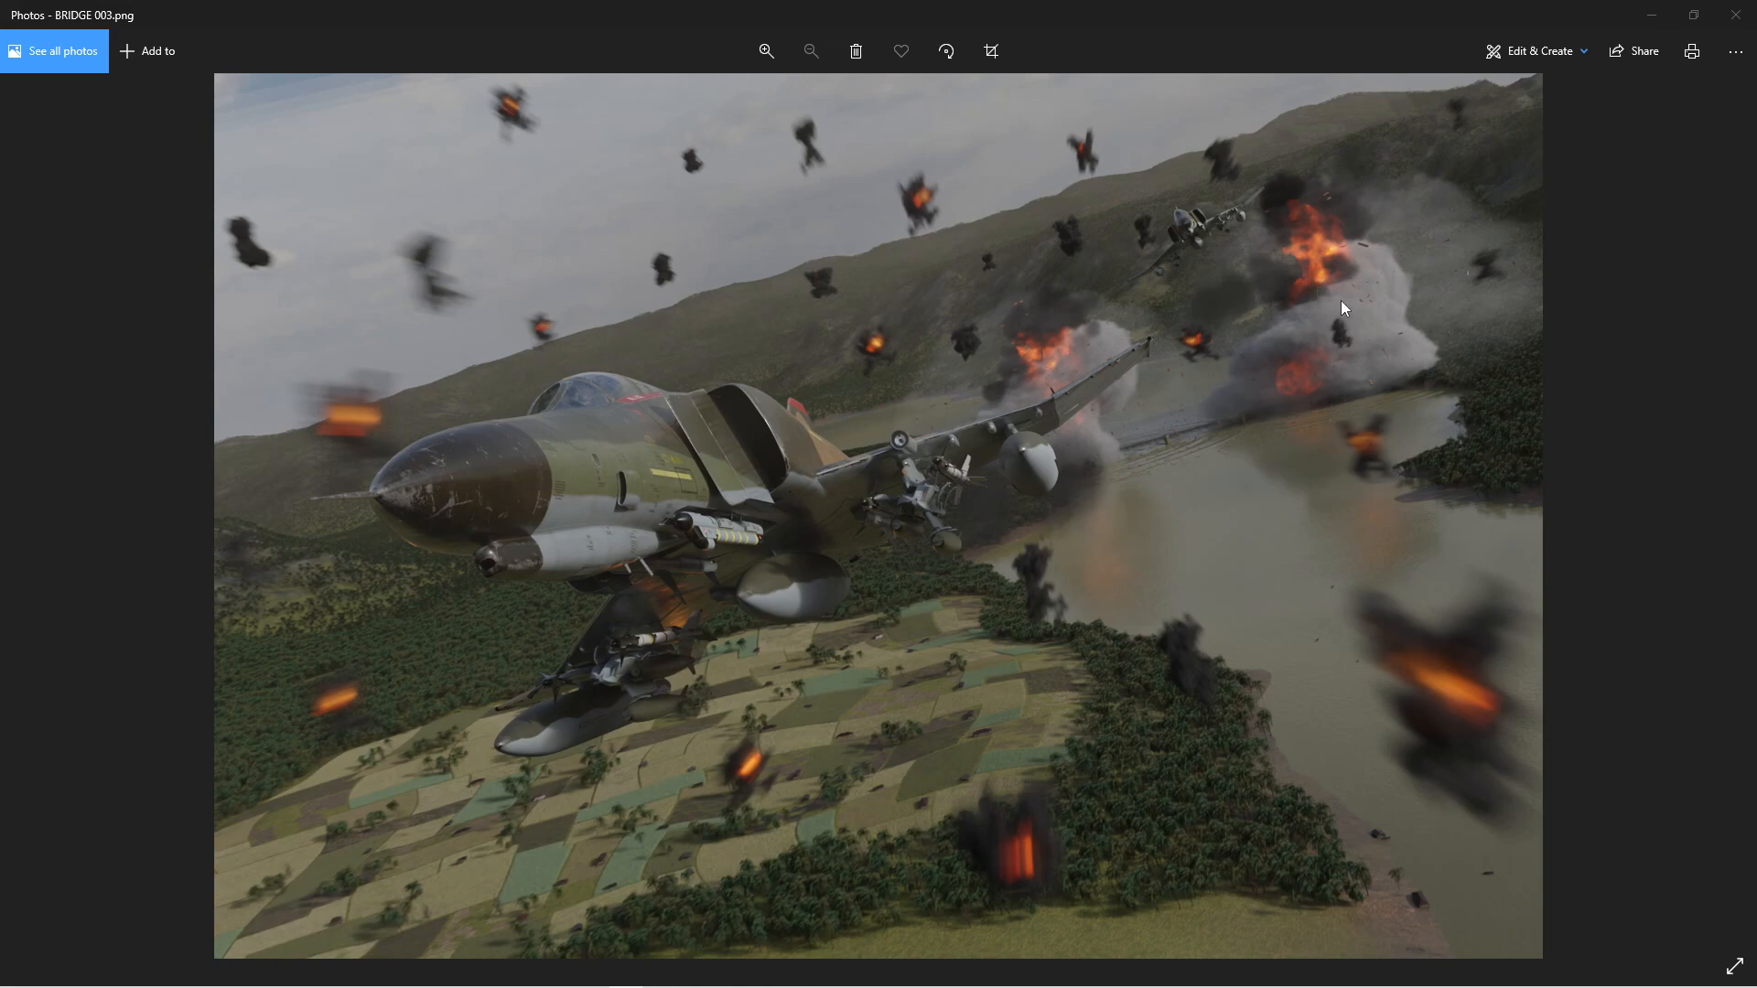
mouse_move(1407, 311)
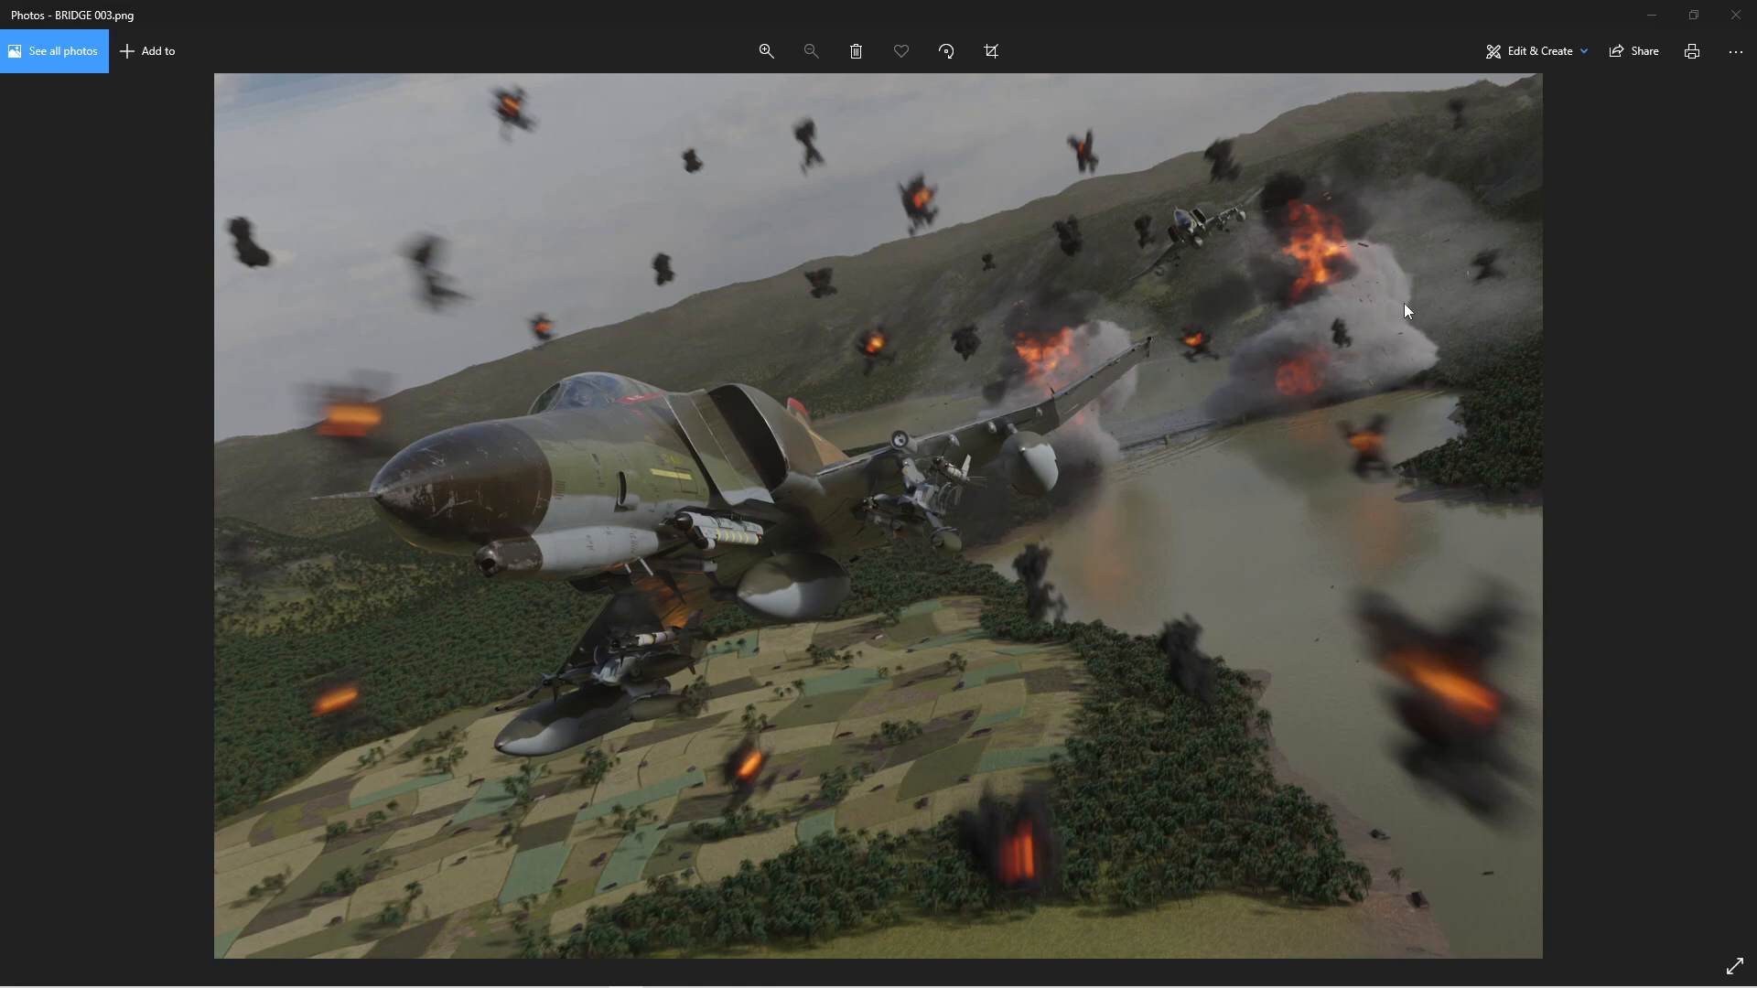
mouse_move(1406, 338)
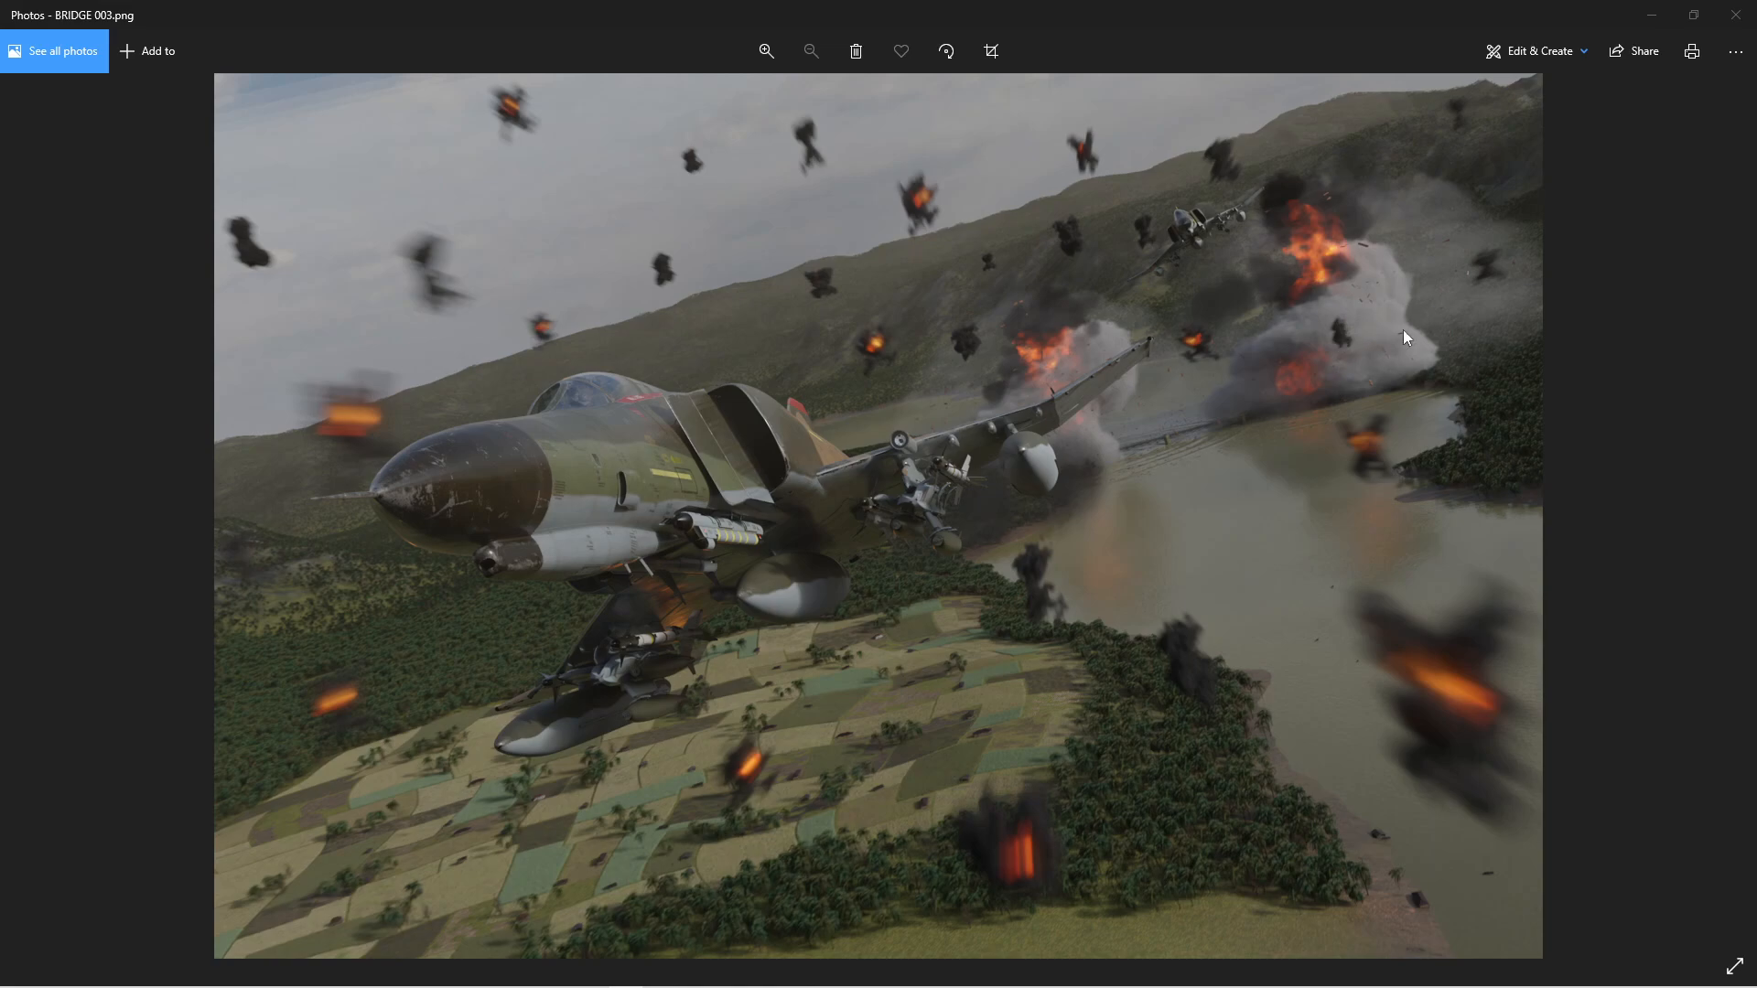
mouse_move(1389, 348)
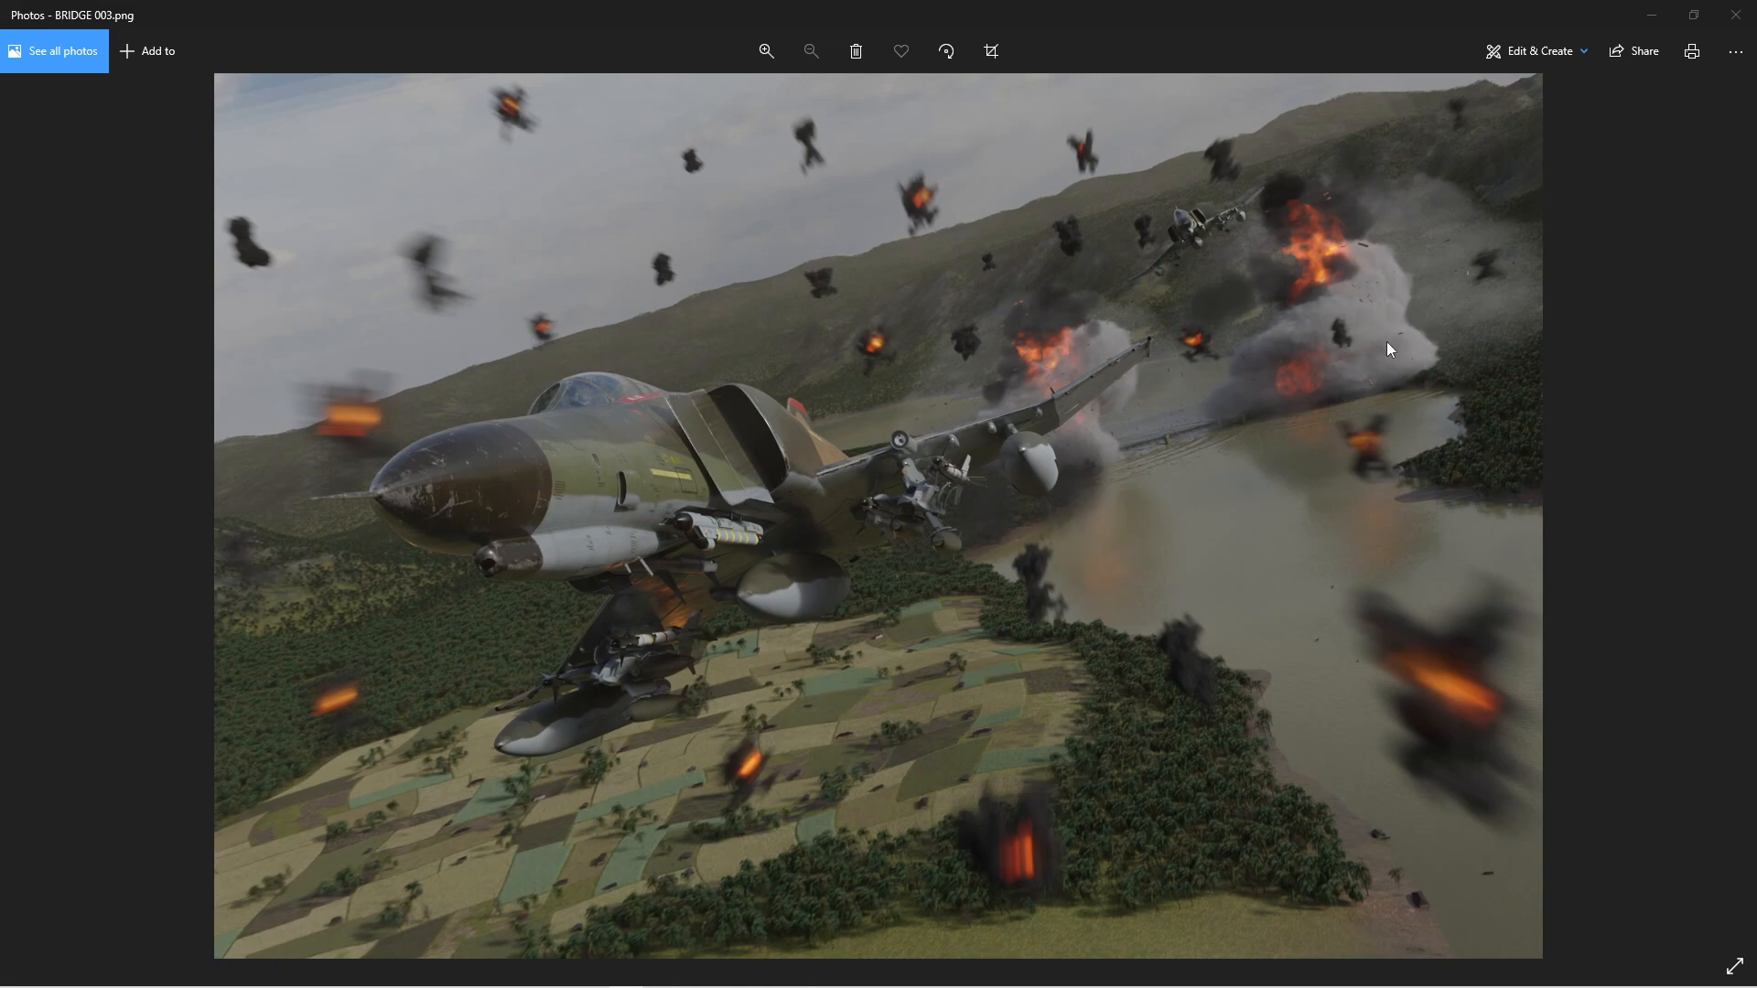
mouse_move(1336, 316)
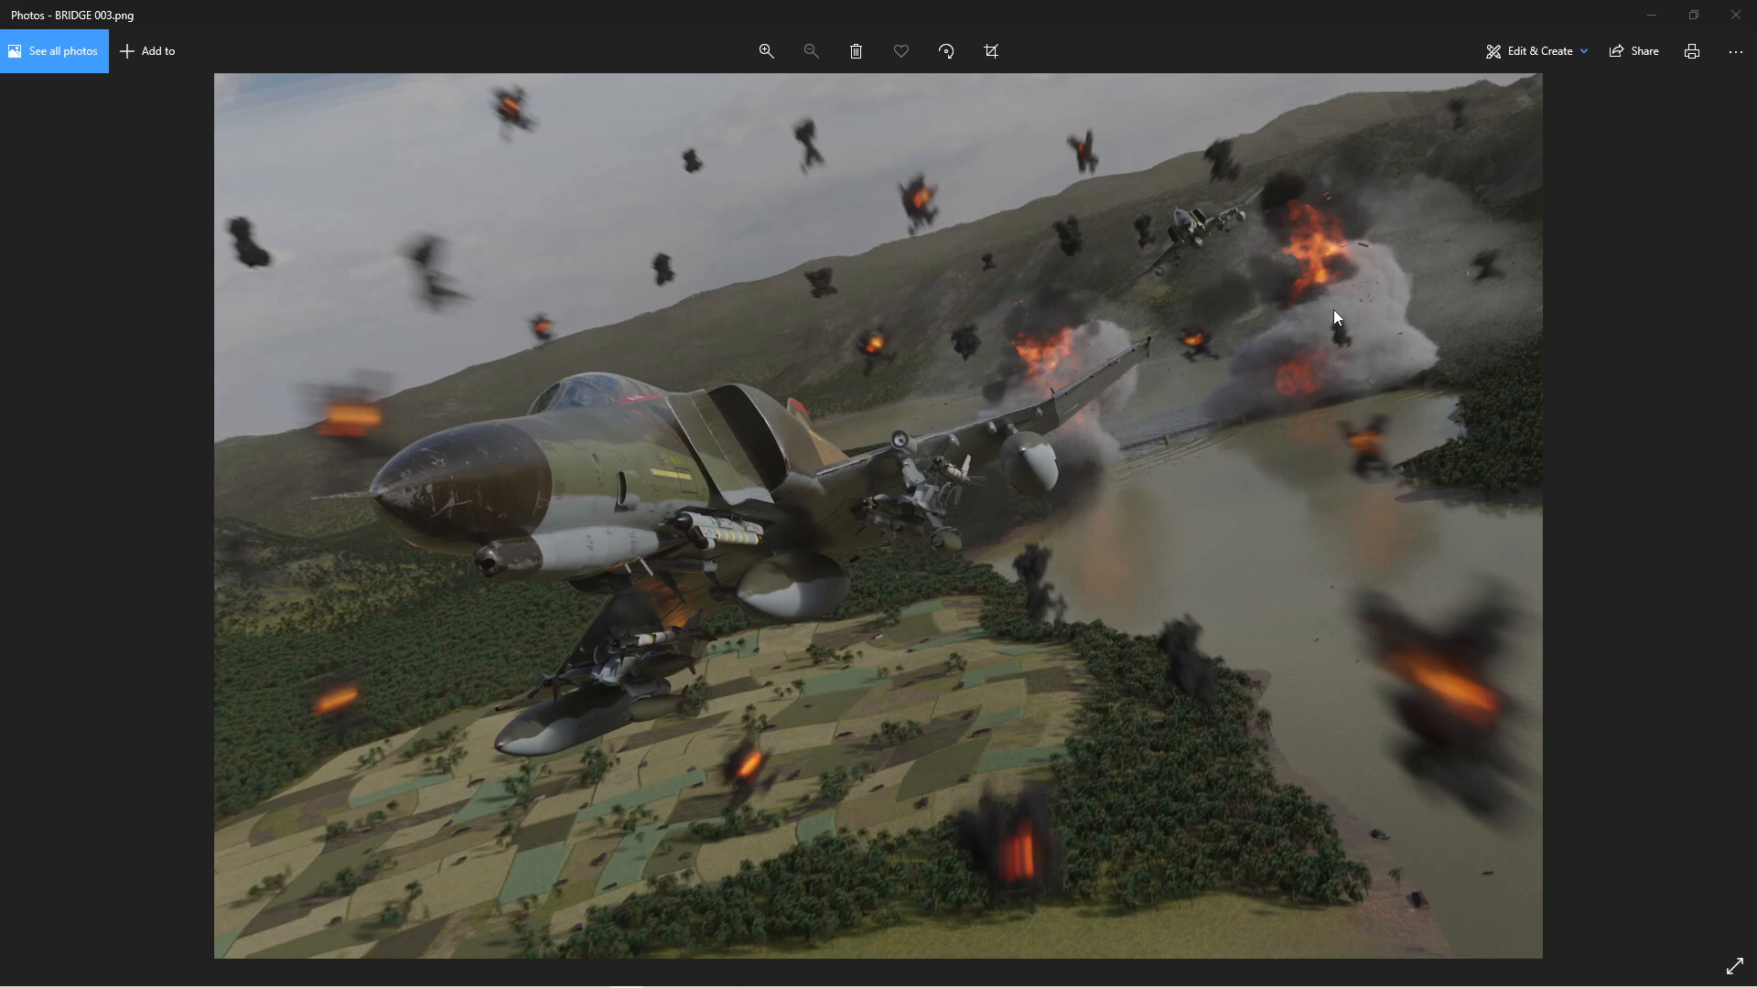
mouse_move(1351, 298)
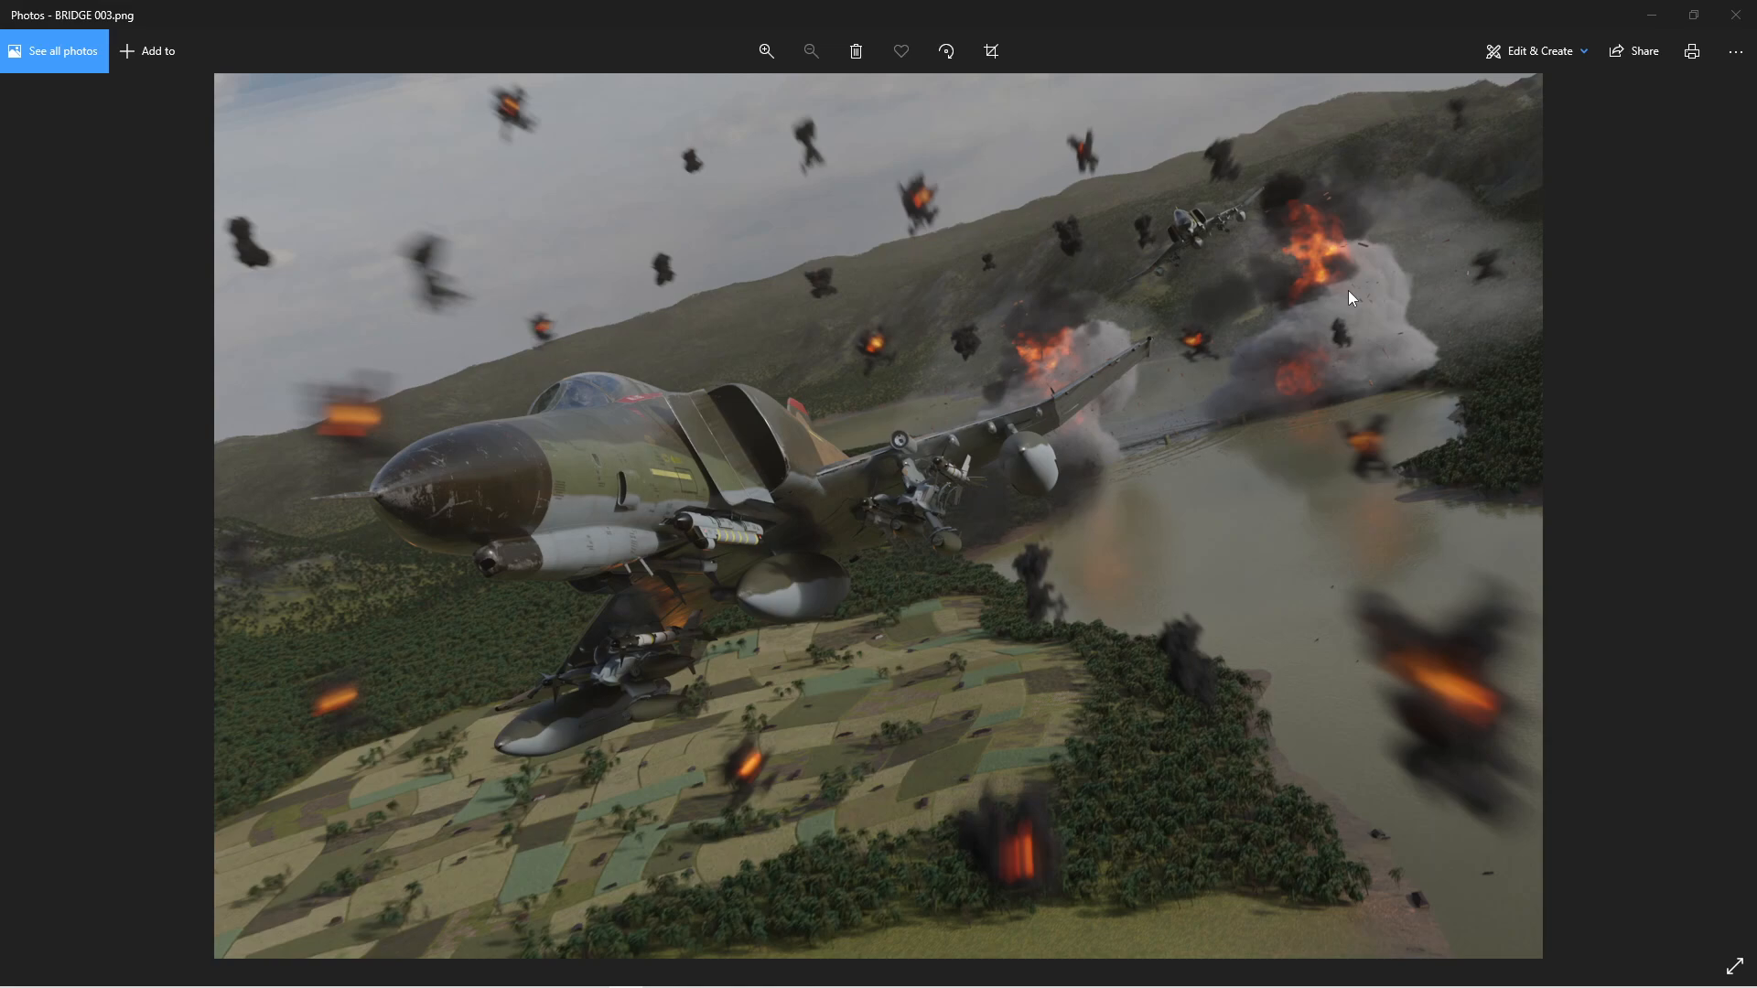
mouse_move(1365, 324)
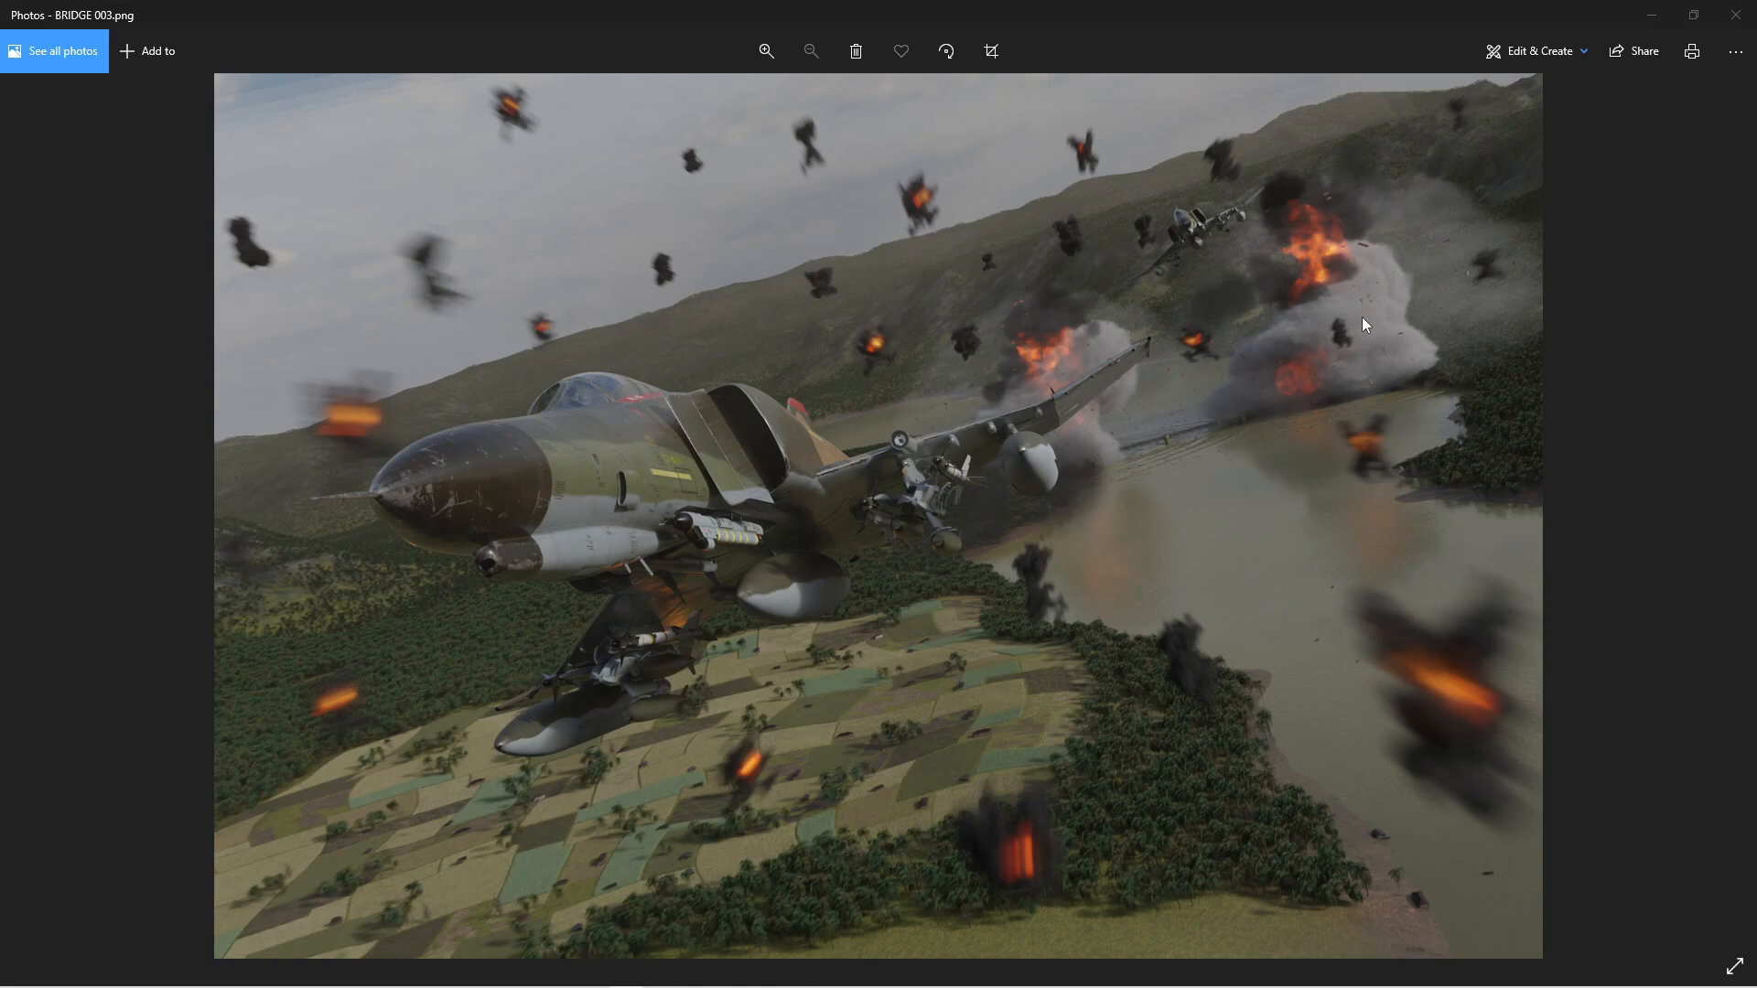
mouse_move(1281, 207)
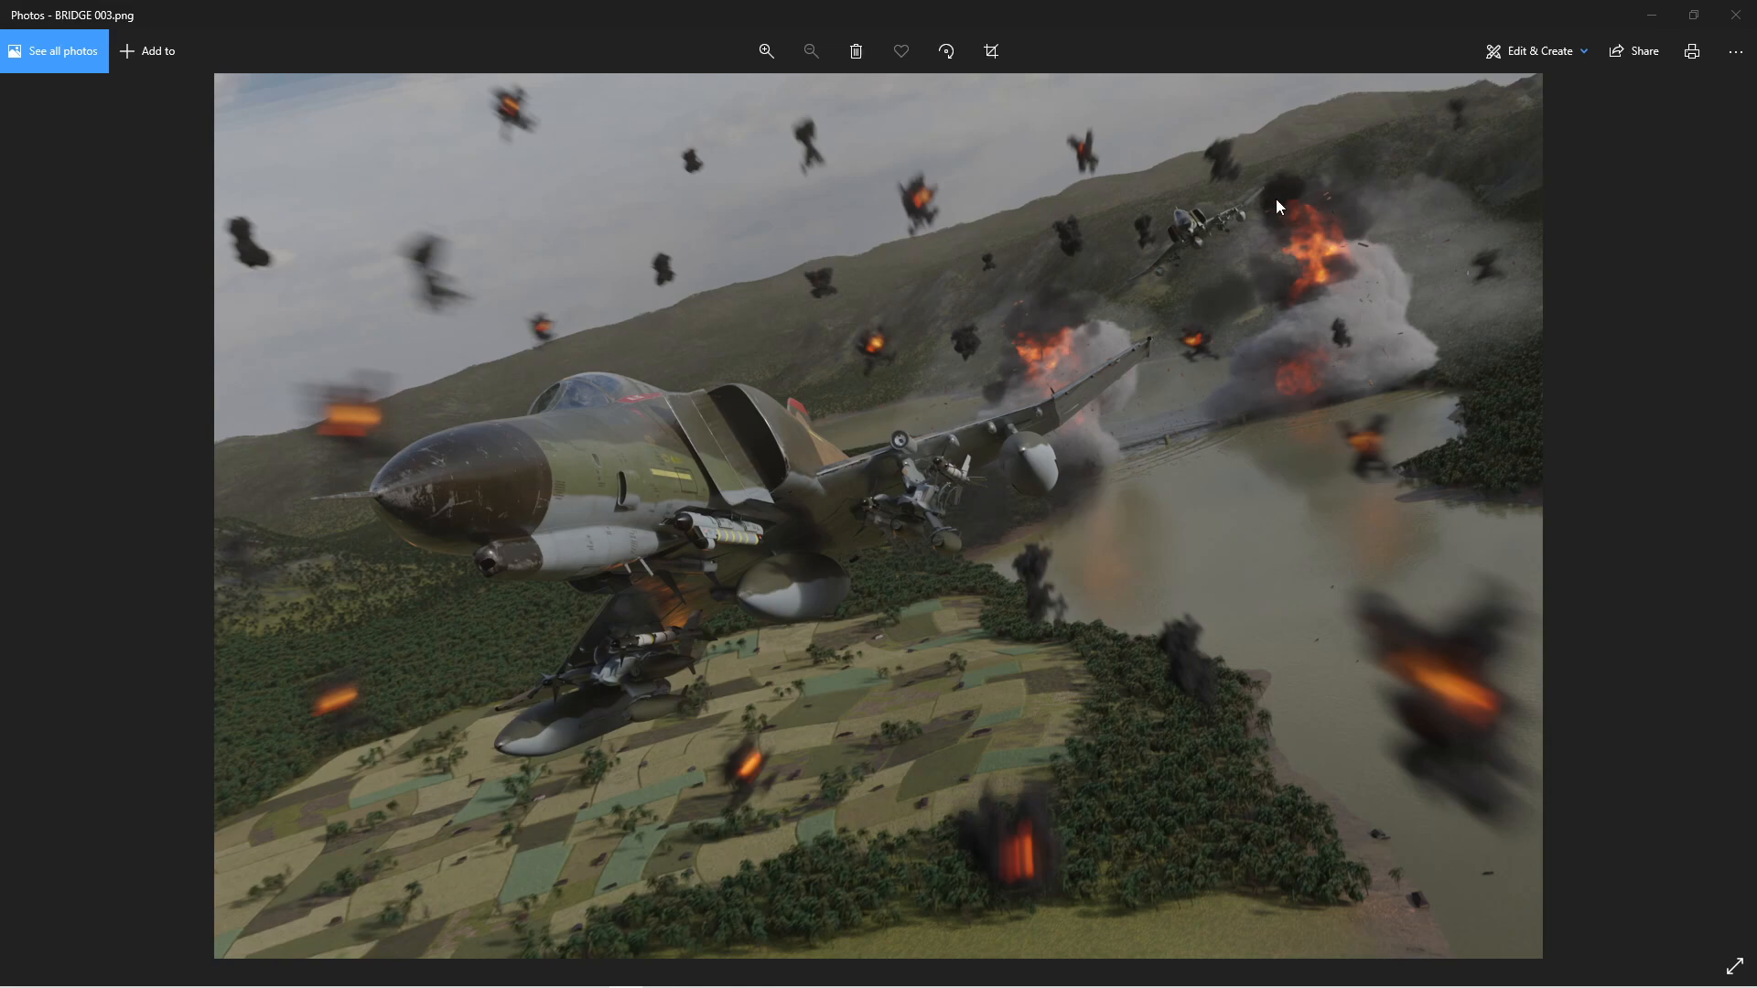
mouse_move(1375, 33)
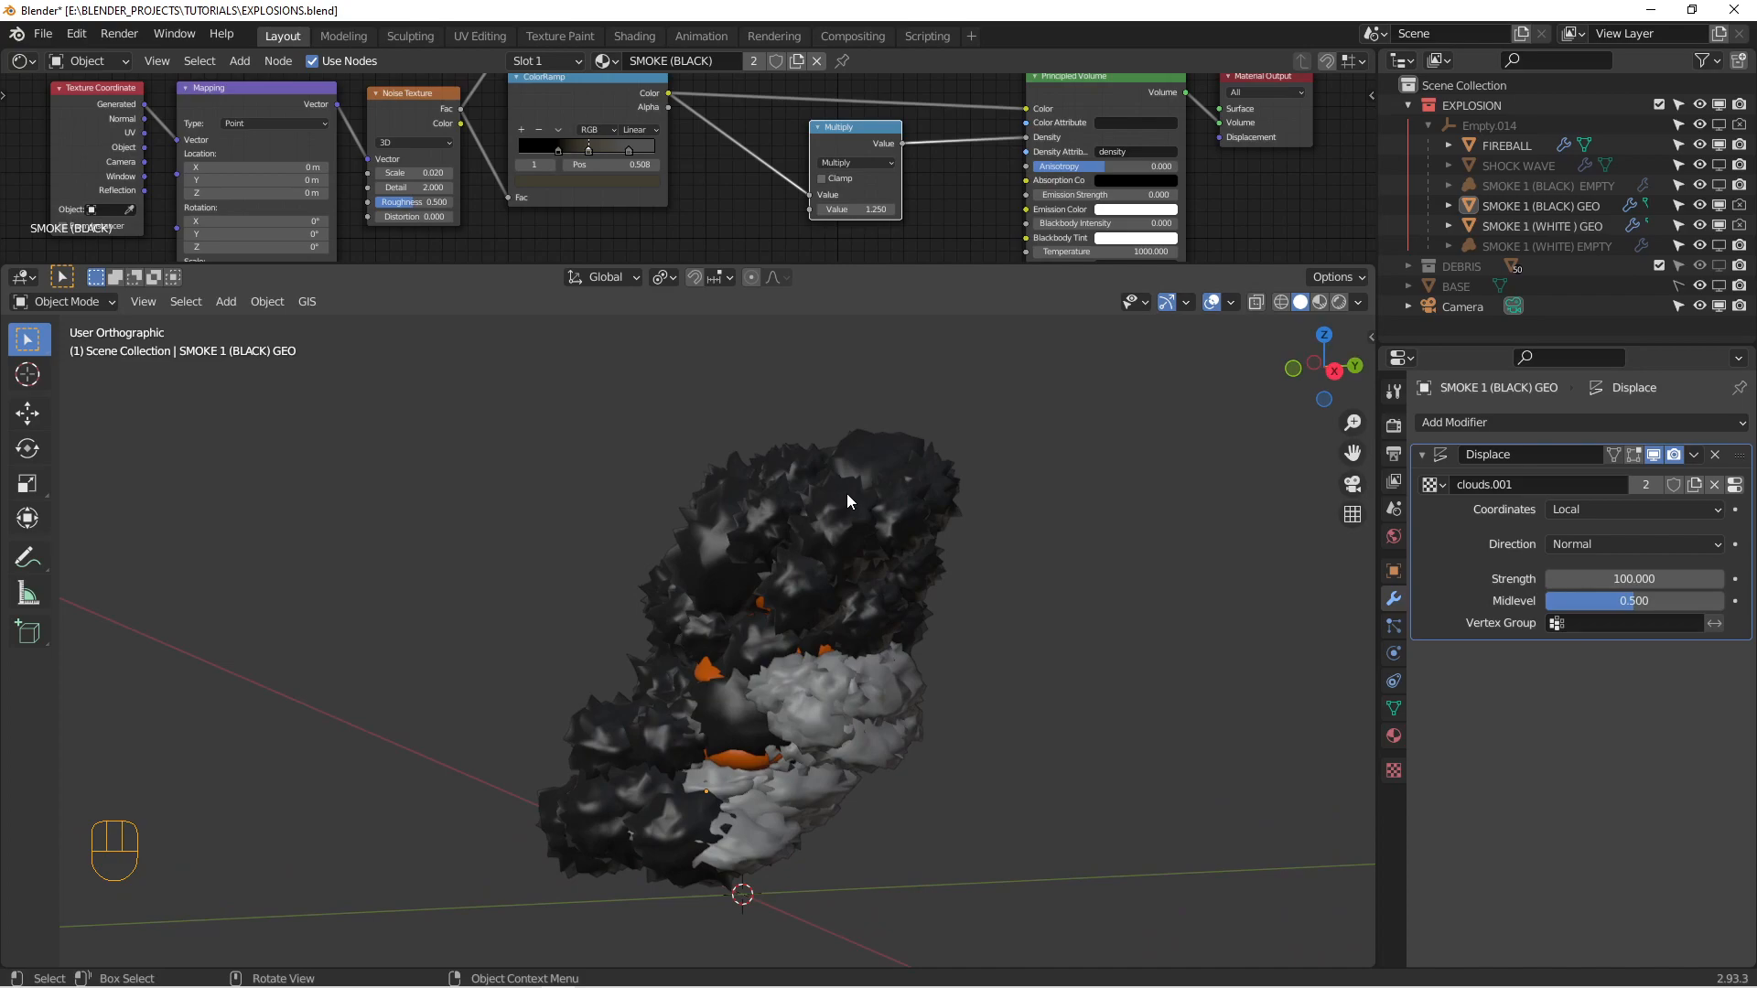
- Inspect the black and white smoke meshes, hiding and unhiding the black one (H, Alt+H)
click(847, 501)
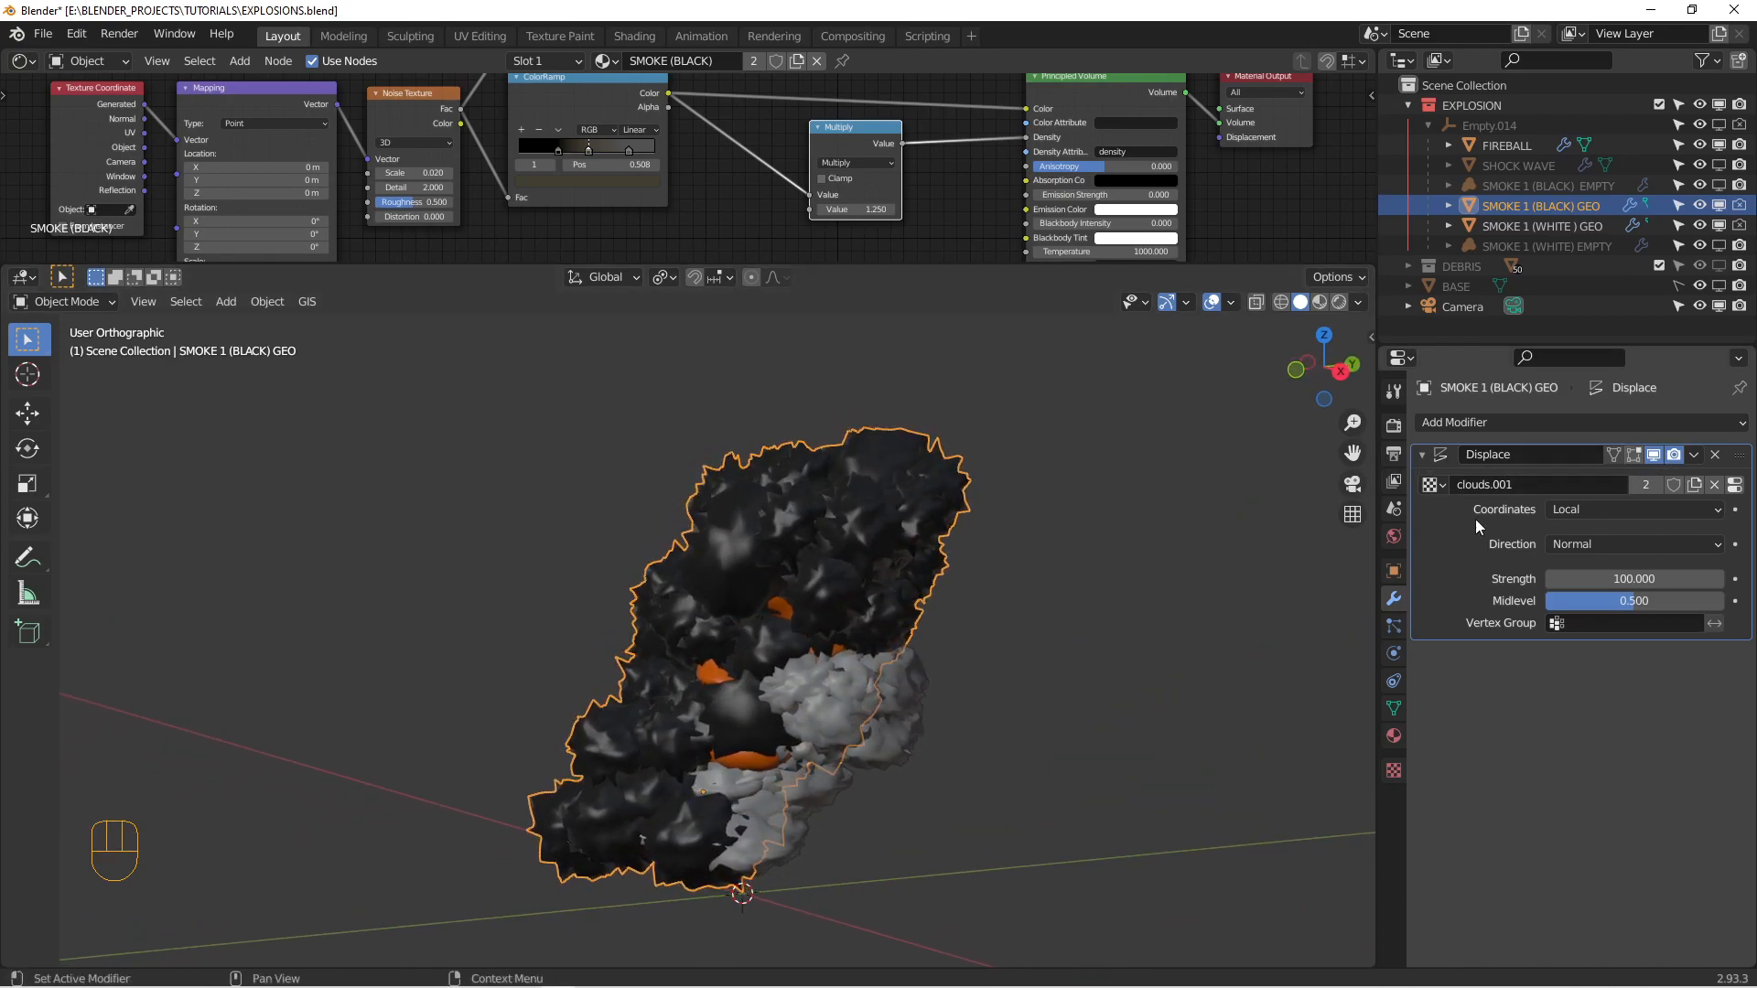
click(1672, 454)
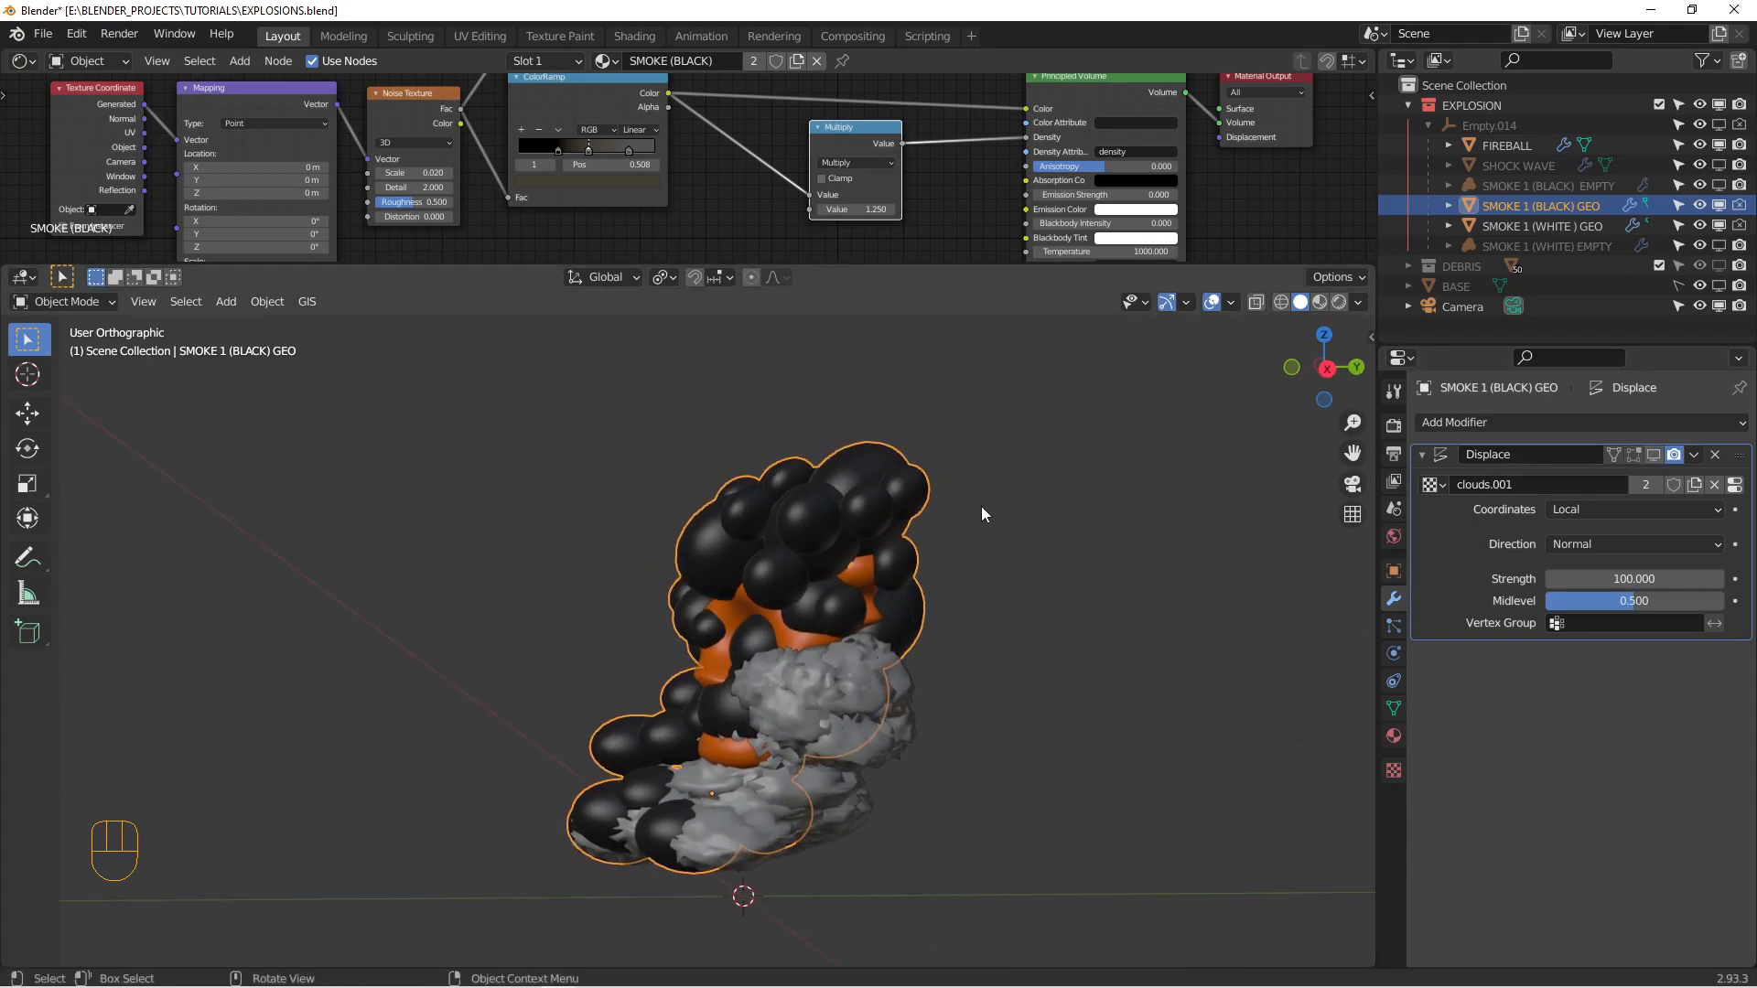
click(1546, 225)
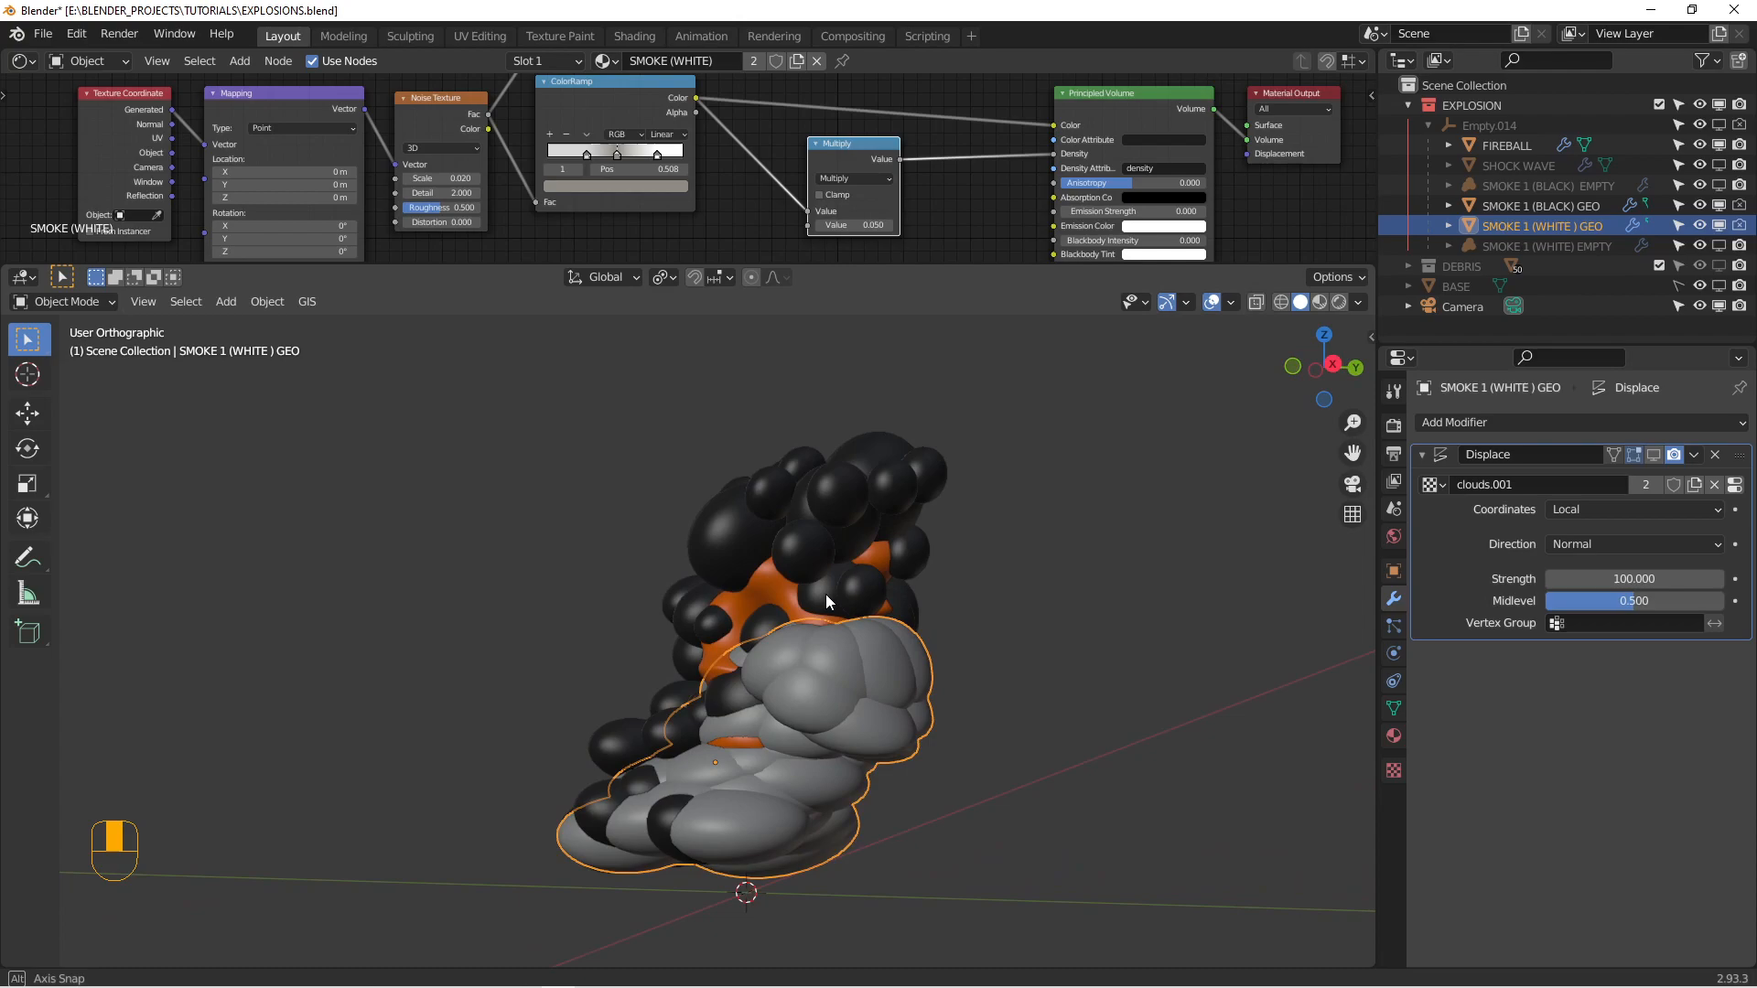
click(1541, 205)
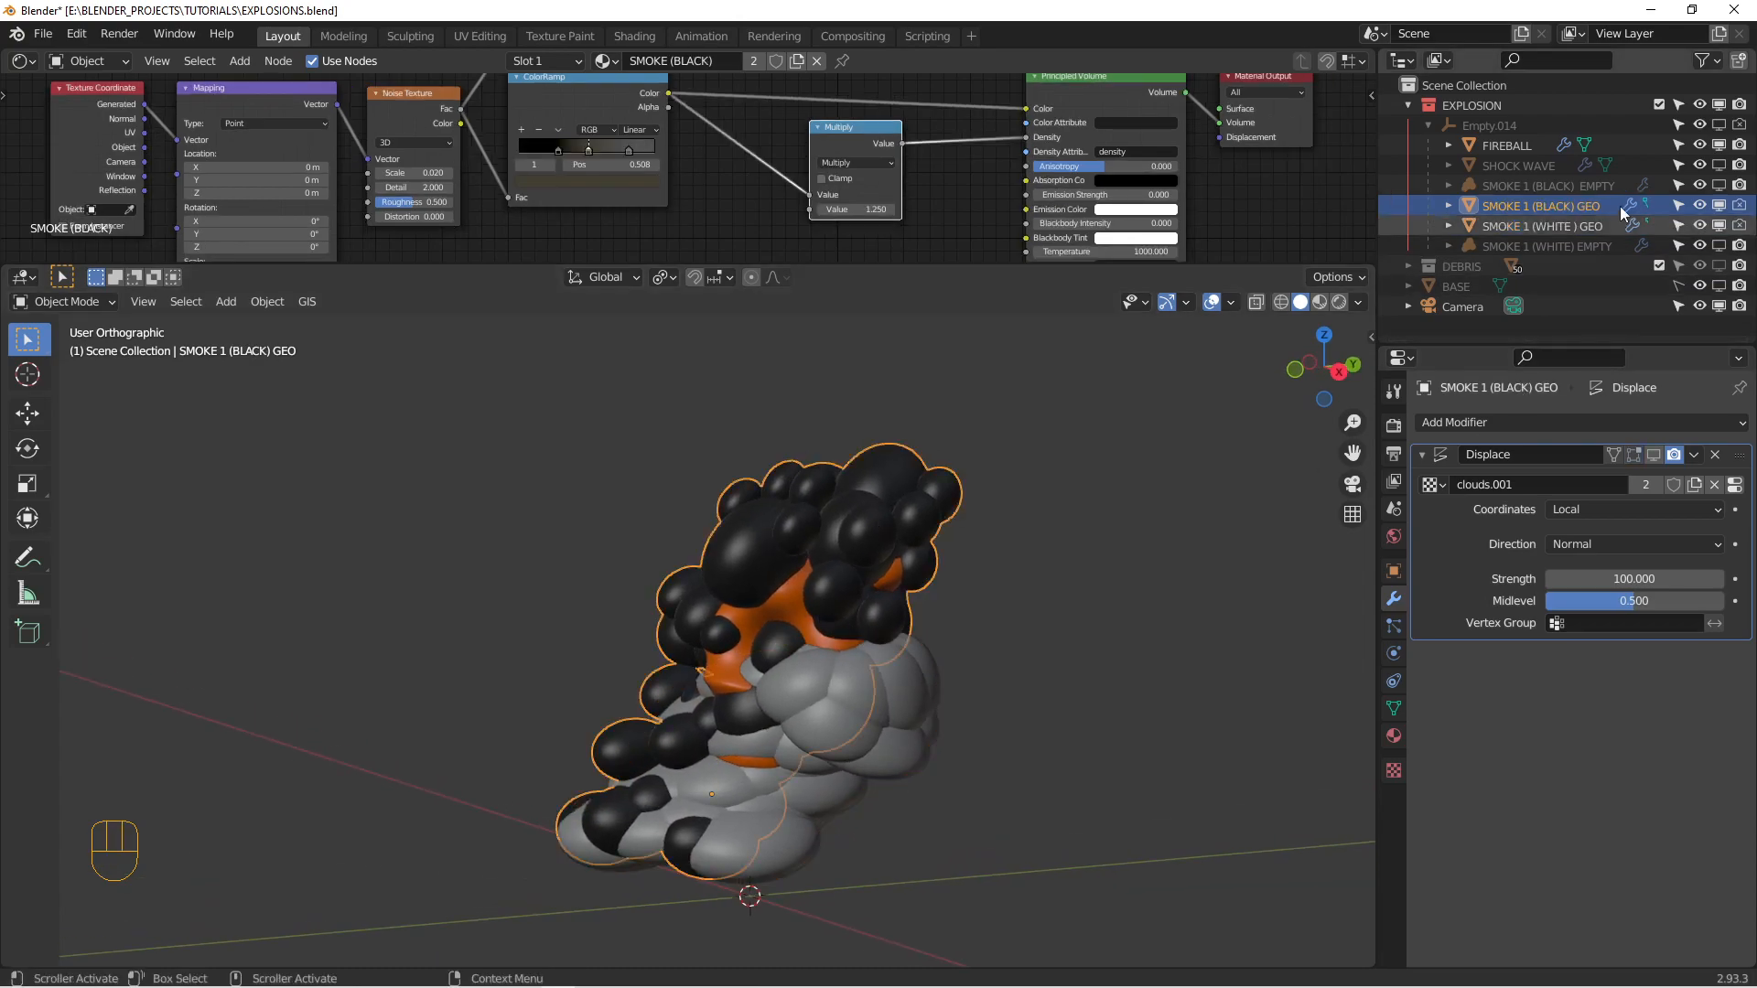
key(h)
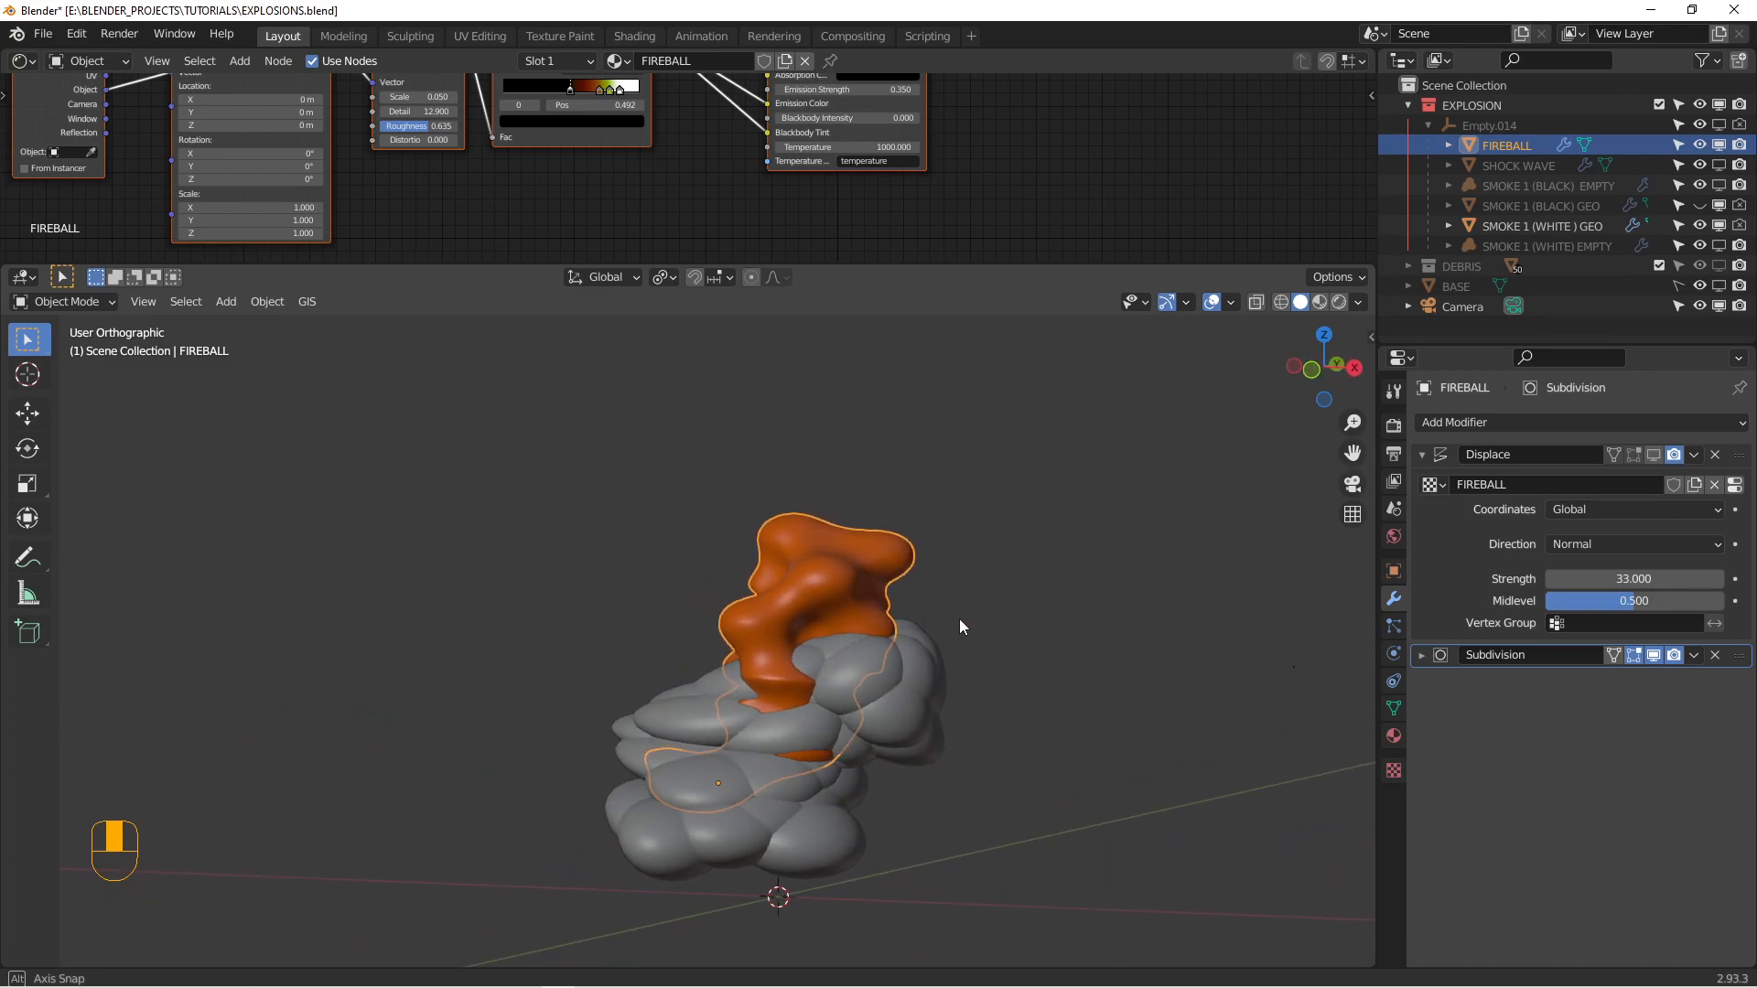
key(alt+h)
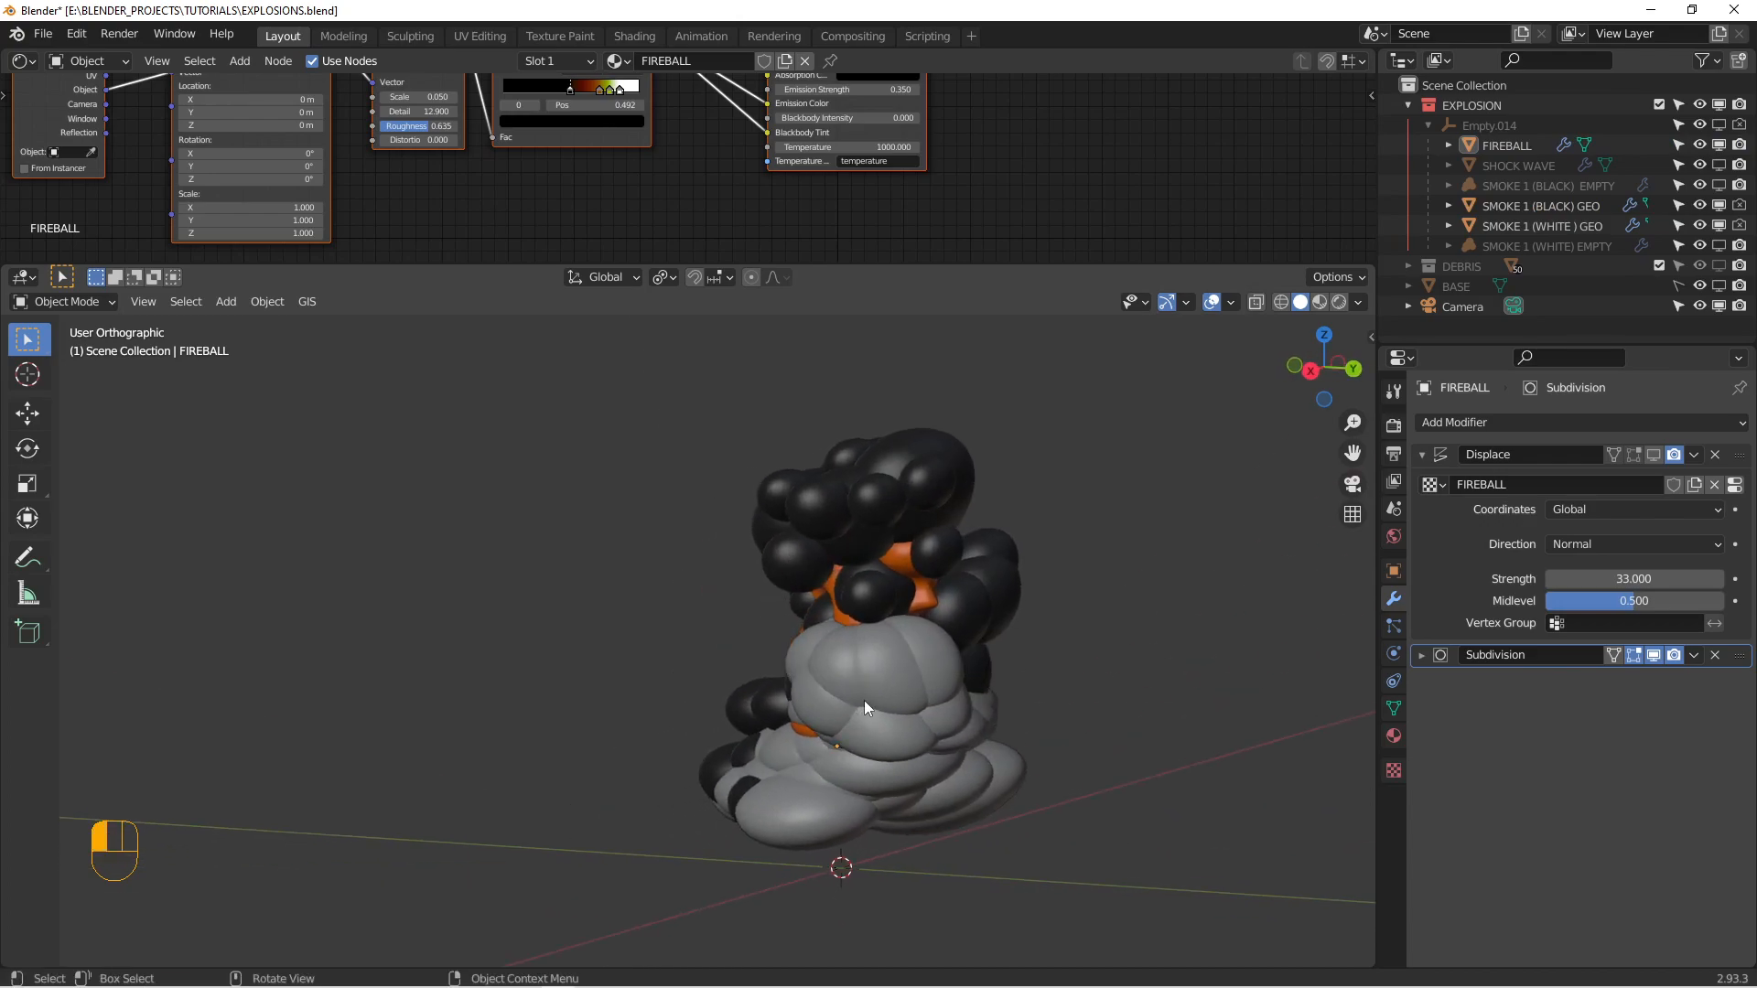
- Hide the FIREBALL object so only the two smoke meshes remain visible
click(1539, 225)
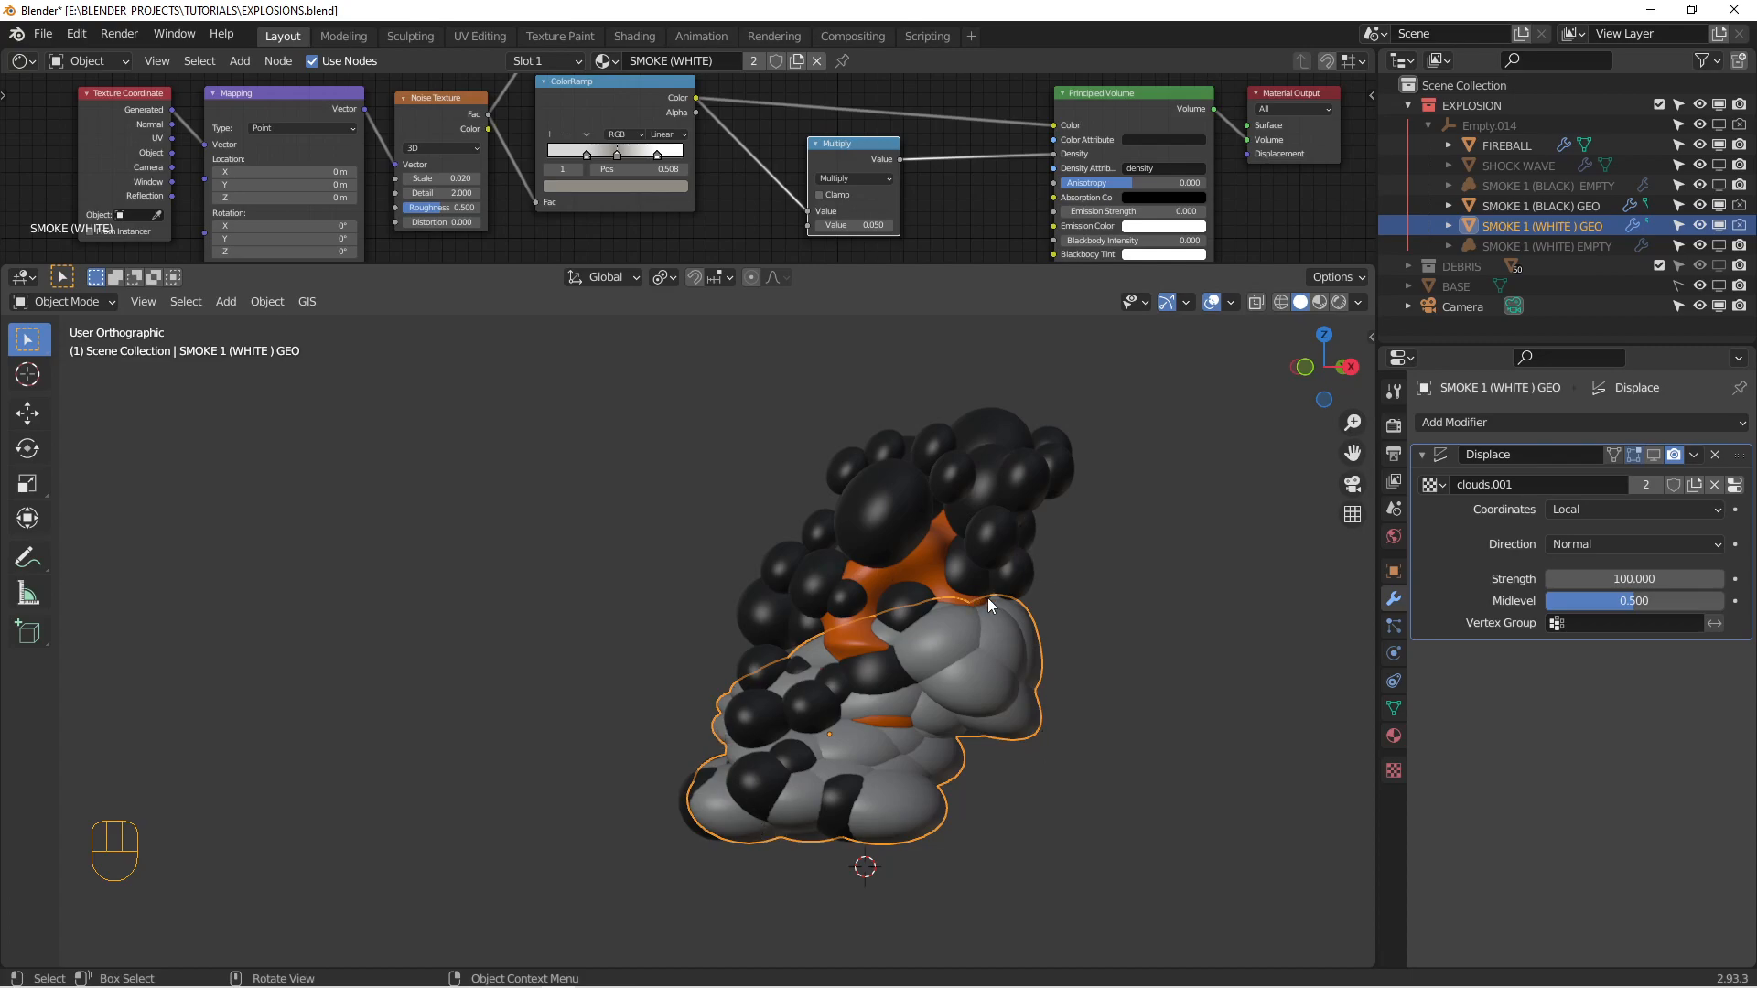
mouse_move(1099, 556)
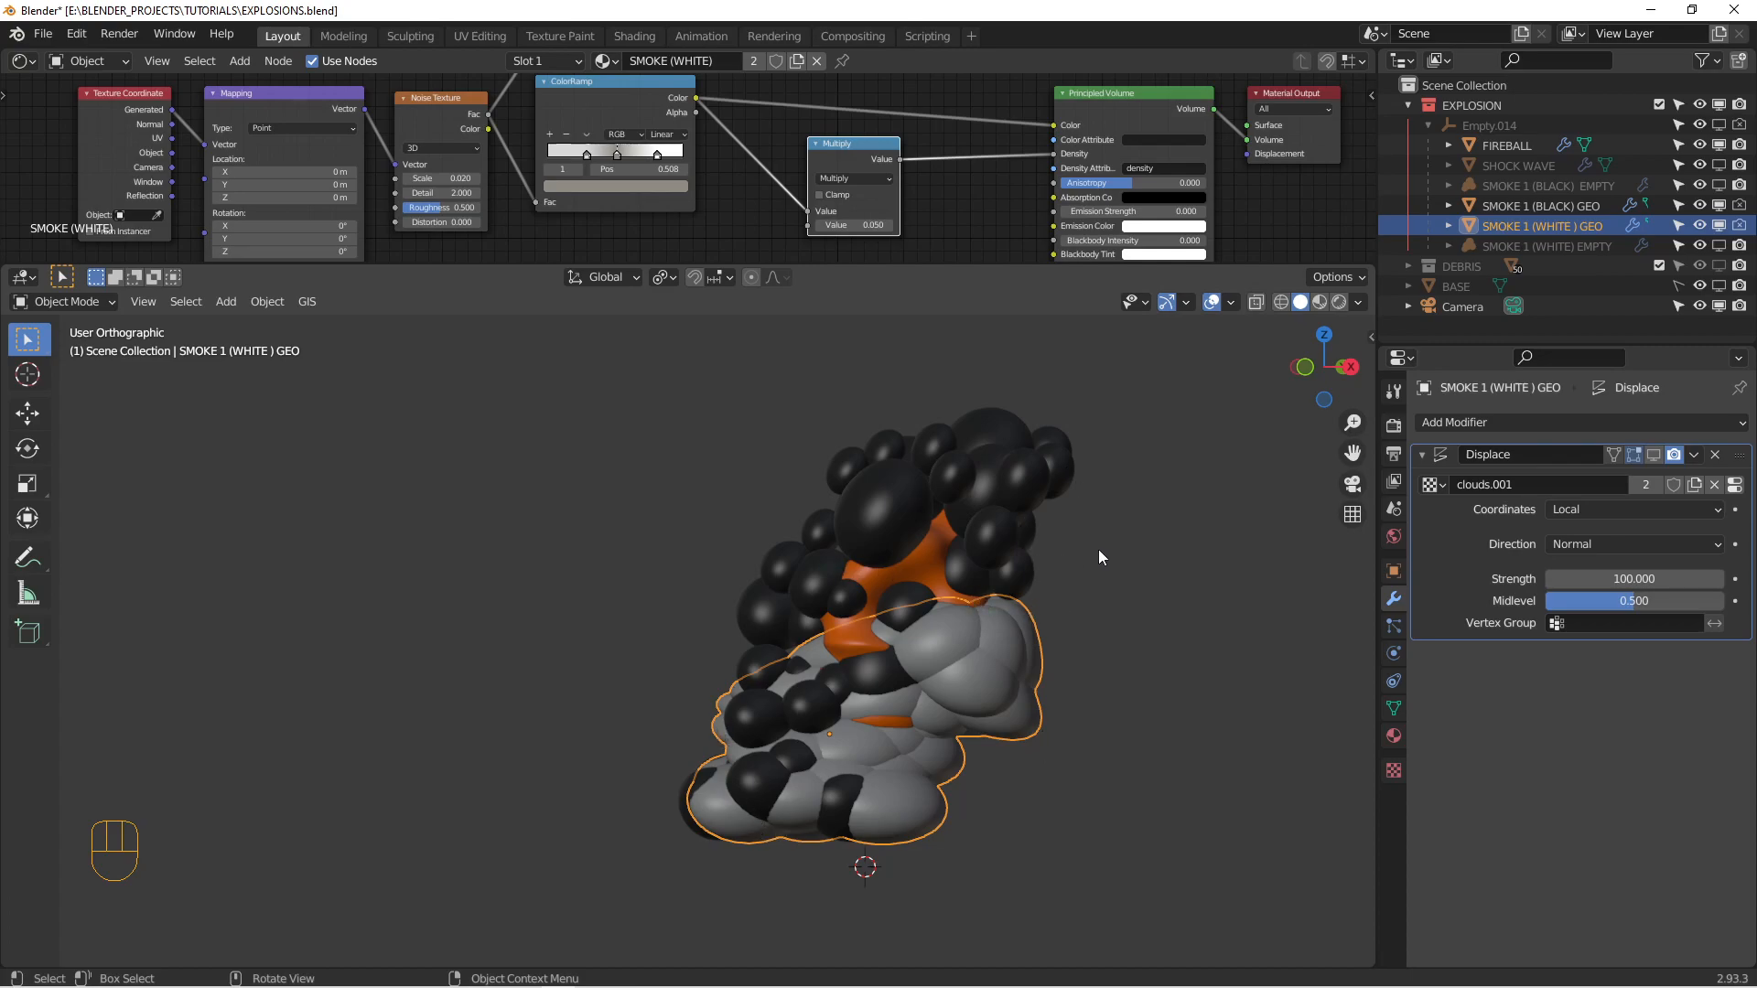
mouse_move(1651, 222)
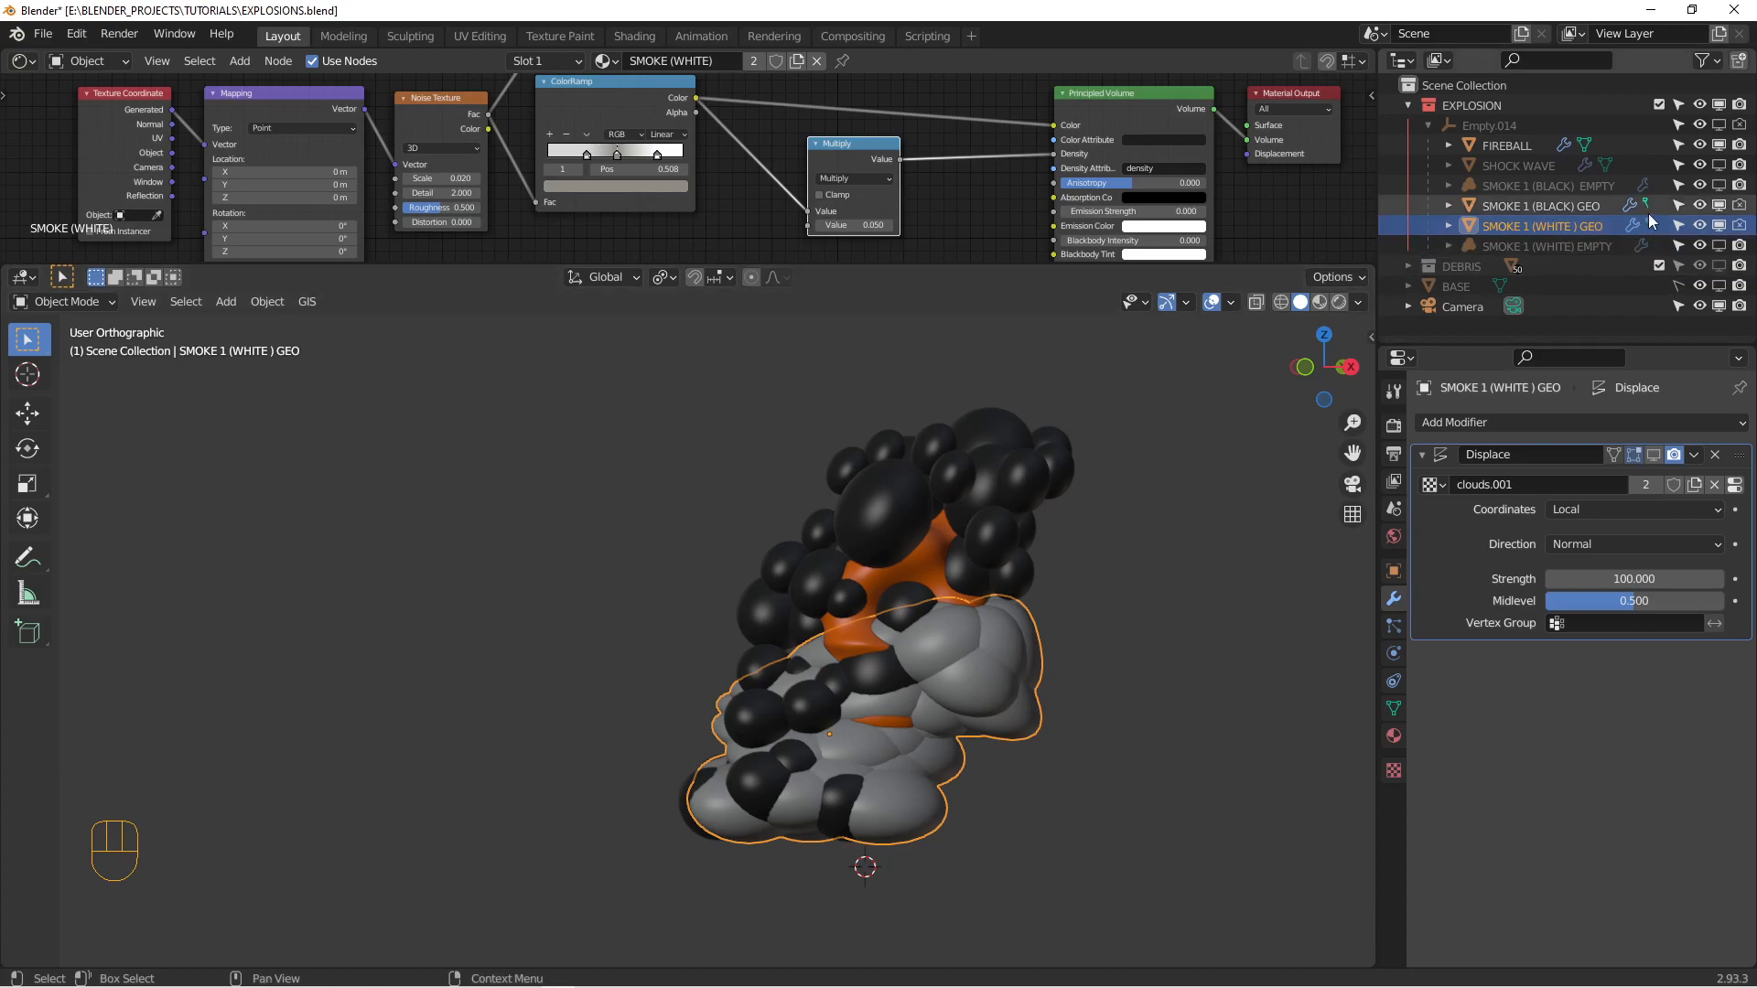
click(1740, 144)
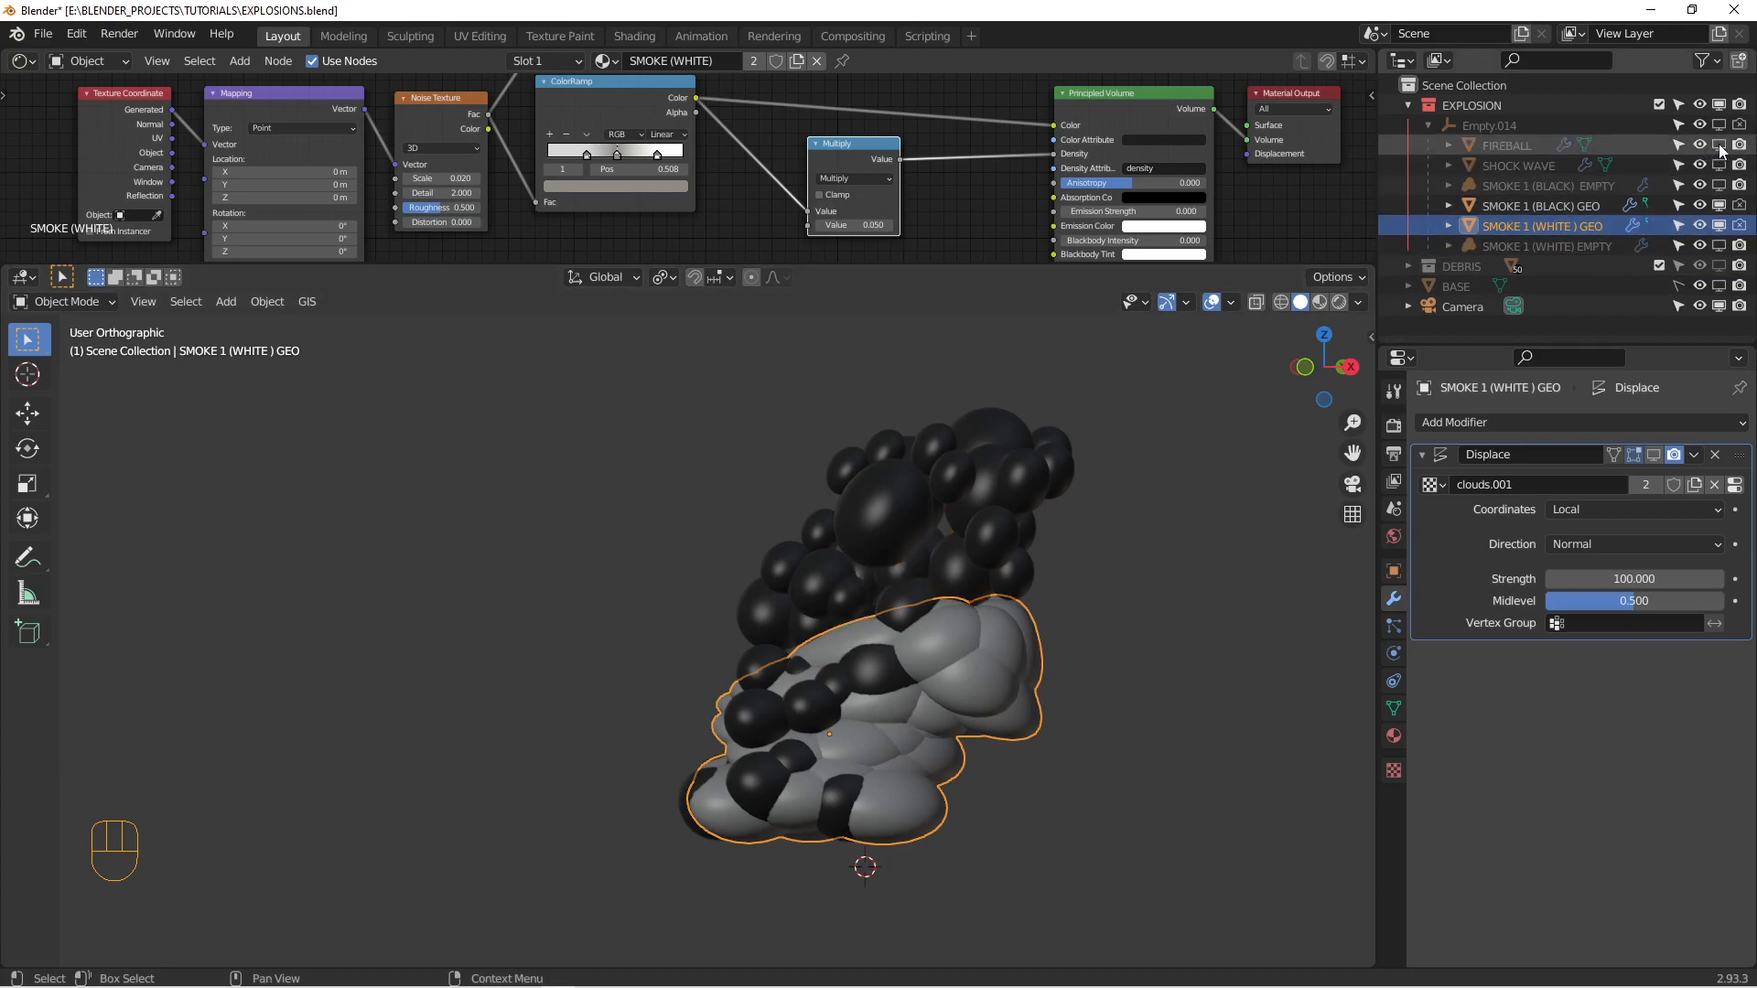
- Hide SMOKE 1 (BLACK) GEO and add an empty Volume object to test modifiers on
click(1718, 205)
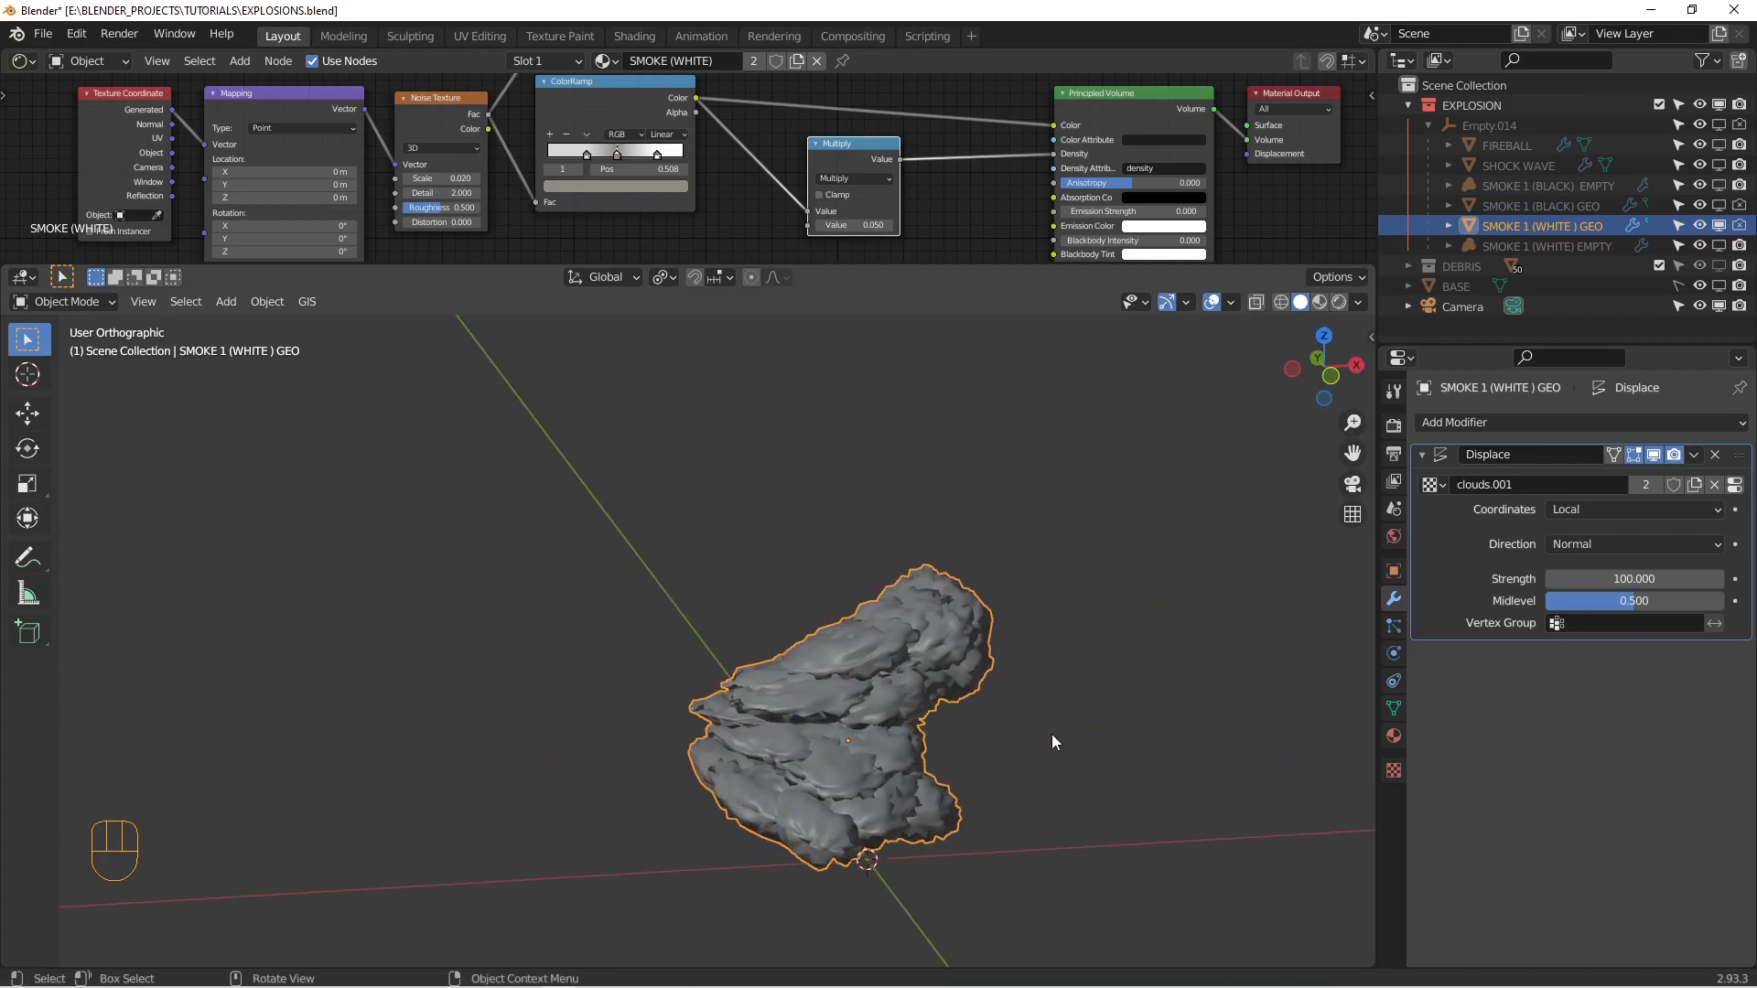
key(shift+a)
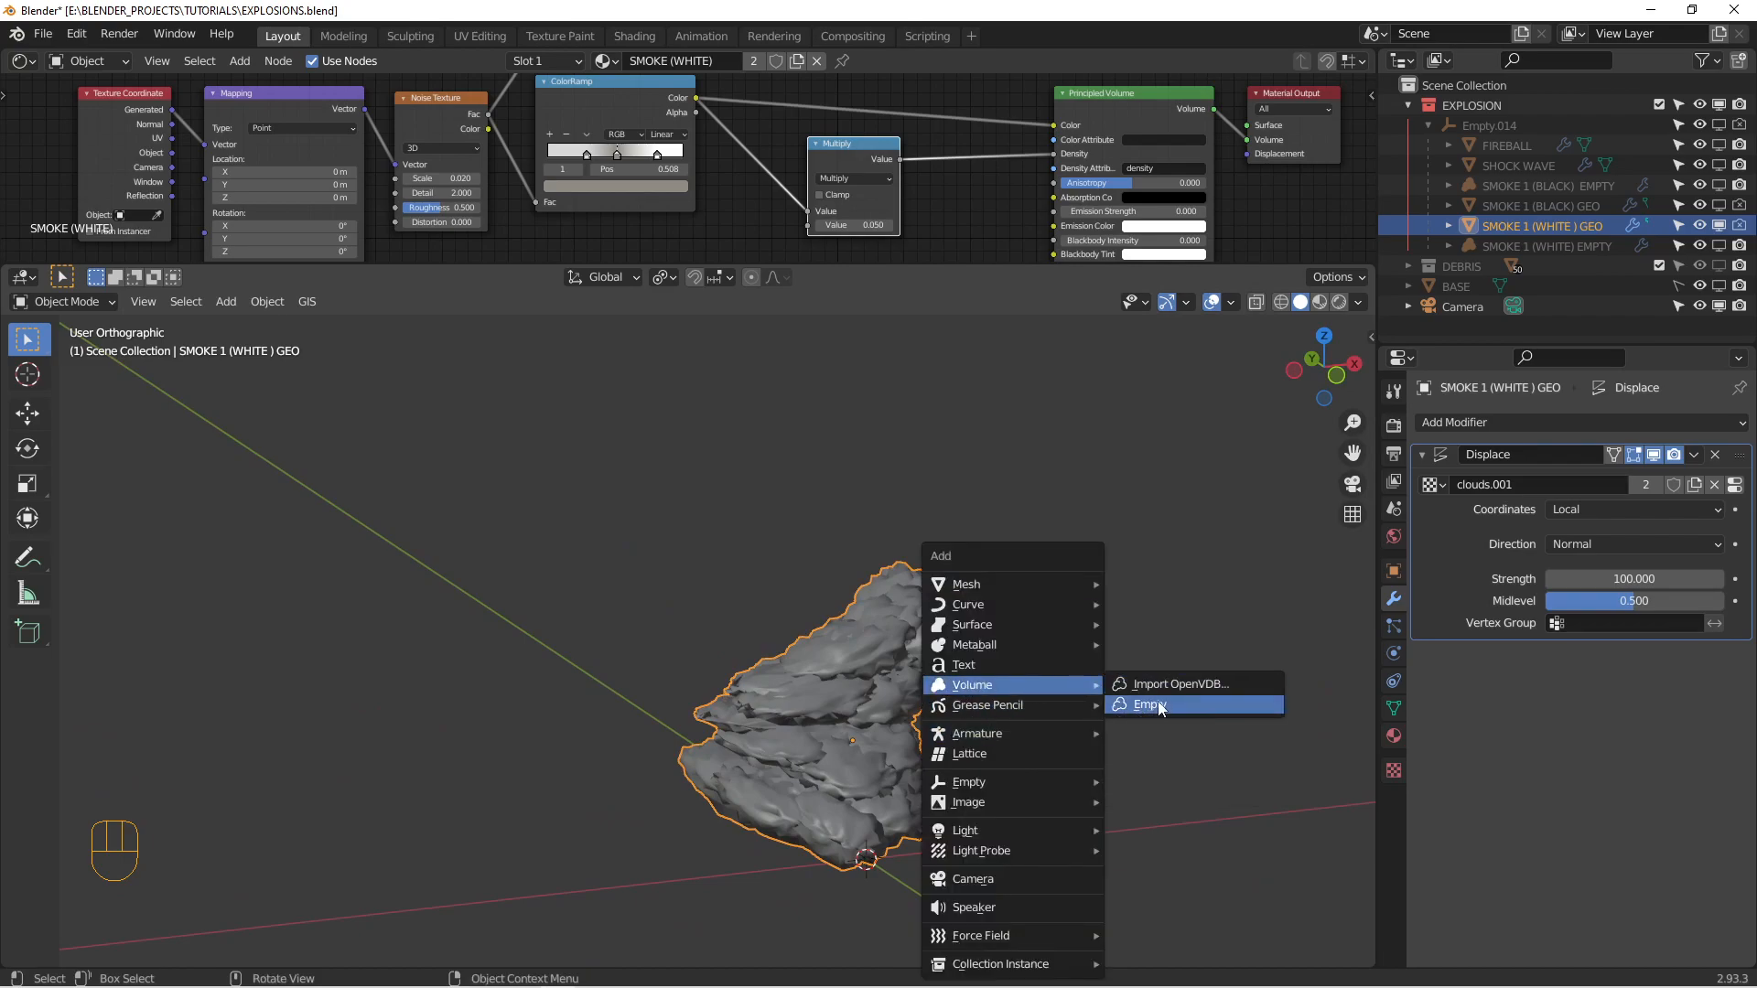
click(1149, 703)
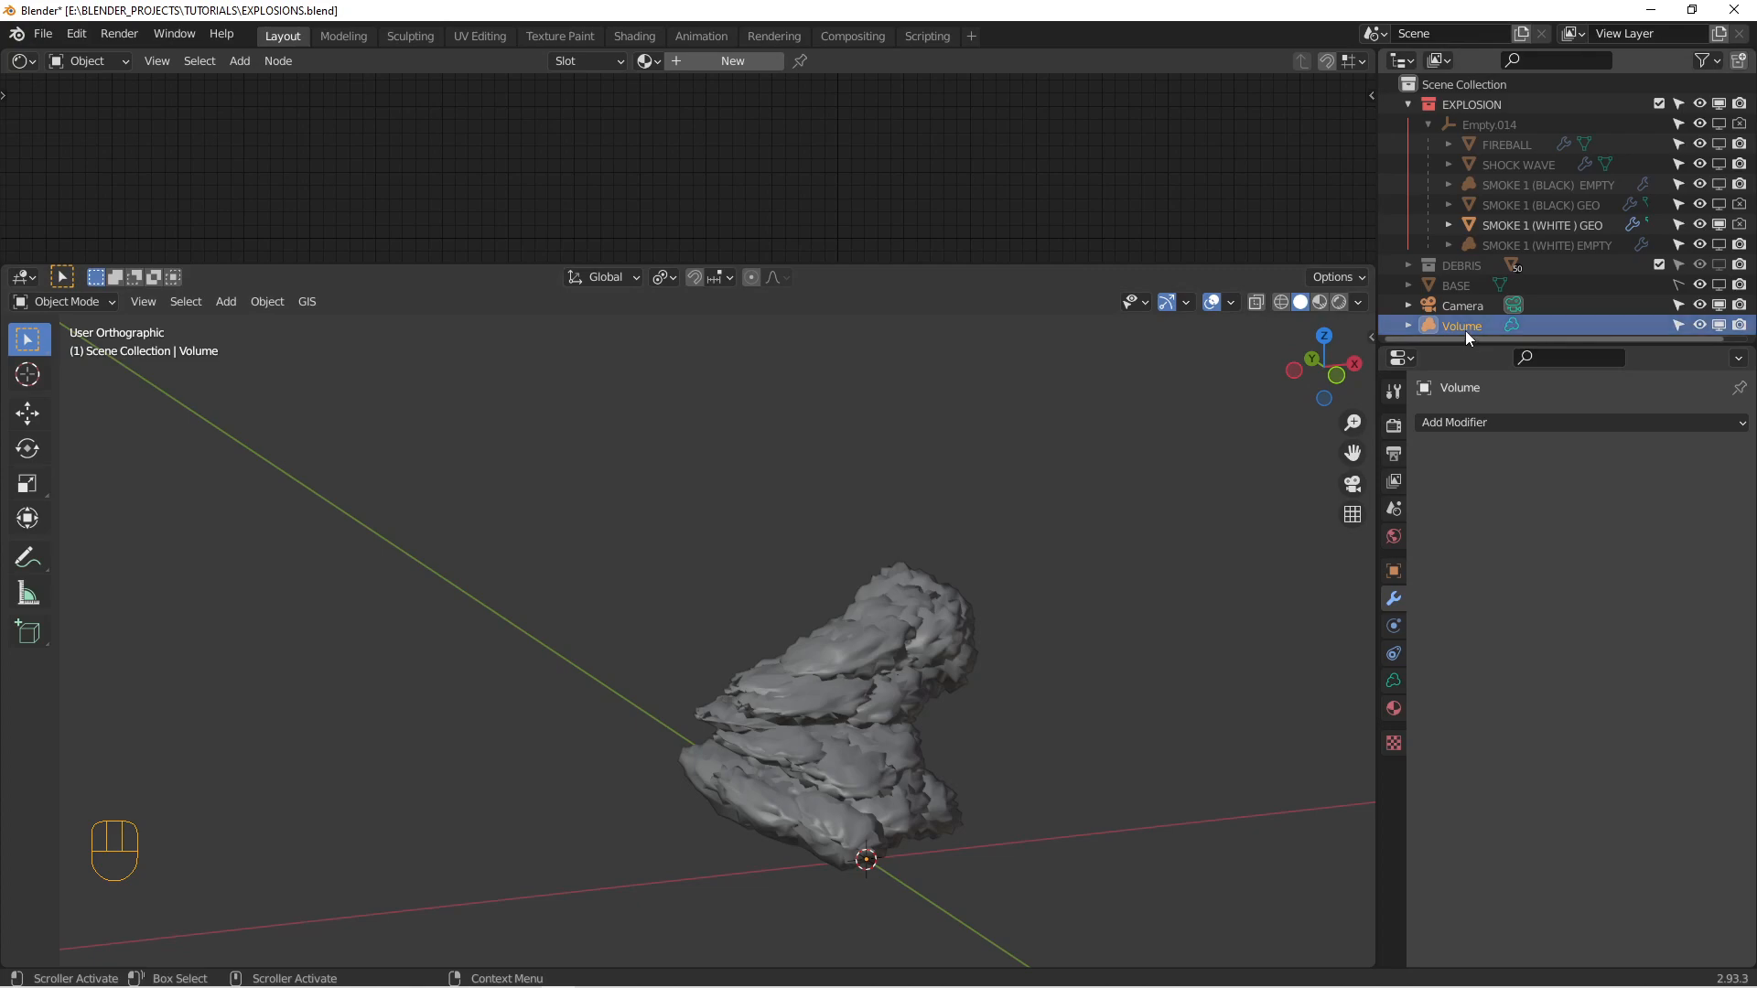
click(1452, 421)
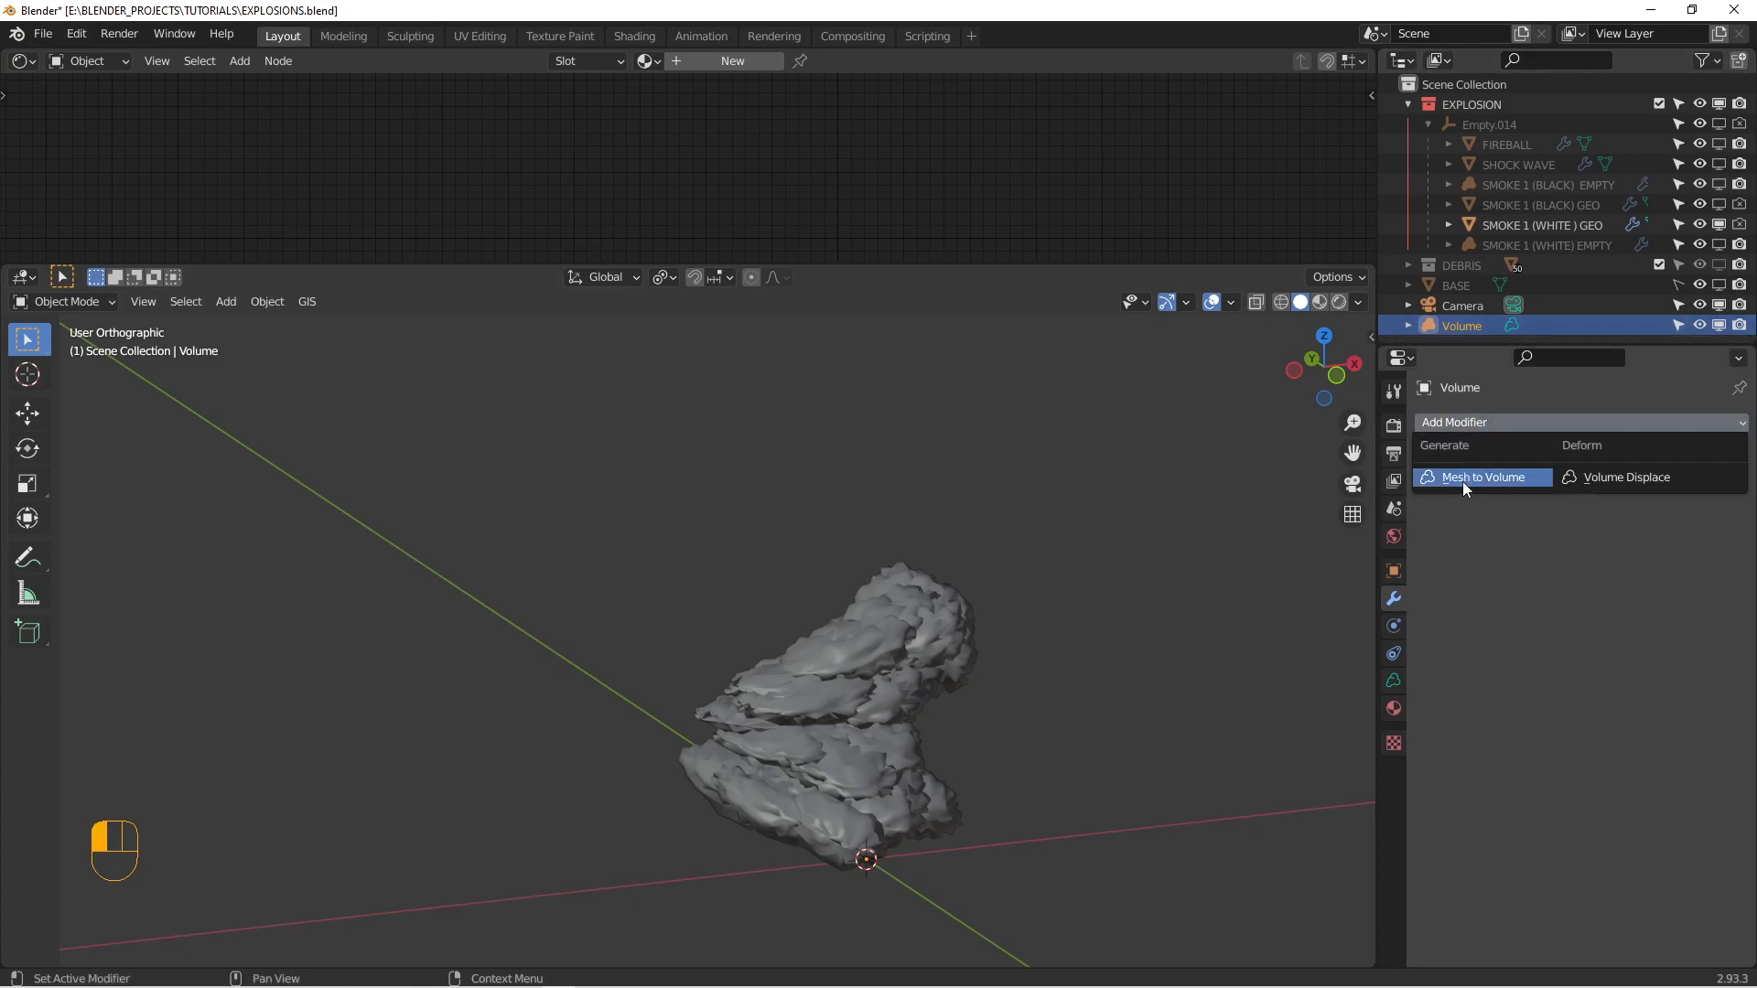
mouse_move(1625, 476)
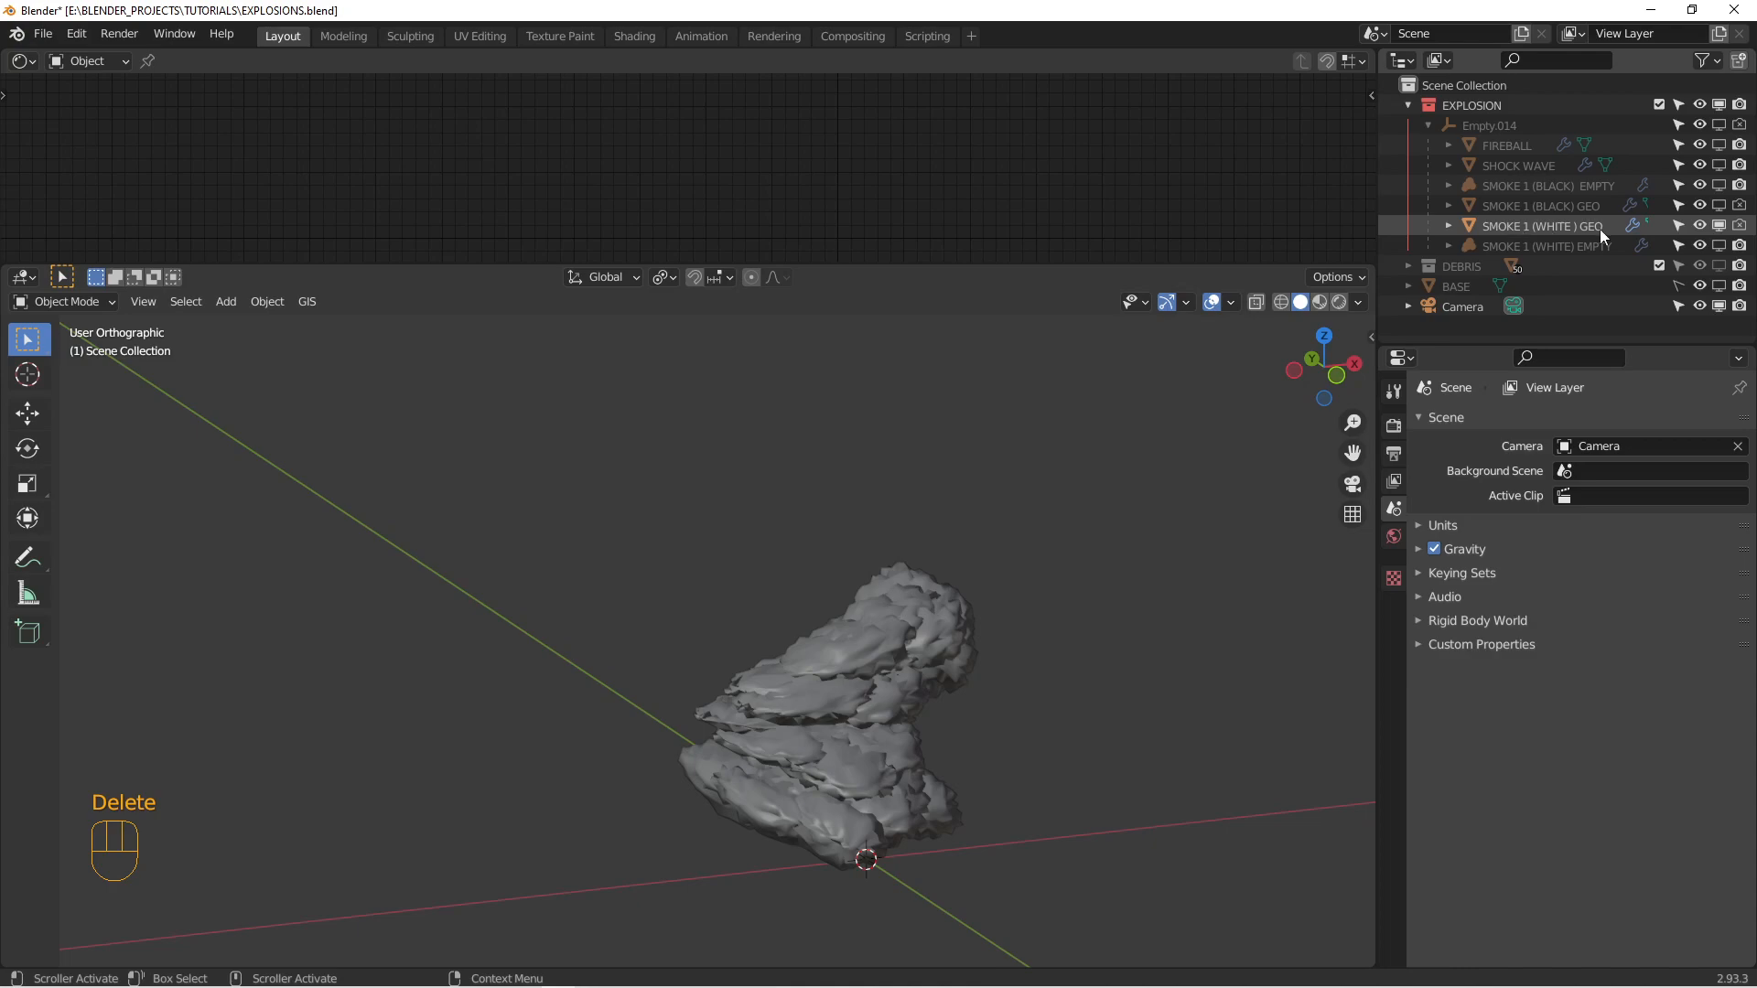
- On SMOKE 1 (WHITE) EMPTY, reassign SMOKE 1 (WHITE) GEO as the Mesh to Volume source under the clouds Volume Displace
click(1541, 225)
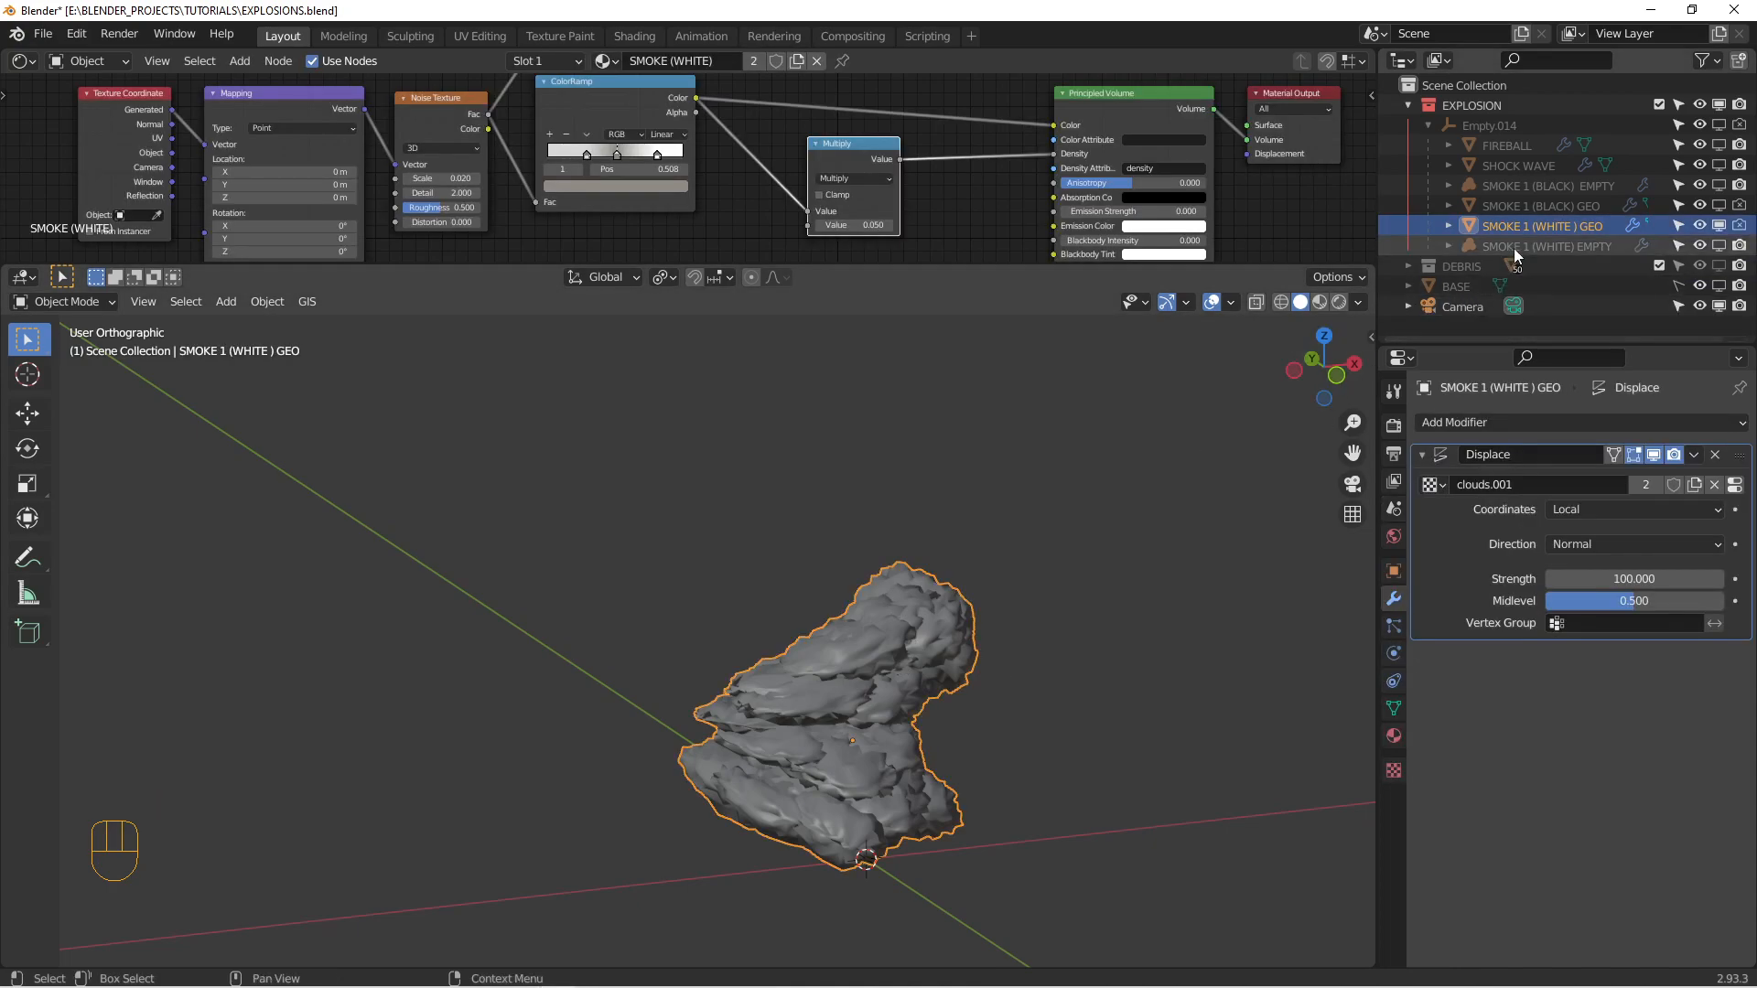
click(1546, 245)
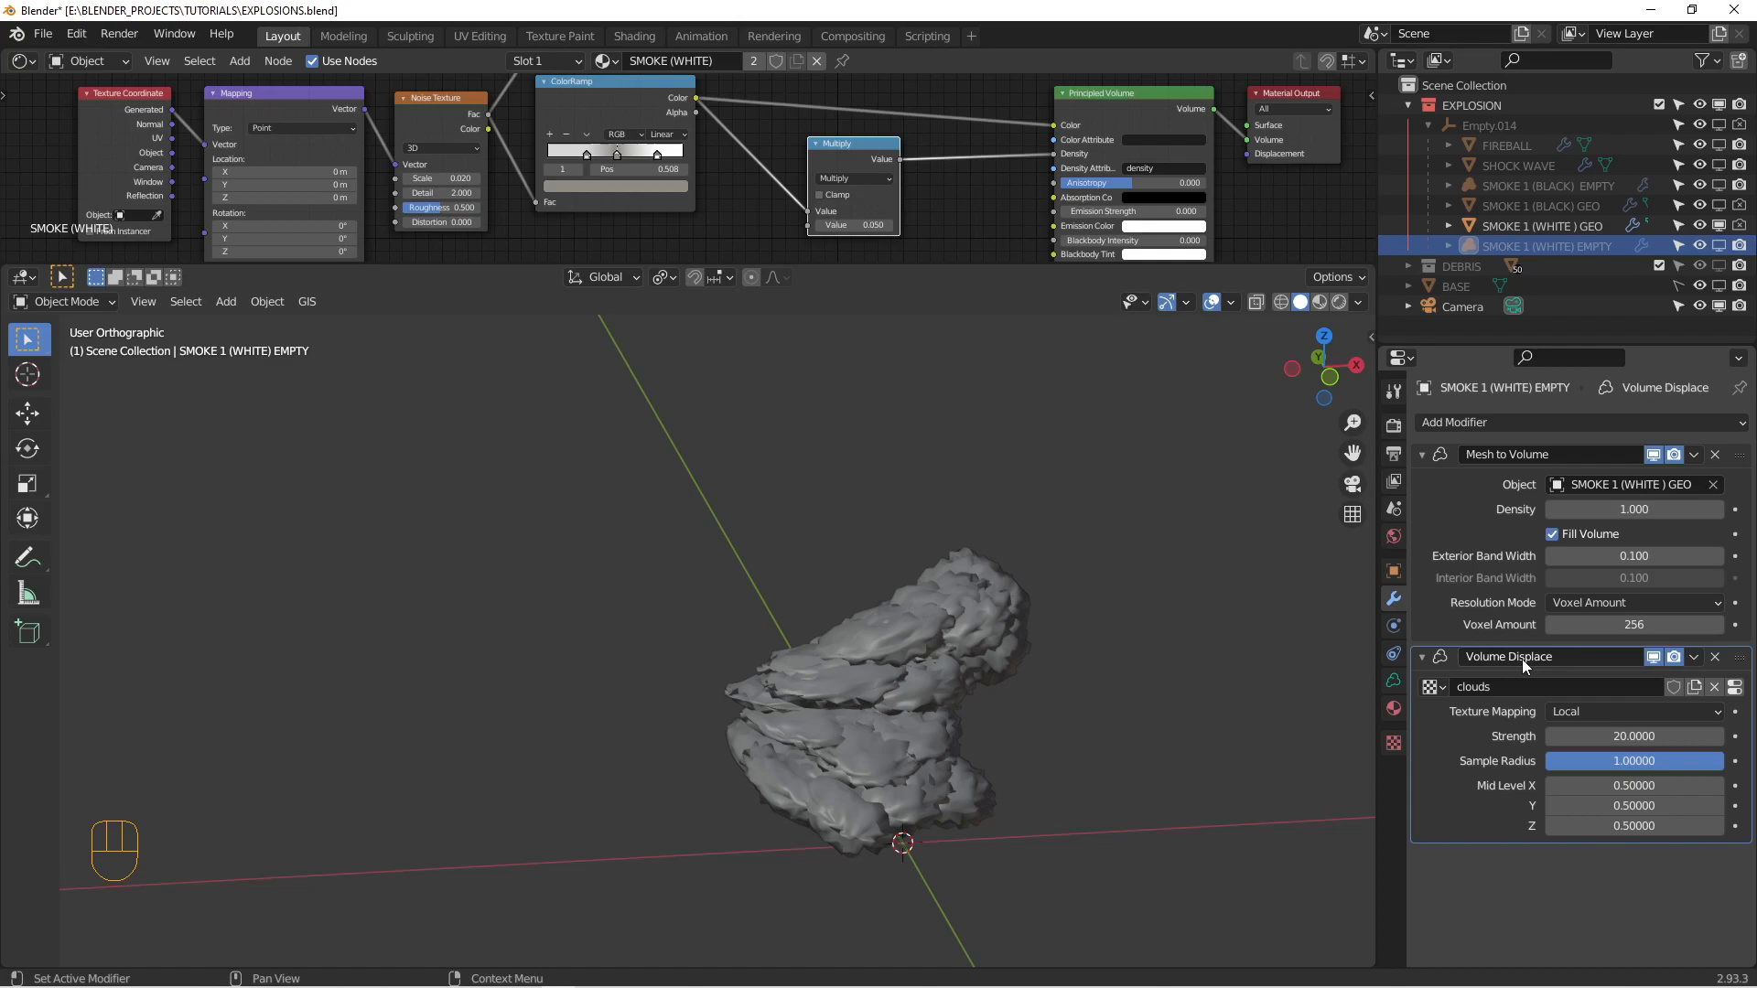
mouse_move(1392, 569)
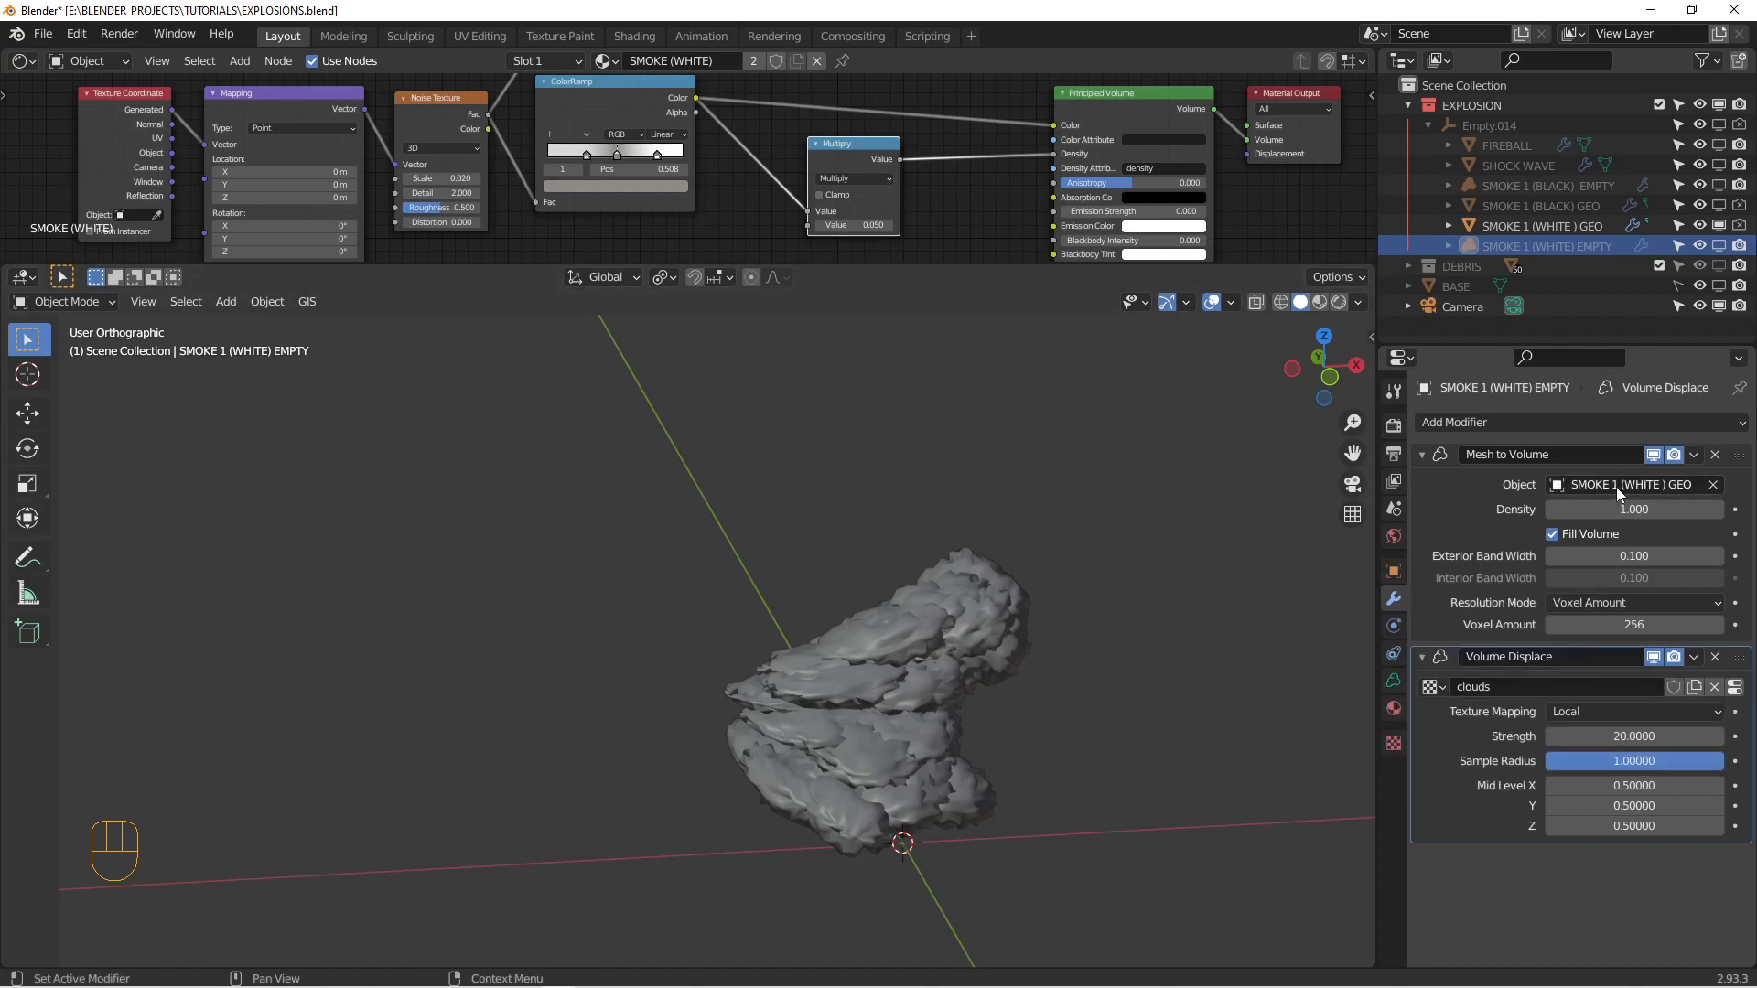
click(1713, 483)
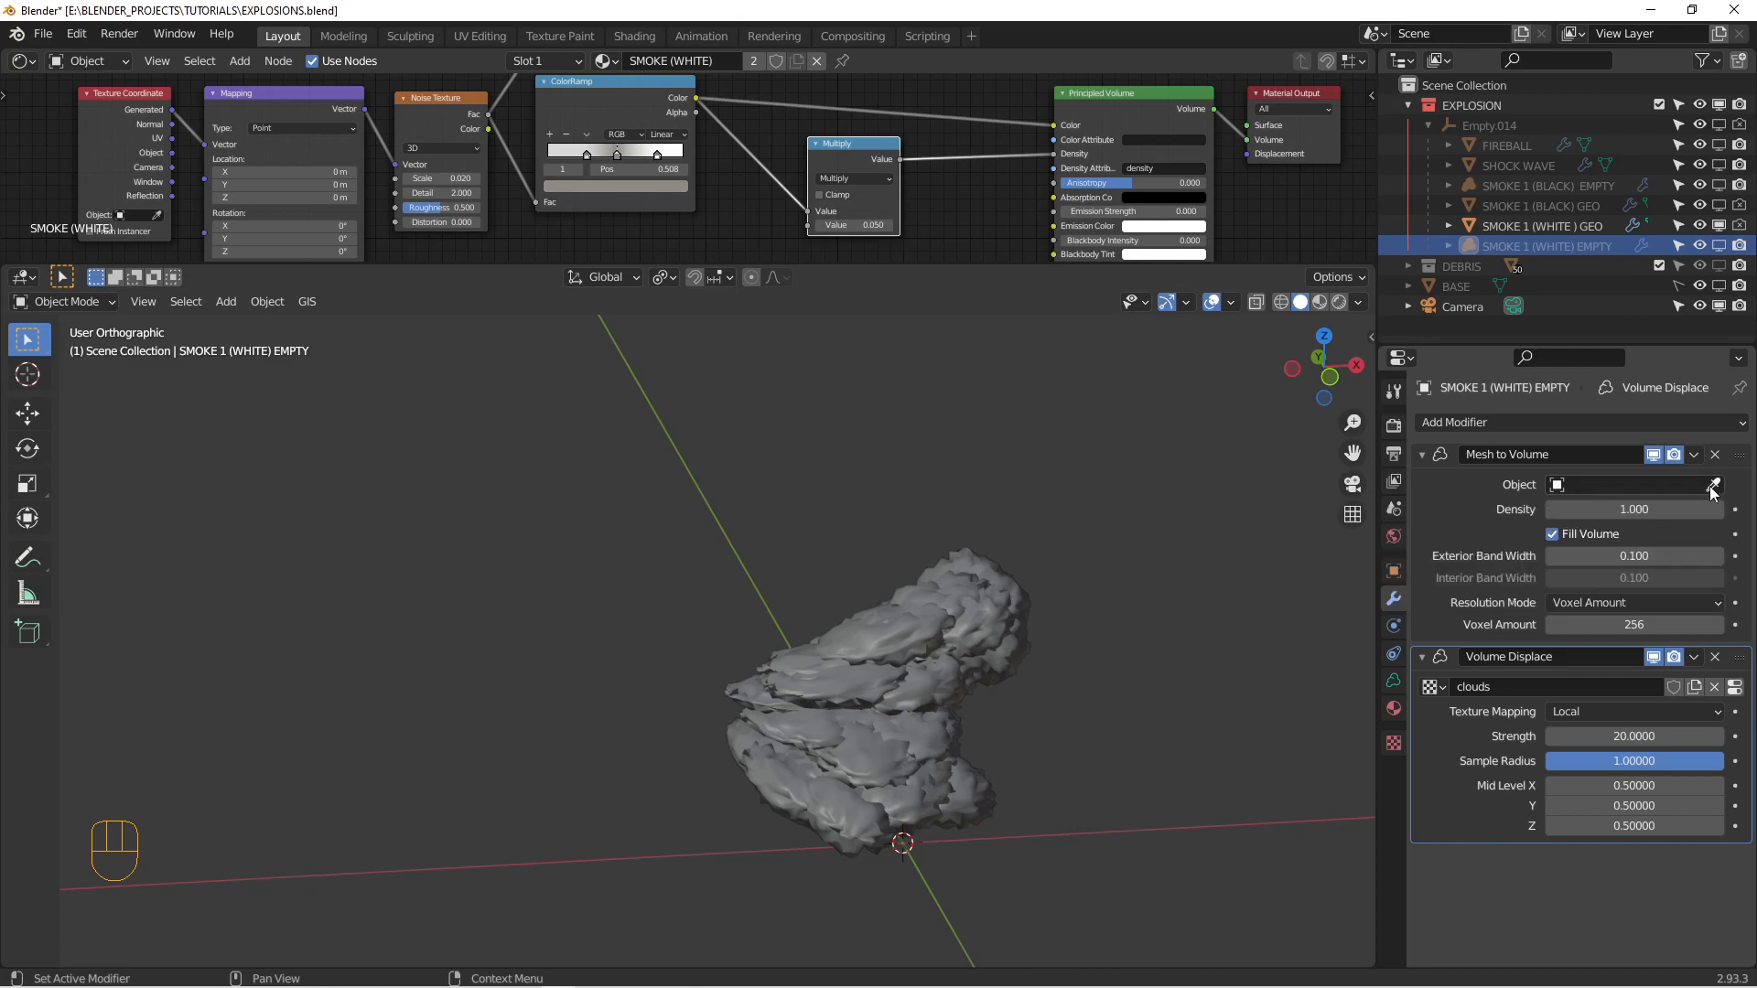
click(1713, 483)
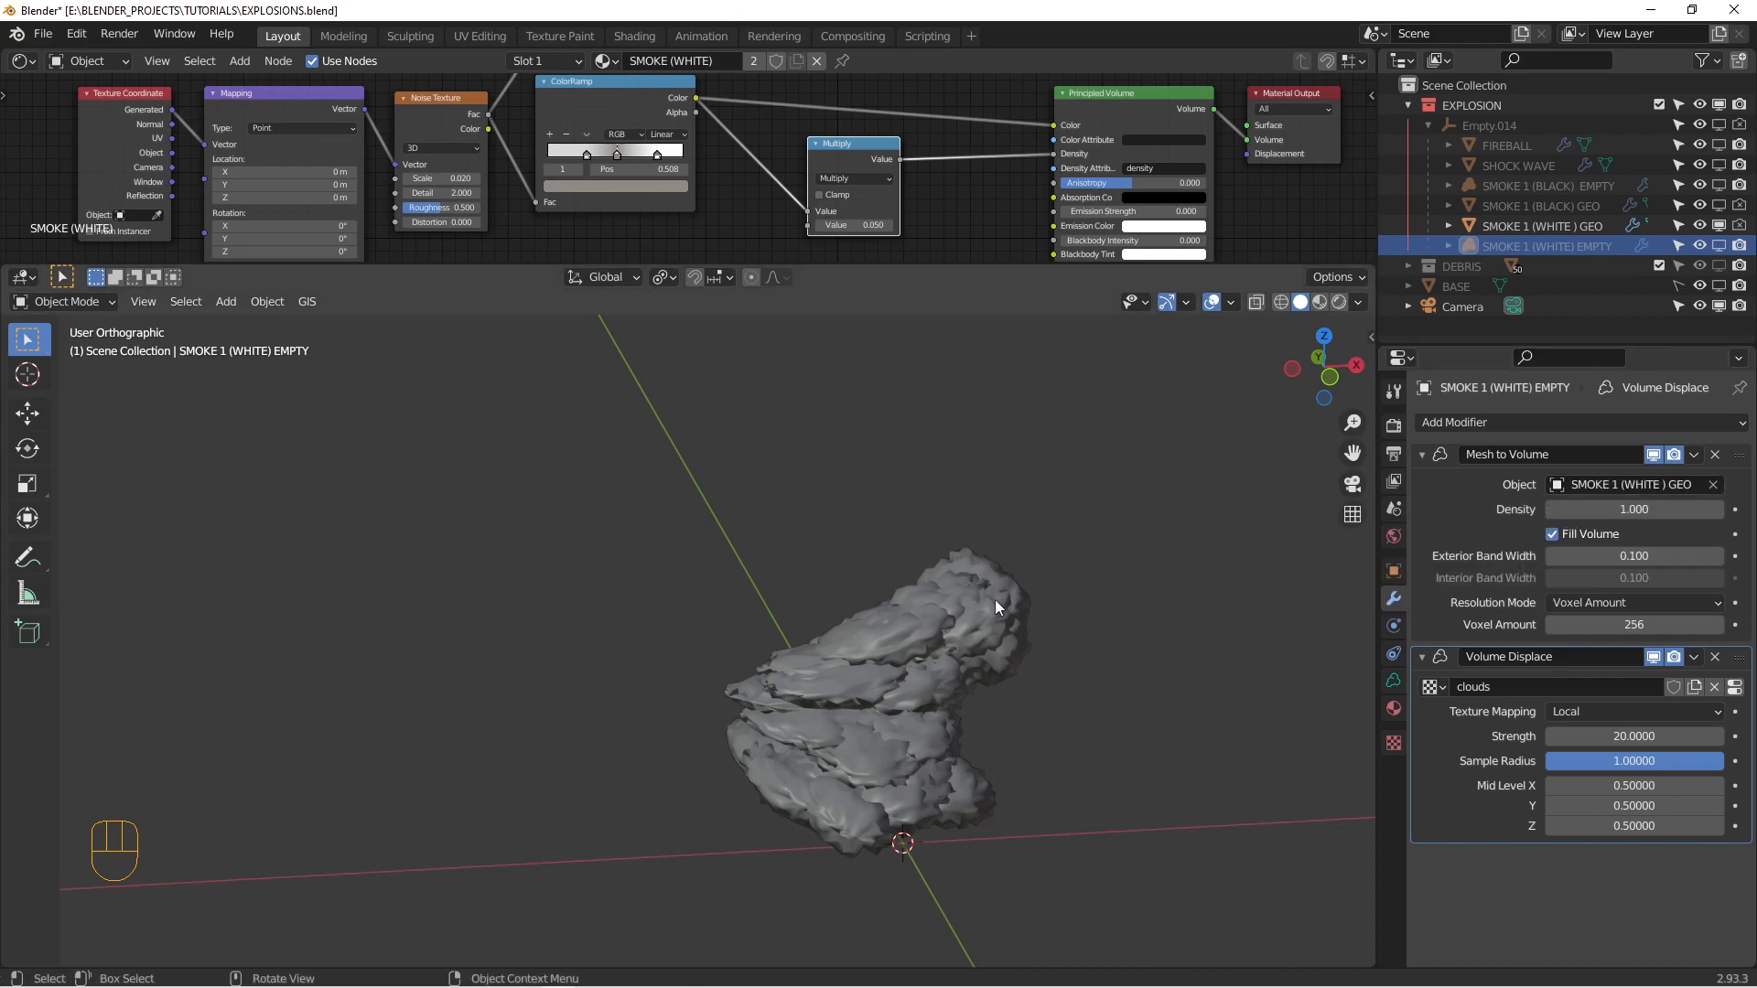
mouse_move(902, 847)
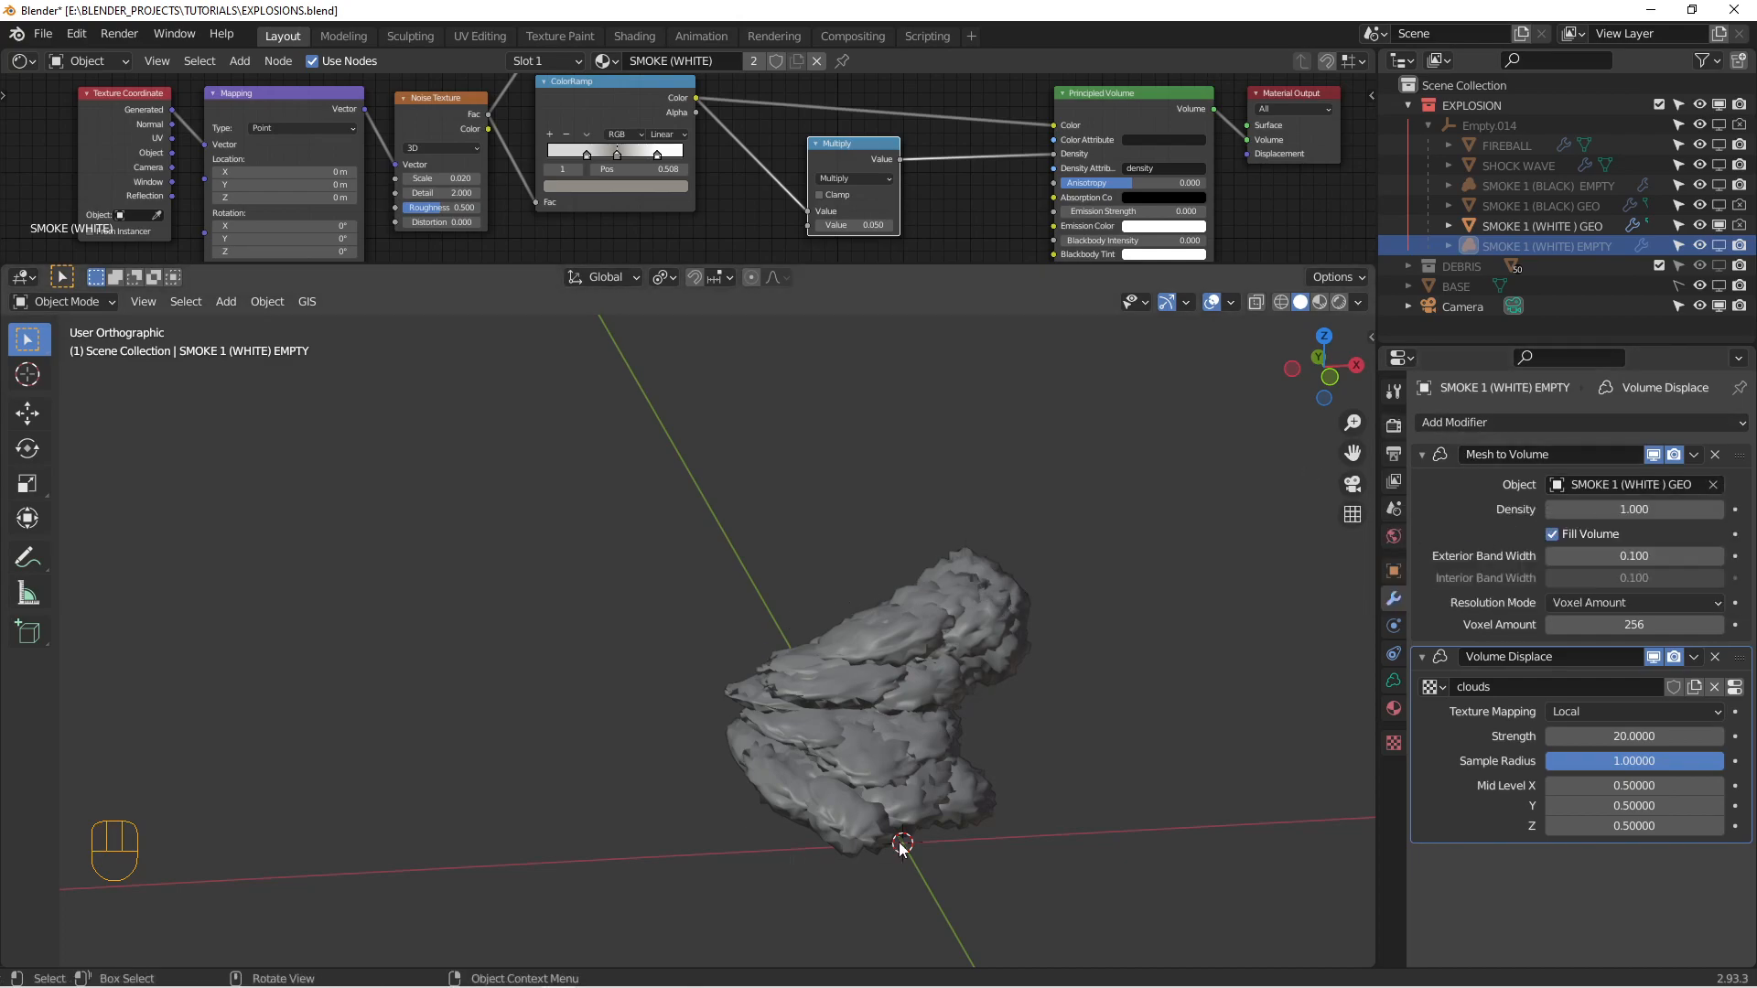
mouse_move(1019, 602)
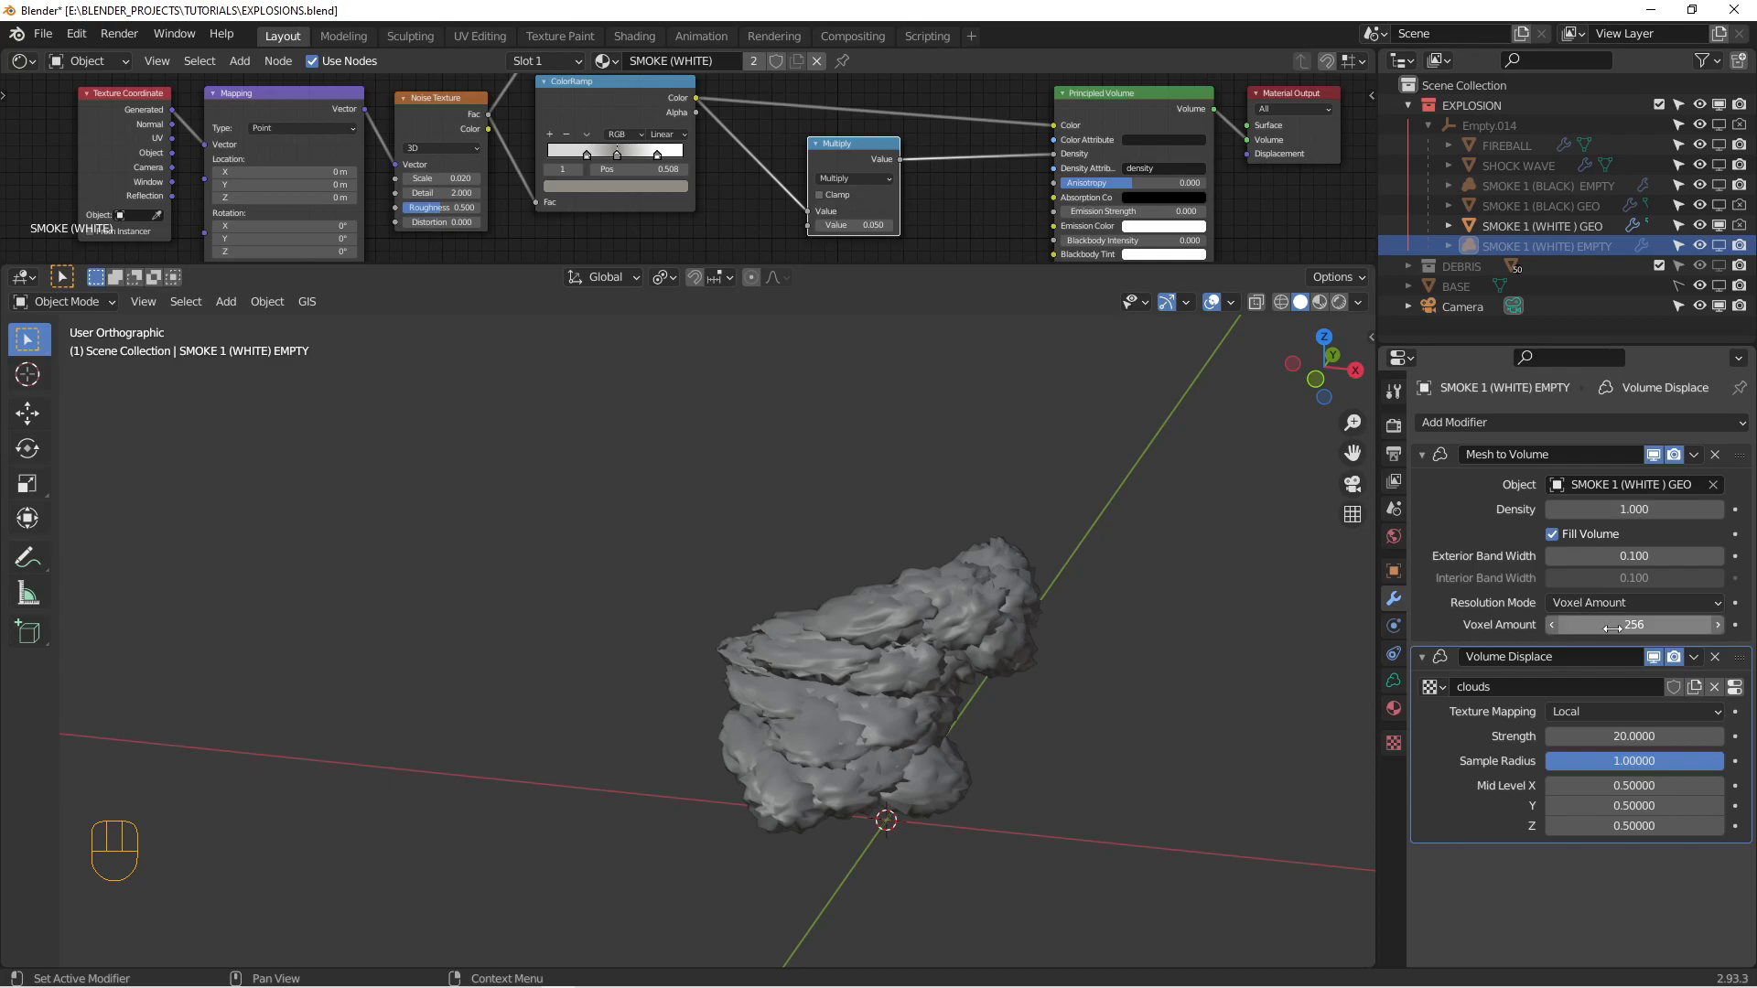
mouse_move(1632, 624)
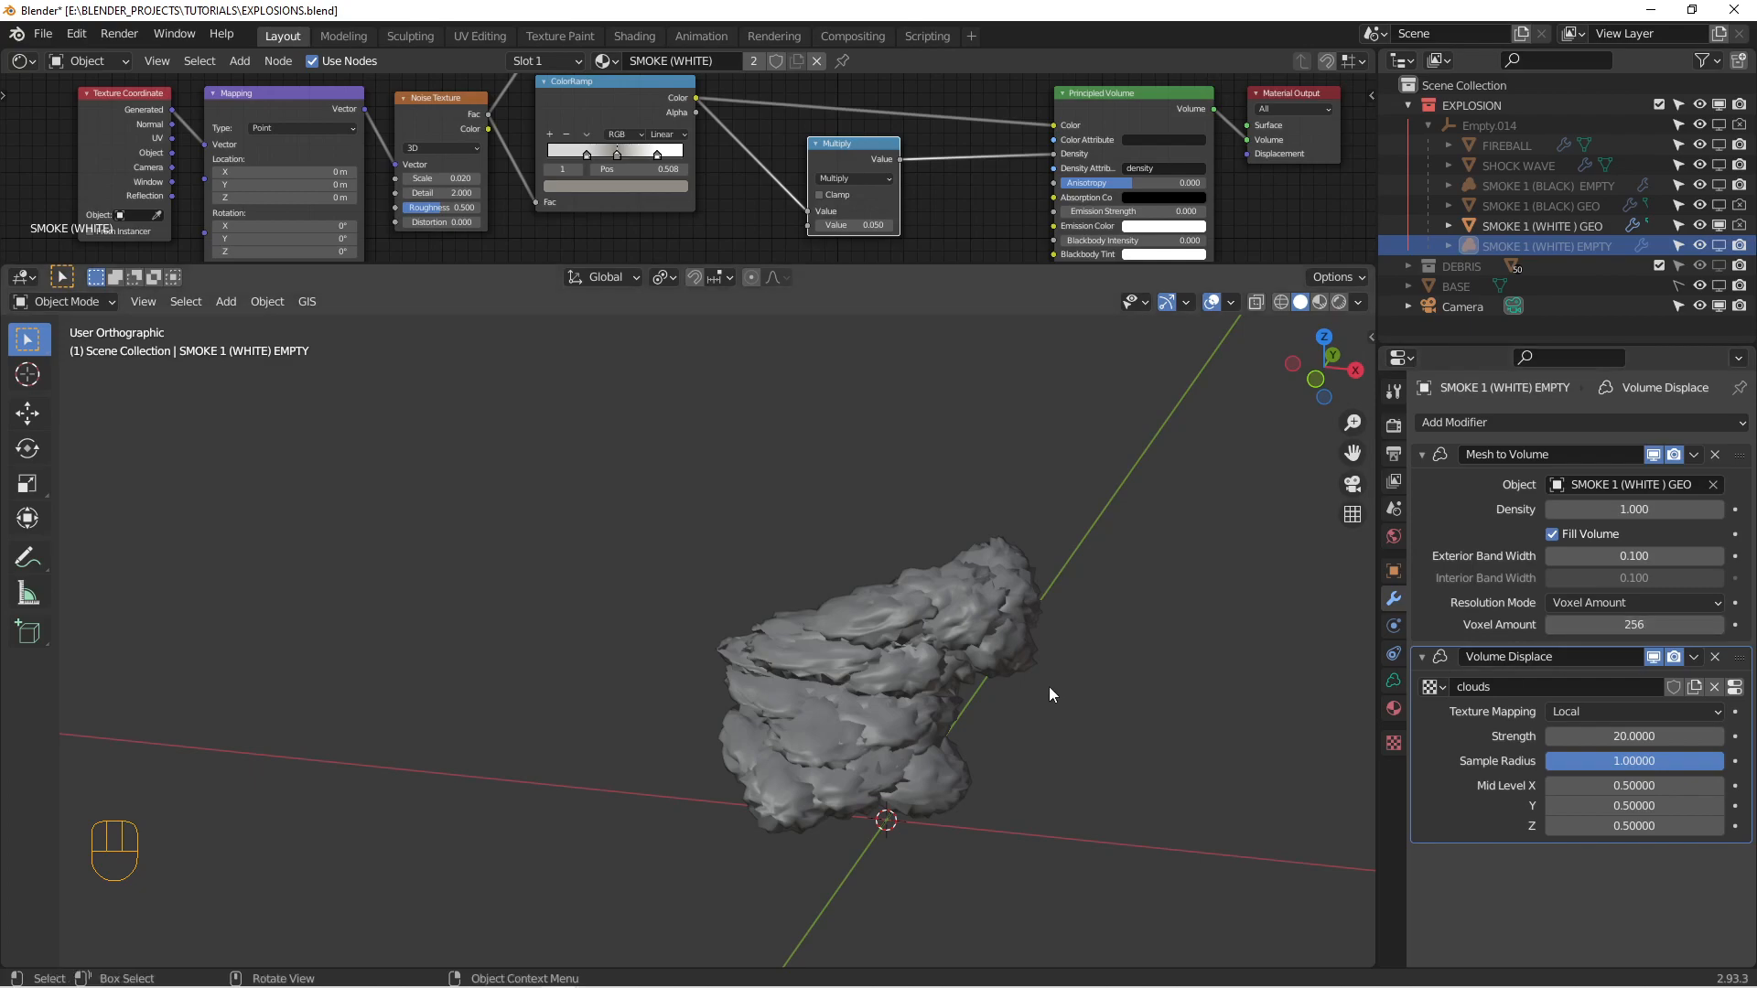
mouse_move(939, 653)
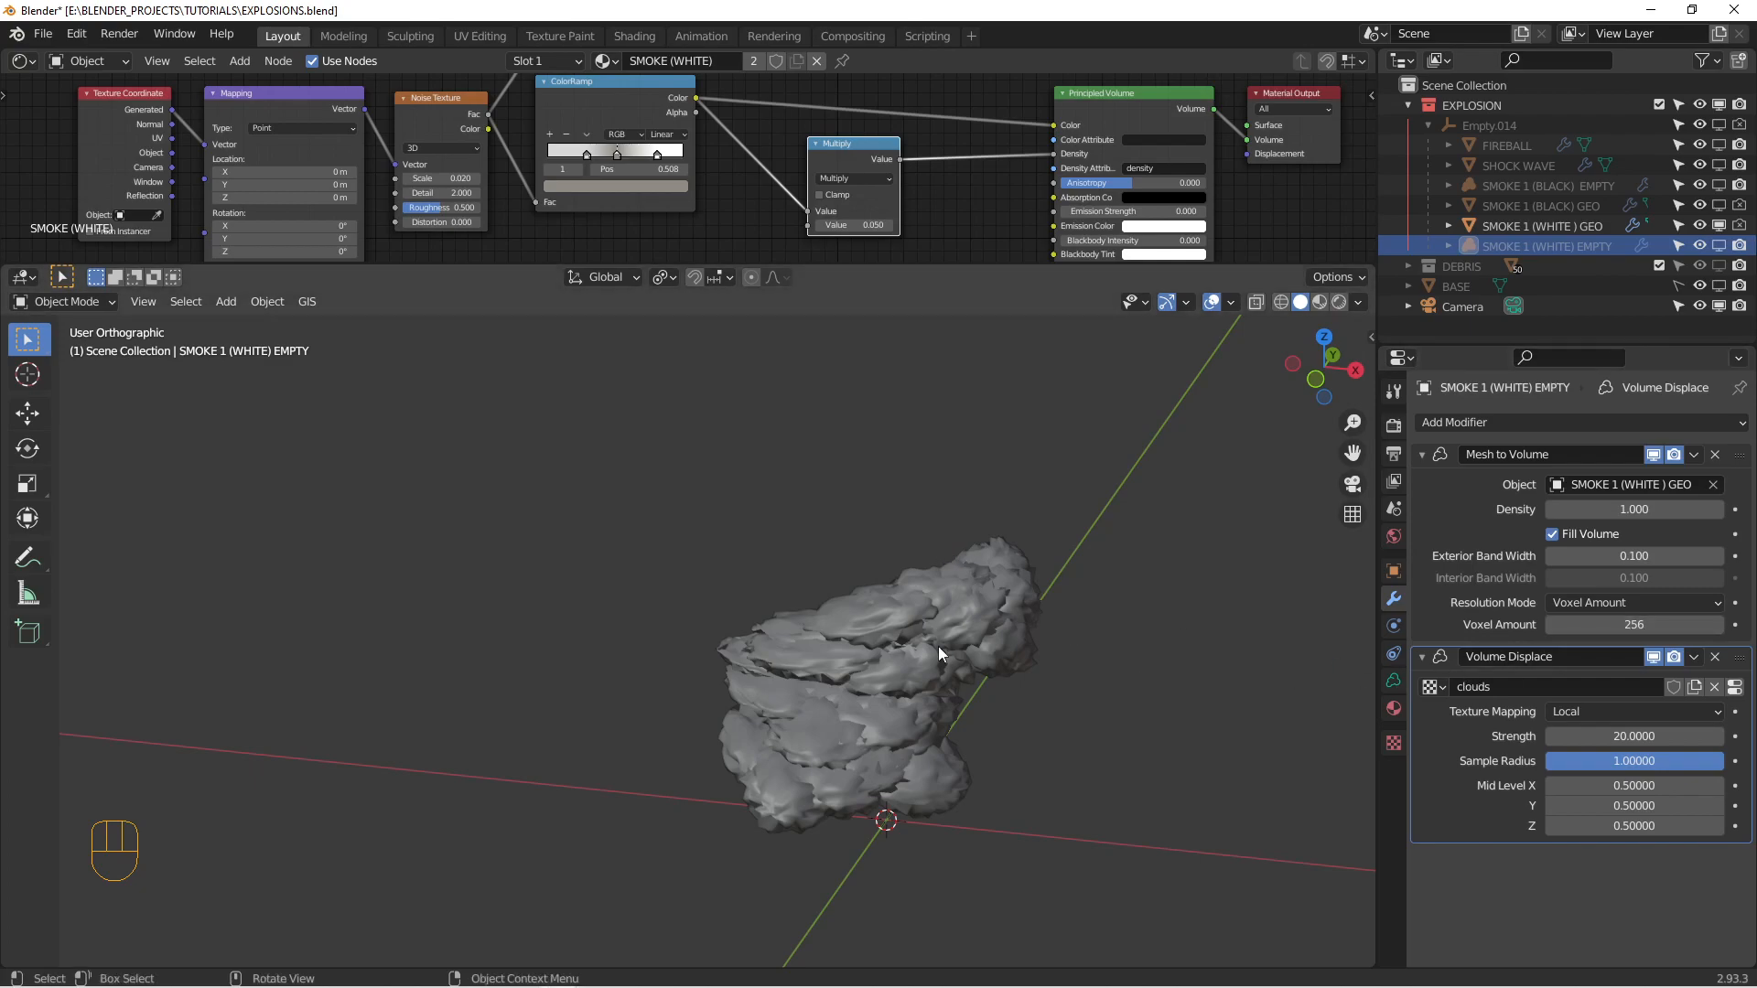
click(1633, 624)
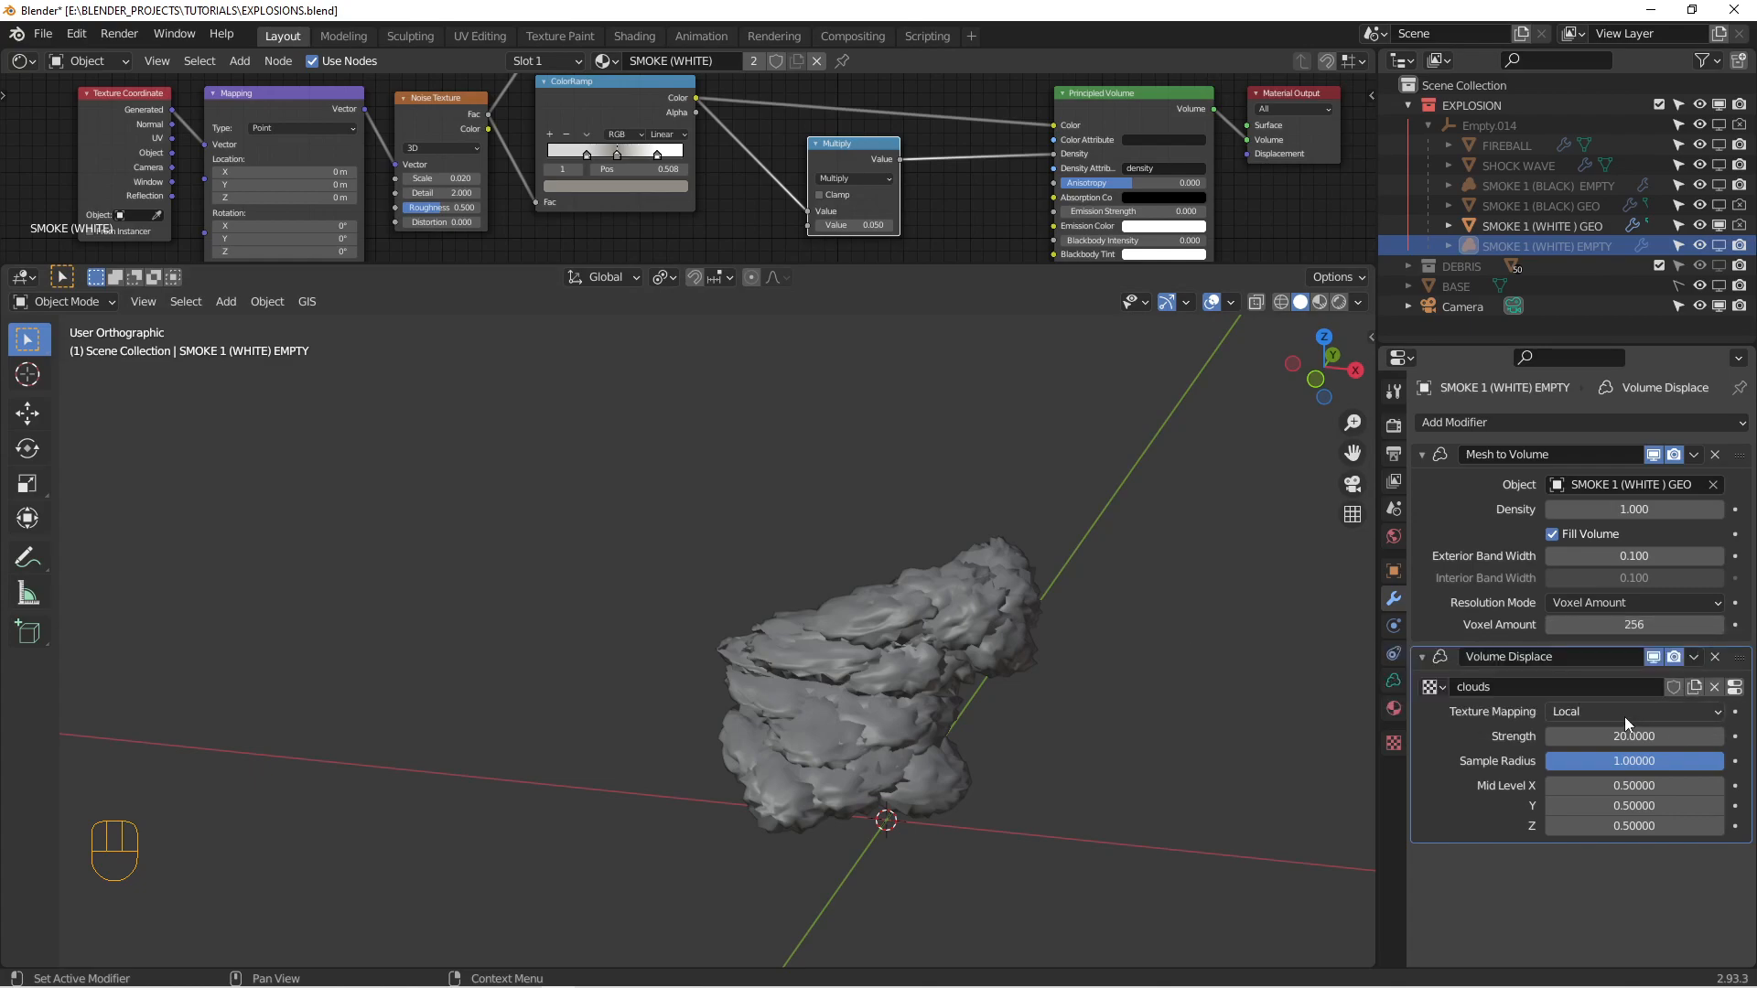
mouse_move(1047, 560)
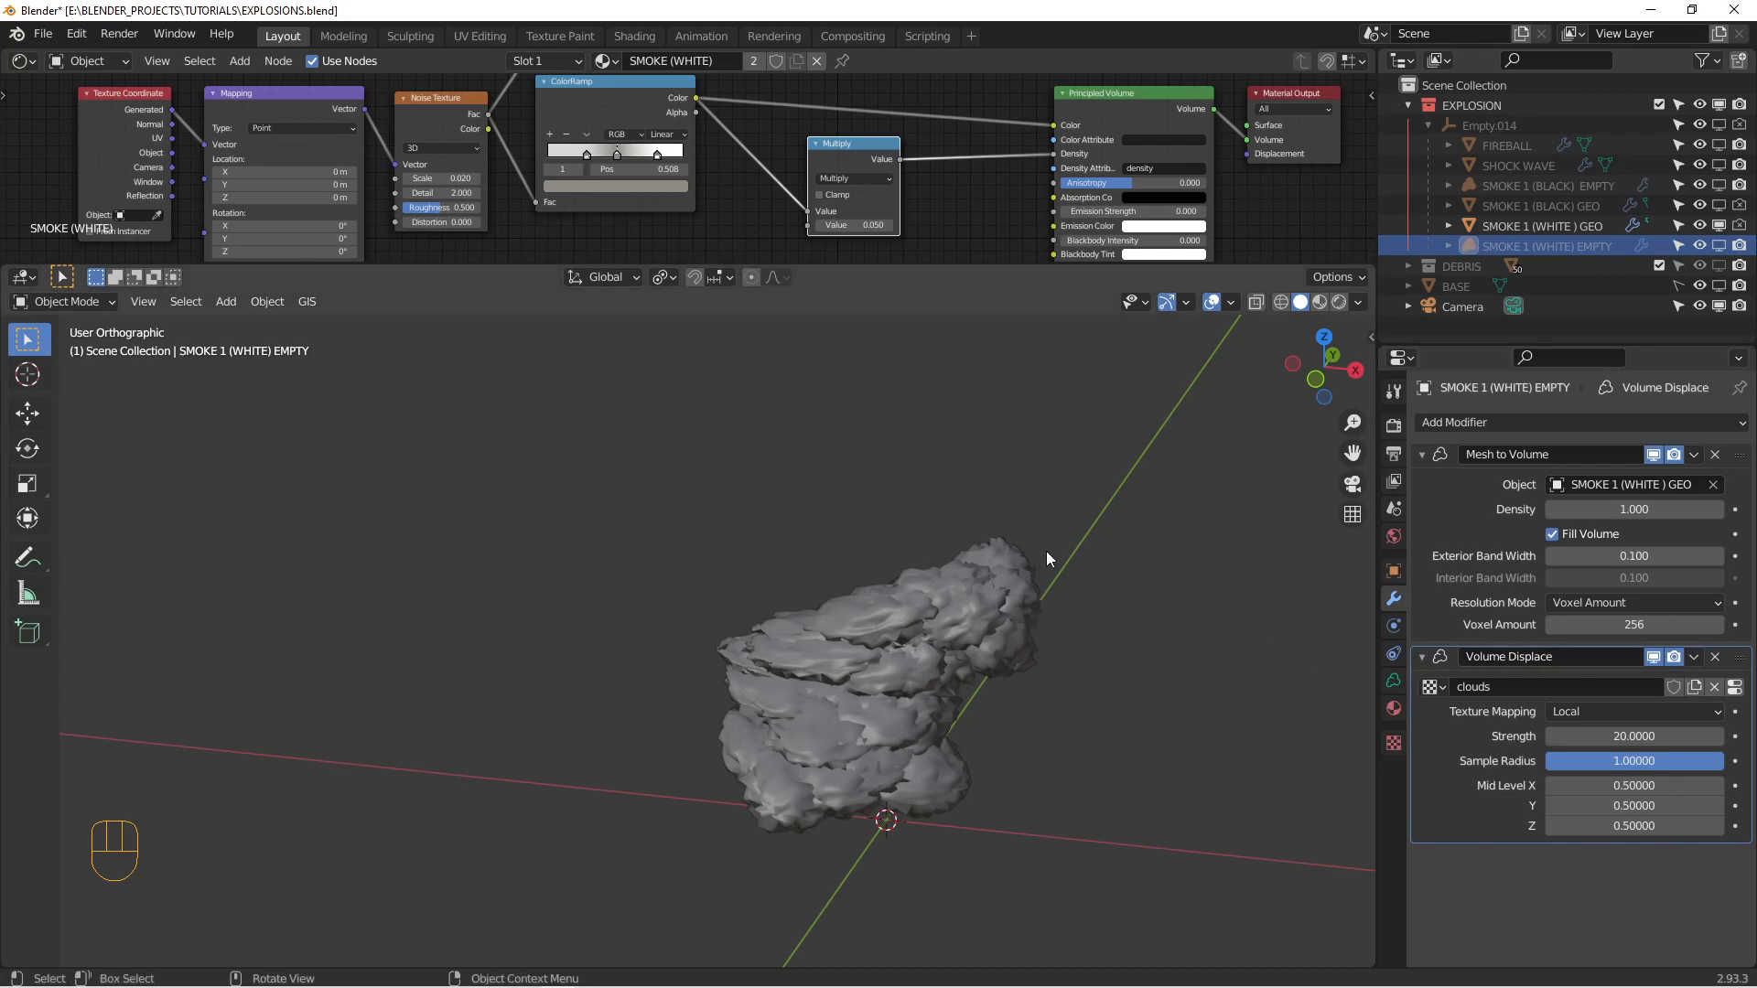
mouse_move(737, 723)
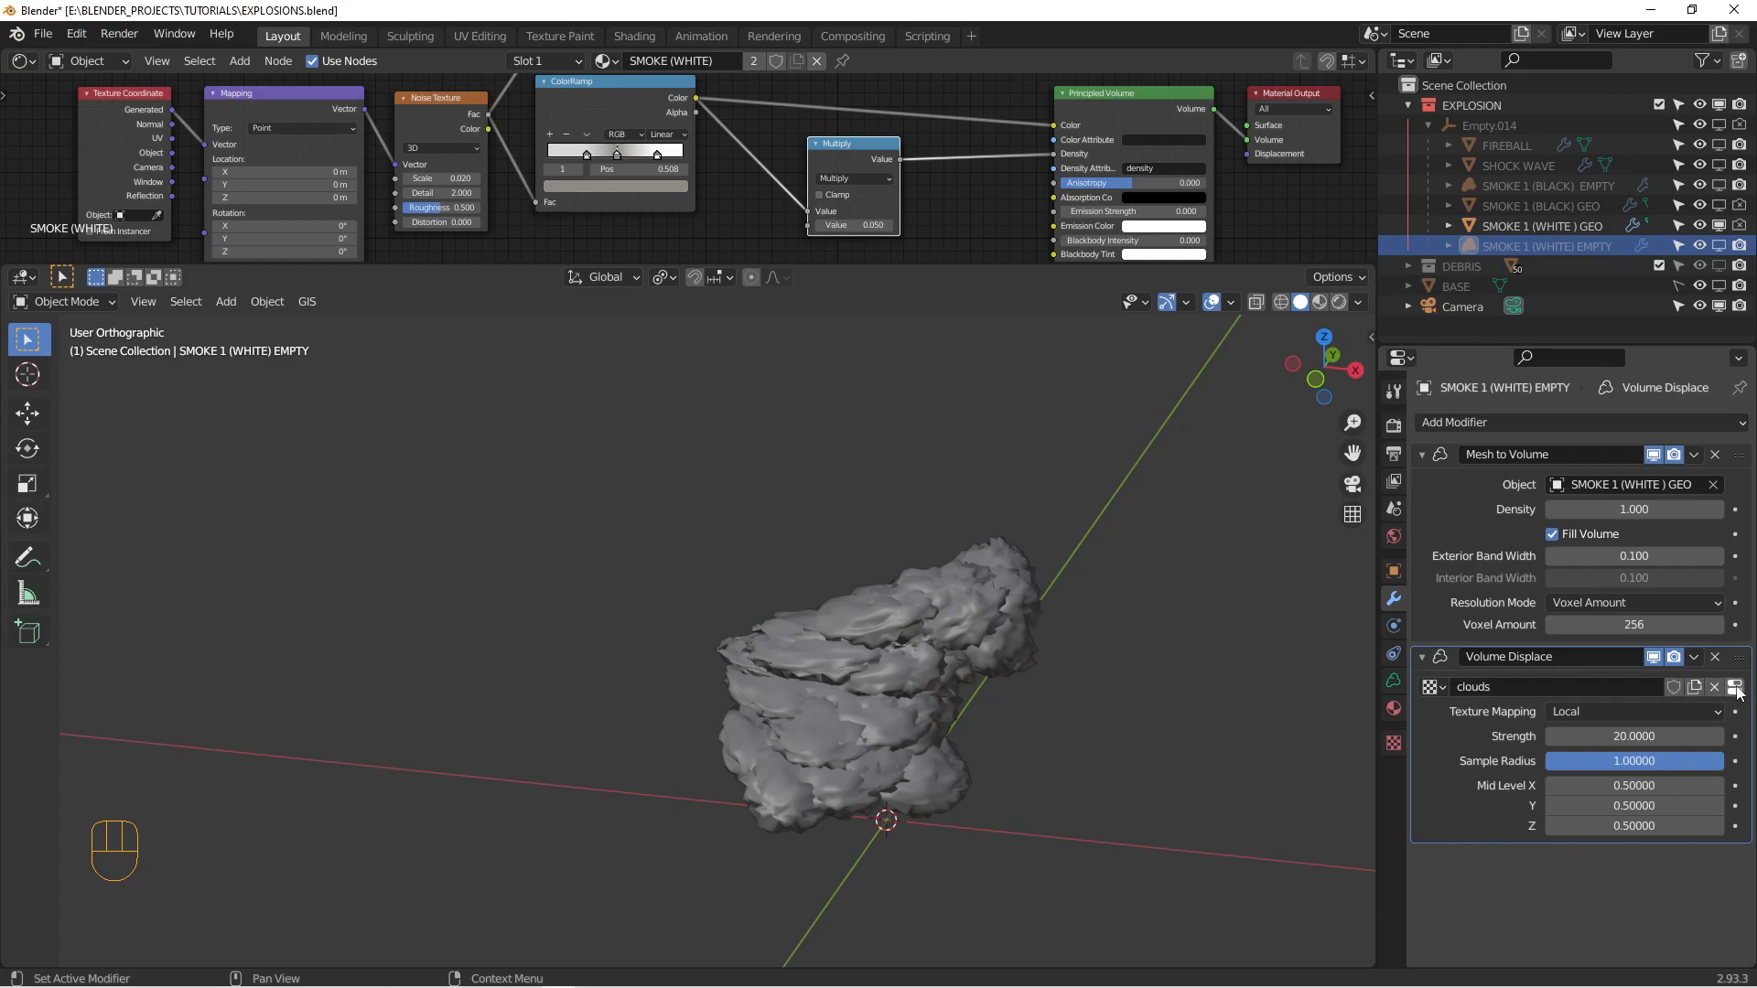
click(1735, 686)
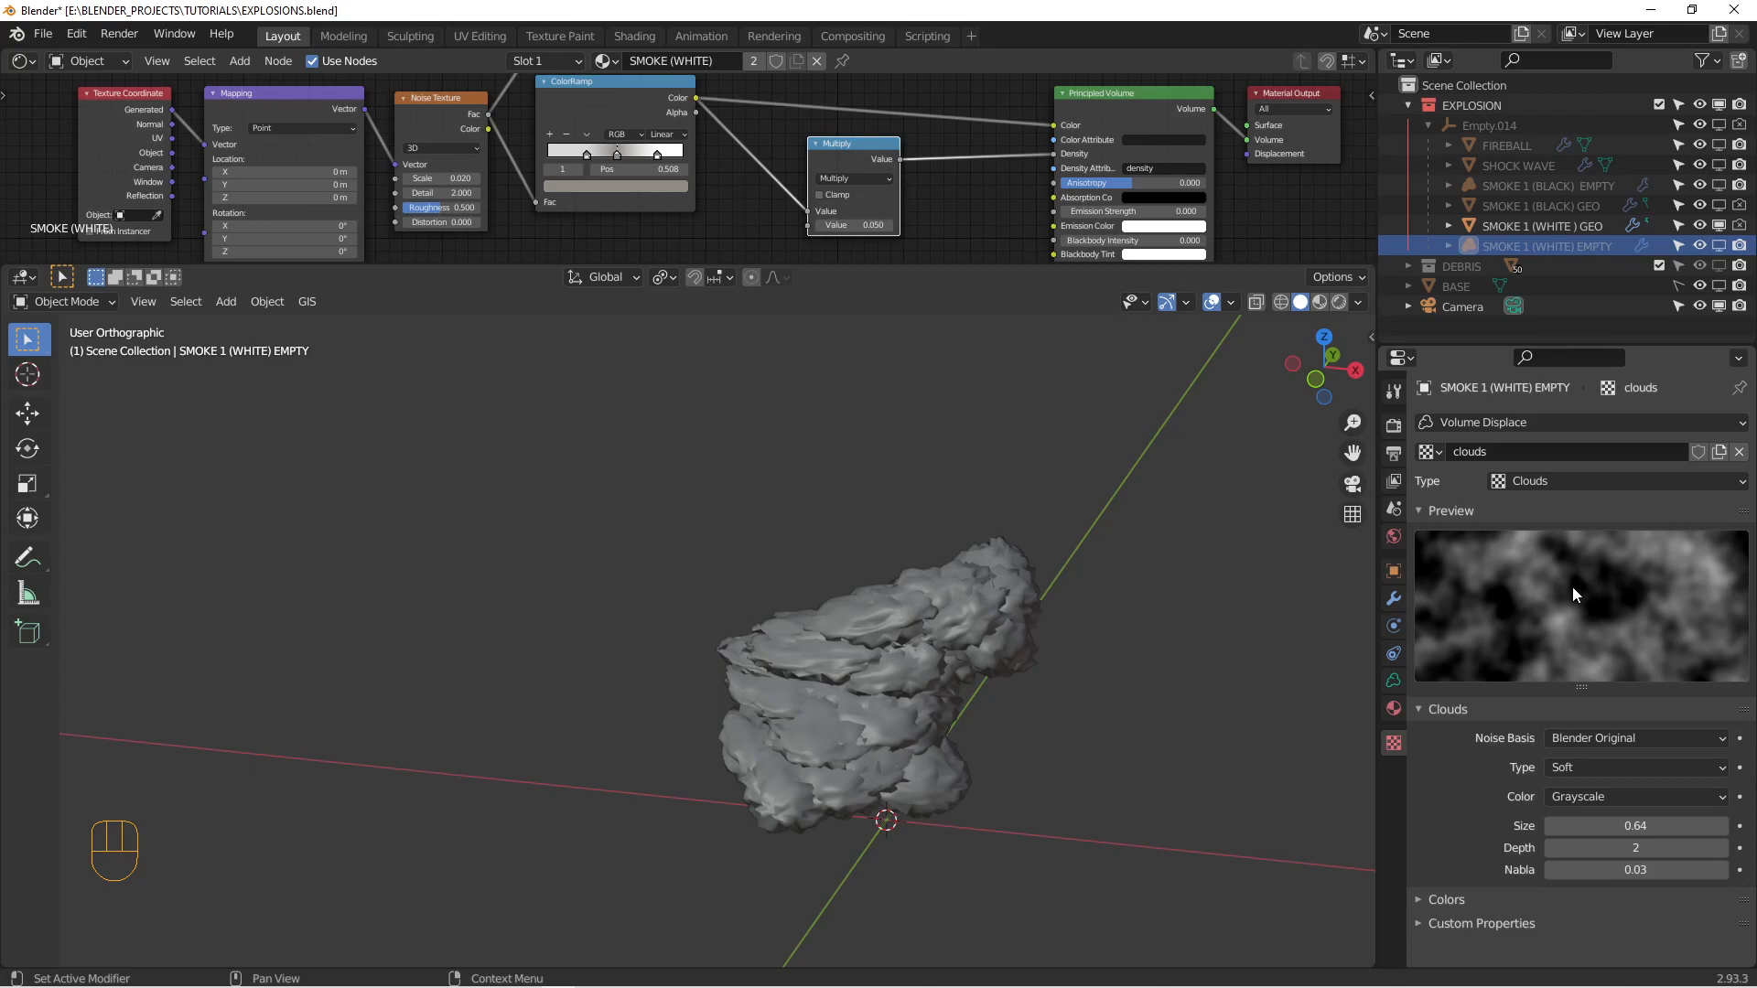
mouse_move(1429, 646)
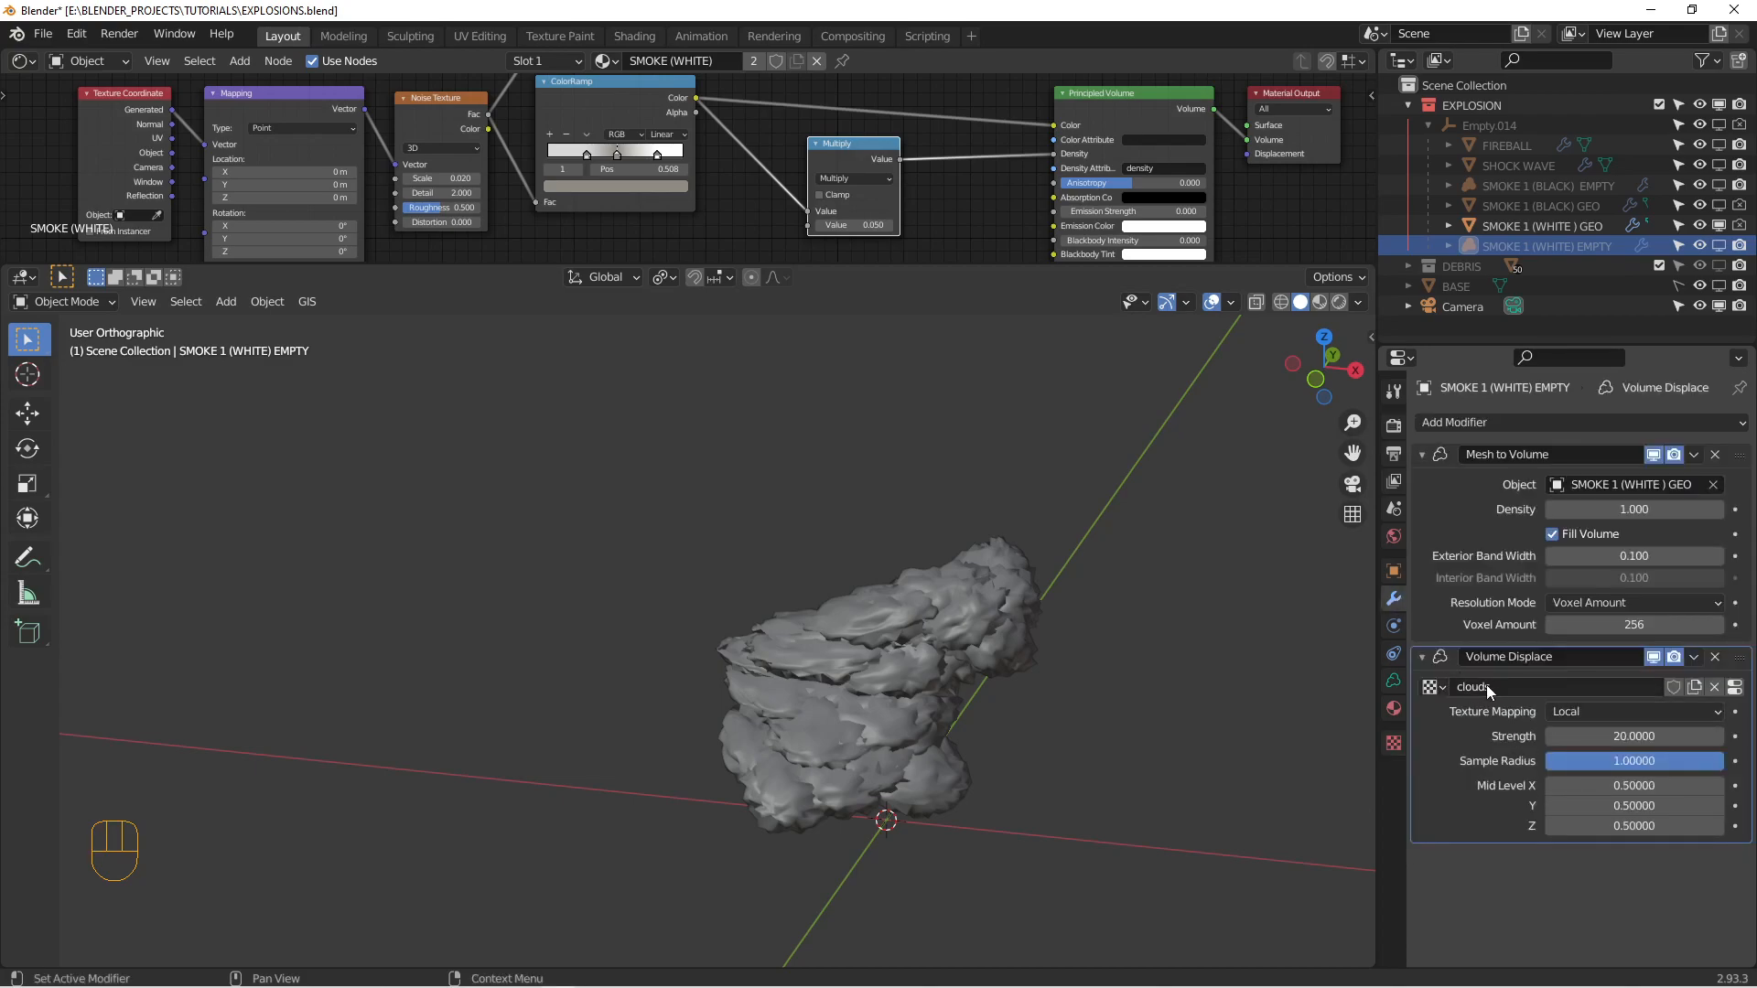
click(1634, 735)
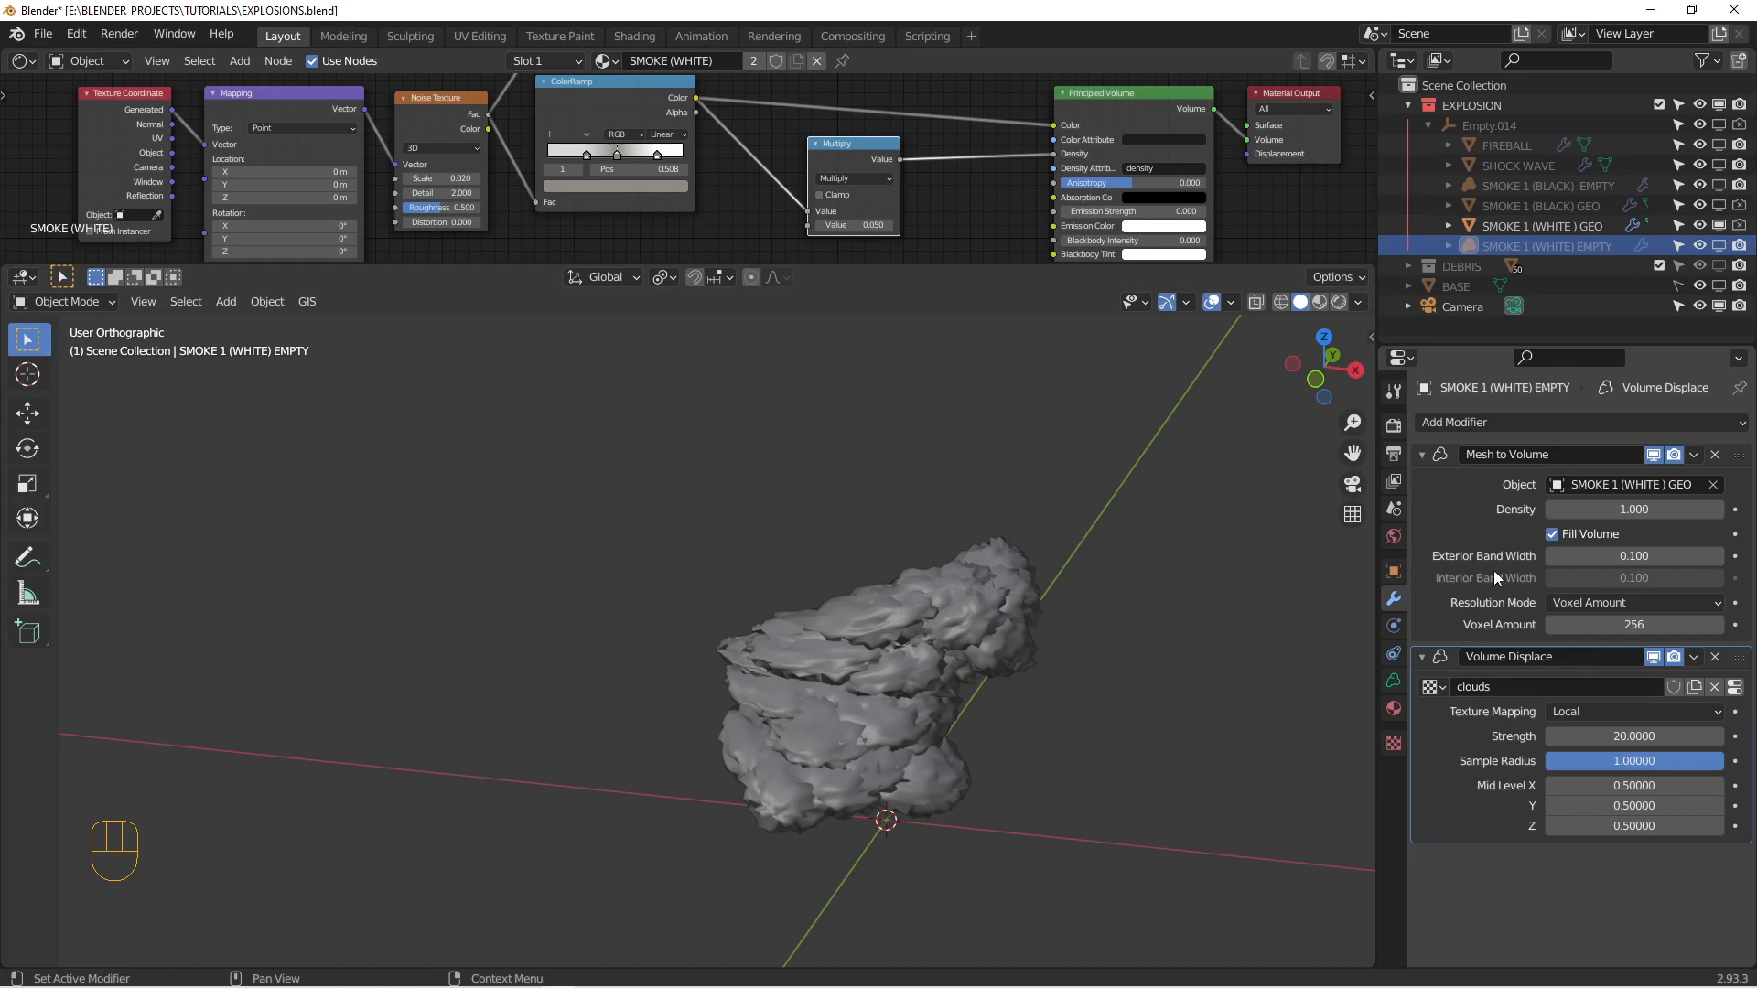
mouse_move(906, 546)
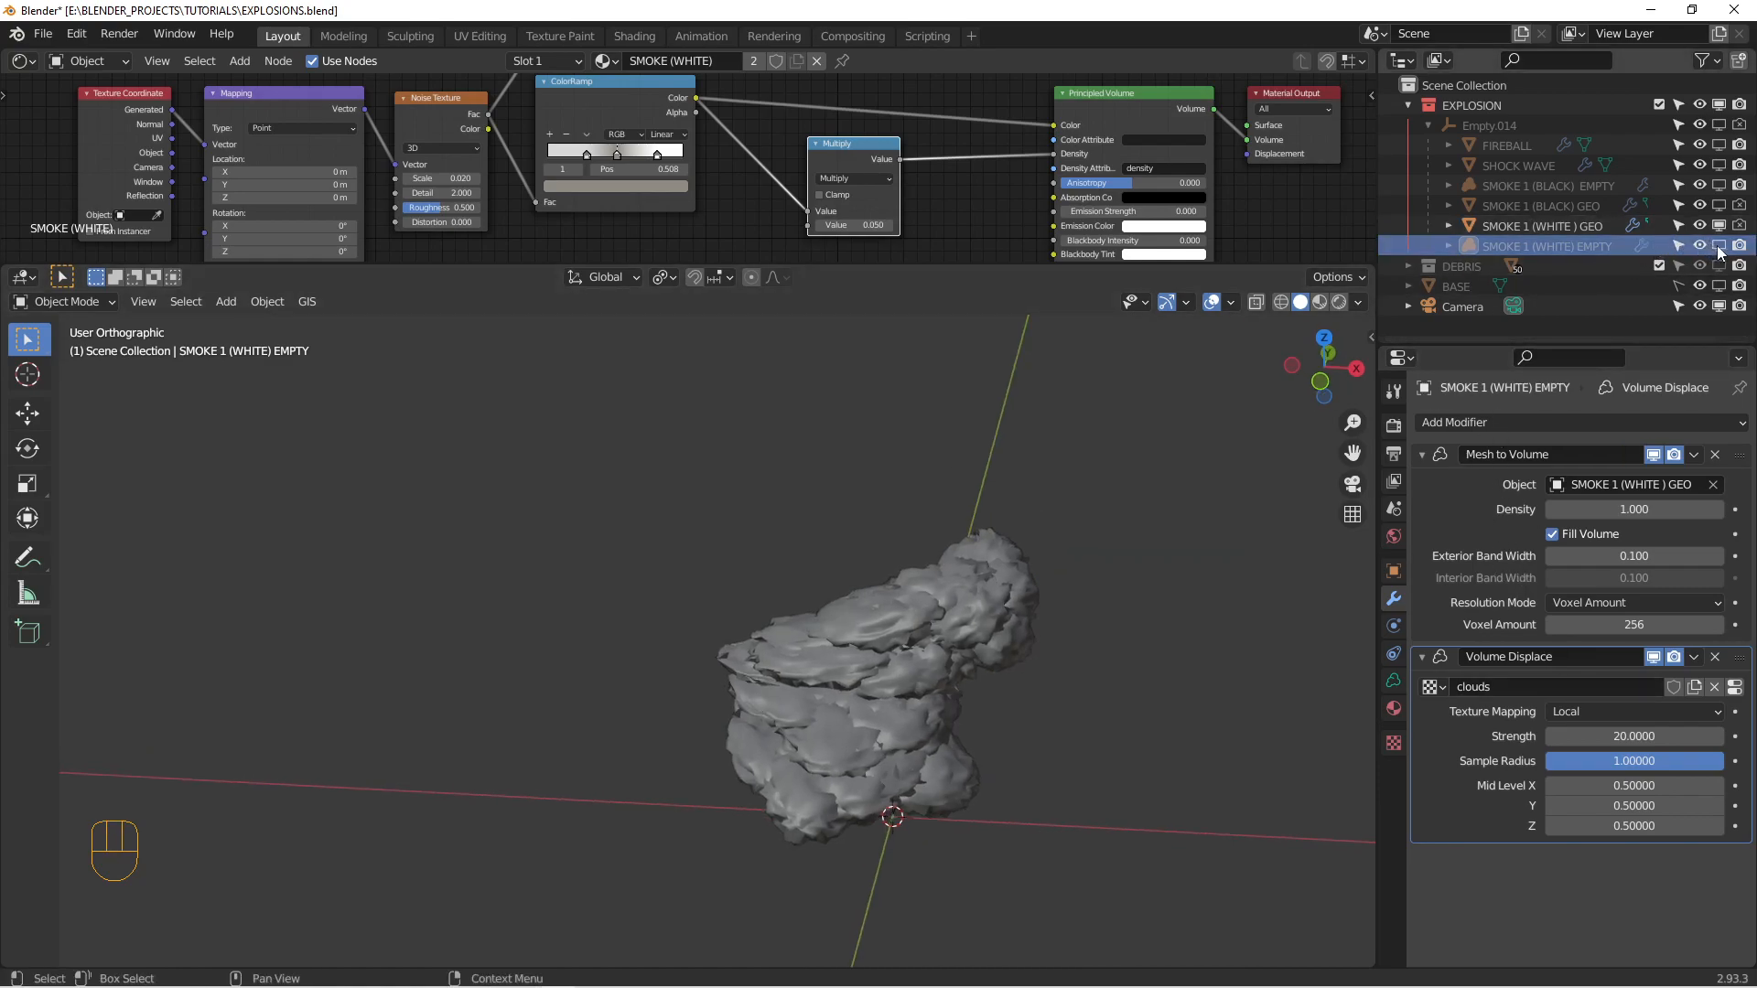
- Hide SMOKE 1 (WHITE) GEO, view the volume from the front, then hide SMOKE 1 (WHITE) EMPTY too
click(1698, 245)
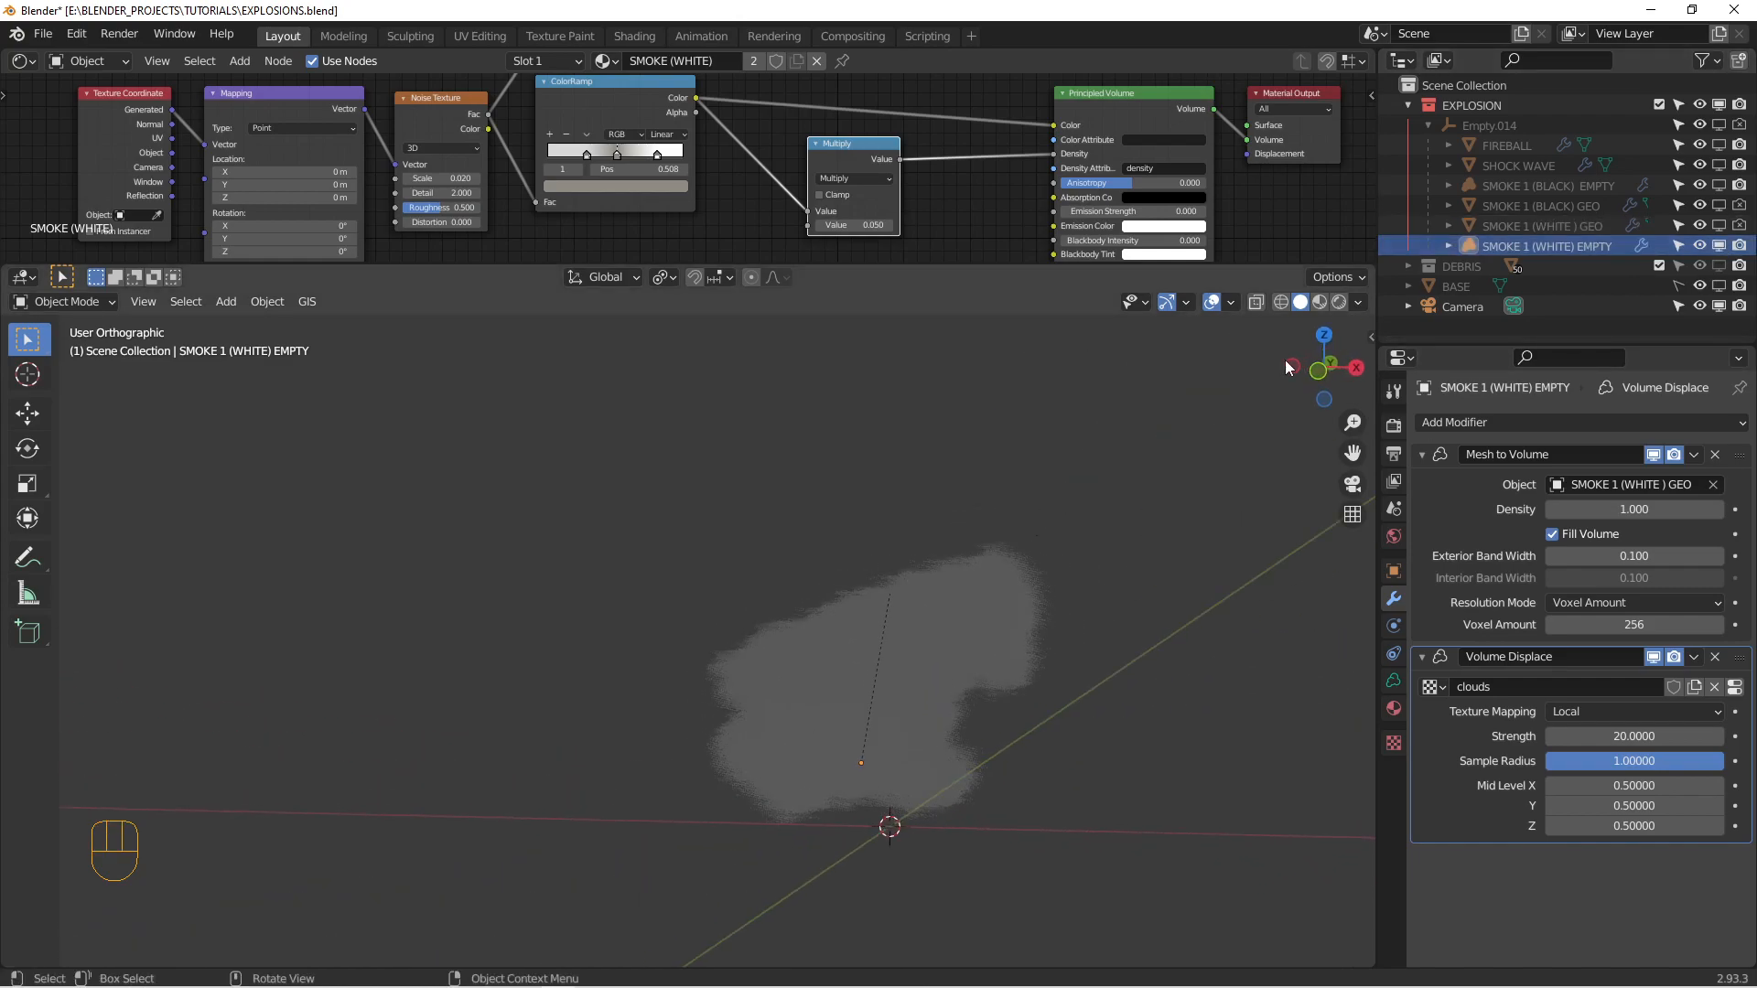
click(1342, 302)
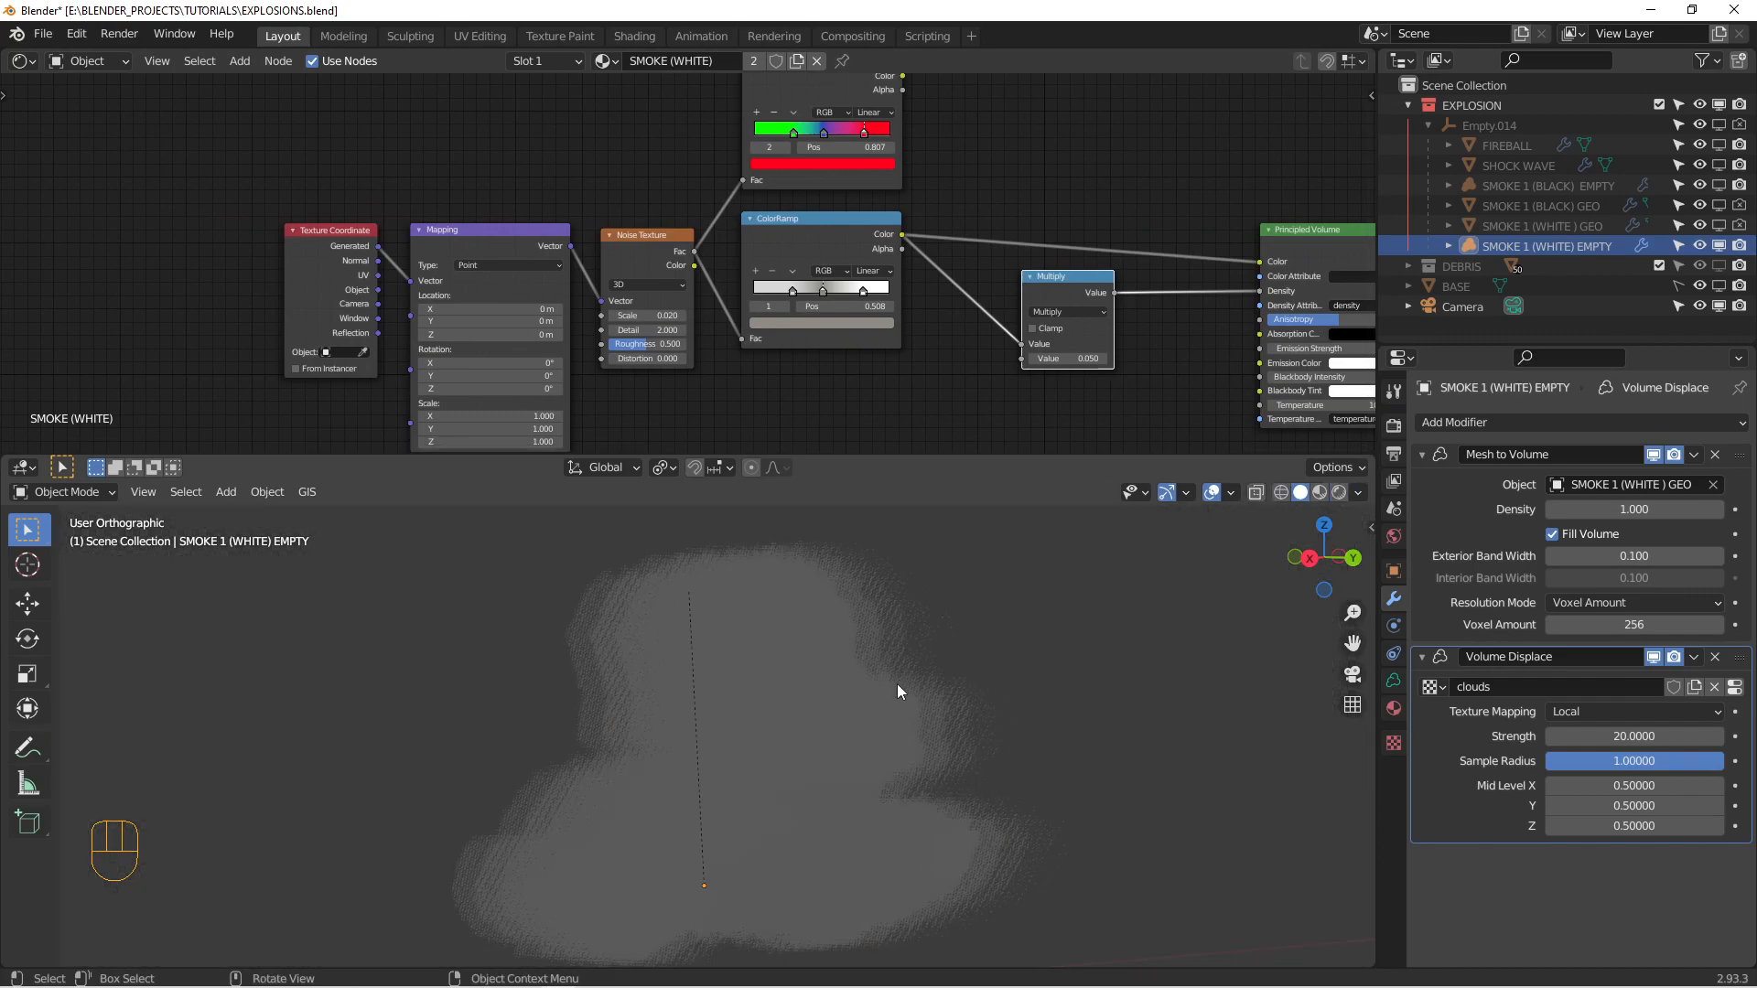
click(1726, 205)
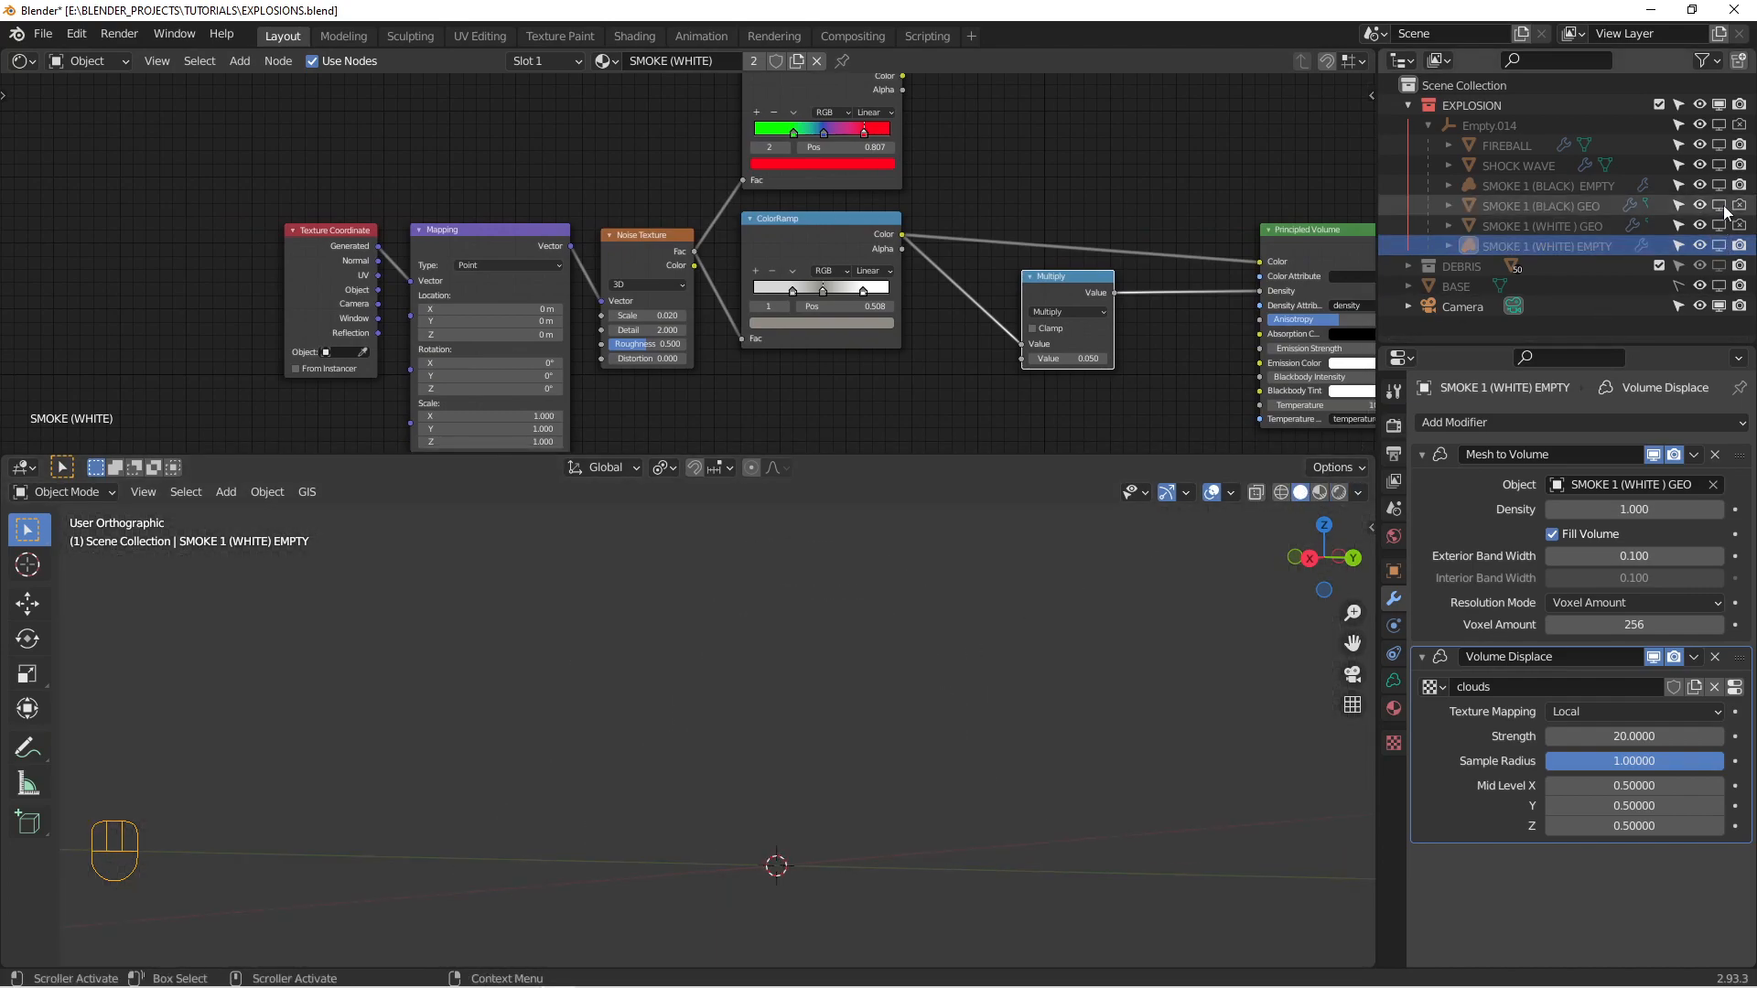
mouse_move(1638, 210)
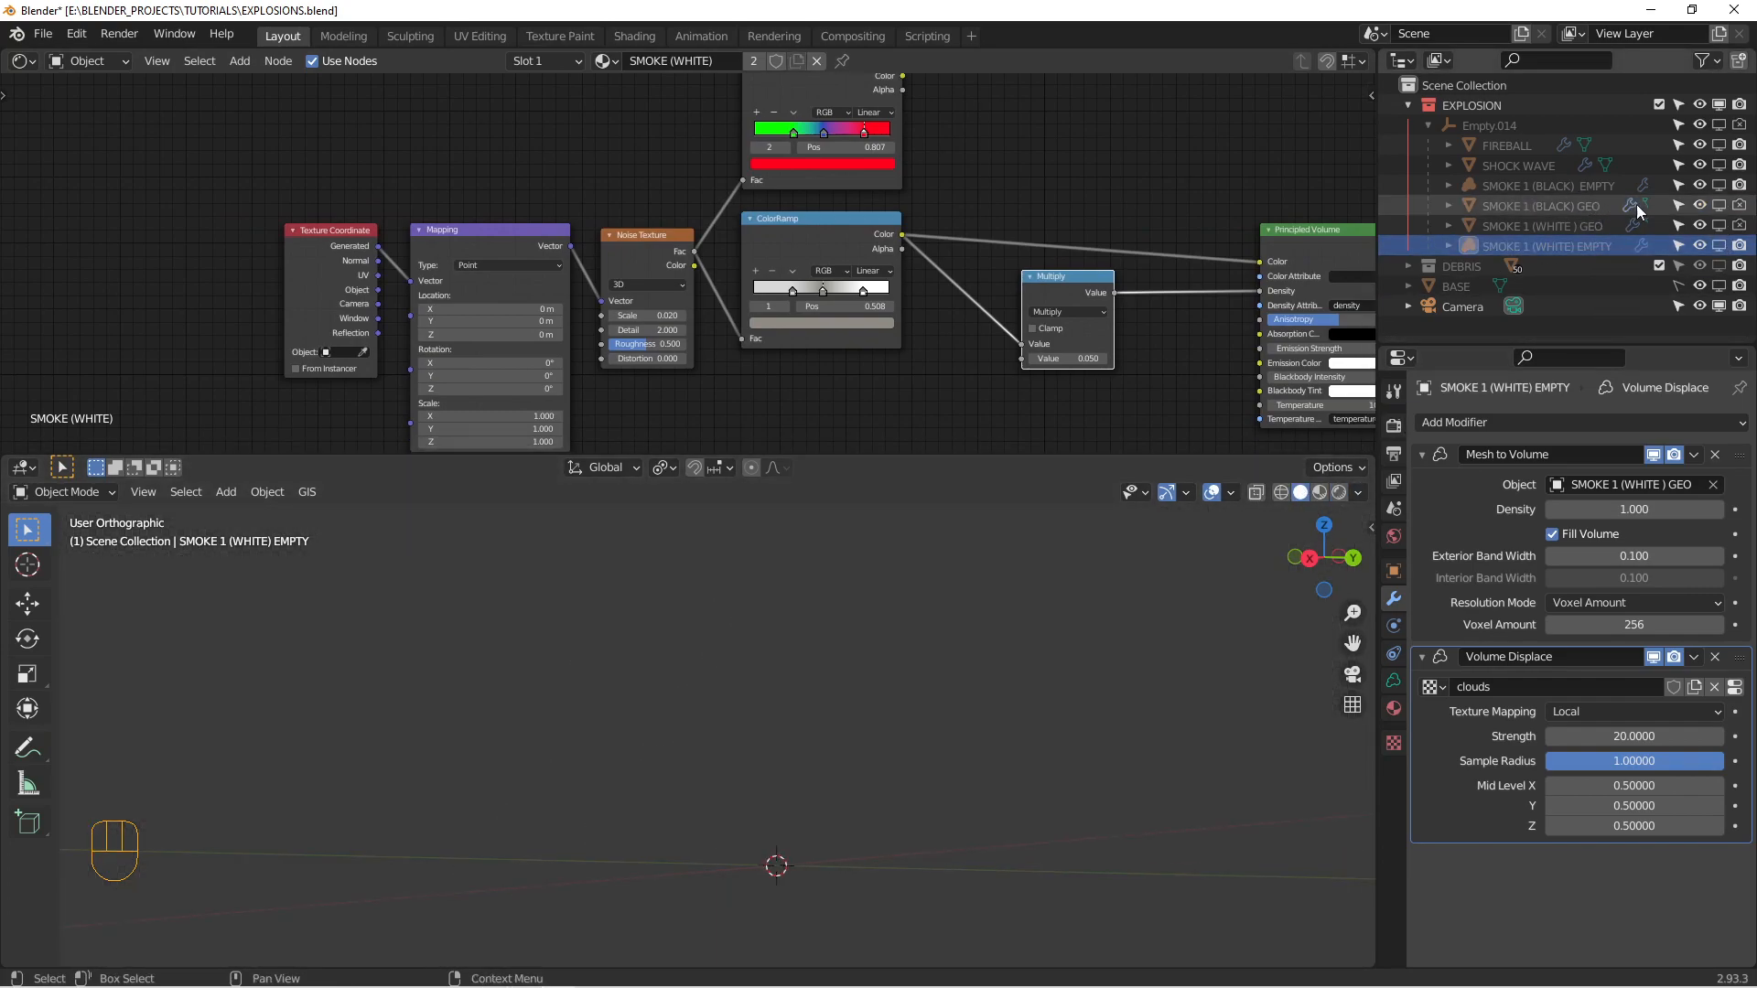
- Check the black smoke mesh and volume (displacement strength 5), then disable the smoke in viewports
click(1698, 205)
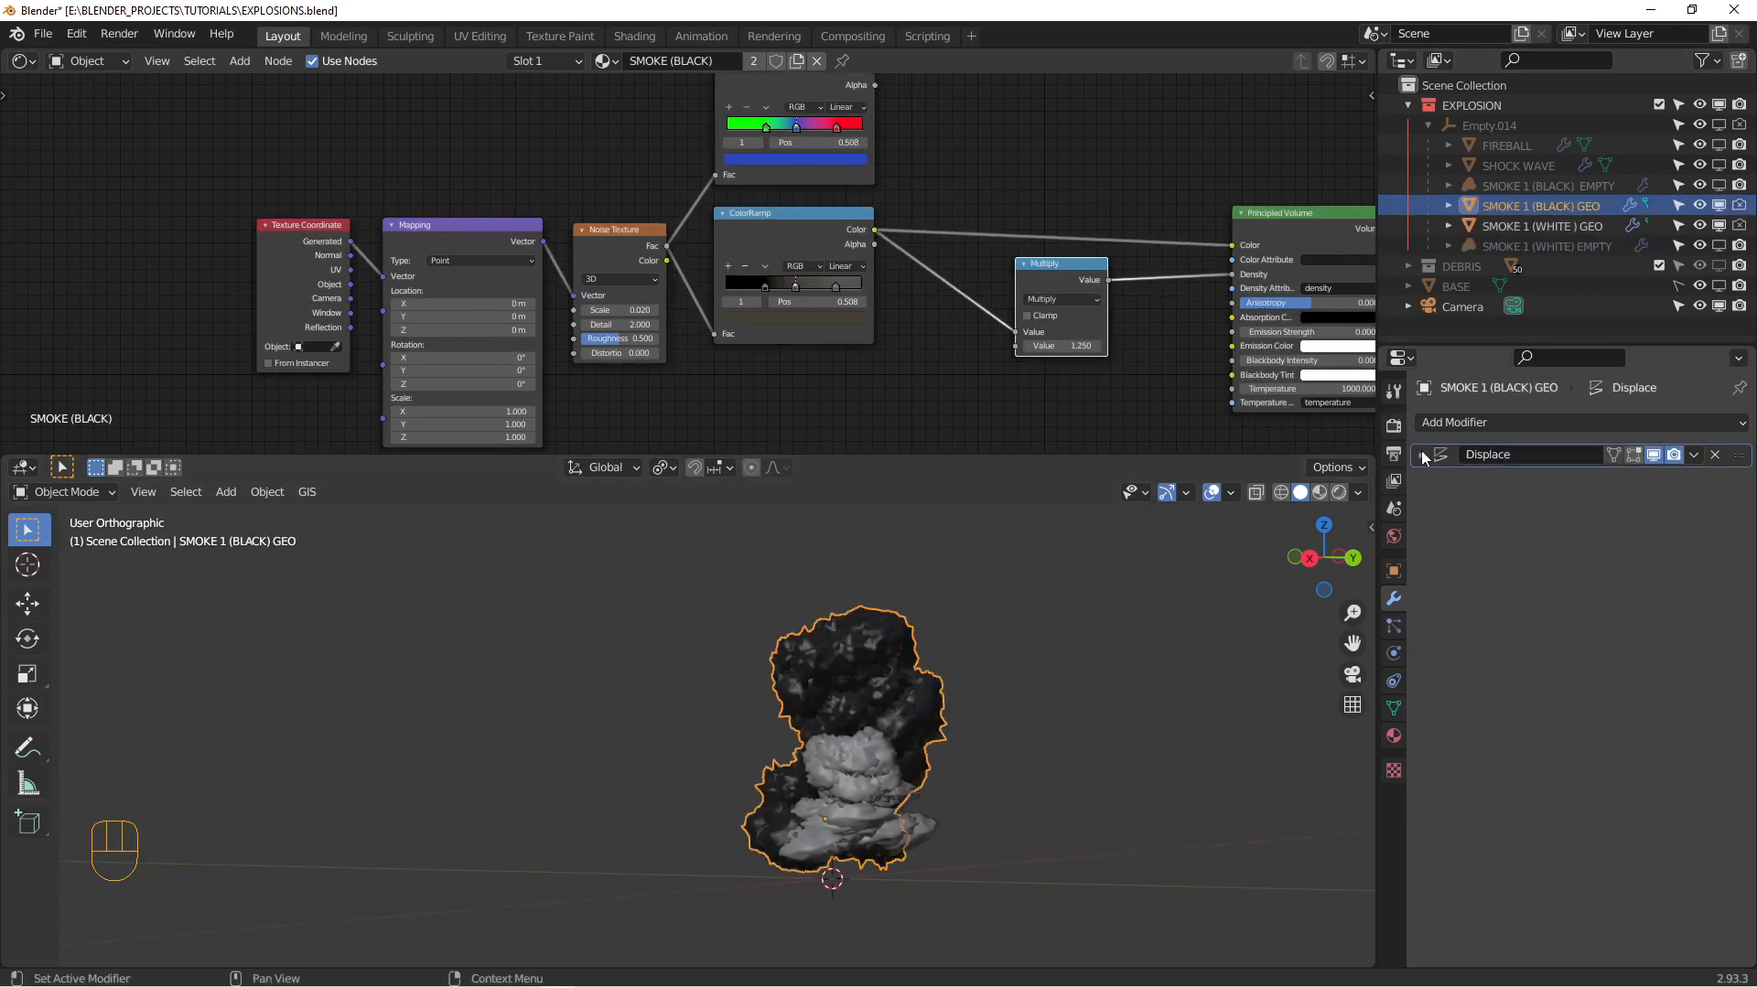
click(1420, 454)
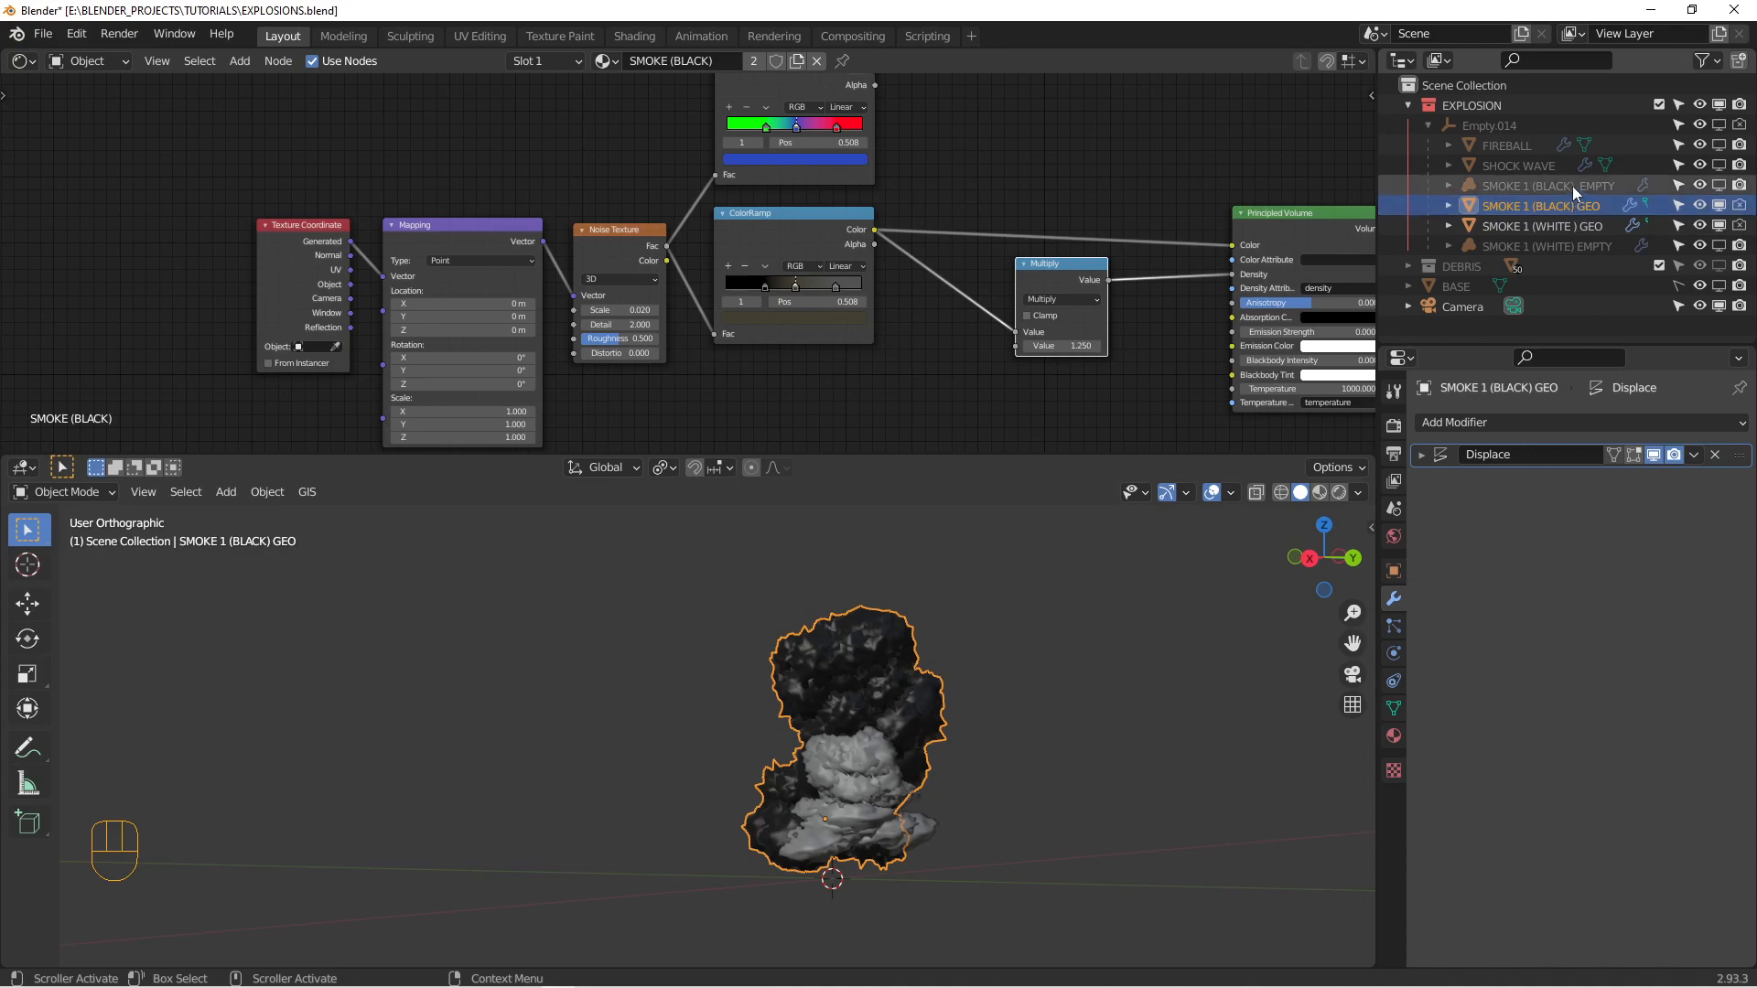
click(1550, 185)
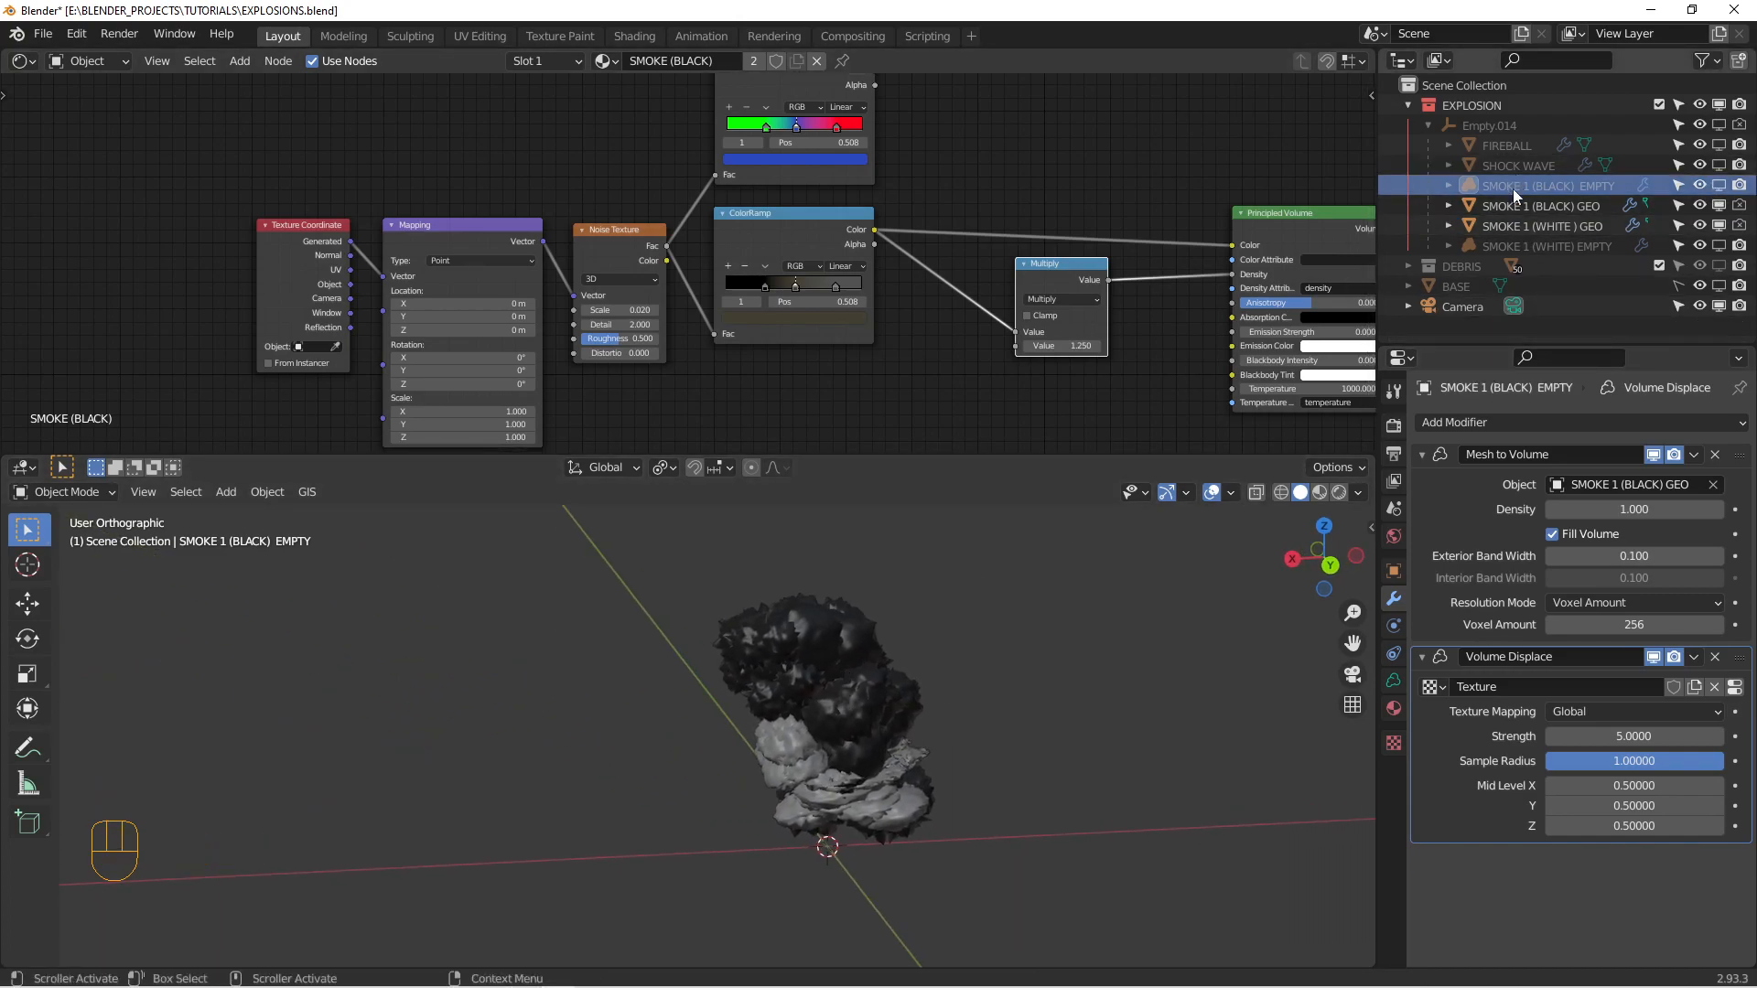
click(1719, 225)
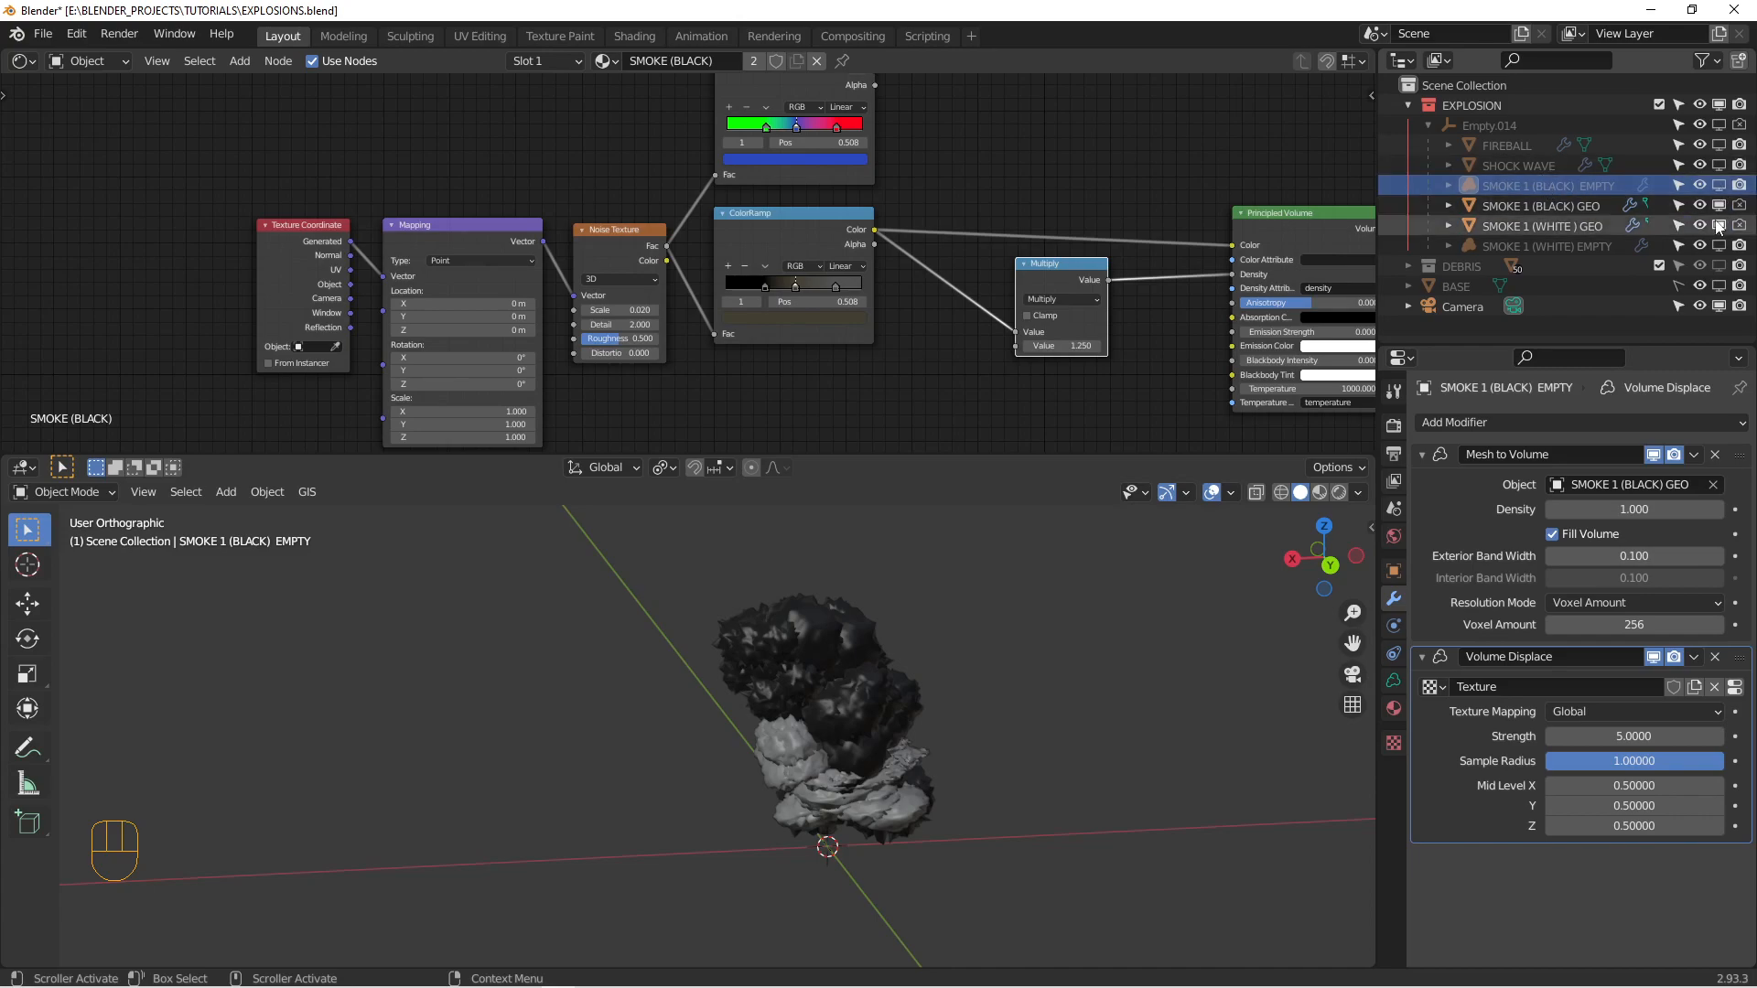
mouse_move(1719, 185)
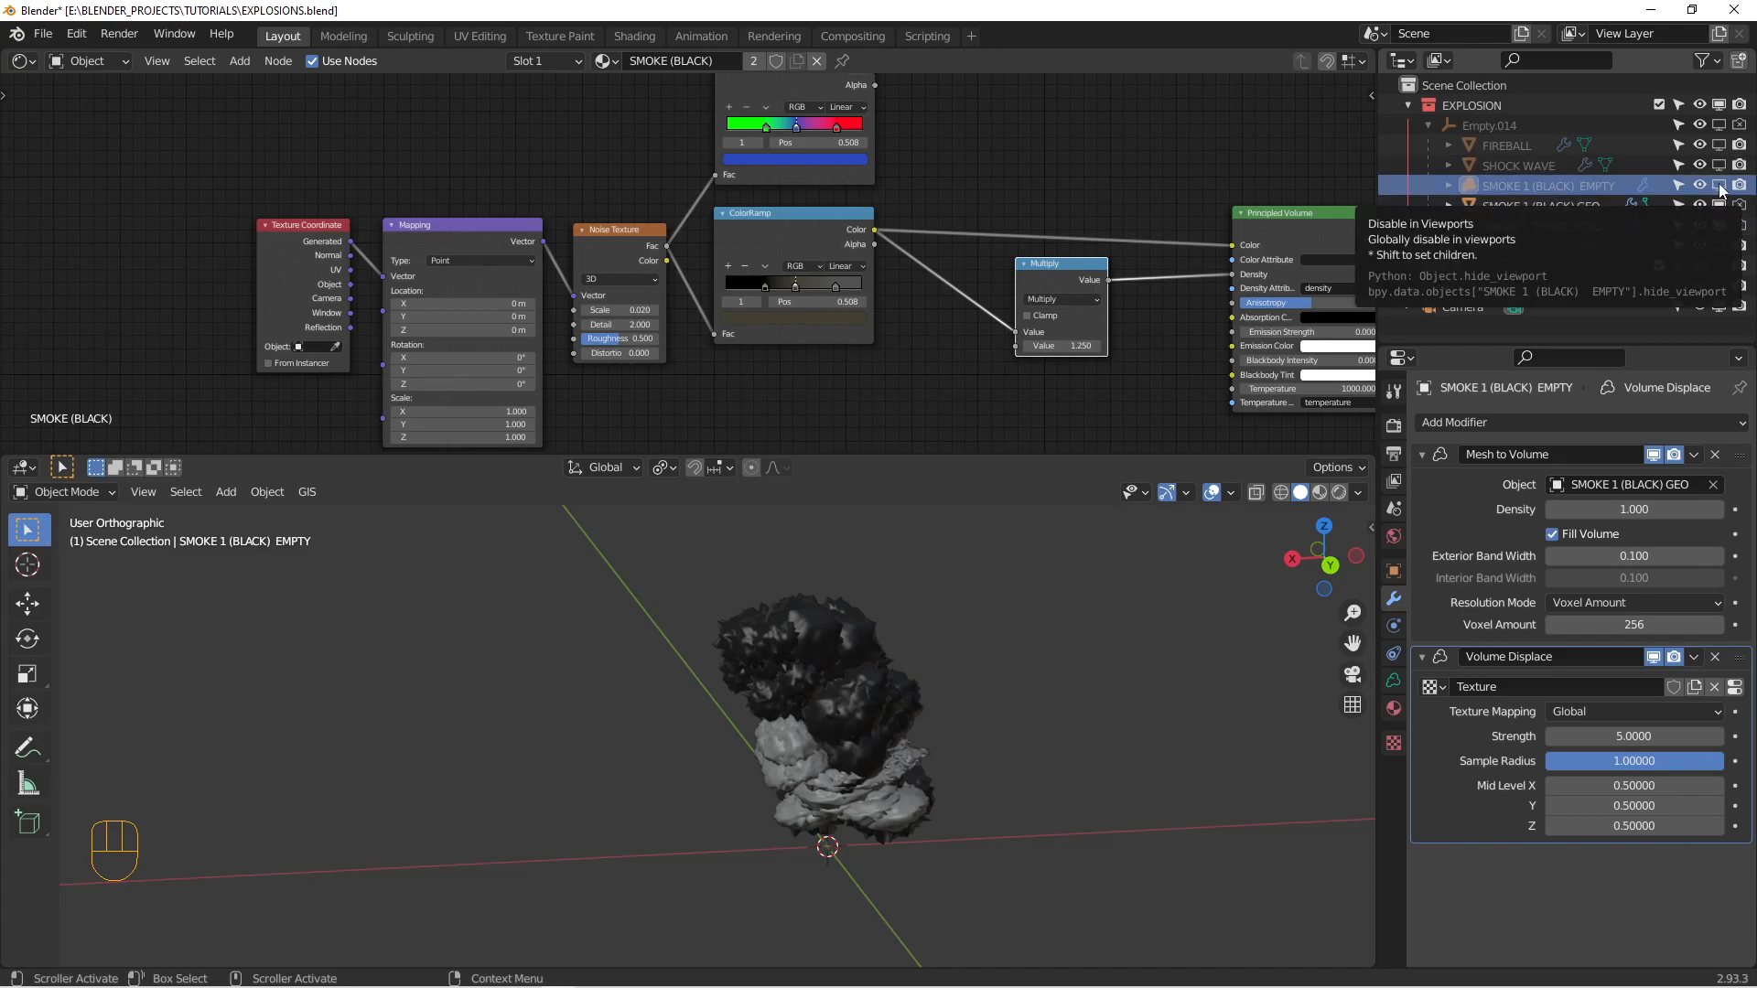
mouse_move(1740, 187)
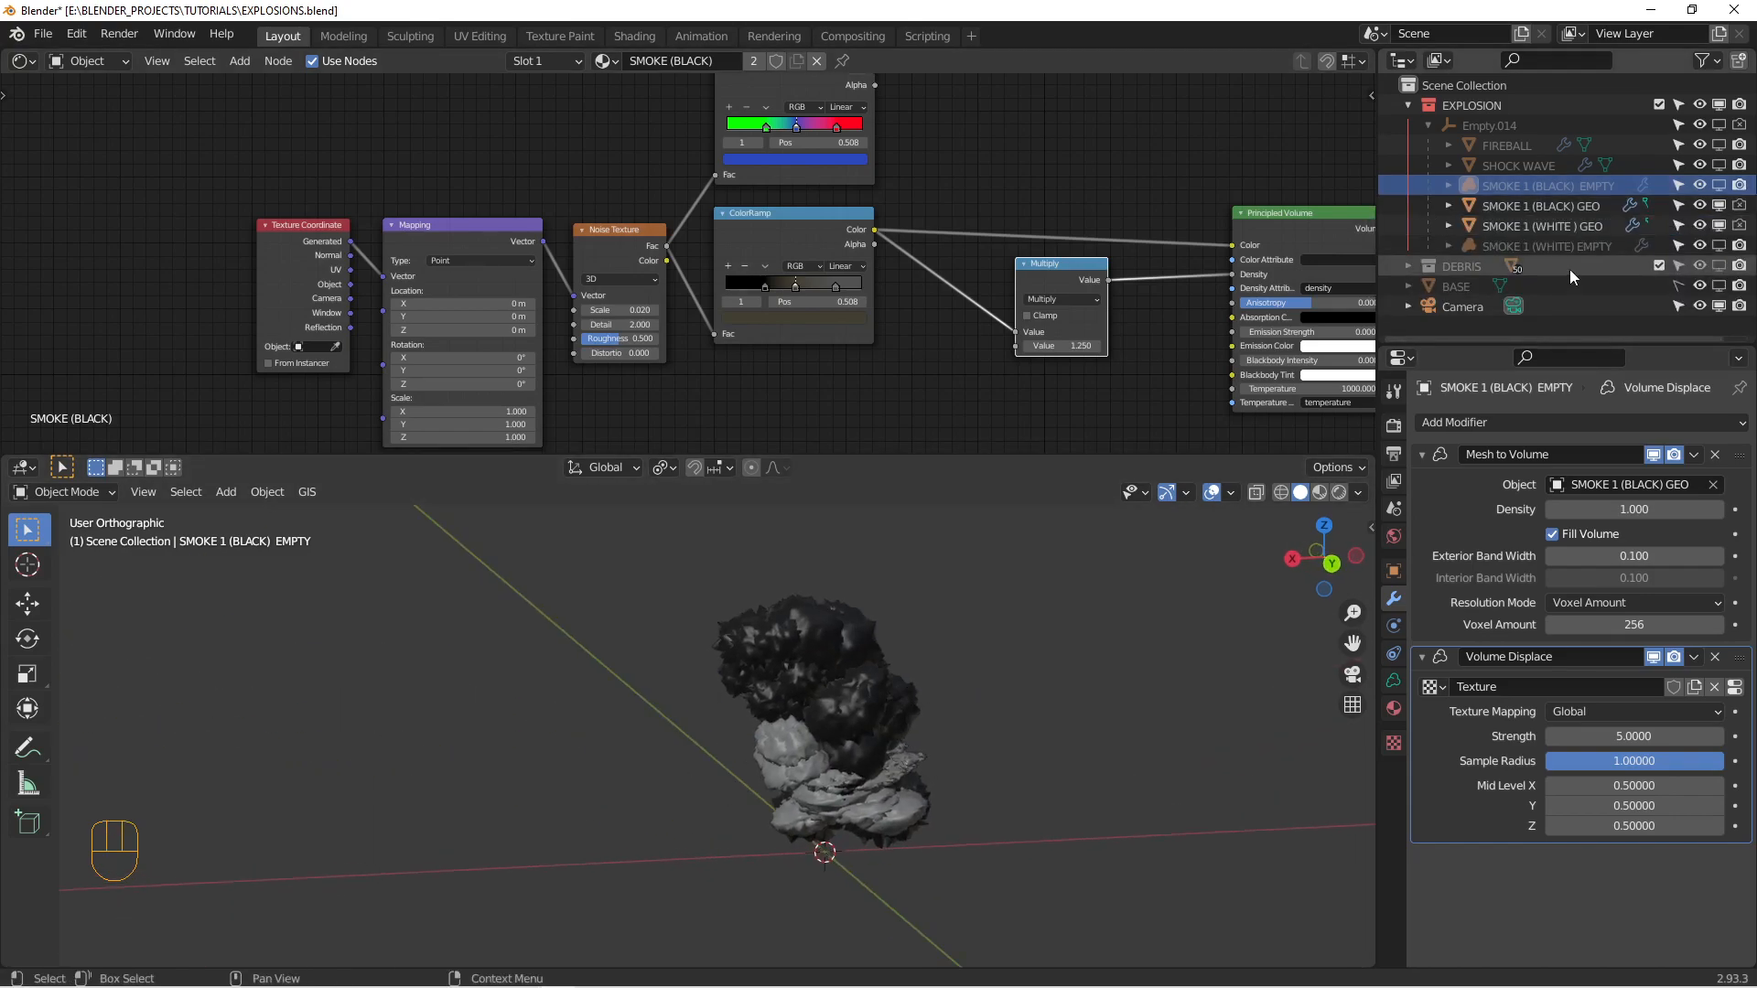
click(1719, 145)
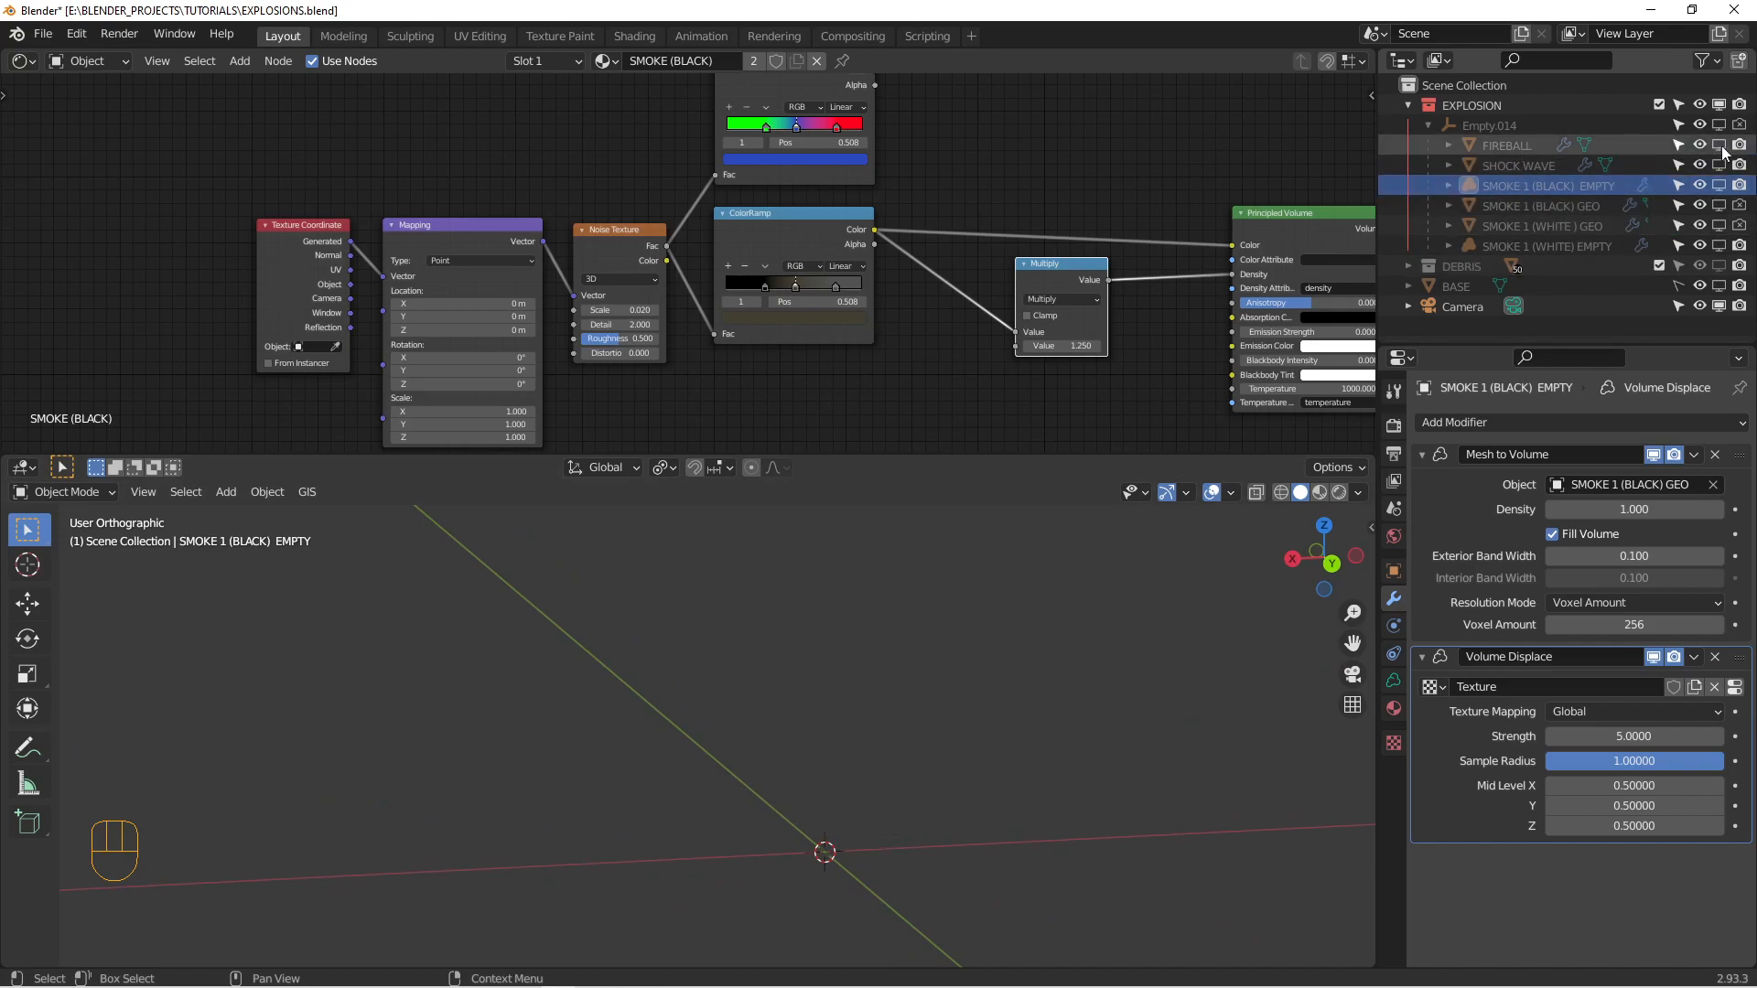
- Show FIREBALL again and briefly check its mesh in Edit Mode before the rendered preview
click(1506, 144)
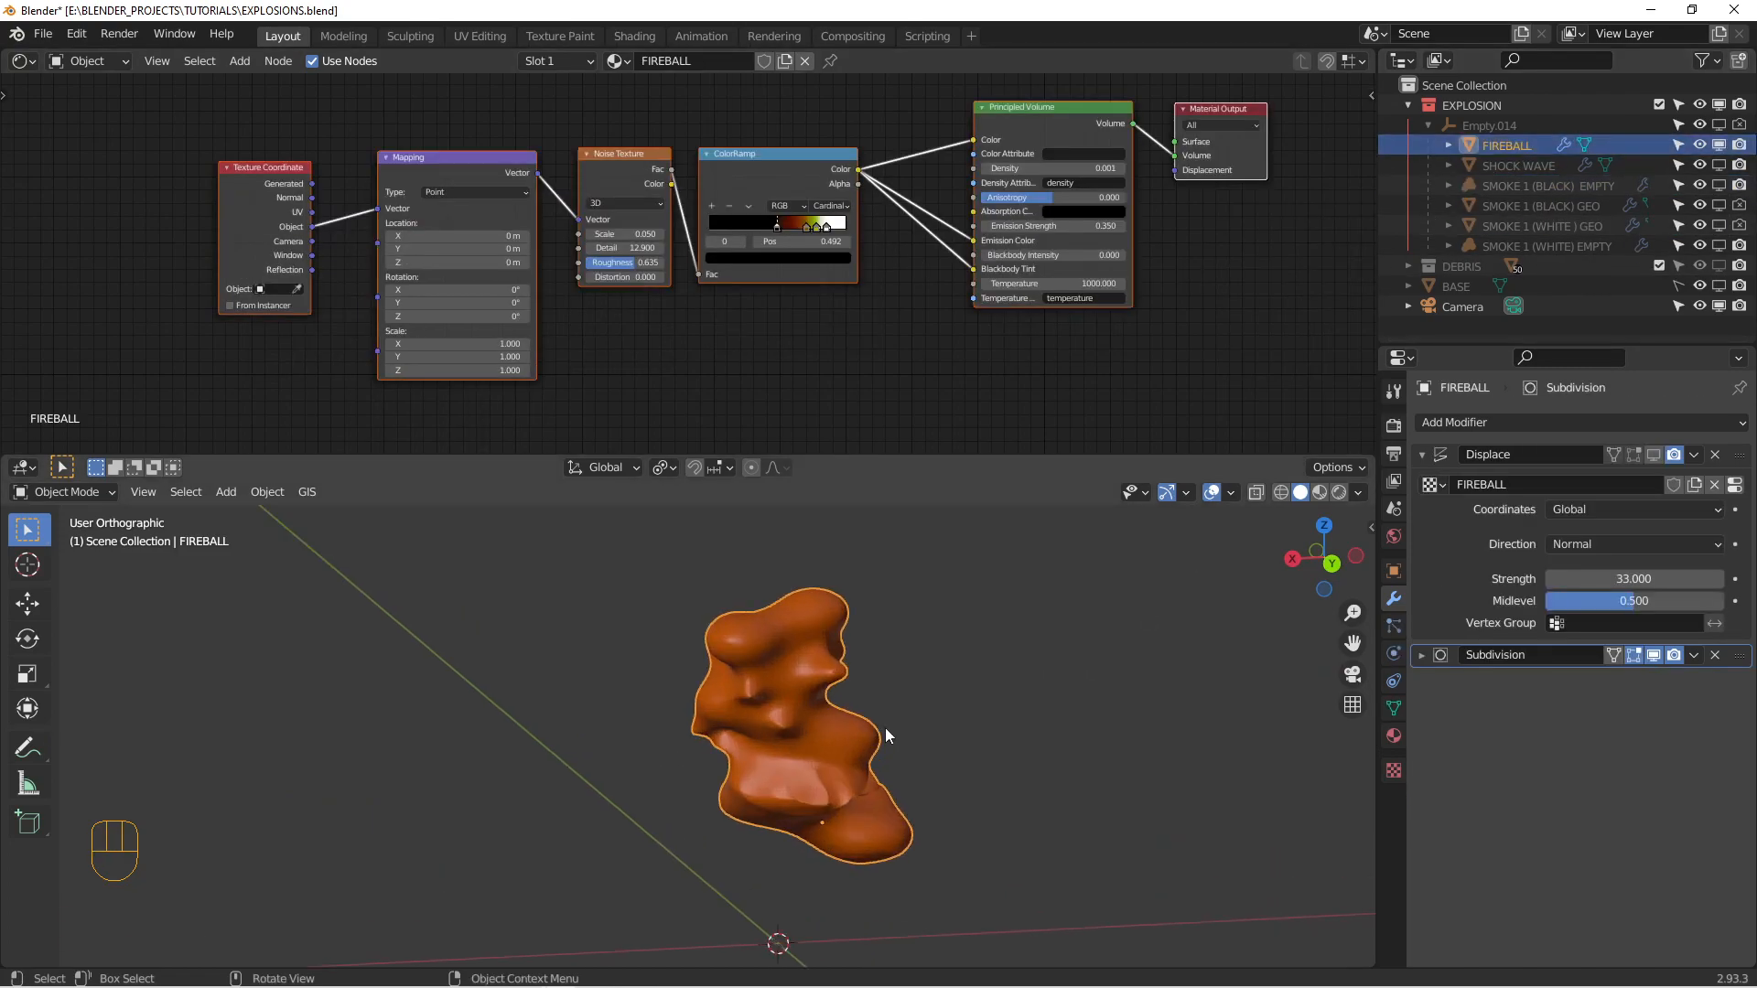
key(Tab)
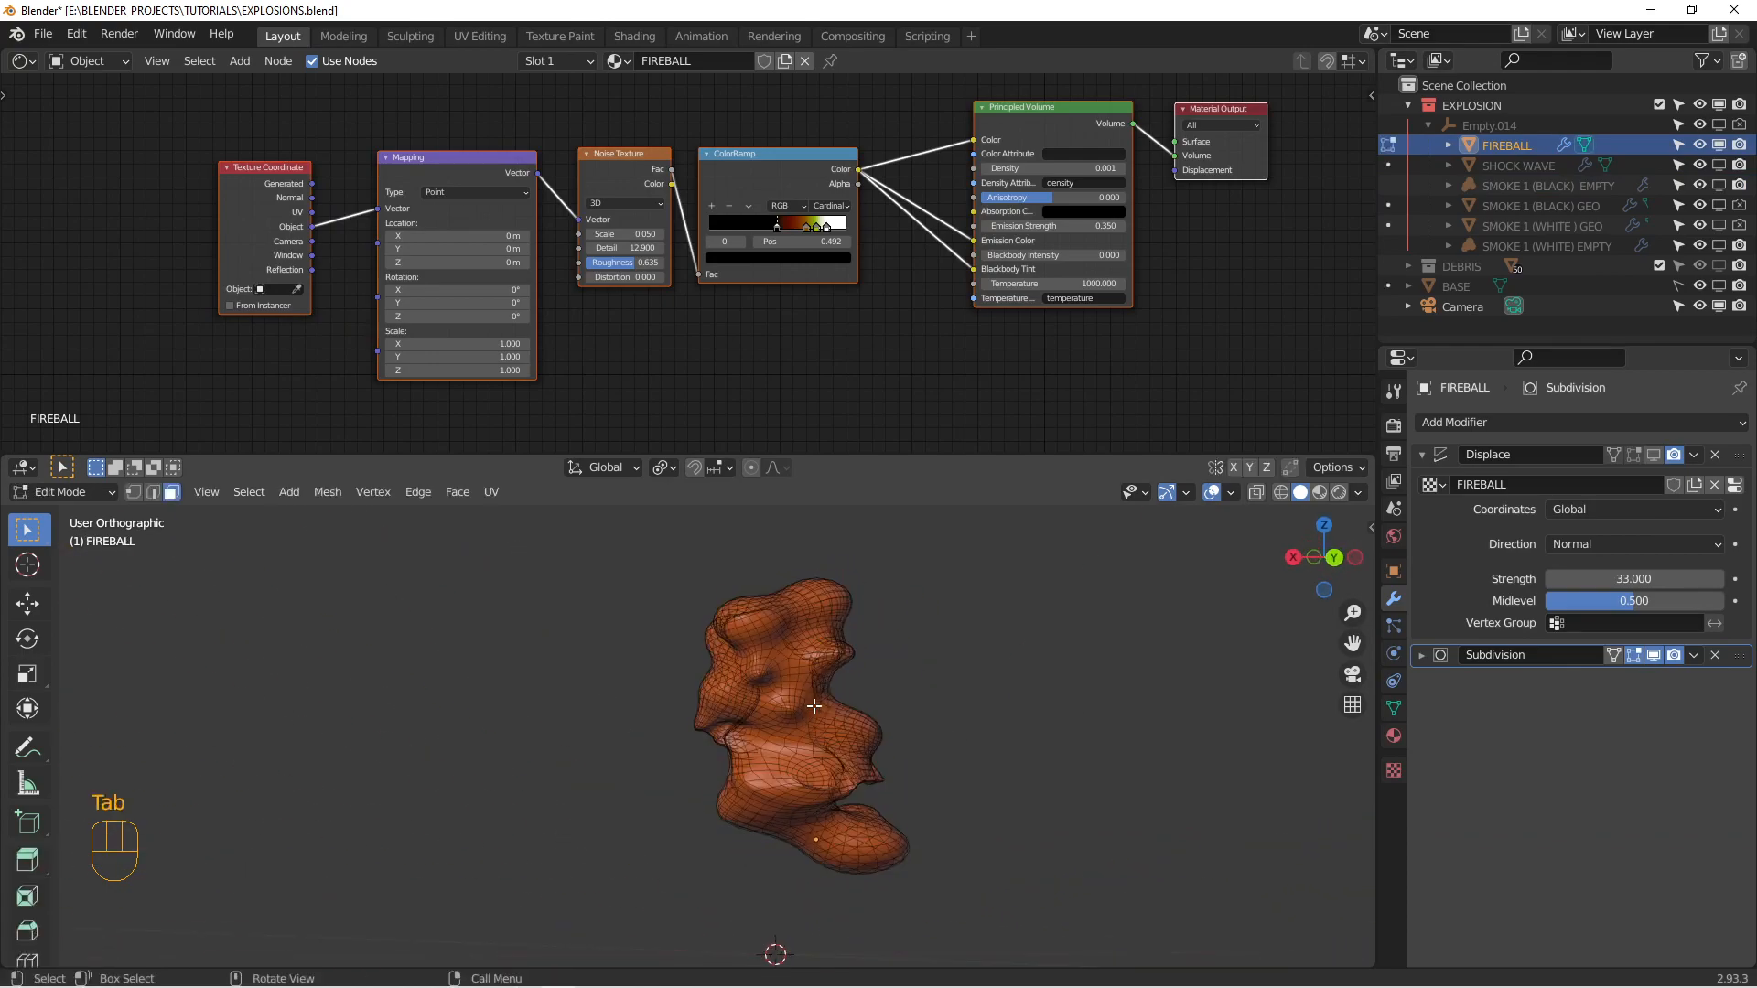
key(Tab)
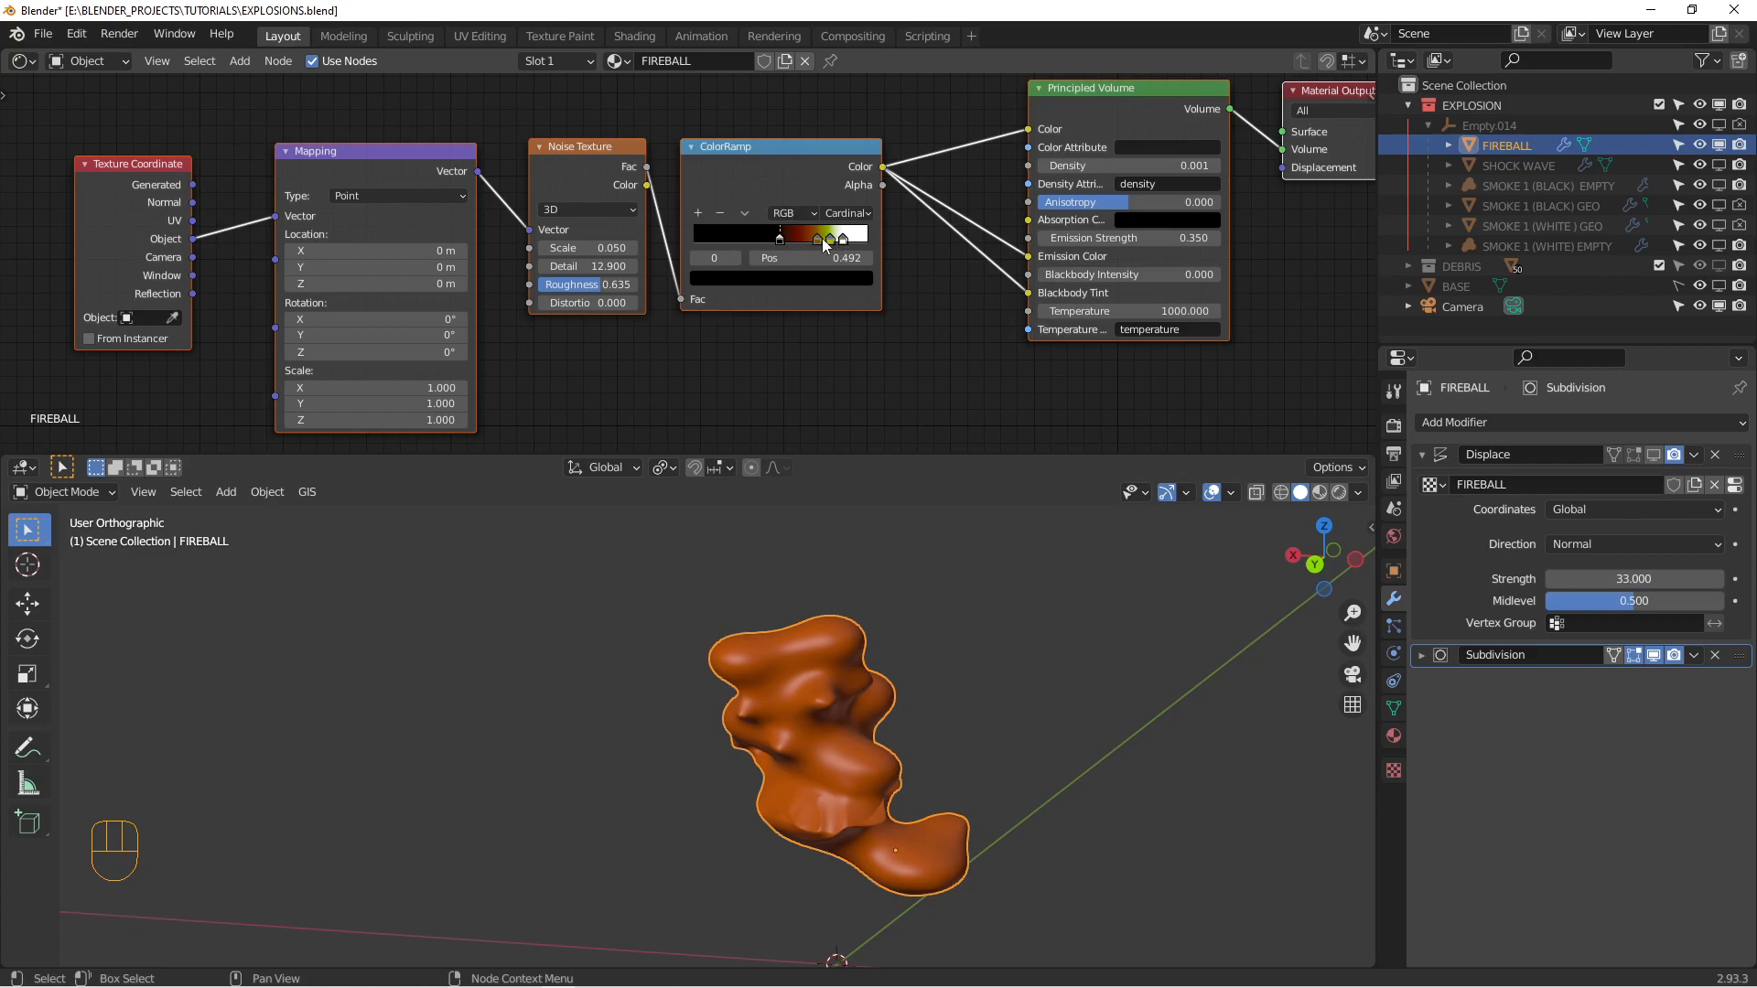
mouse_move(999, 142)
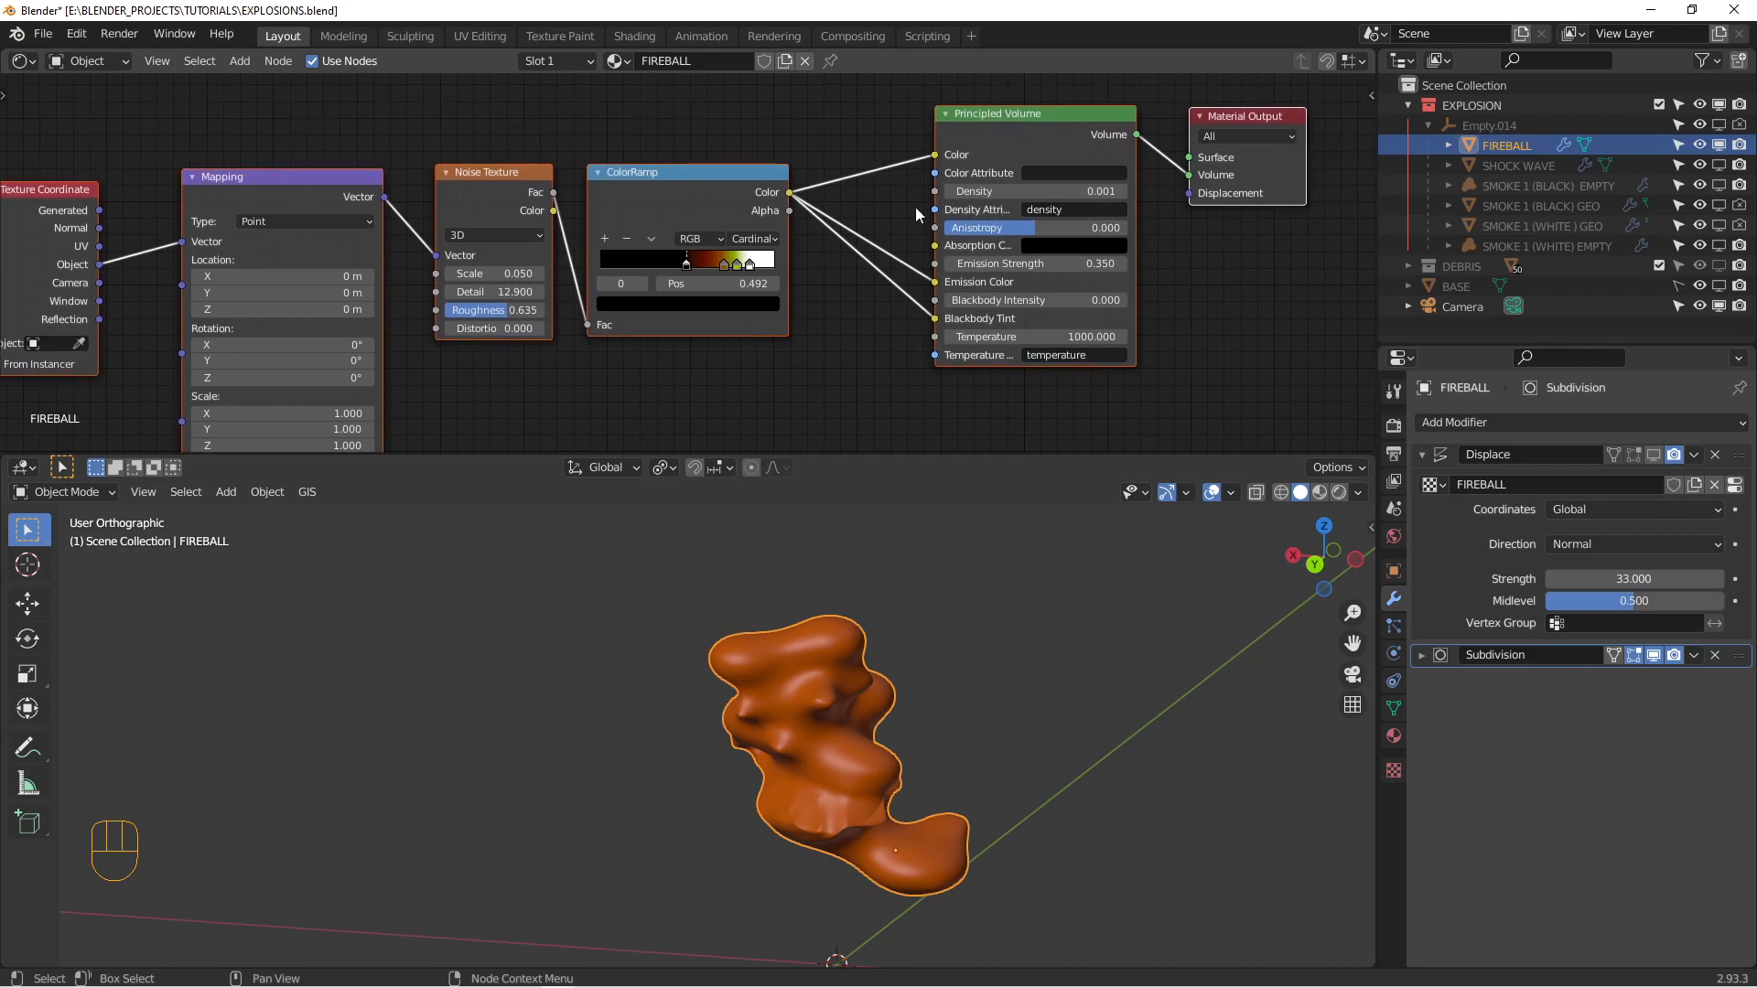
mouse_move(876, 181)
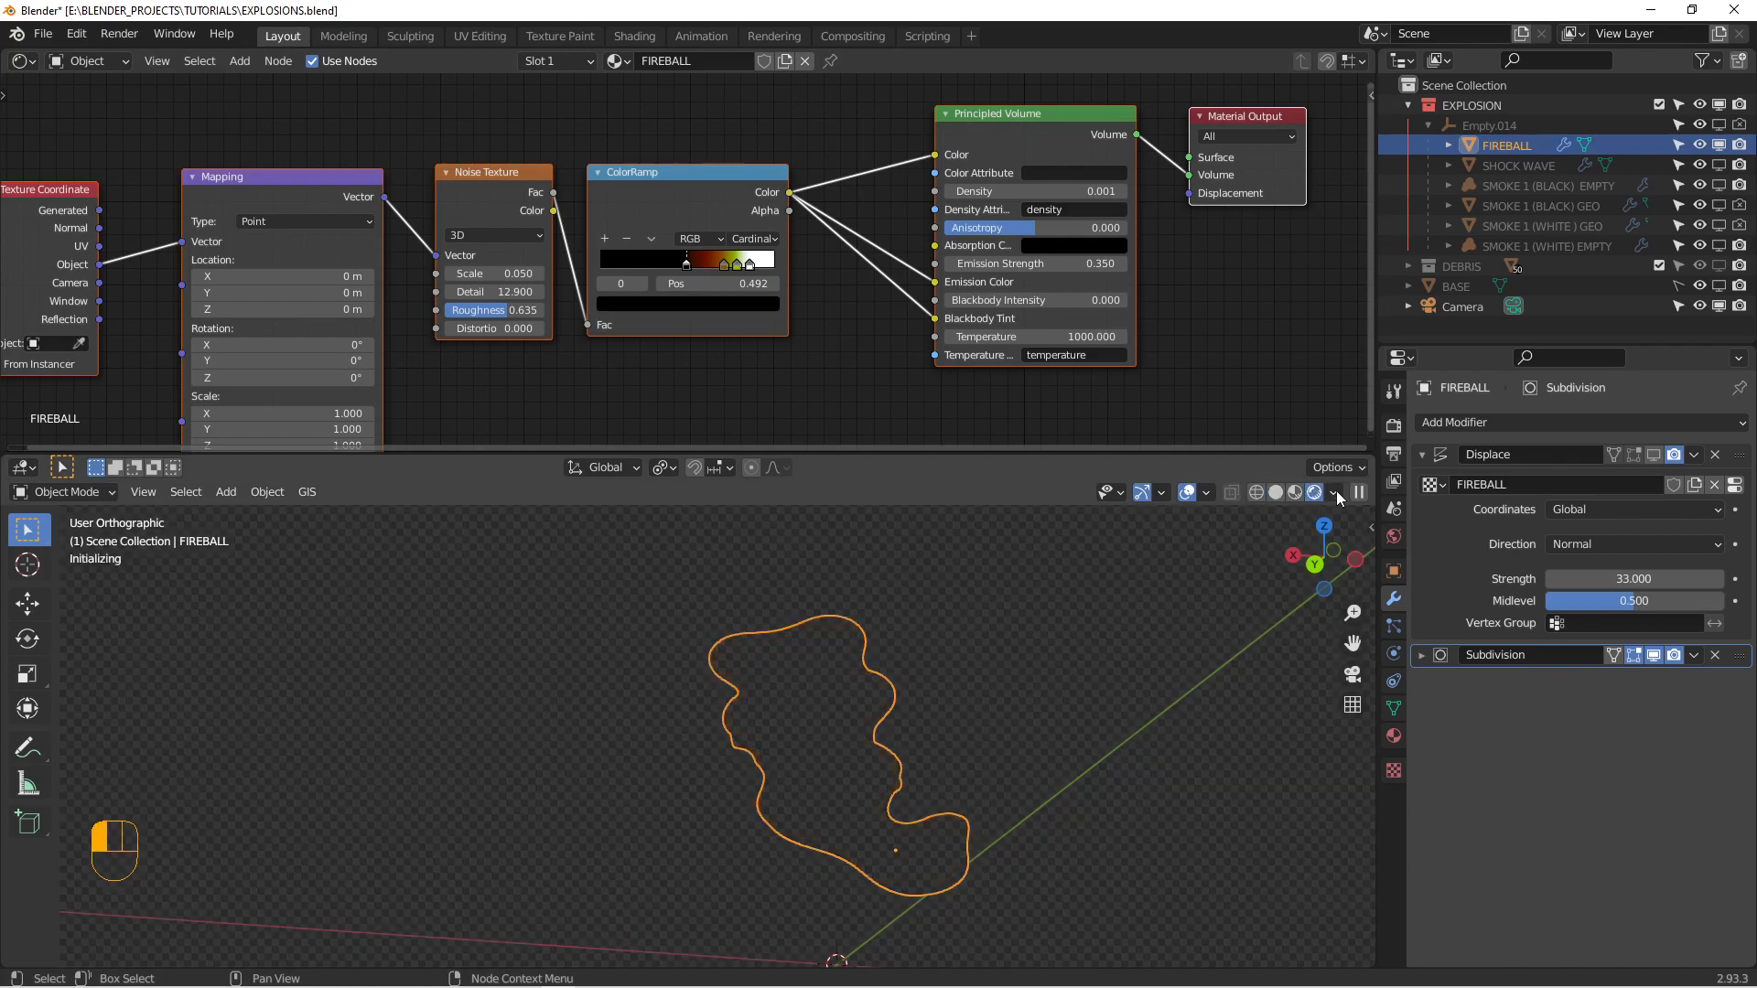
- Drag and retype the fireball's Principled Volume Density, keeping it at 0.001
click(1314, 492)
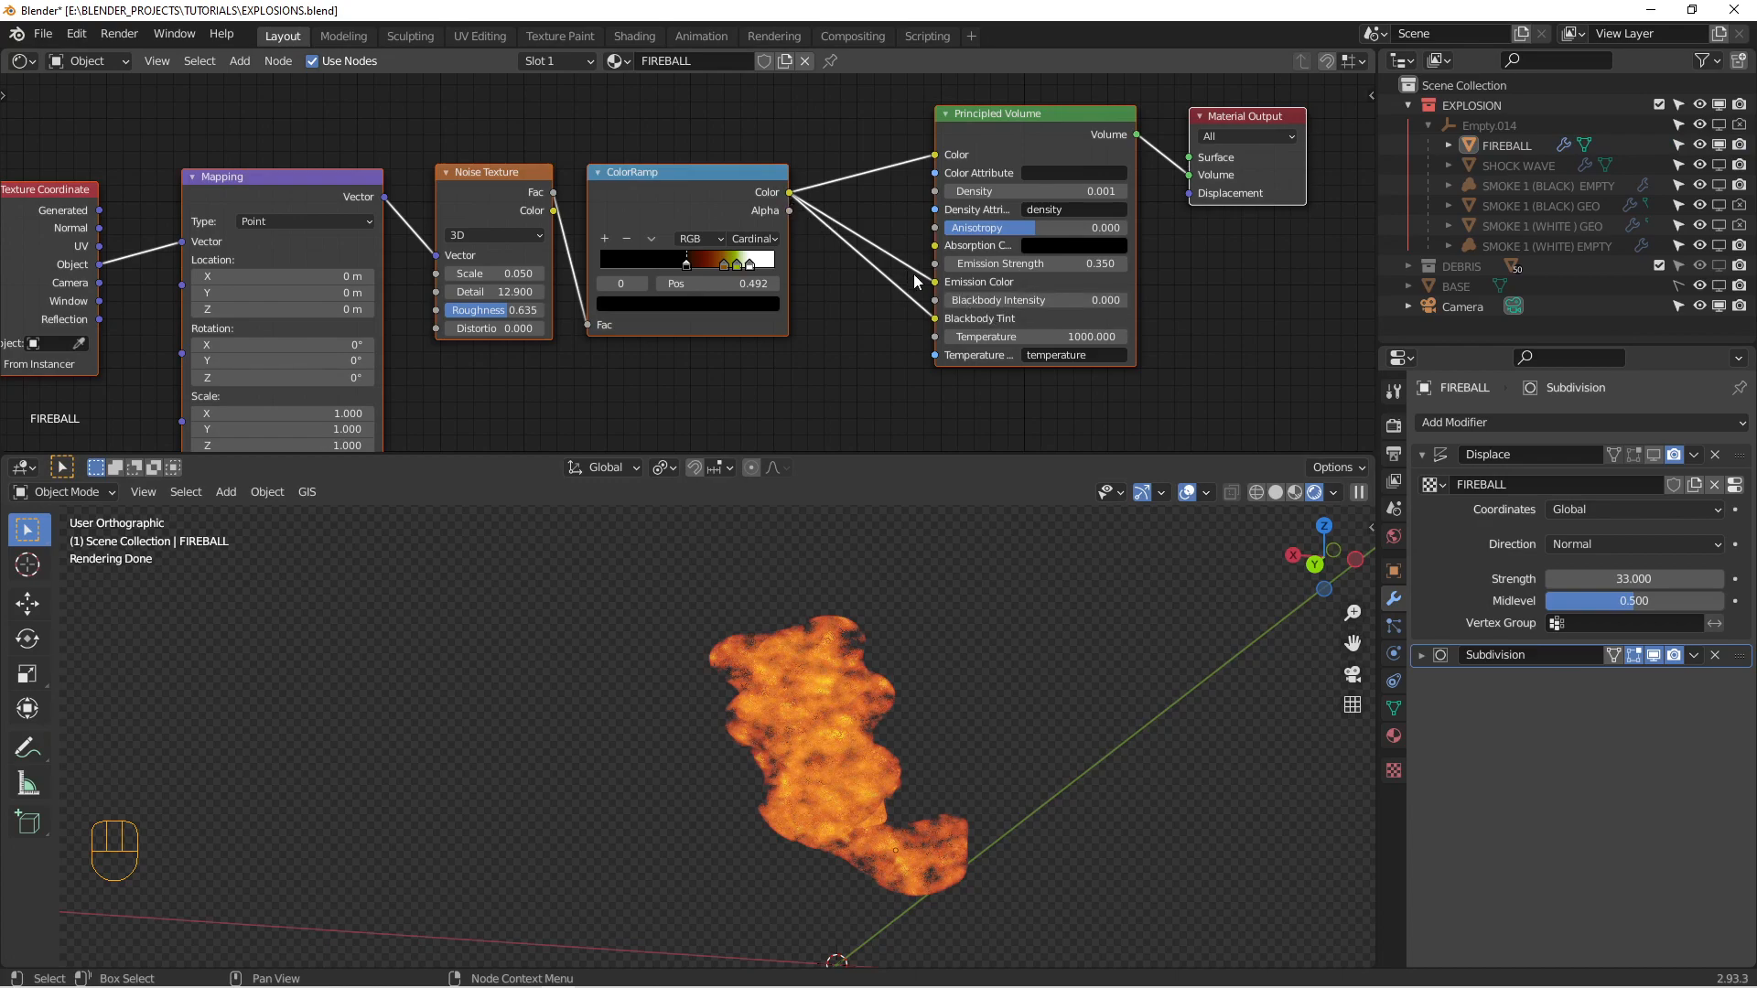
mouse_move(946, 326)
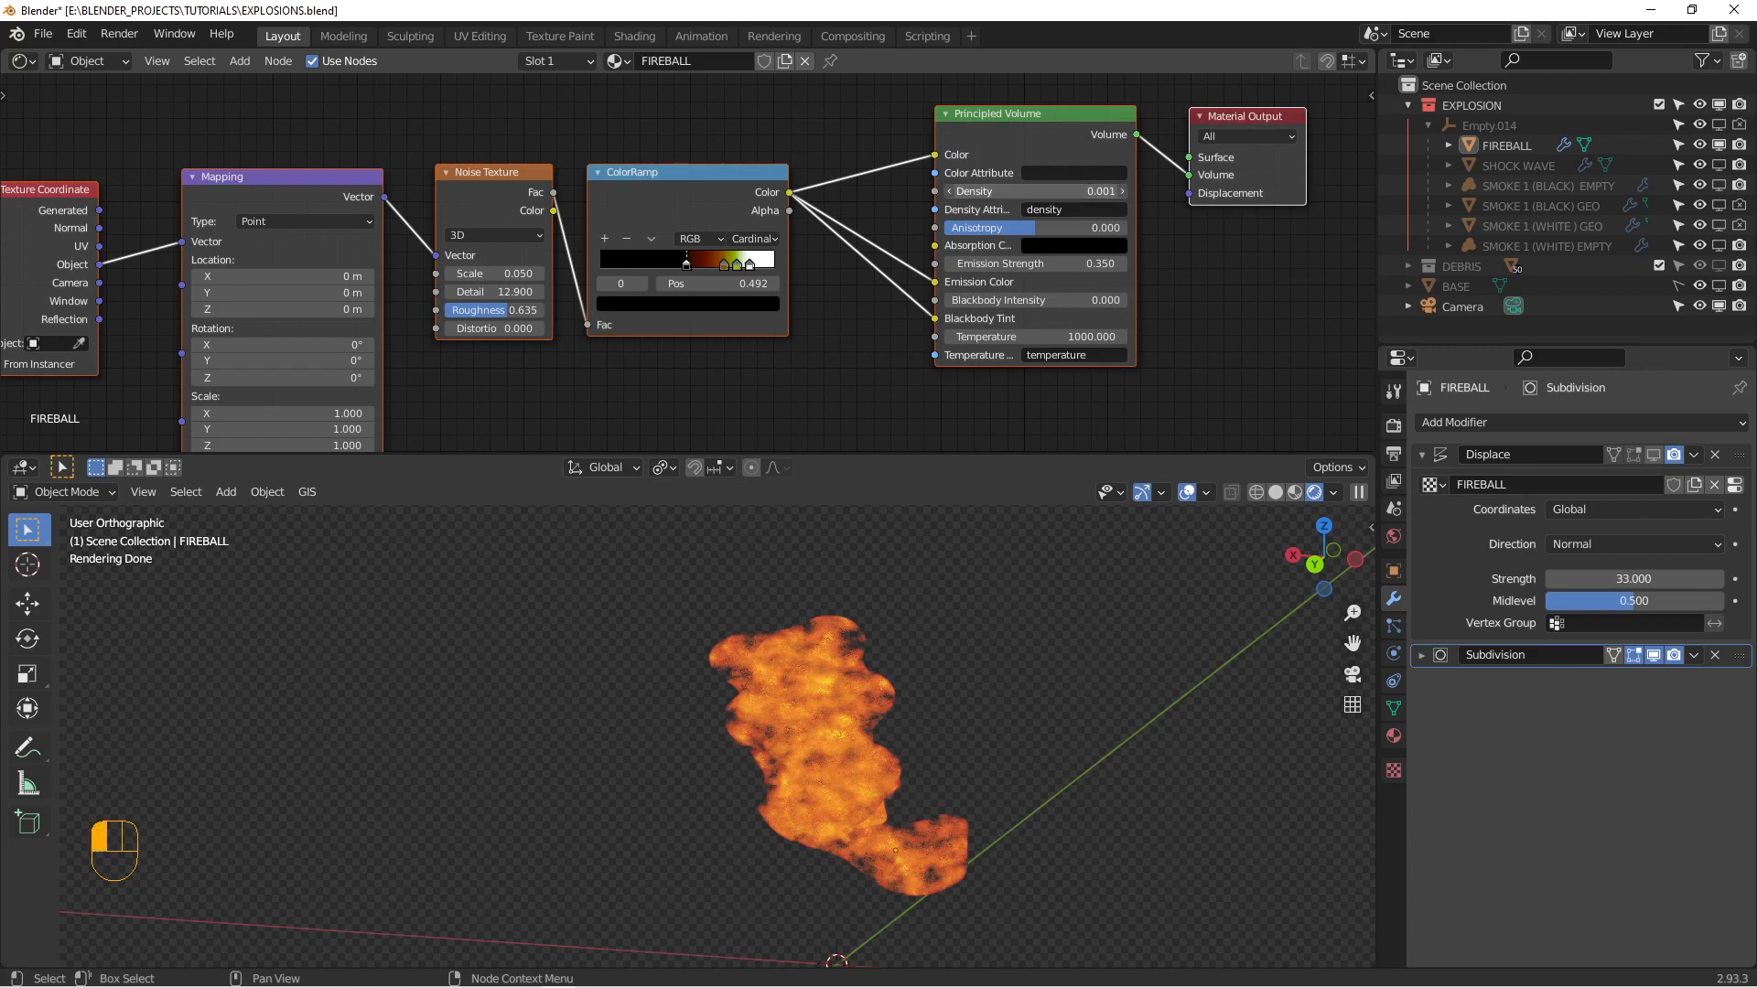
click(1031, 191)
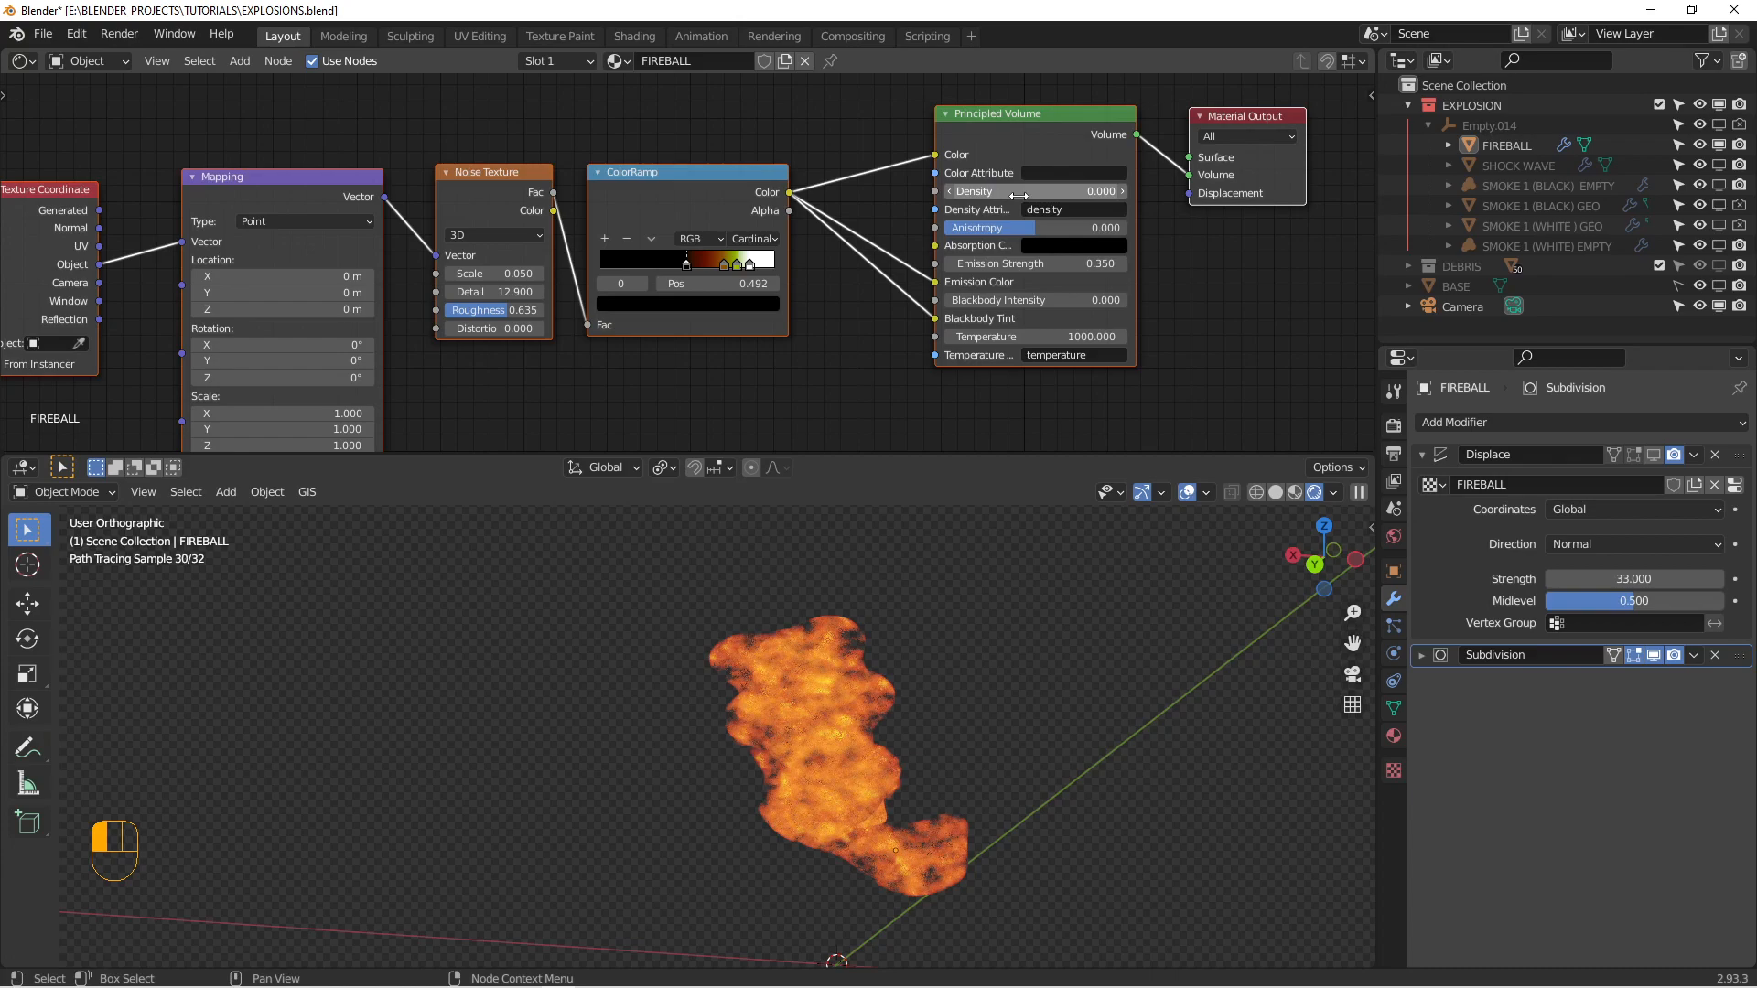
click(1030, 191)
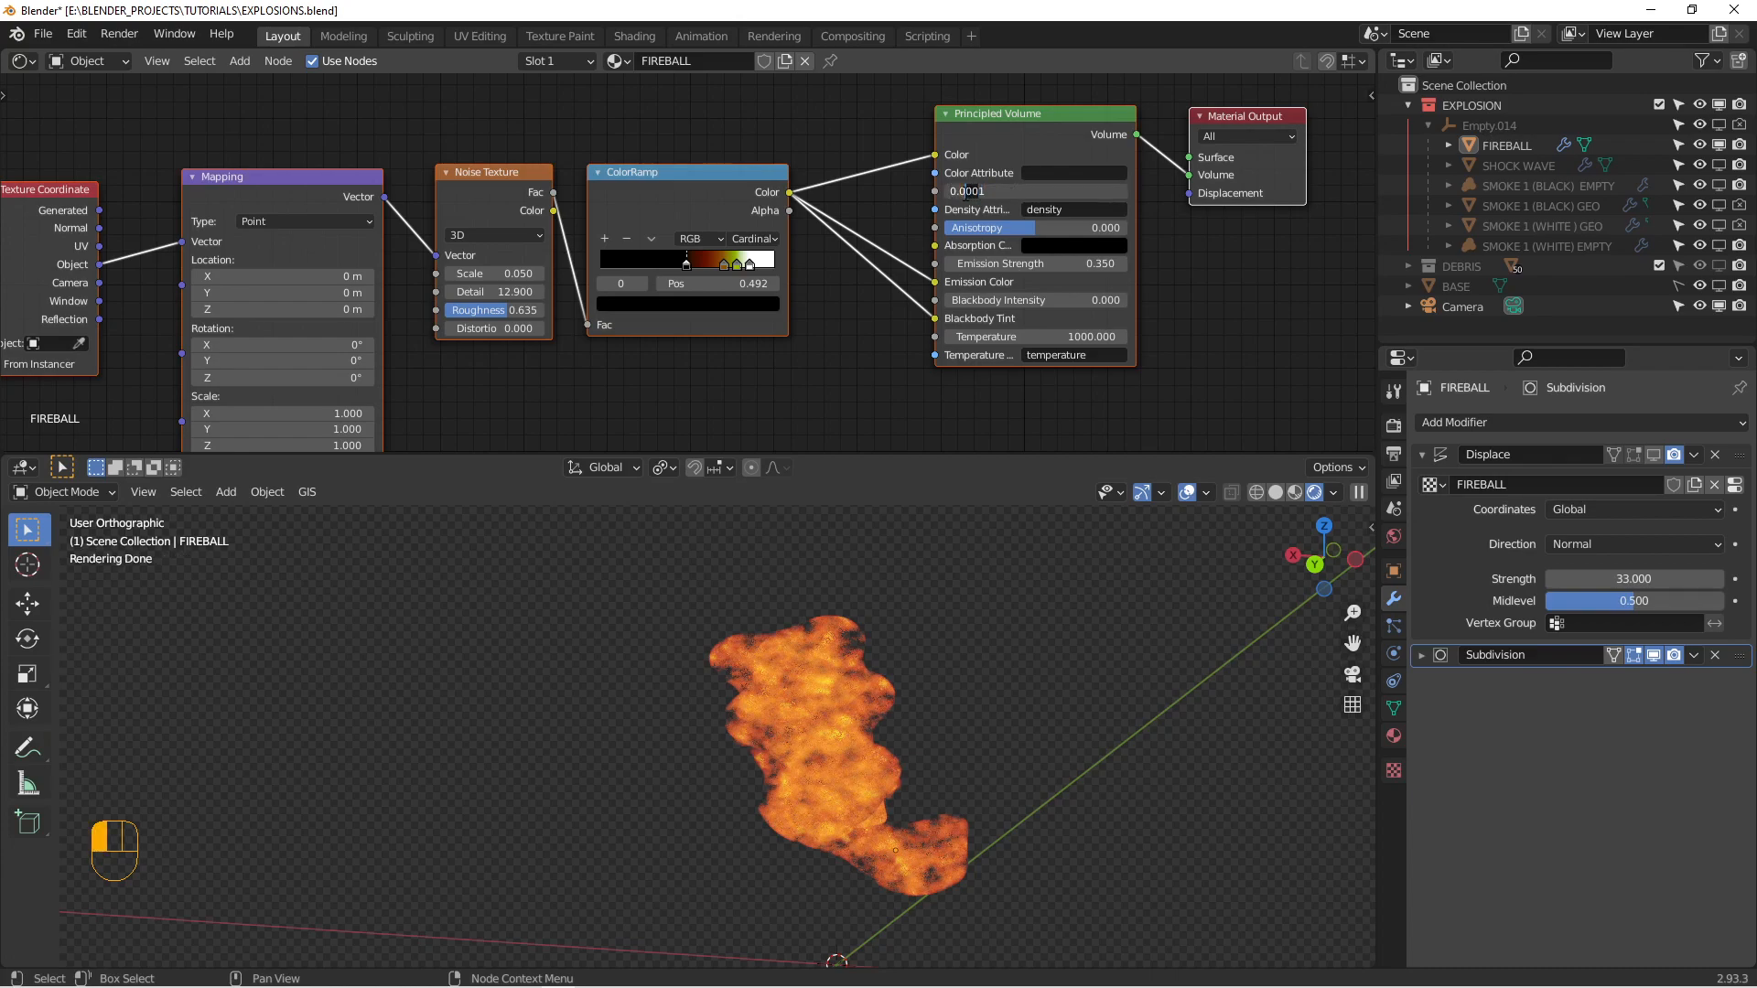
click(1030, 191)
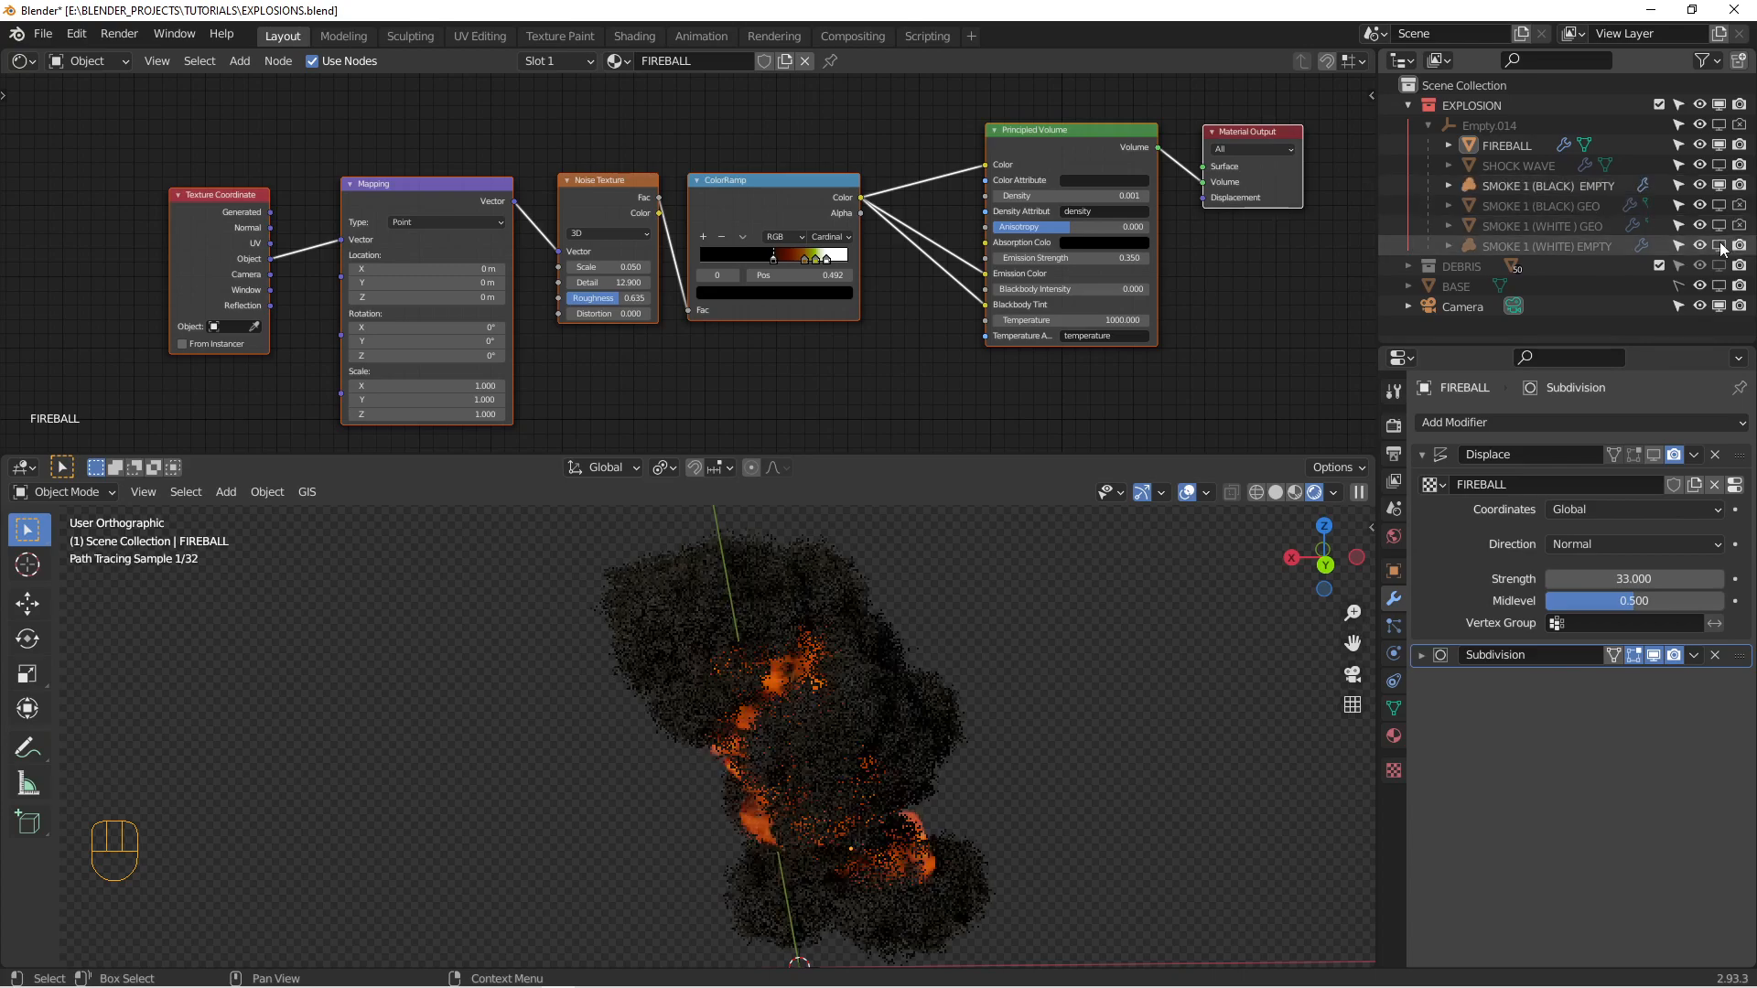
mouse_move(1065, 670)
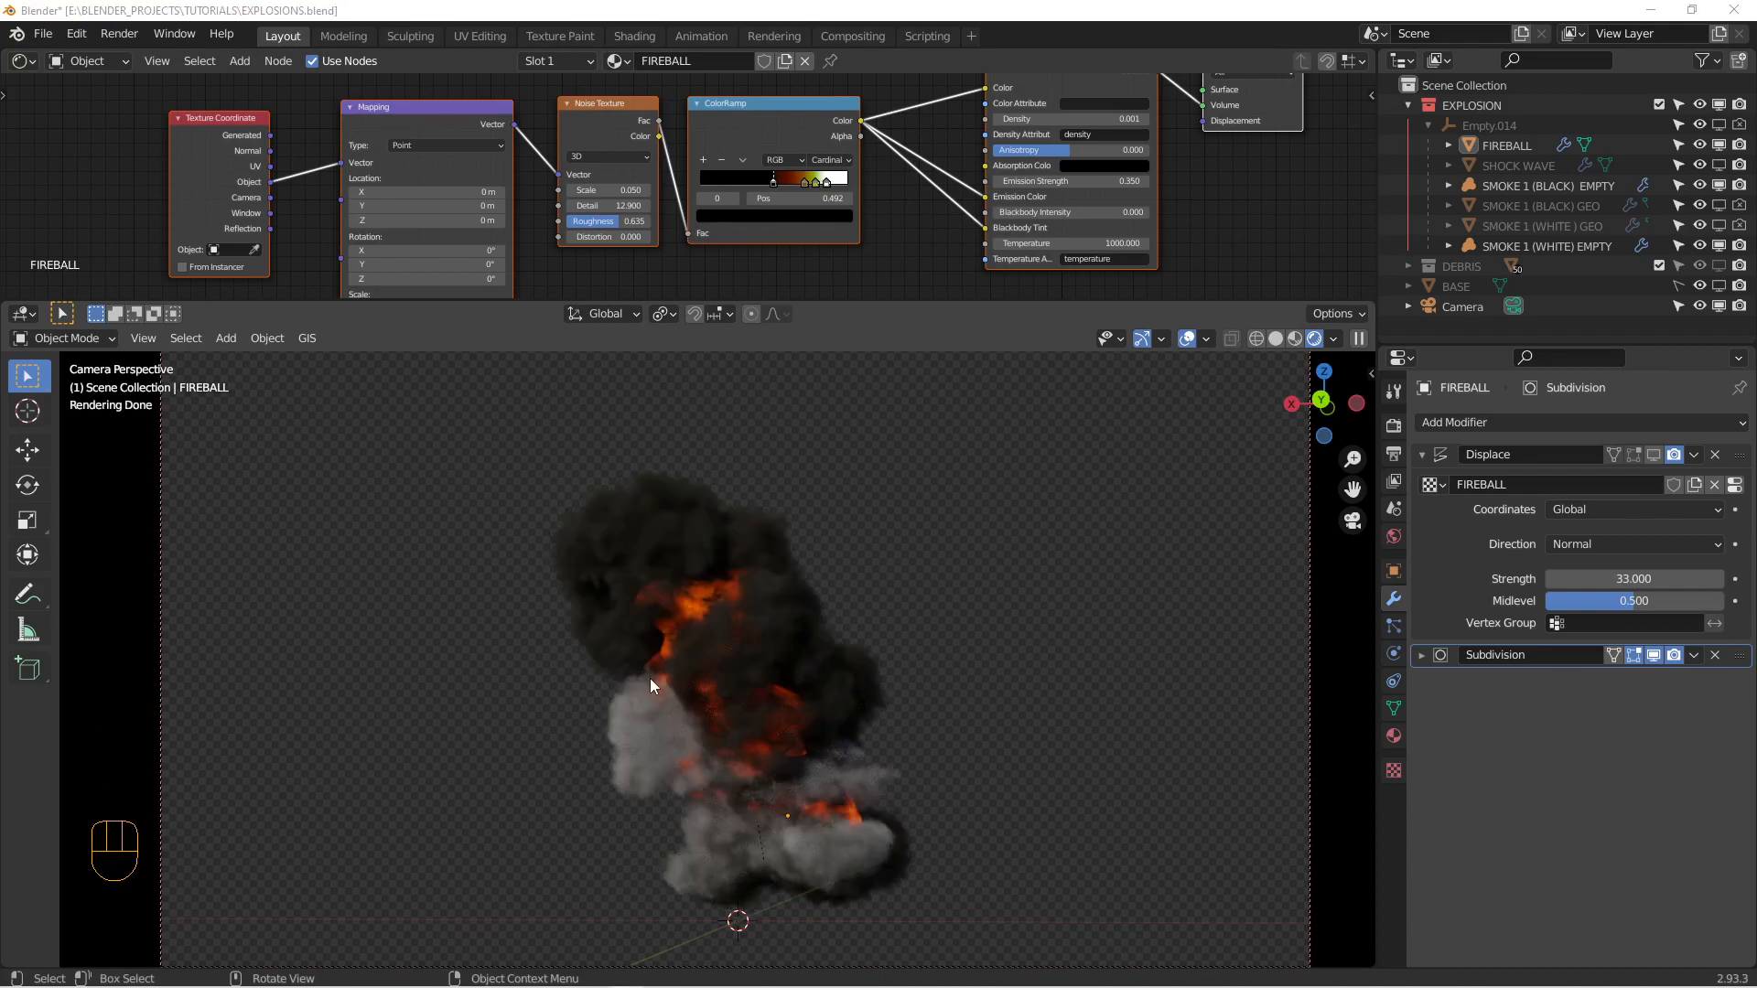
mouse_move(682, 602)
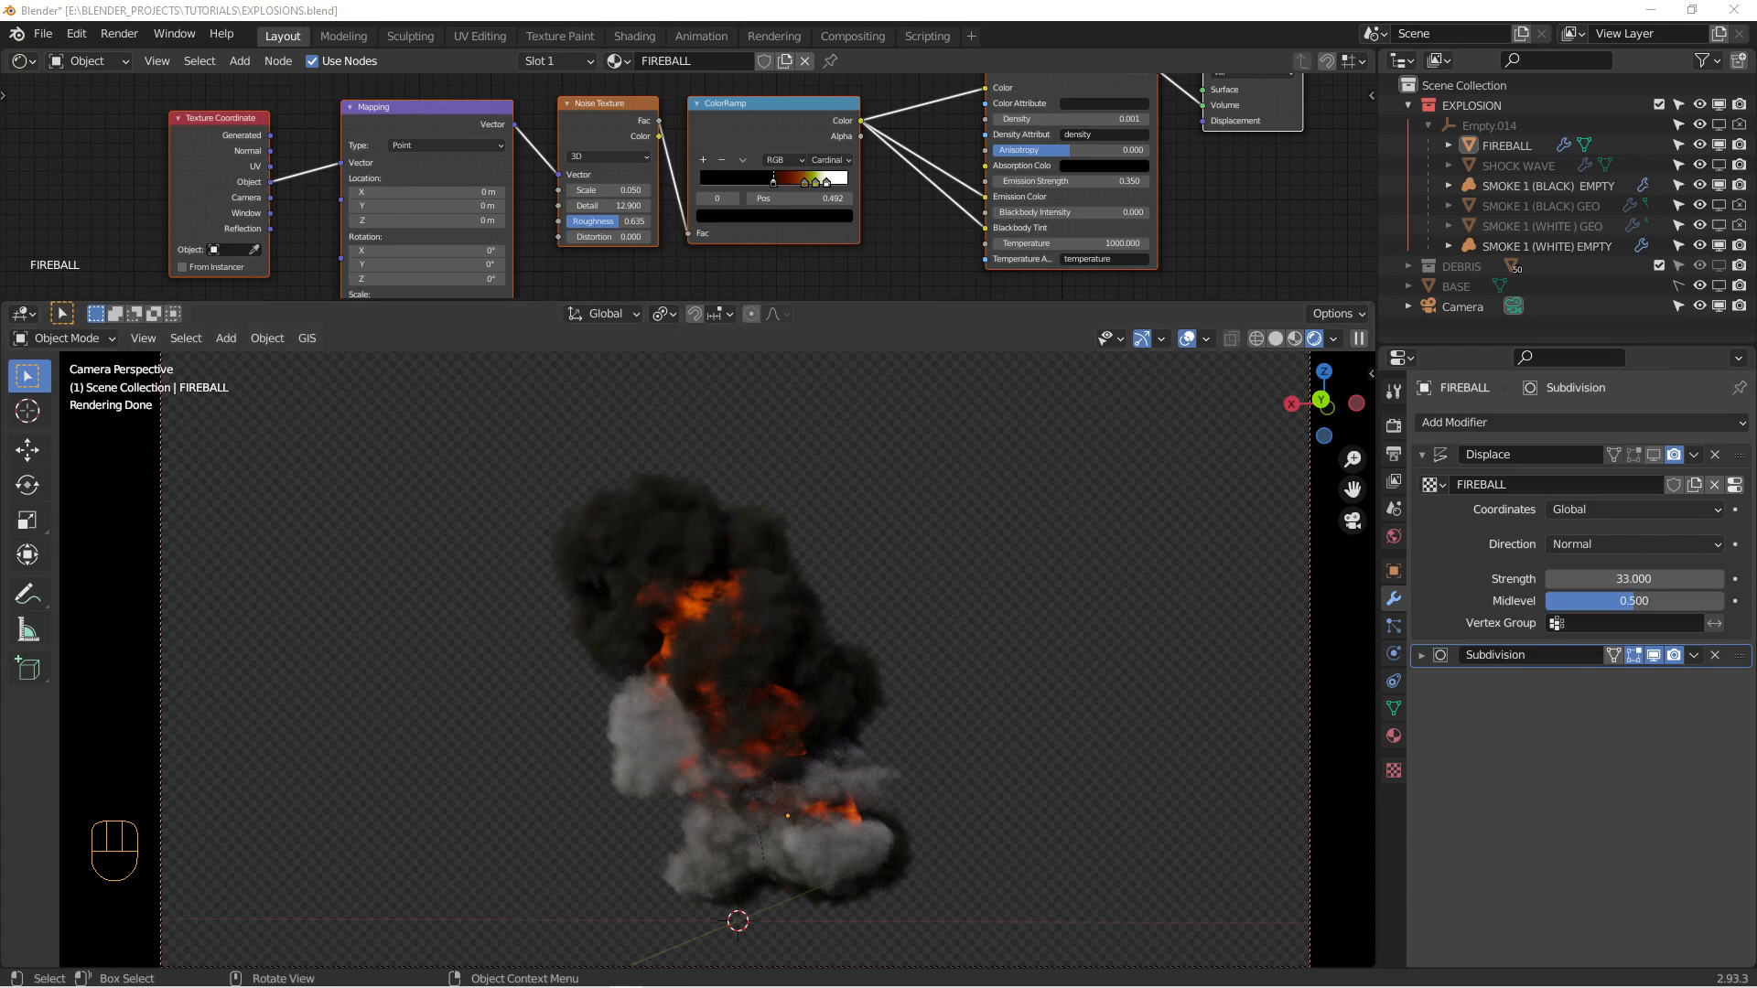
mouse_move(617, 585)
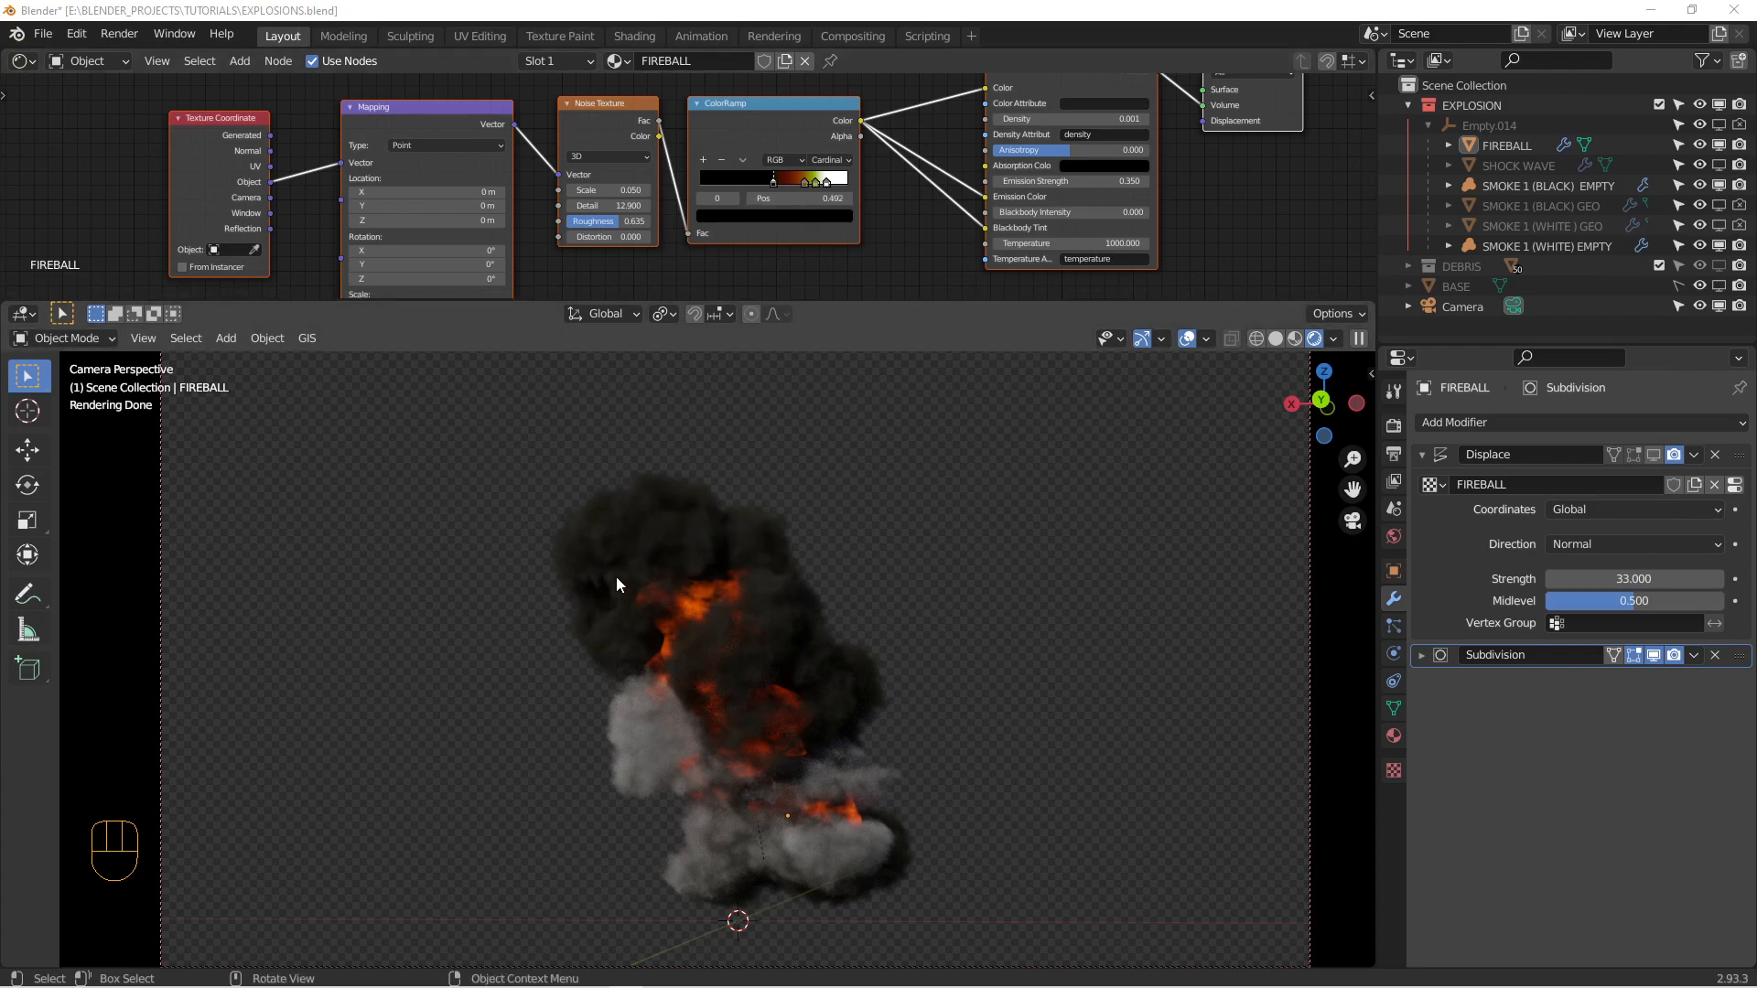
mouse_move(666, 628)
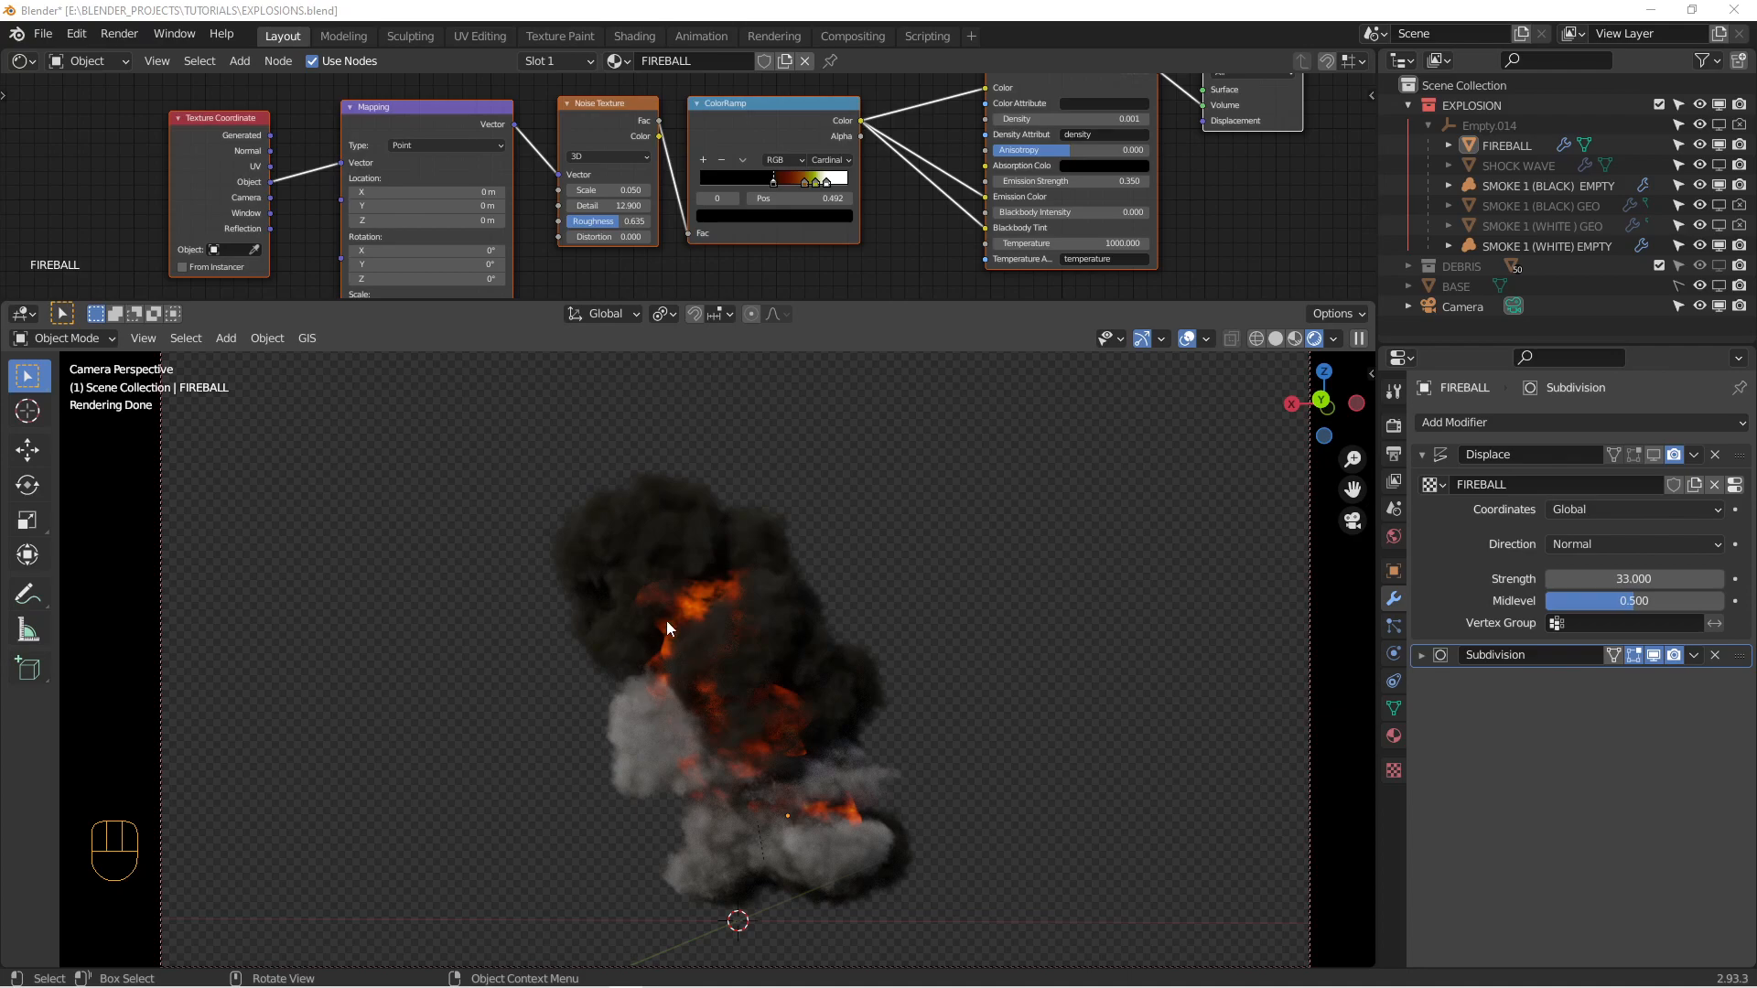
mouse_move(772, 551)
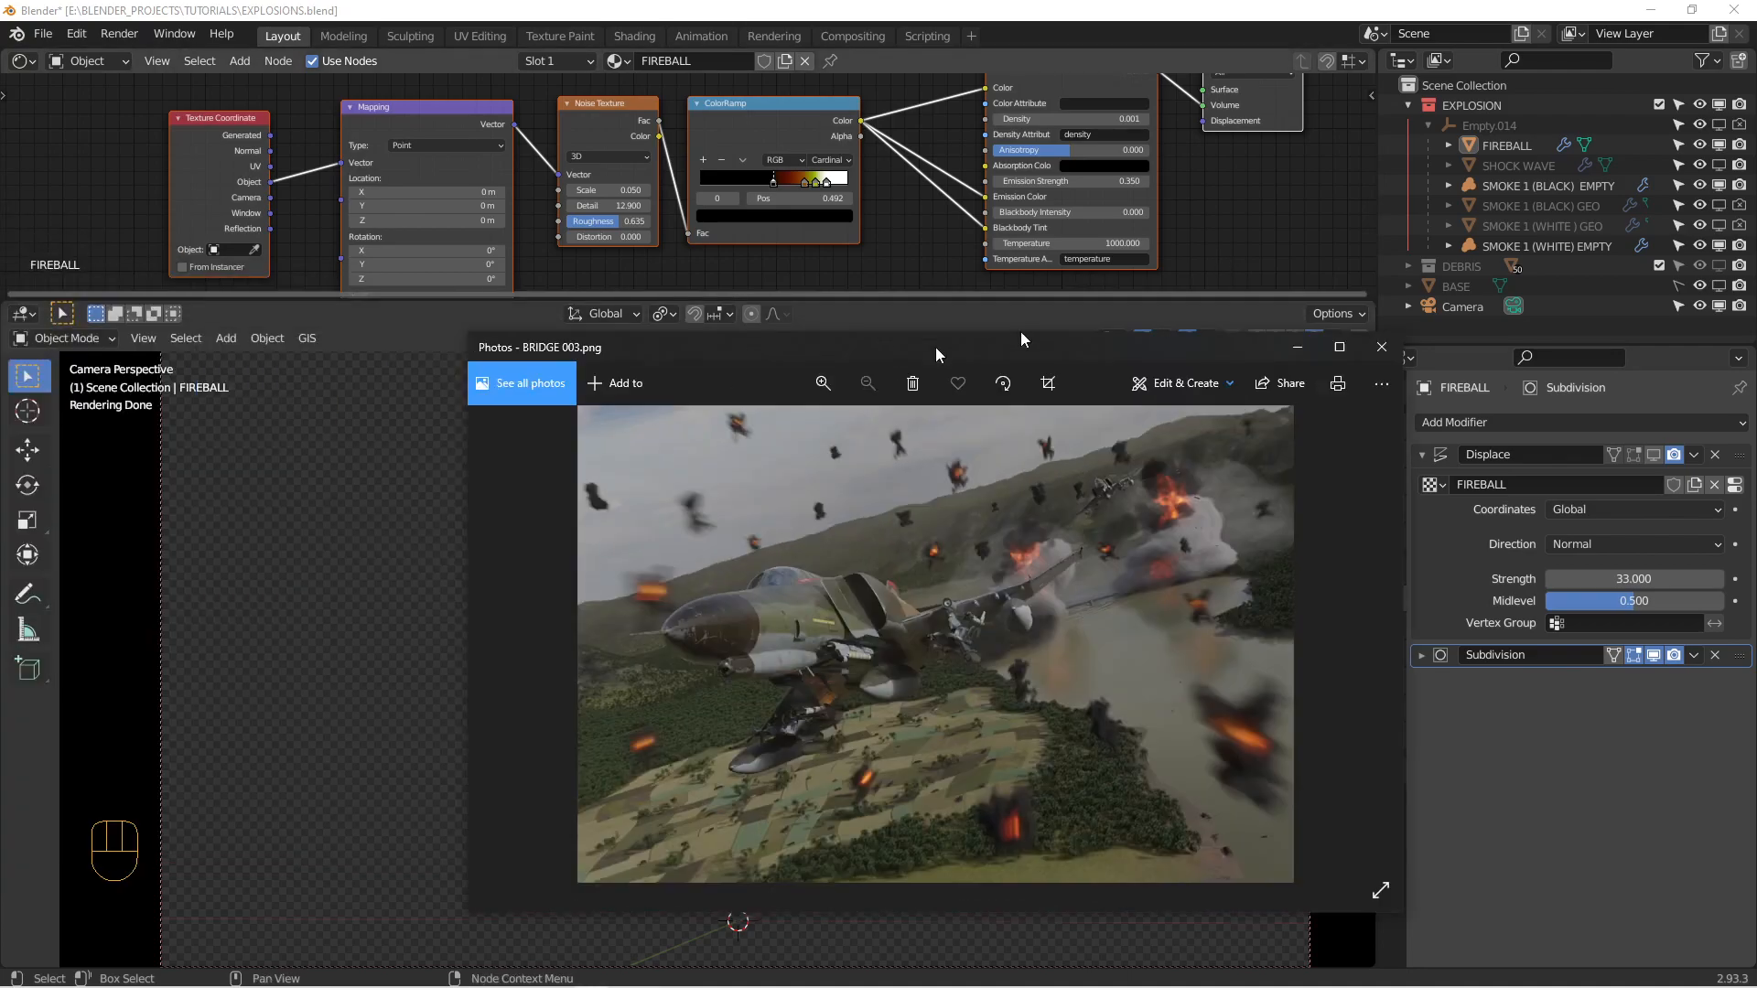
- Maximize BRIDGE 003.png, zoom into the explosions around the jet, then close Photos
click(1336, 346)
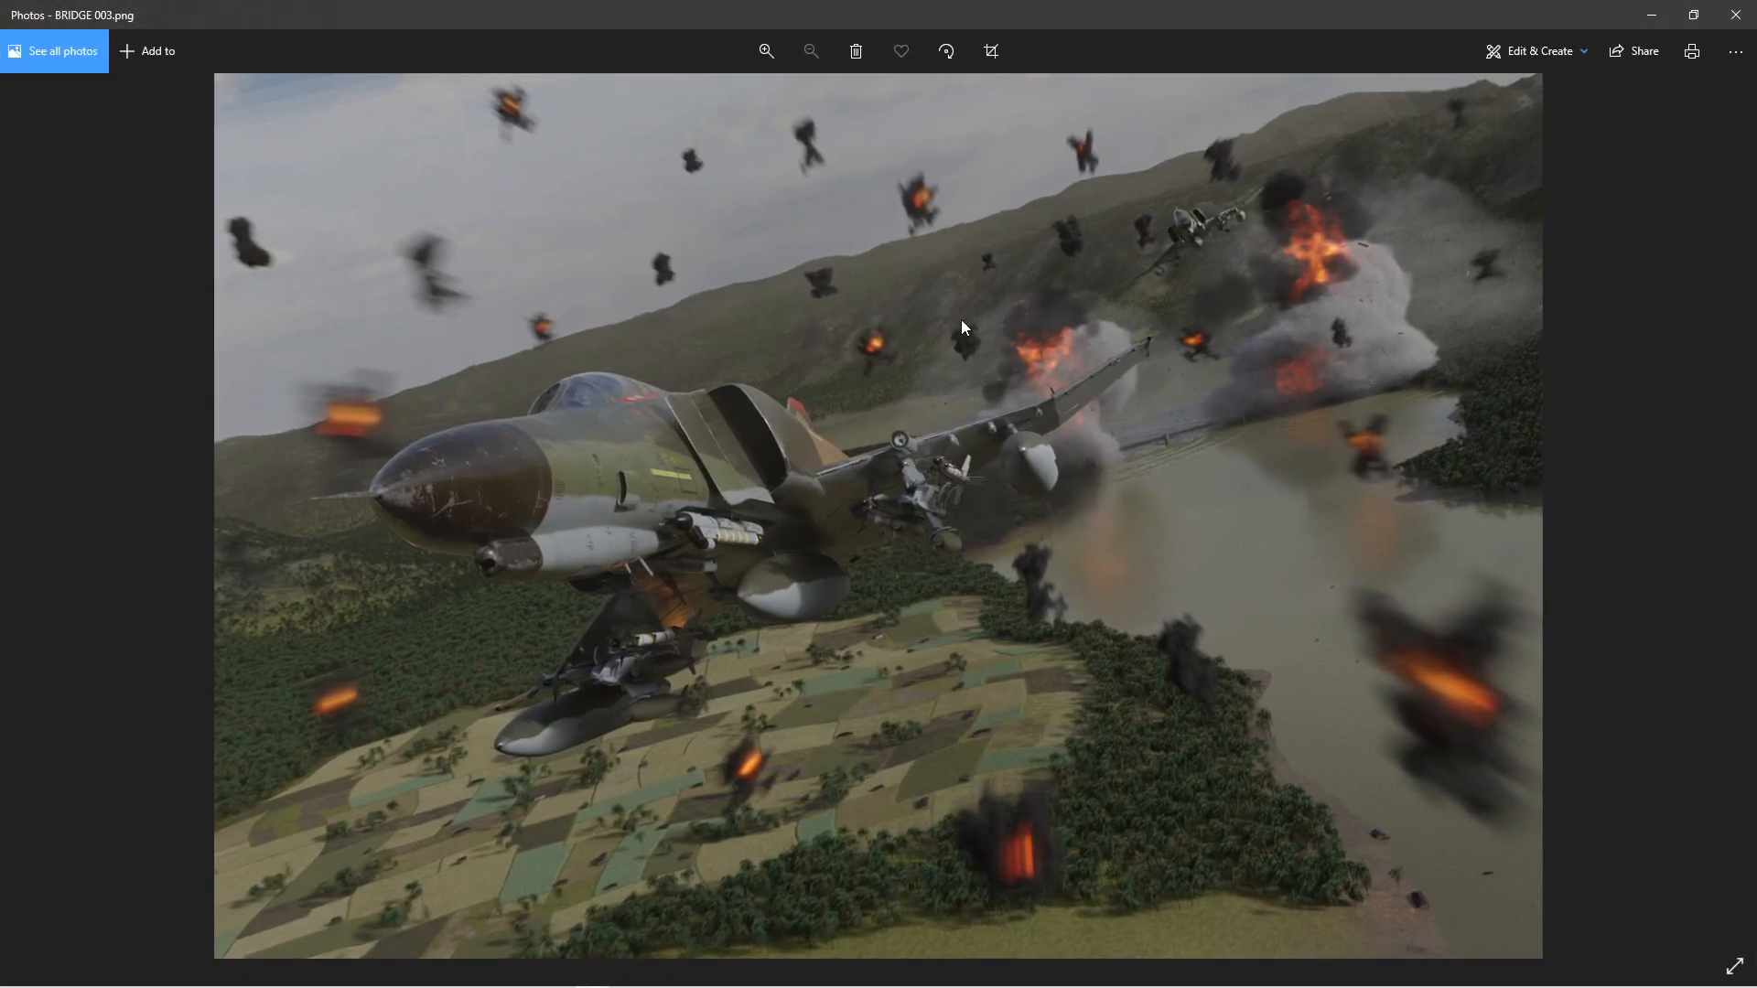
mouse_move(950, 317)
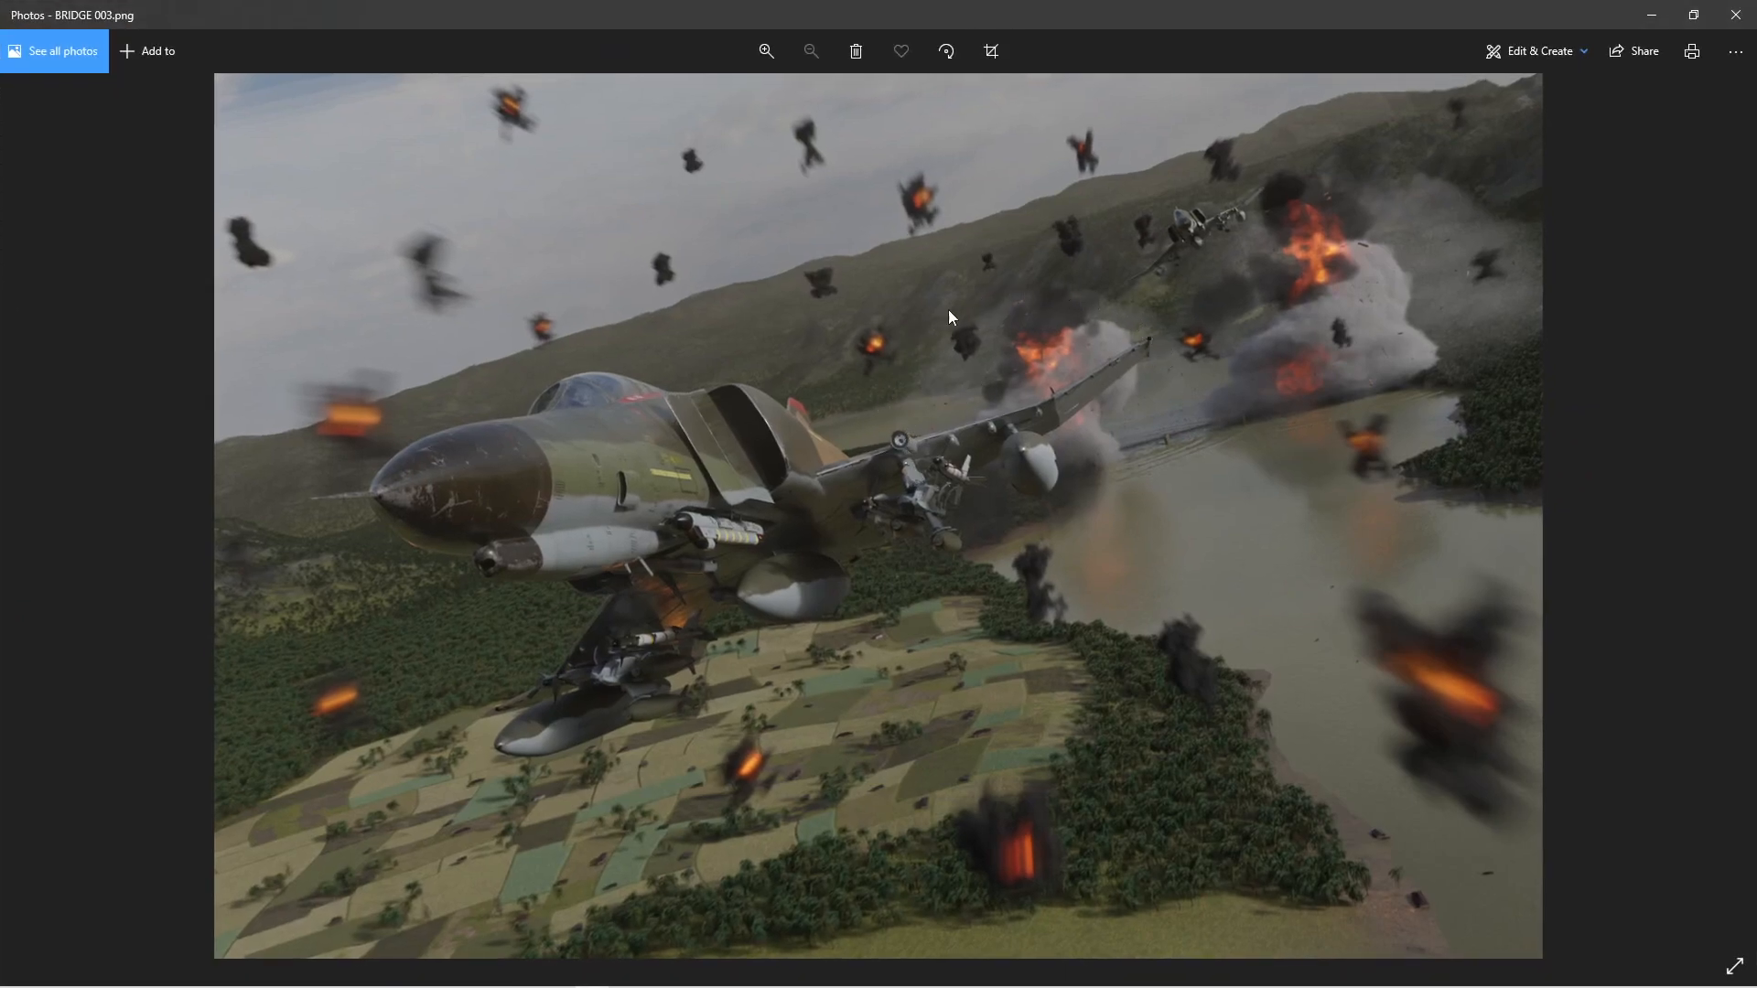
mouse_move(1019, 322)
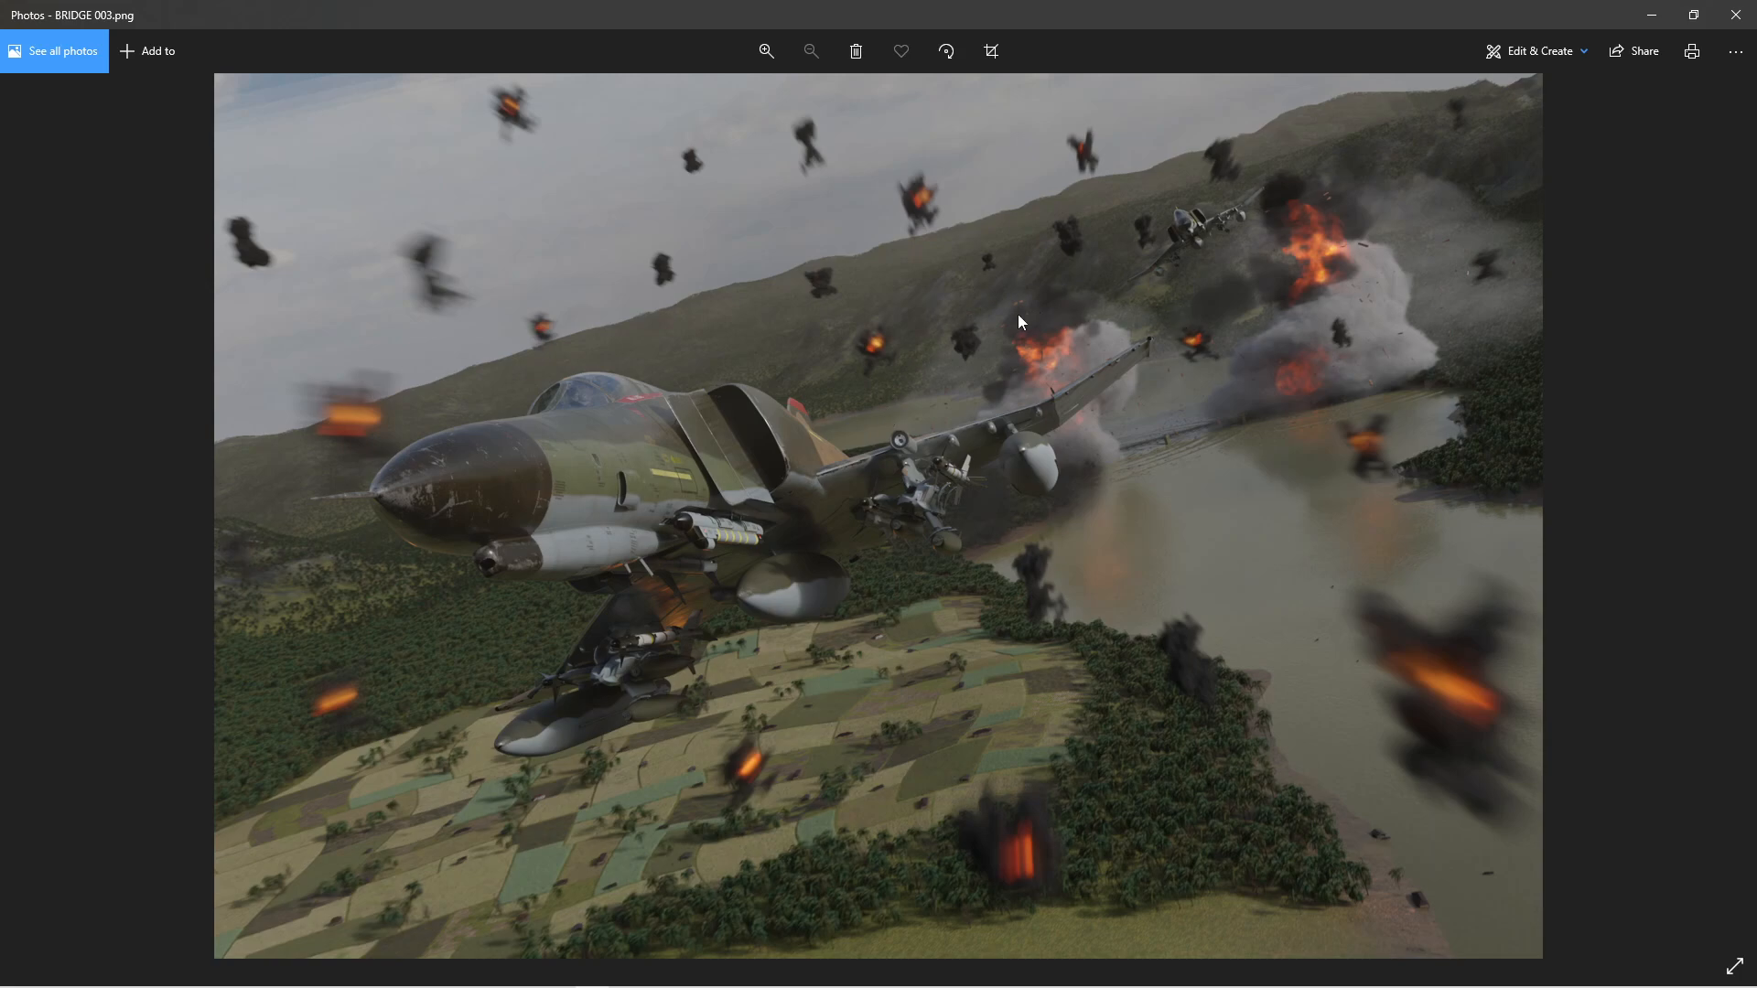
mouse_move(1195, 434)
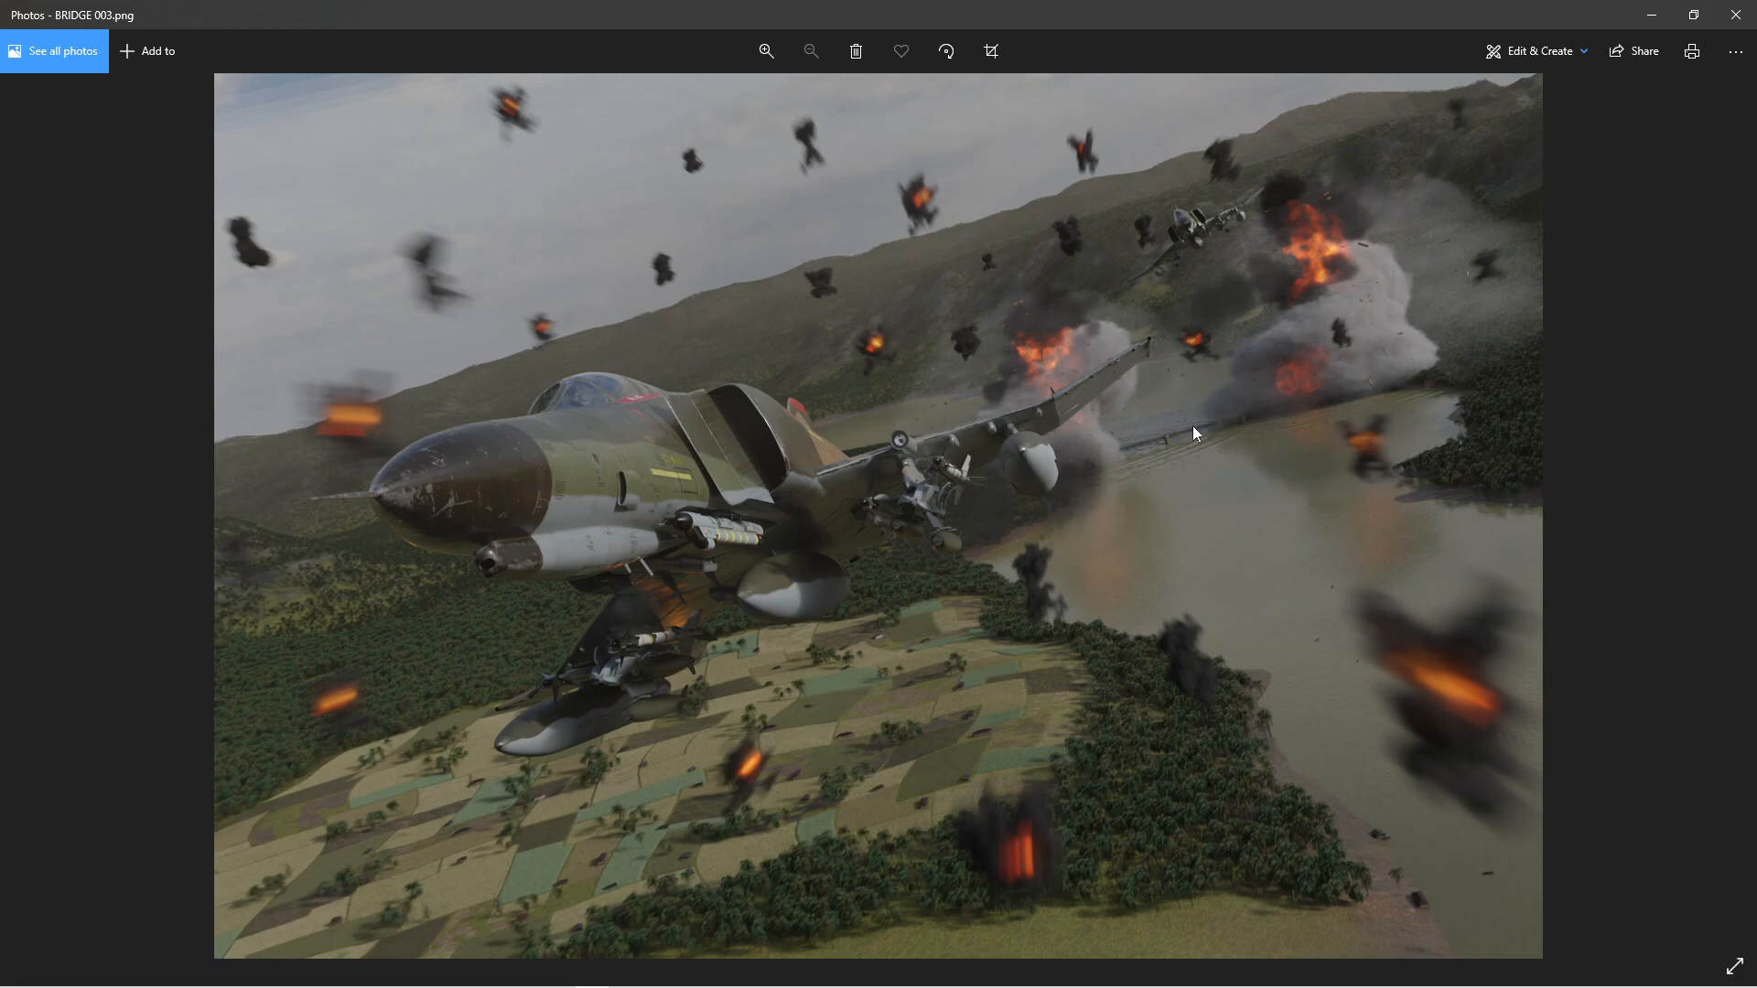
mouse_move(1281, 259)
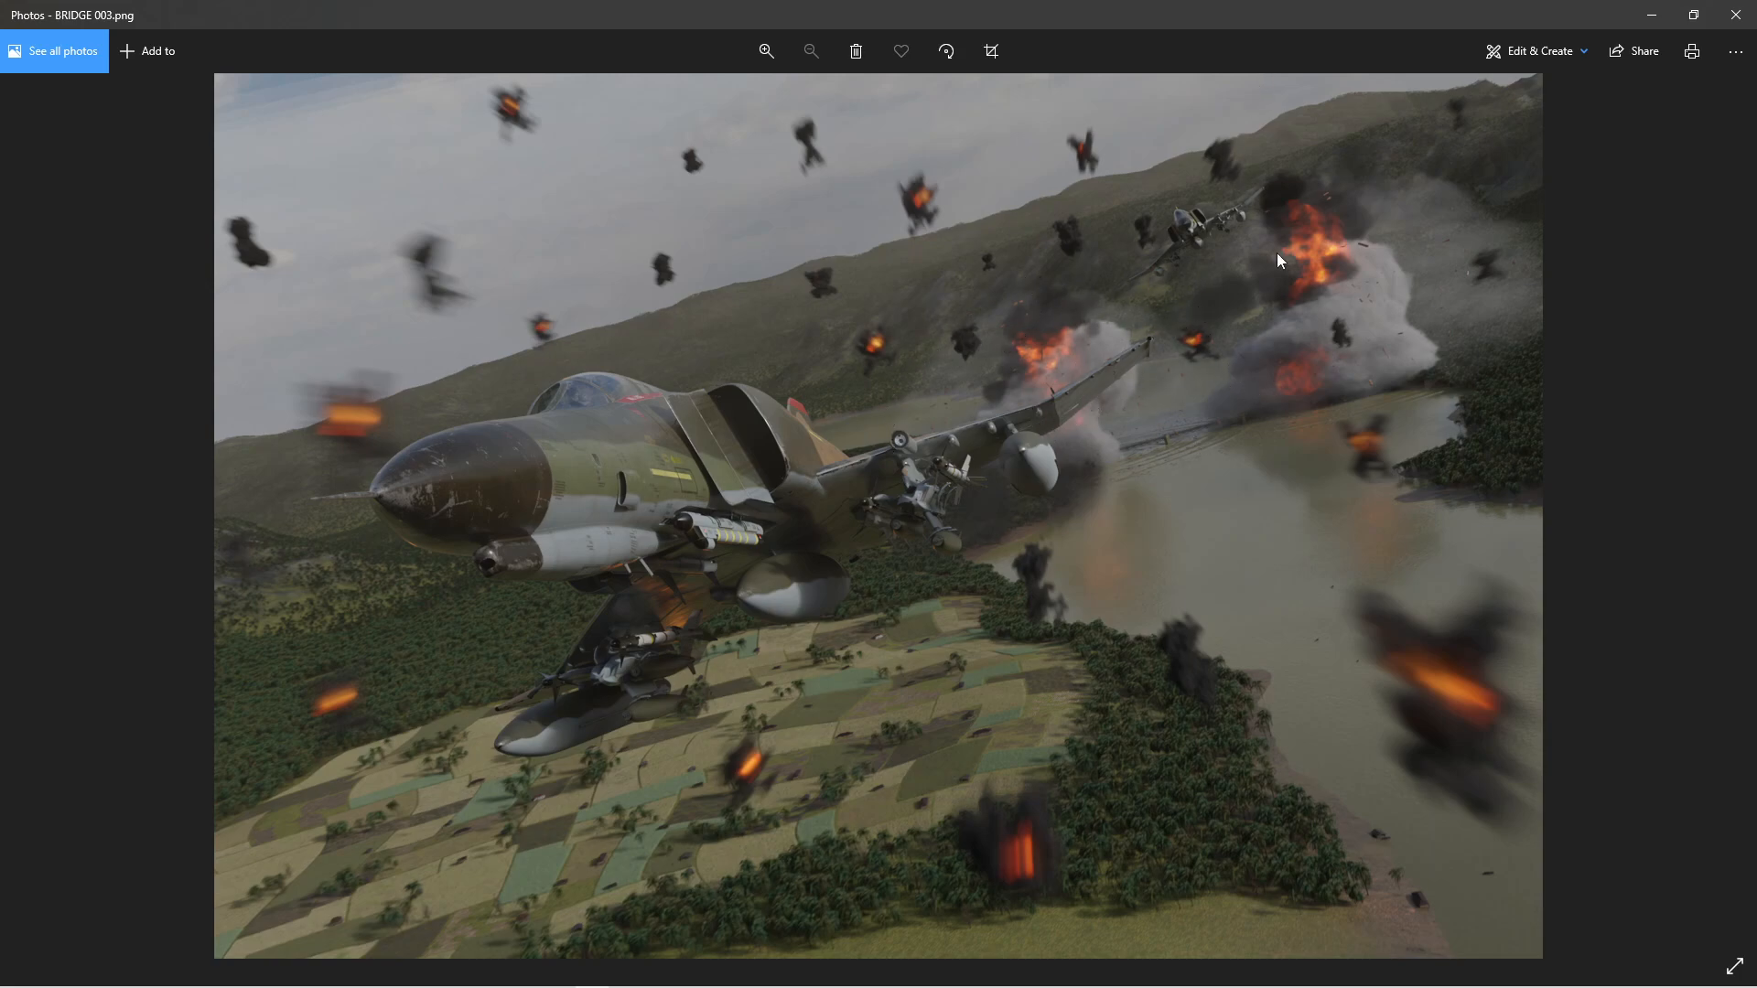
click(765, 51)
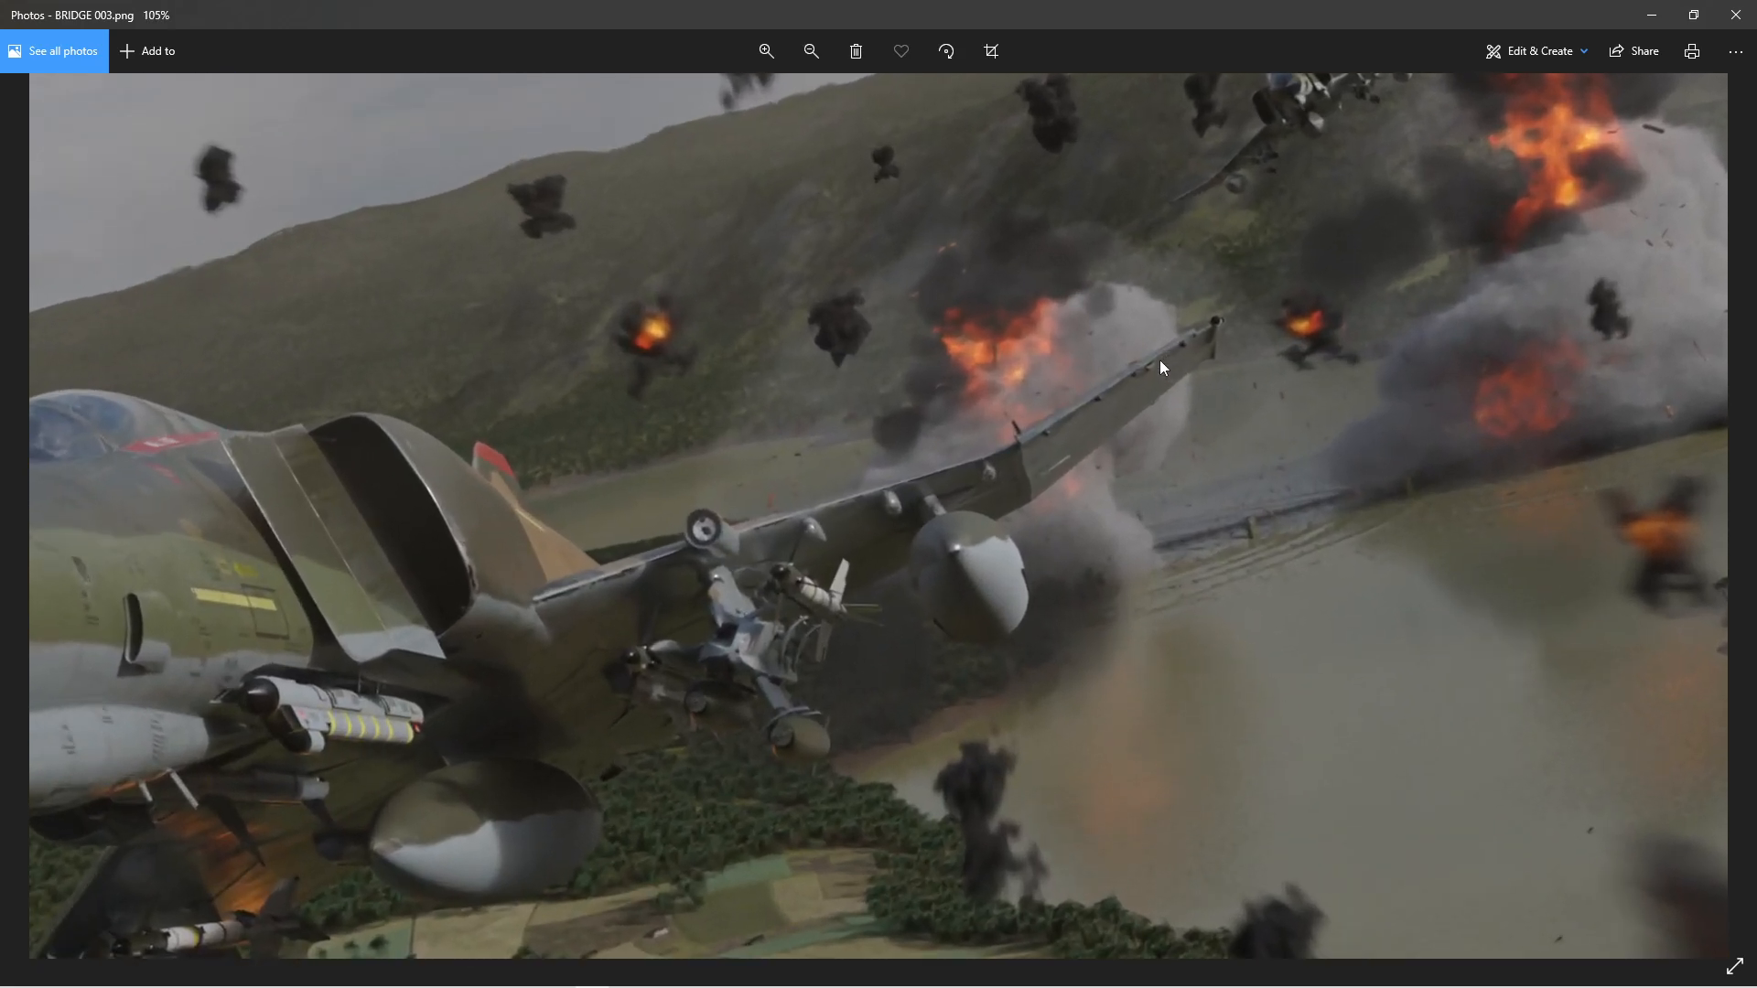
click(764, 52)
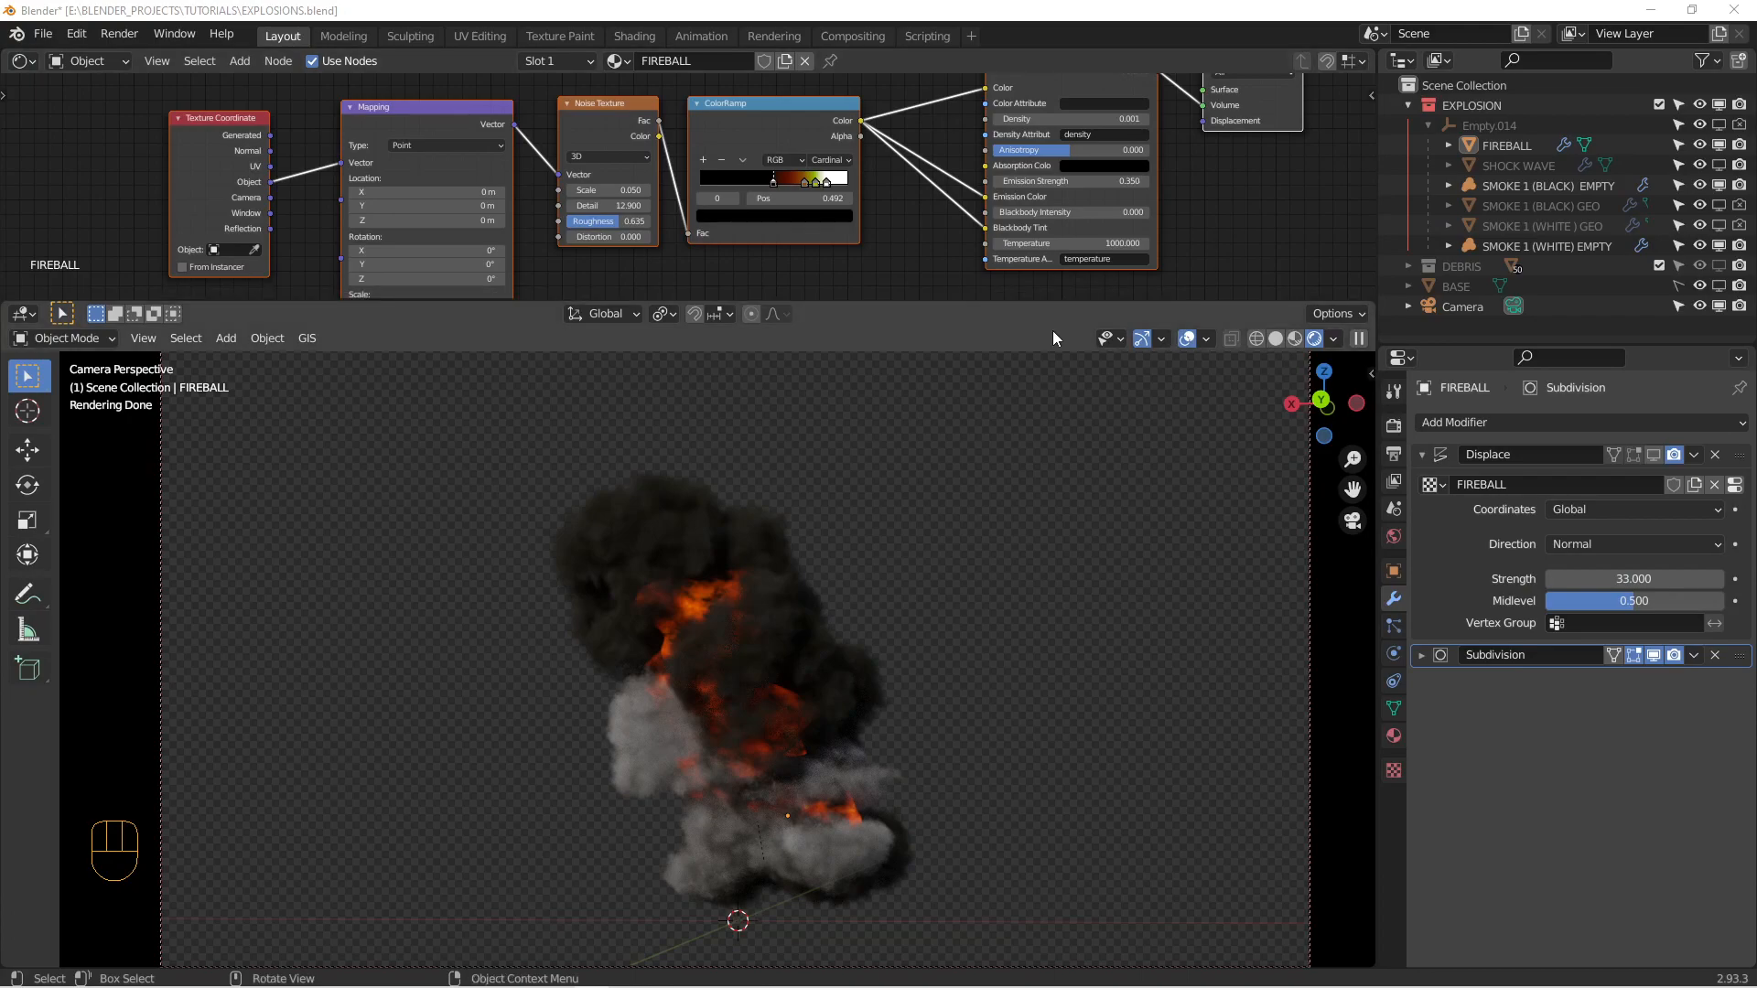
- Select the SHOCK WAVE dome and return it to Object Mode
click(1299, 337)
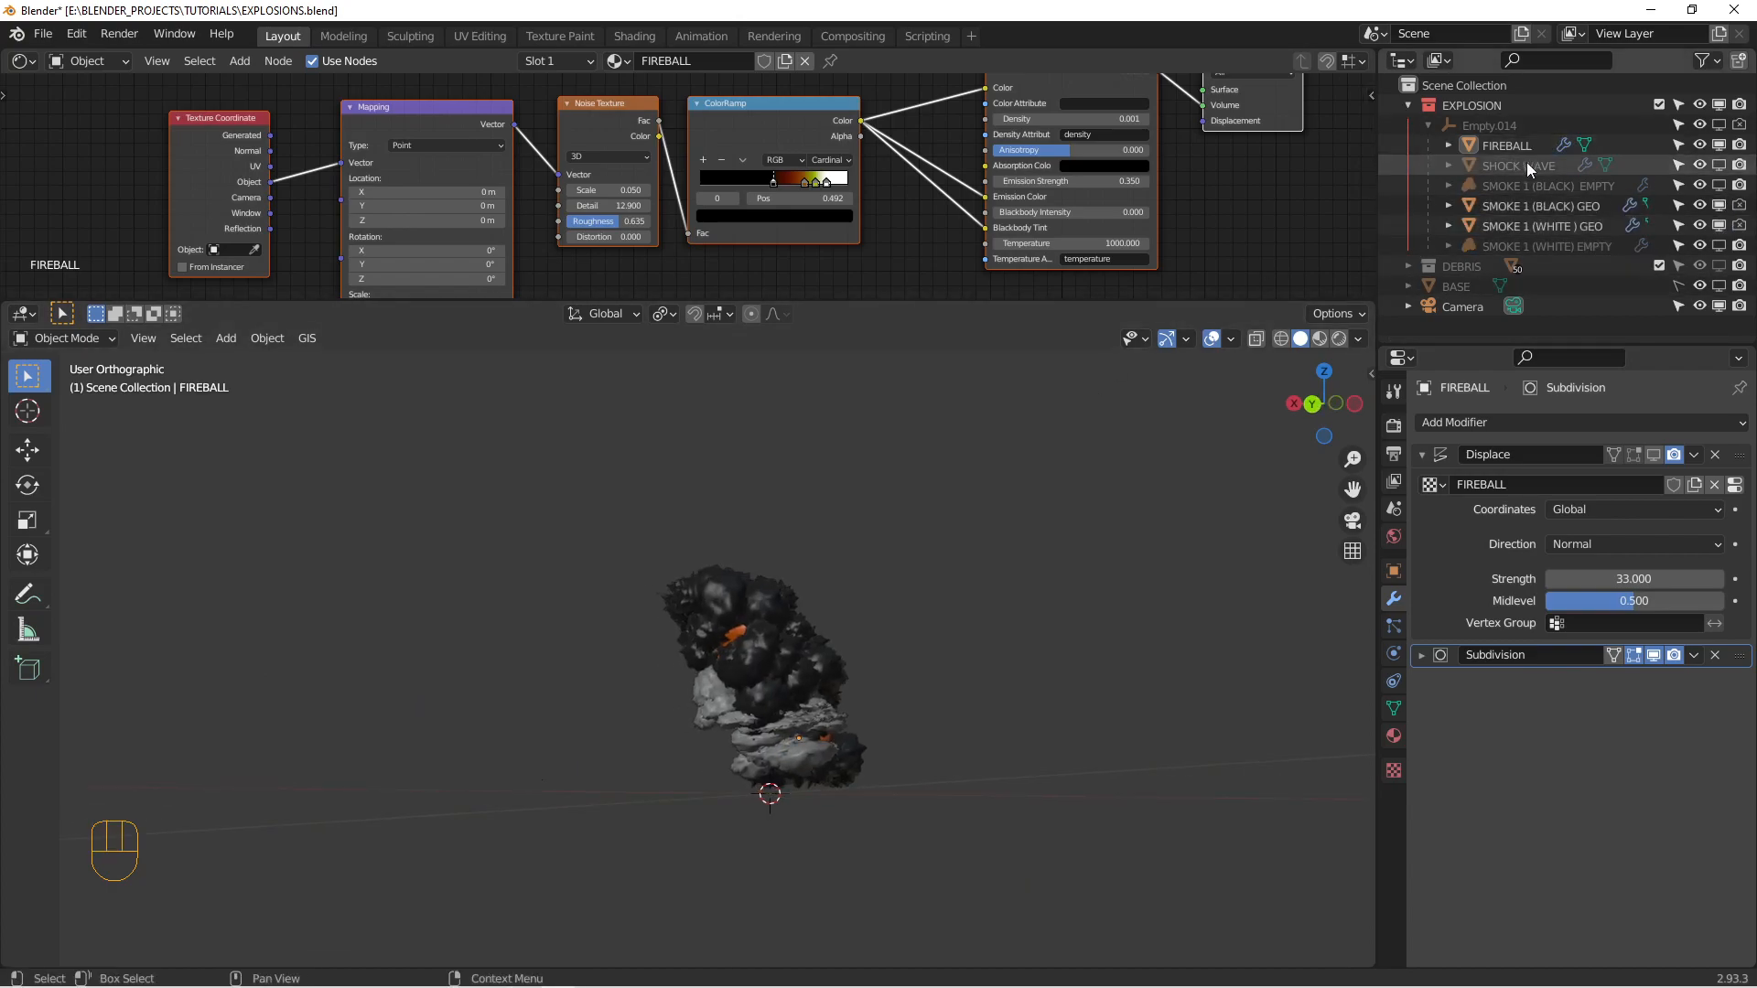
click(1519, 164)
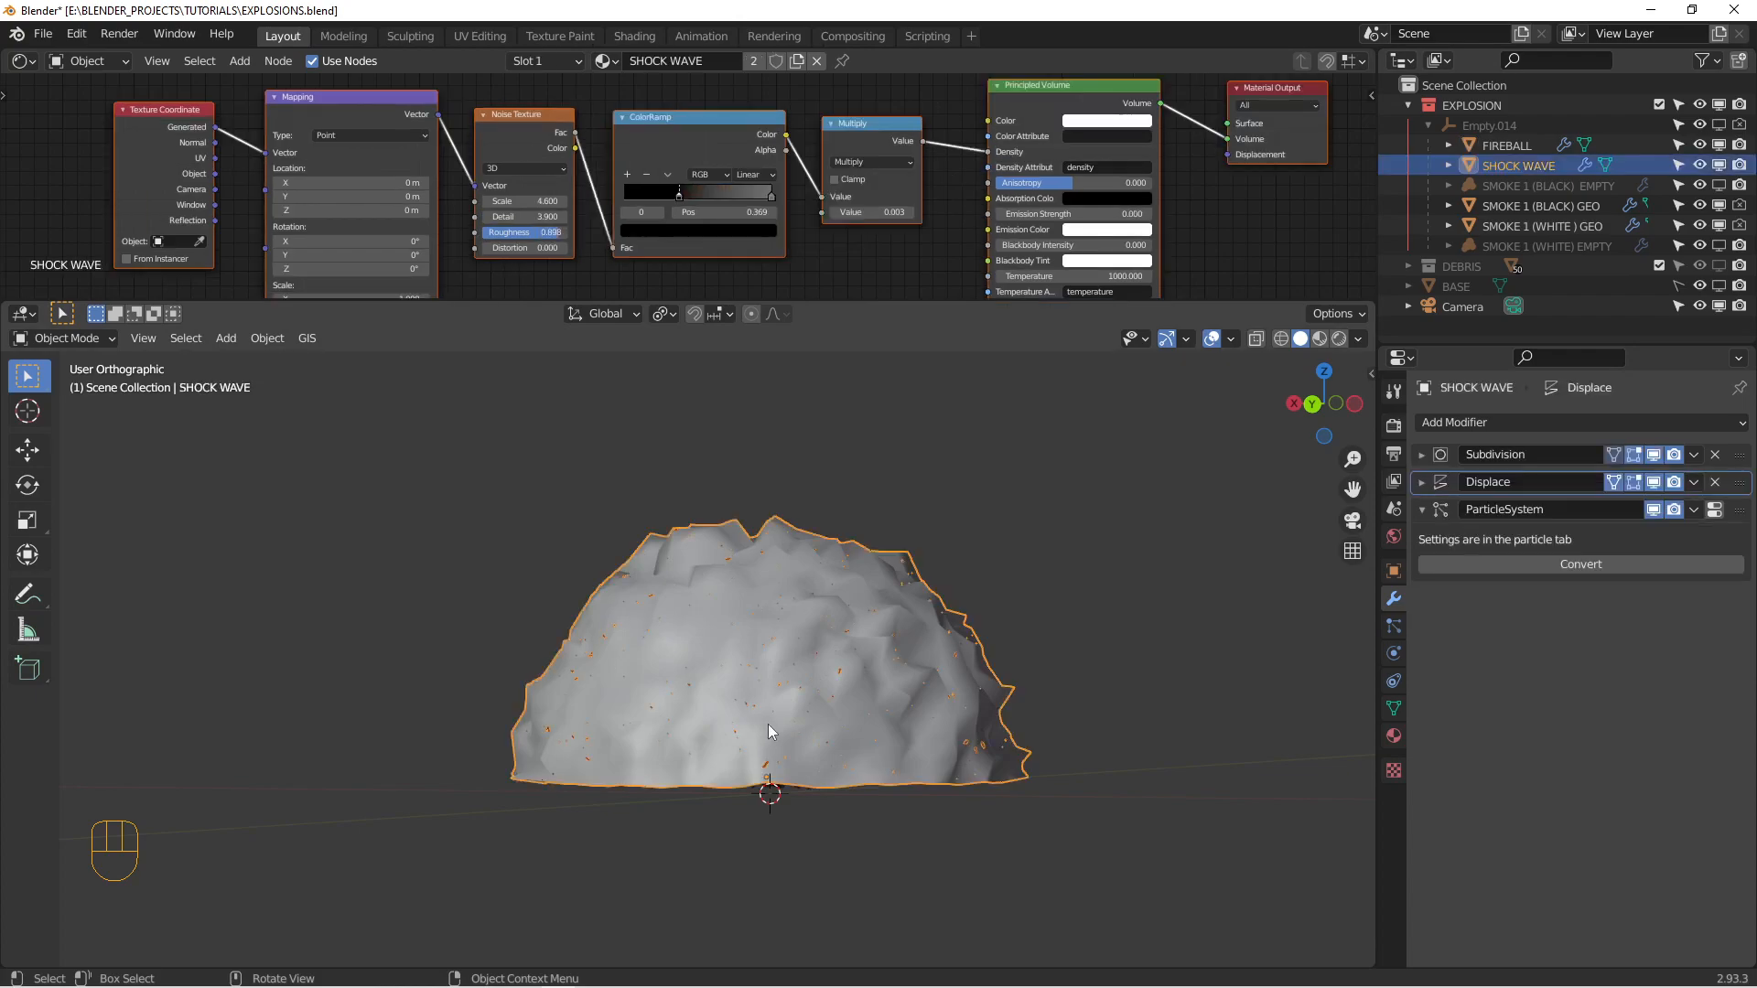
click(1654, 481)
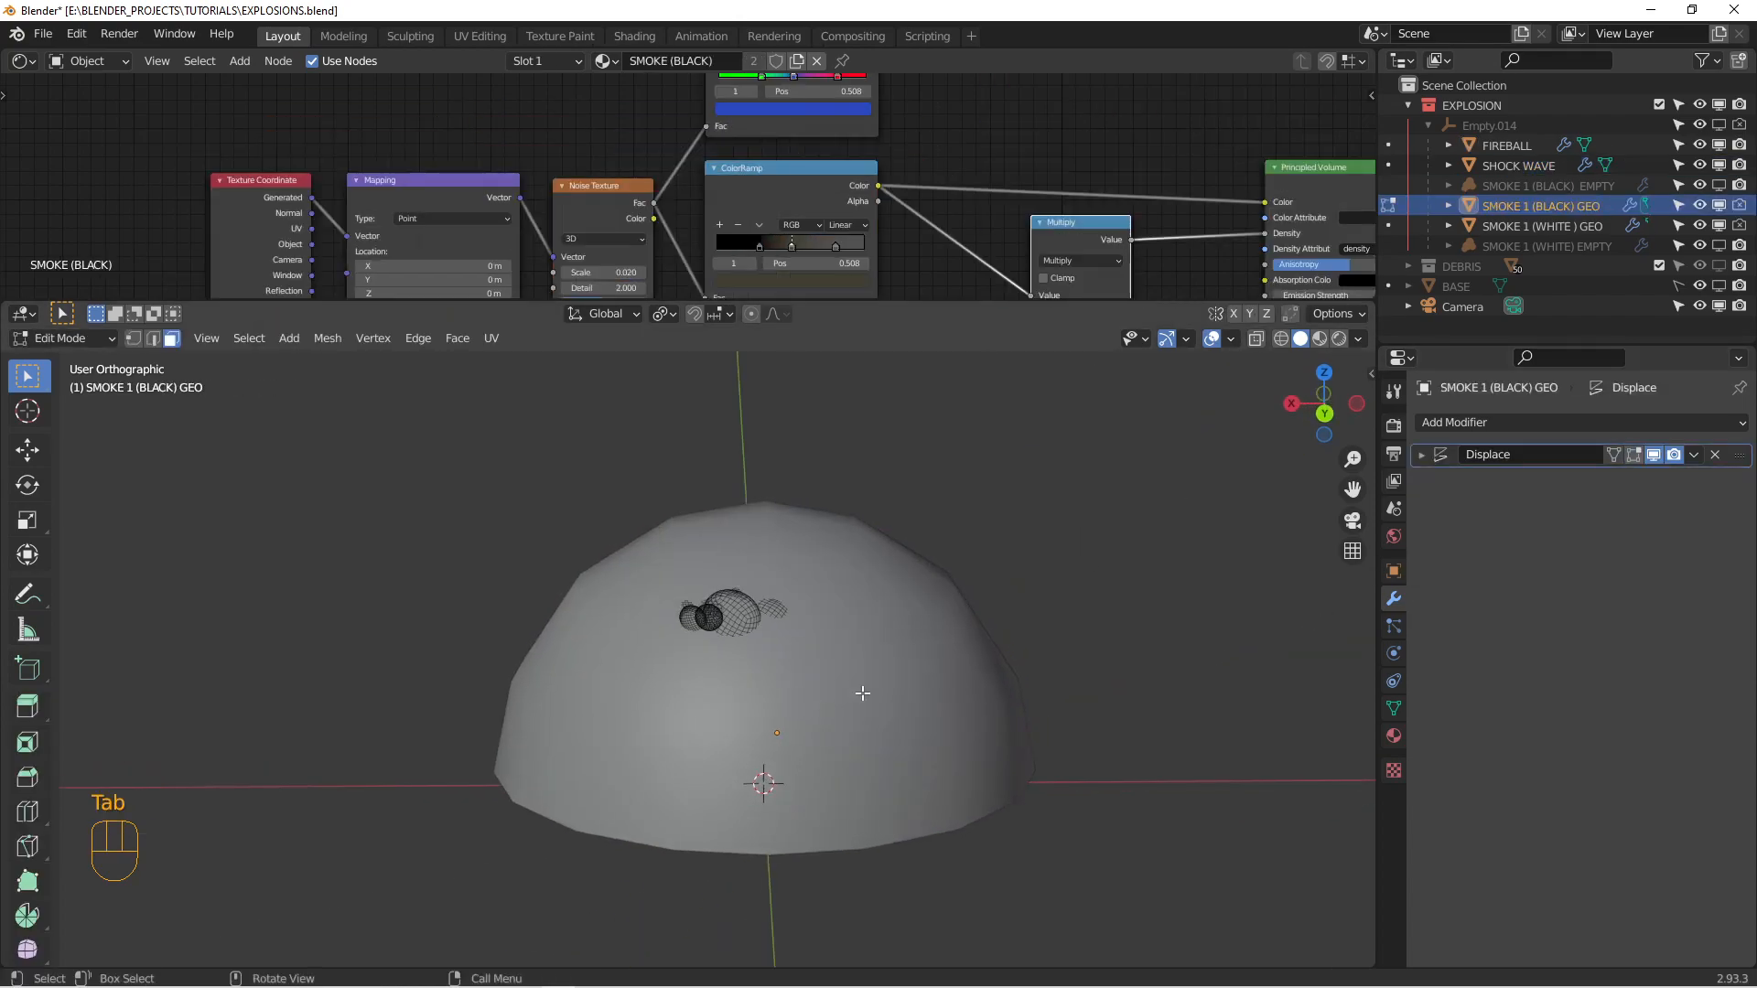
click(1519, 165)
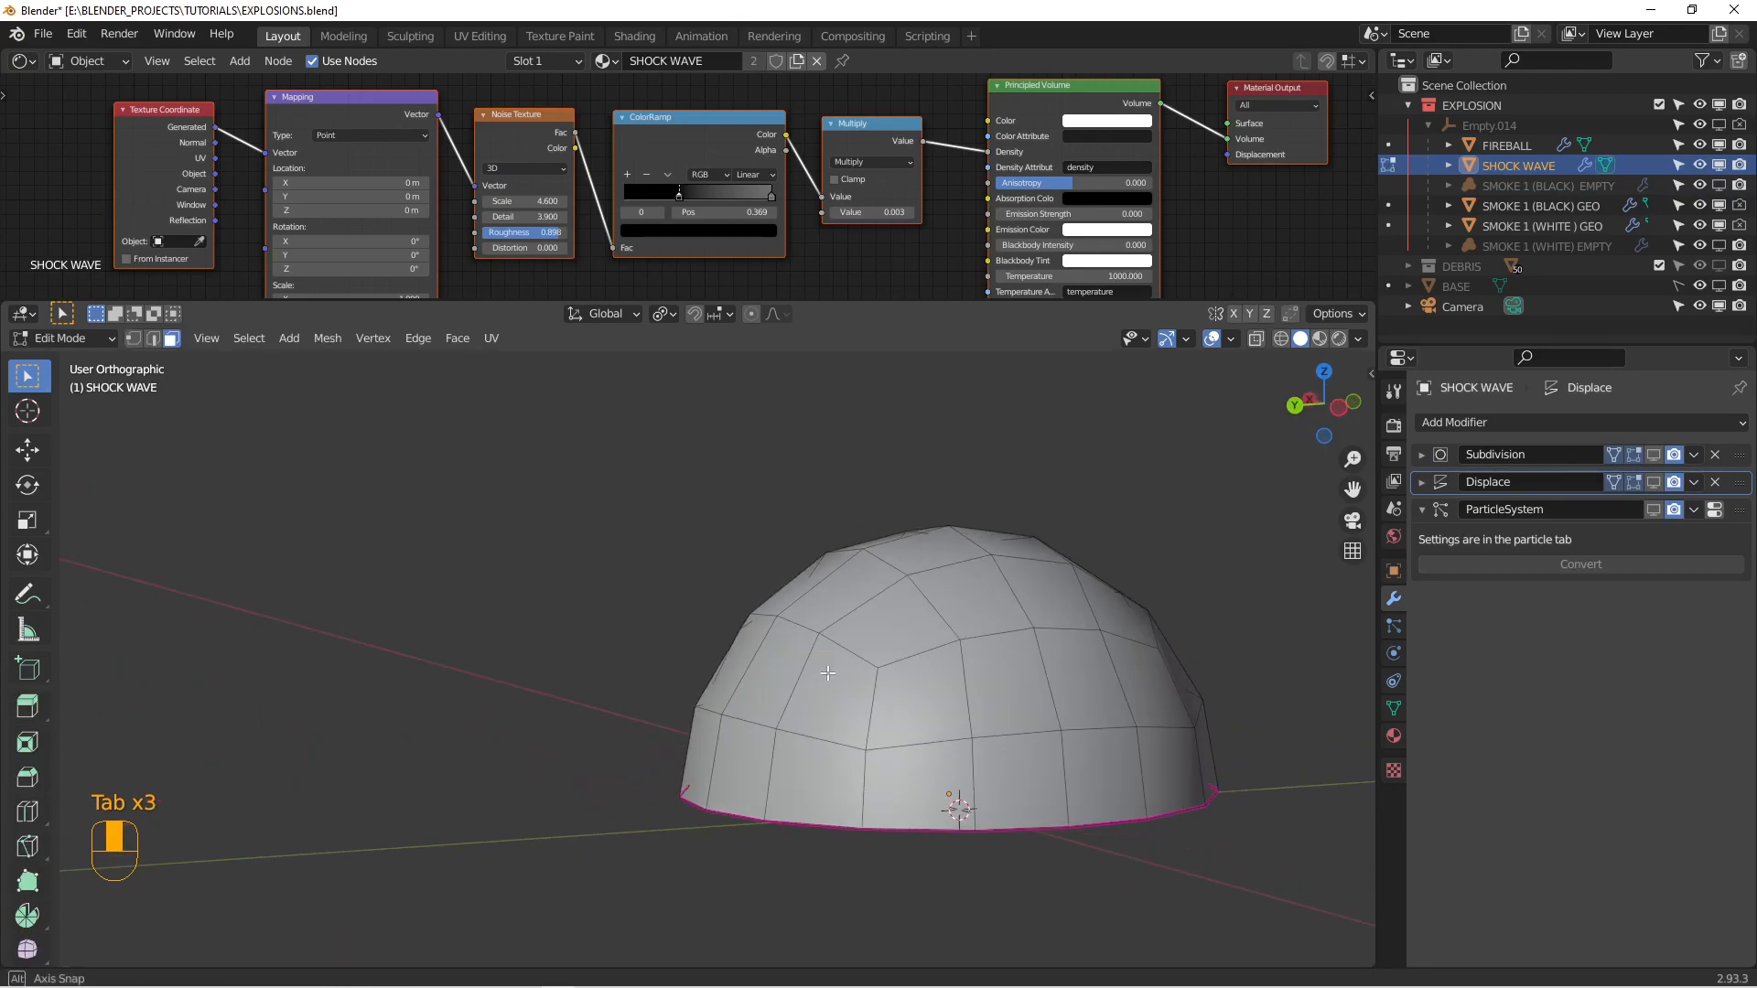
key(Tab)
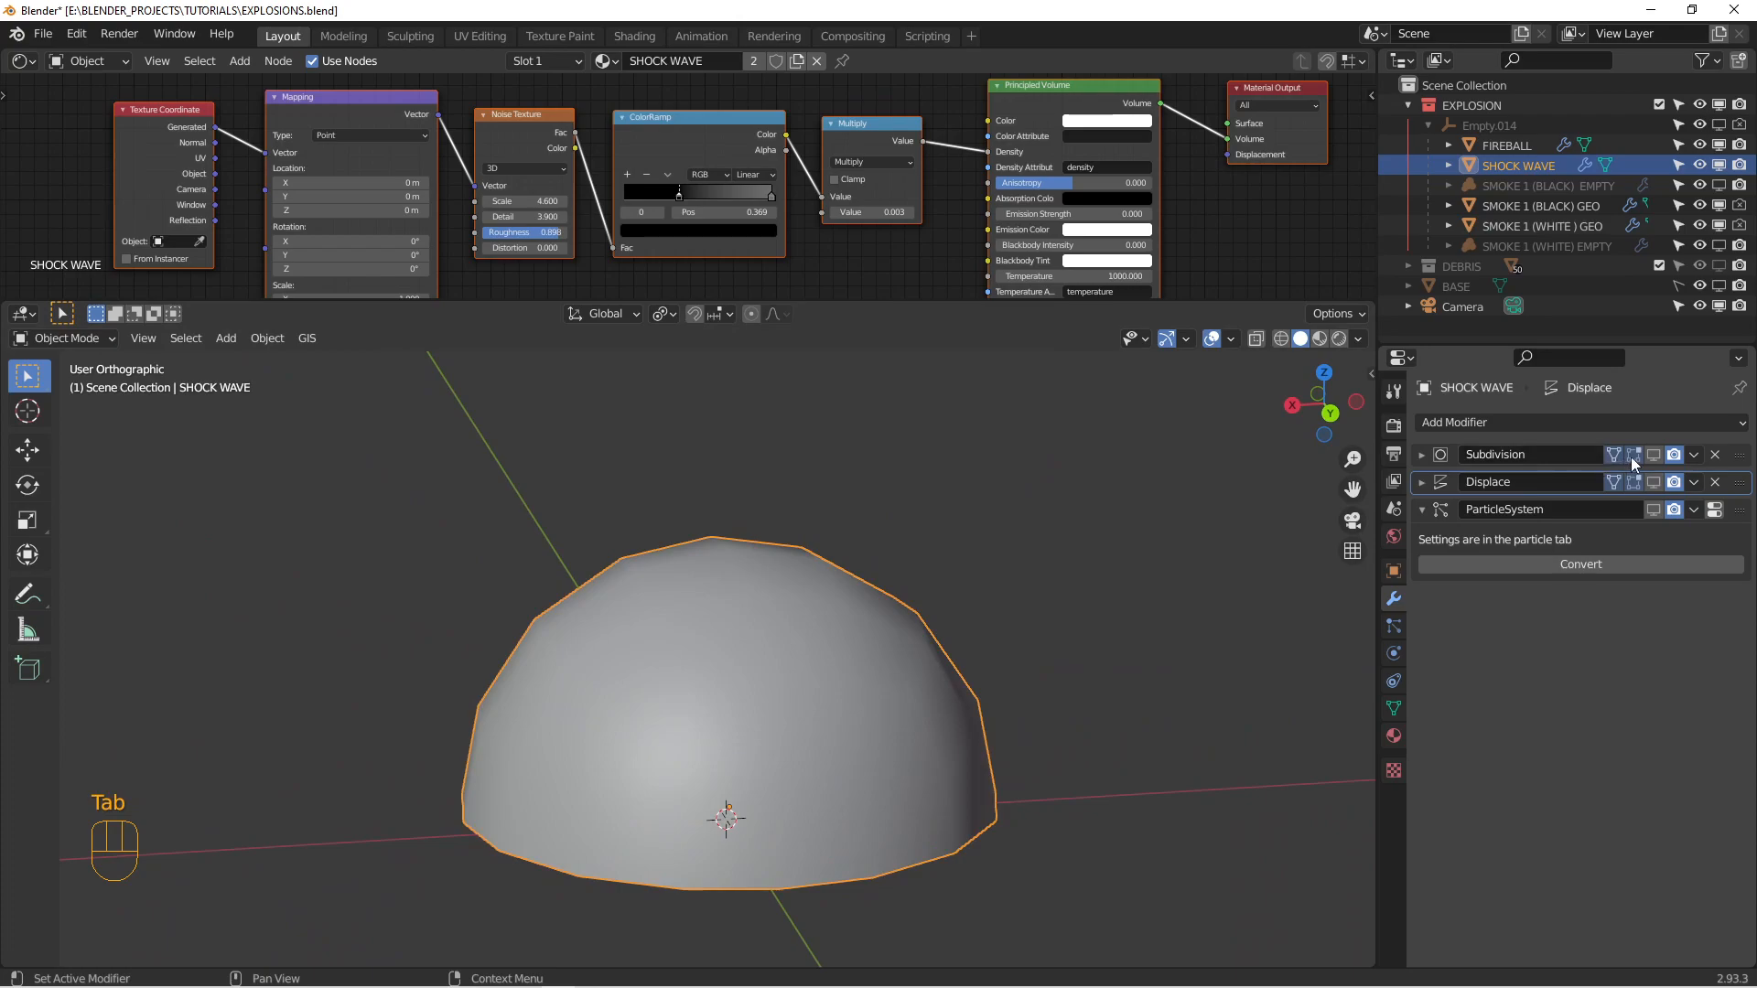
- Re-enable the dome's Displace modifier and expand its settings: clouds texture at strength 150
click(1634, 481)
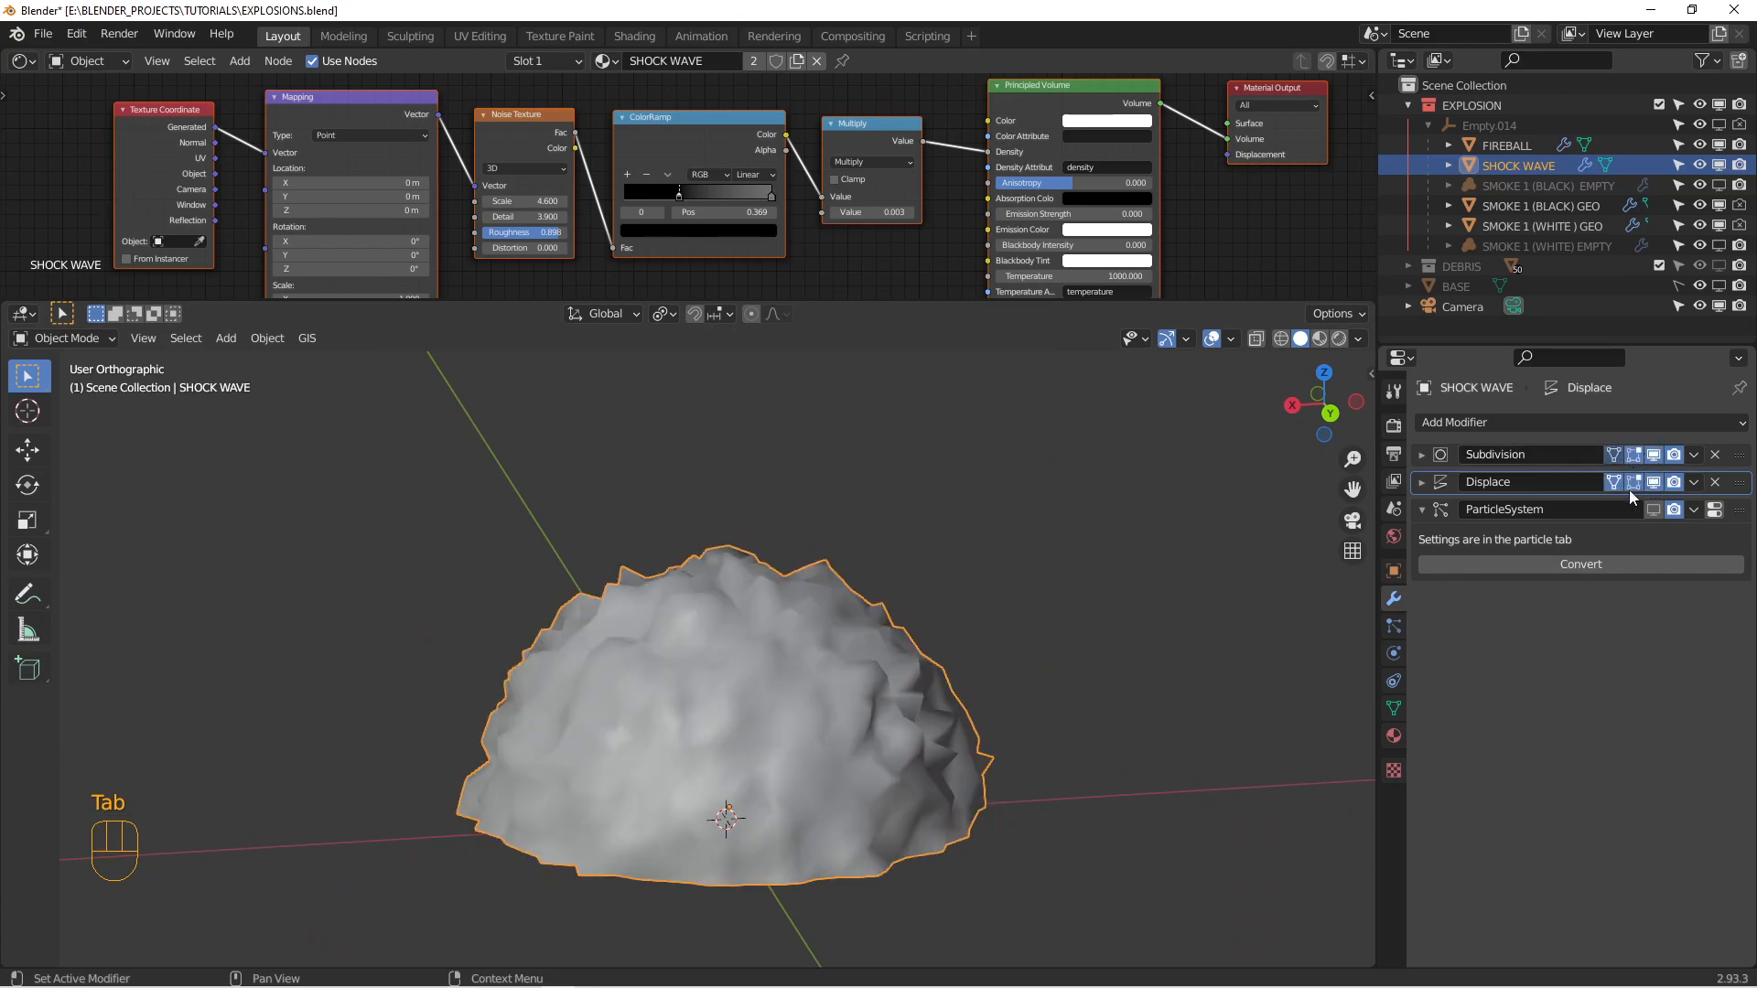
click(1420, 481)
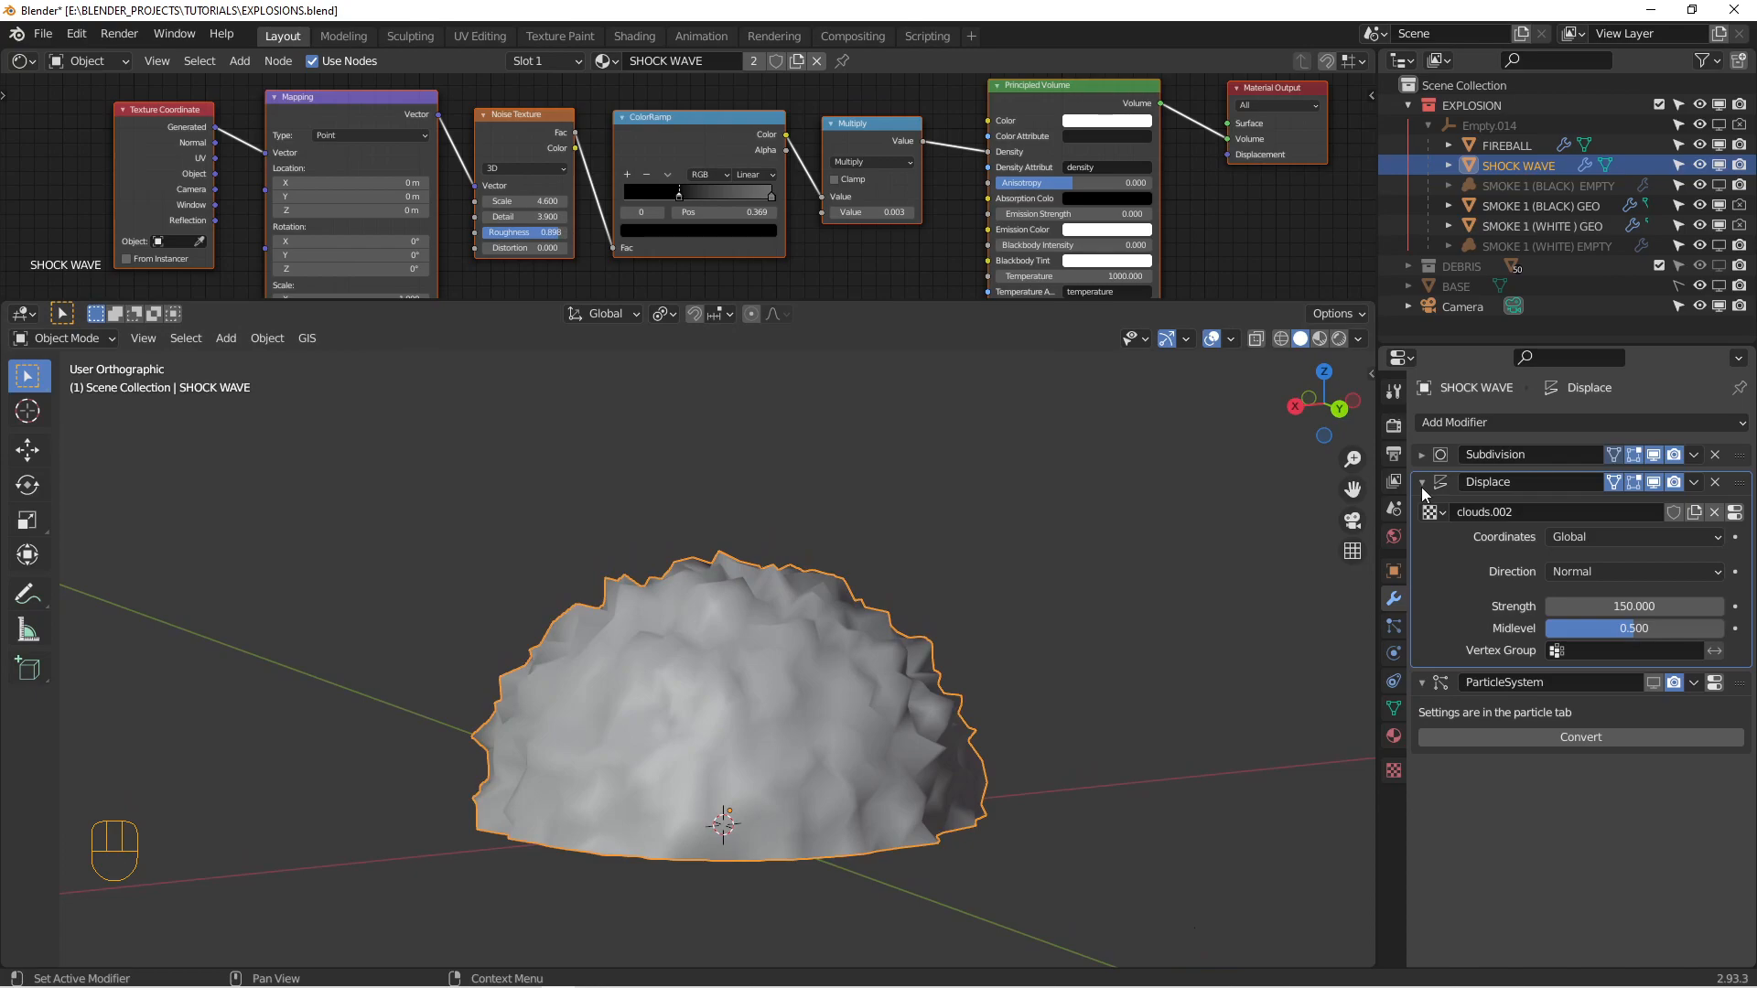
click(1420, 482)
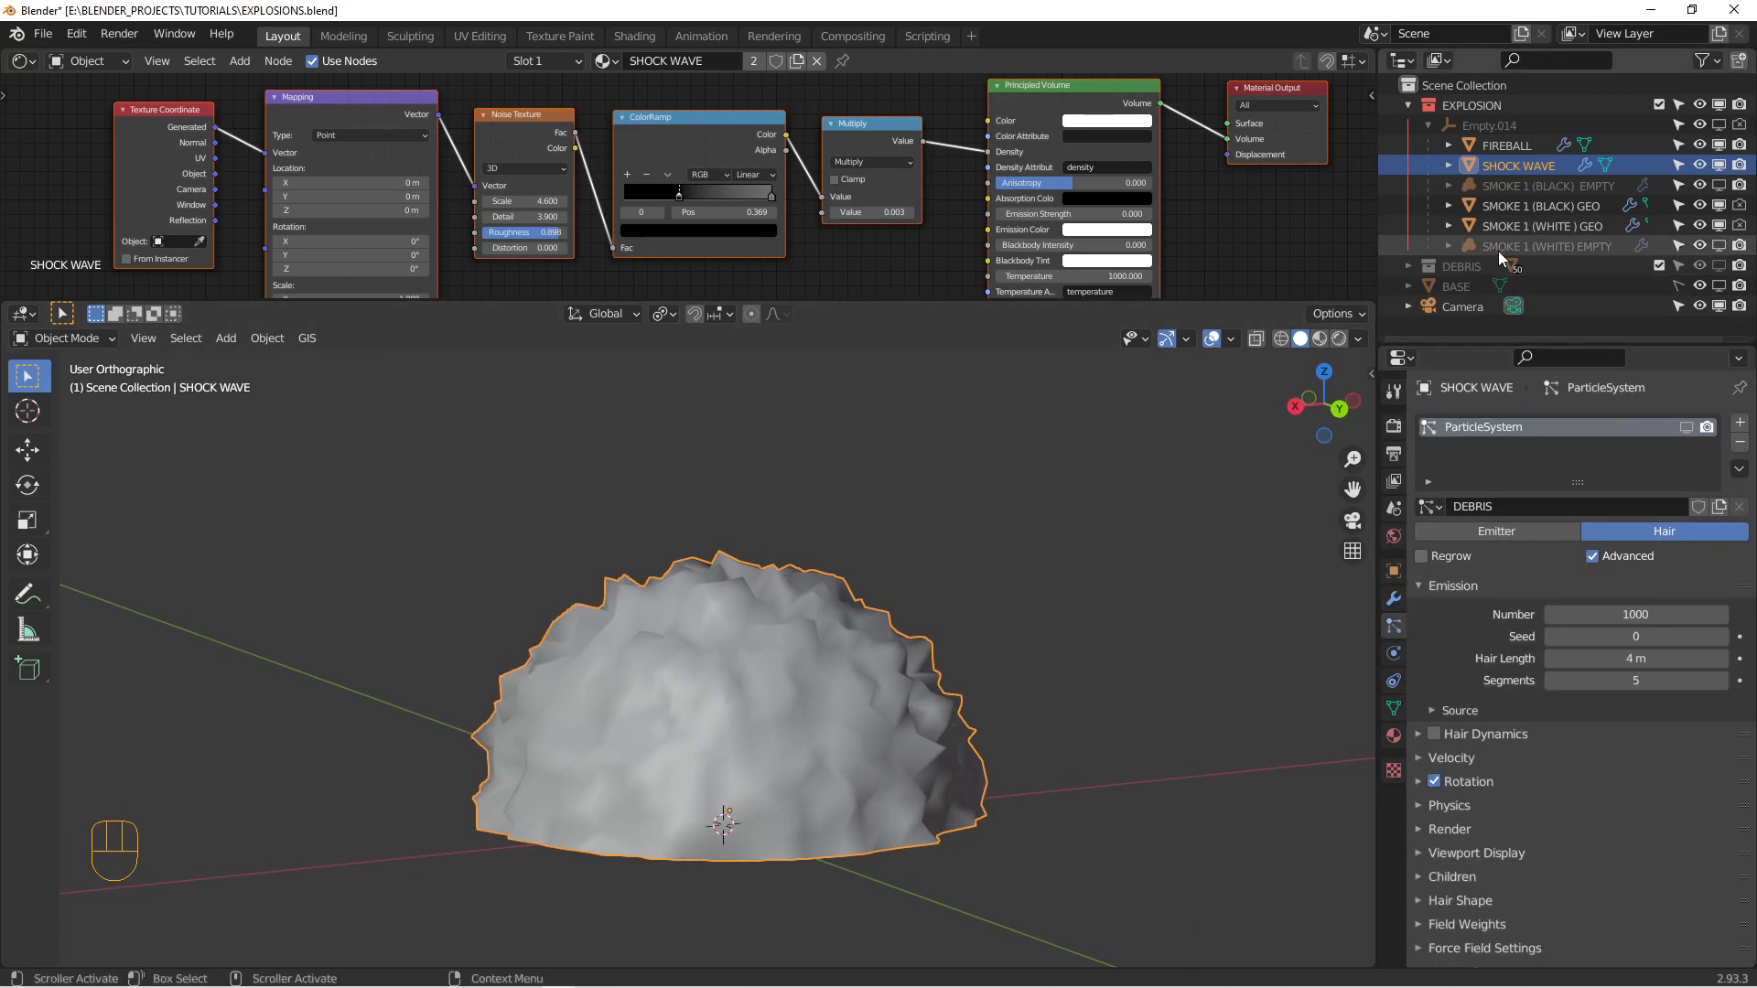
- Expand the DEBRIS collection, check a debris piece, then reselect SHOCK WAVE
click(1409, 267)
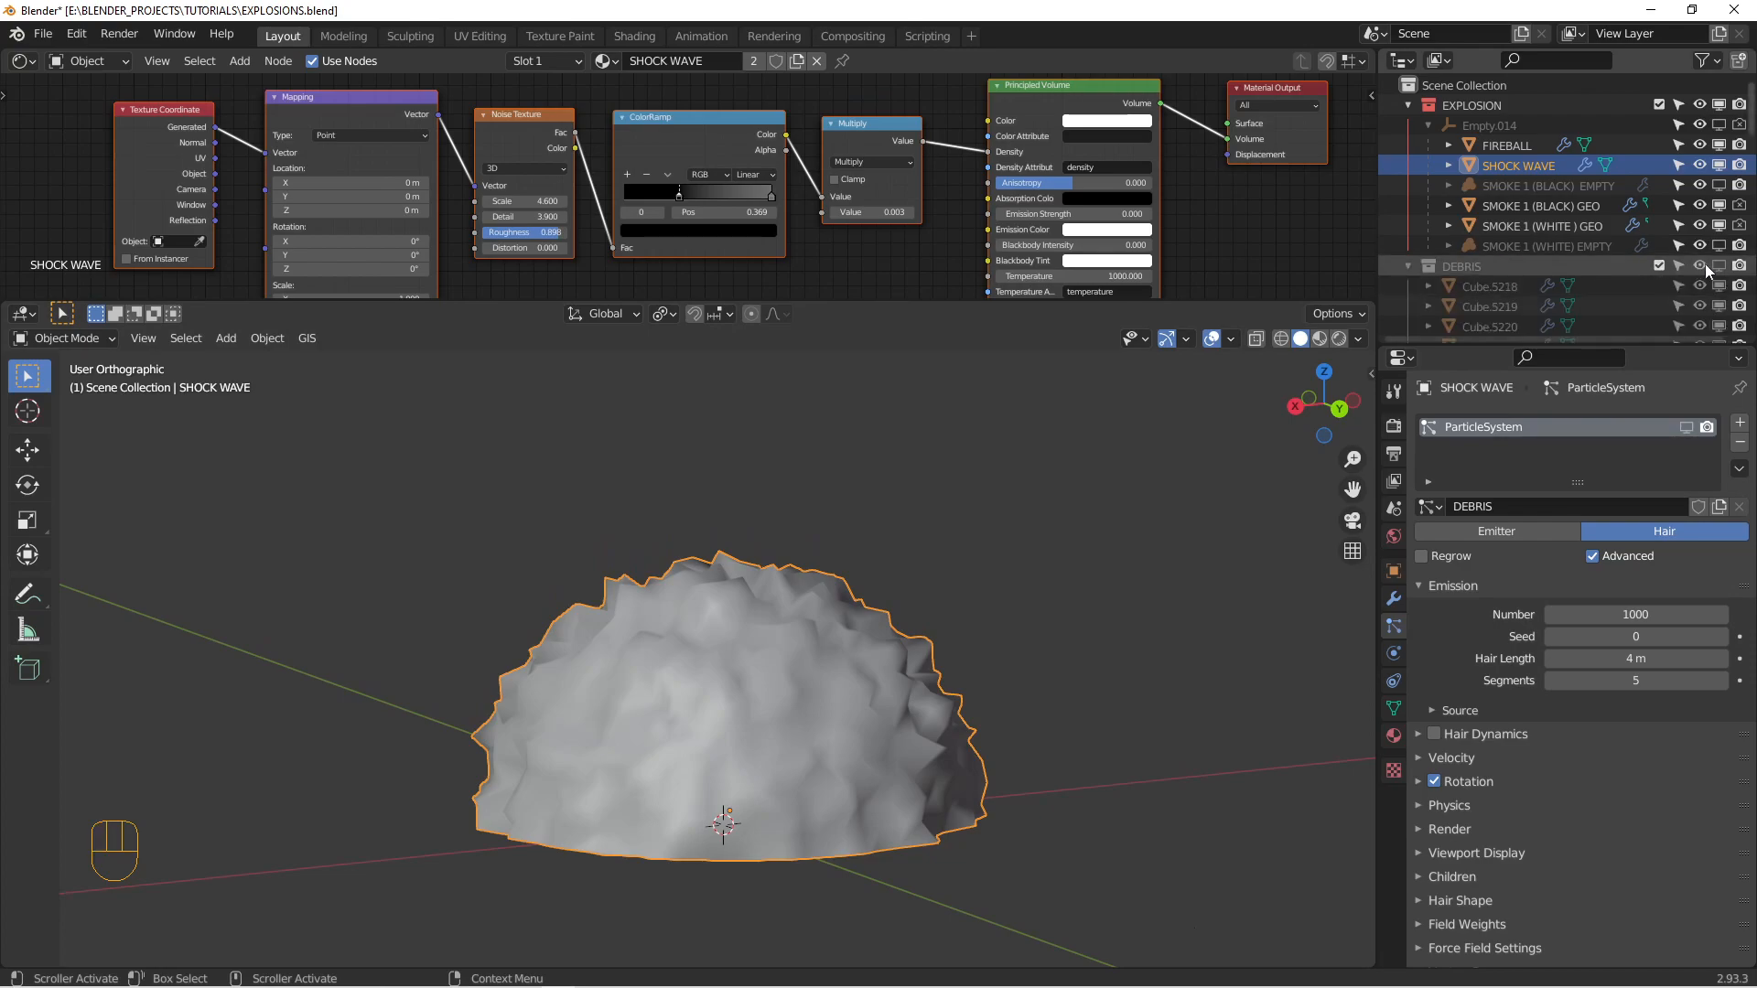
click(1489, 286)
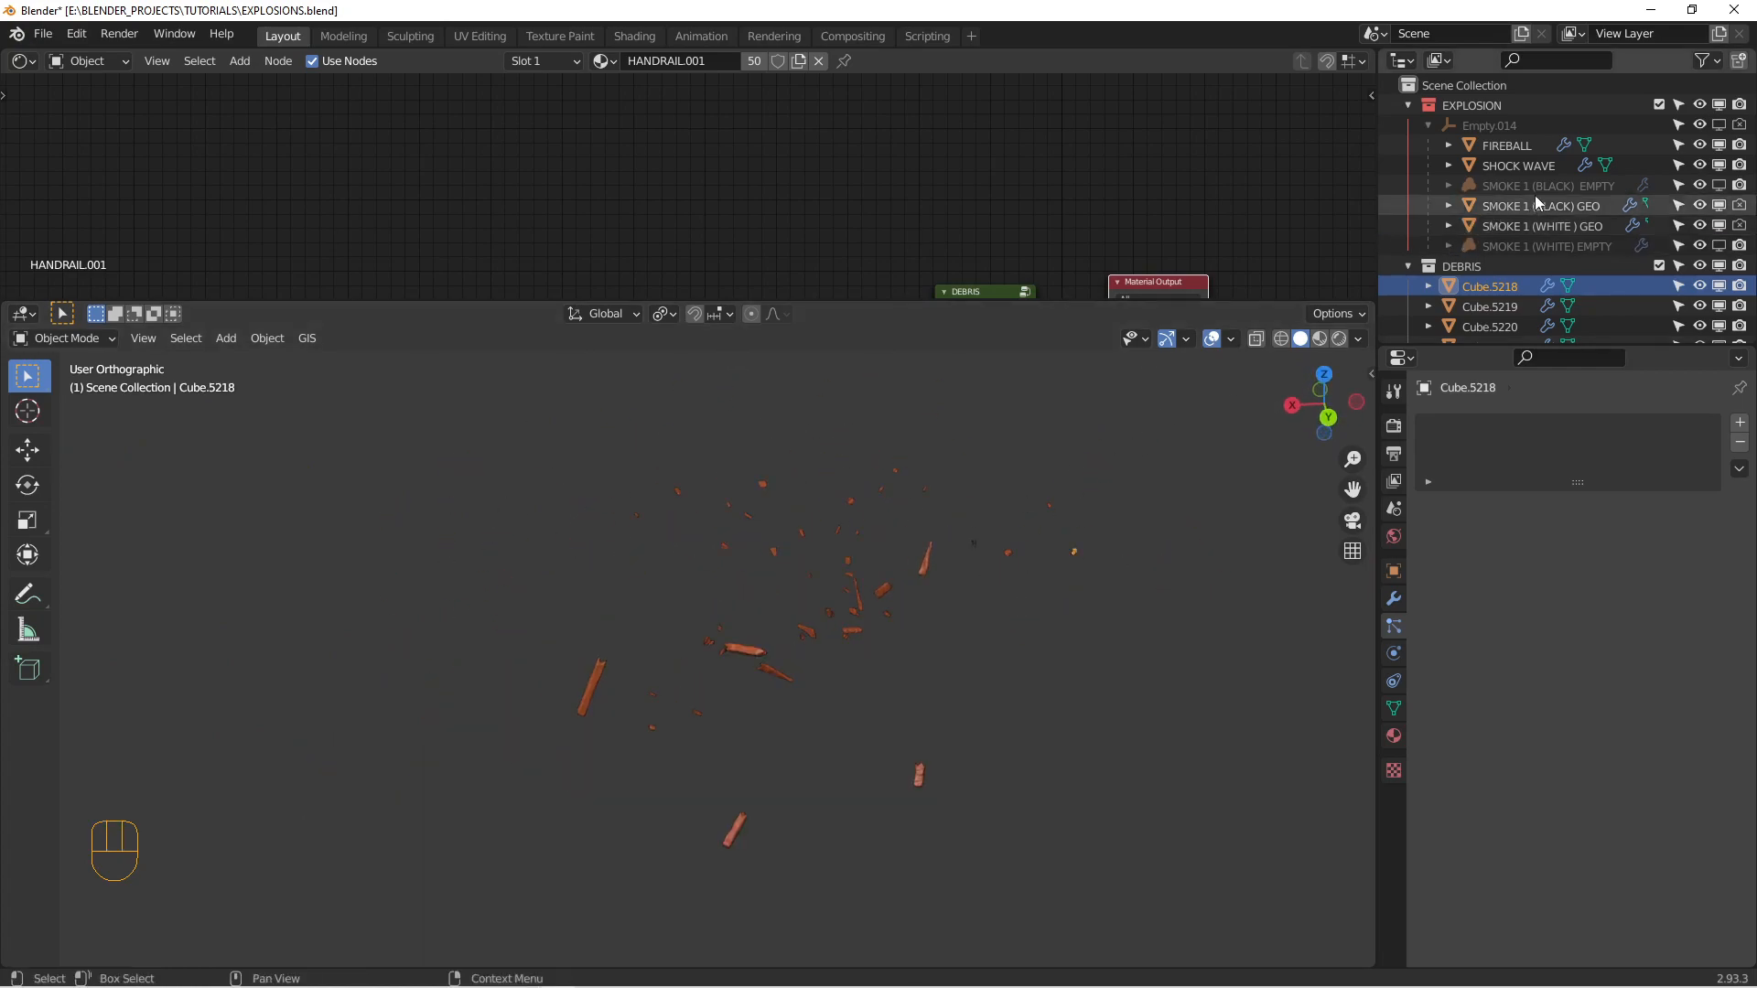
click(1505, 144)
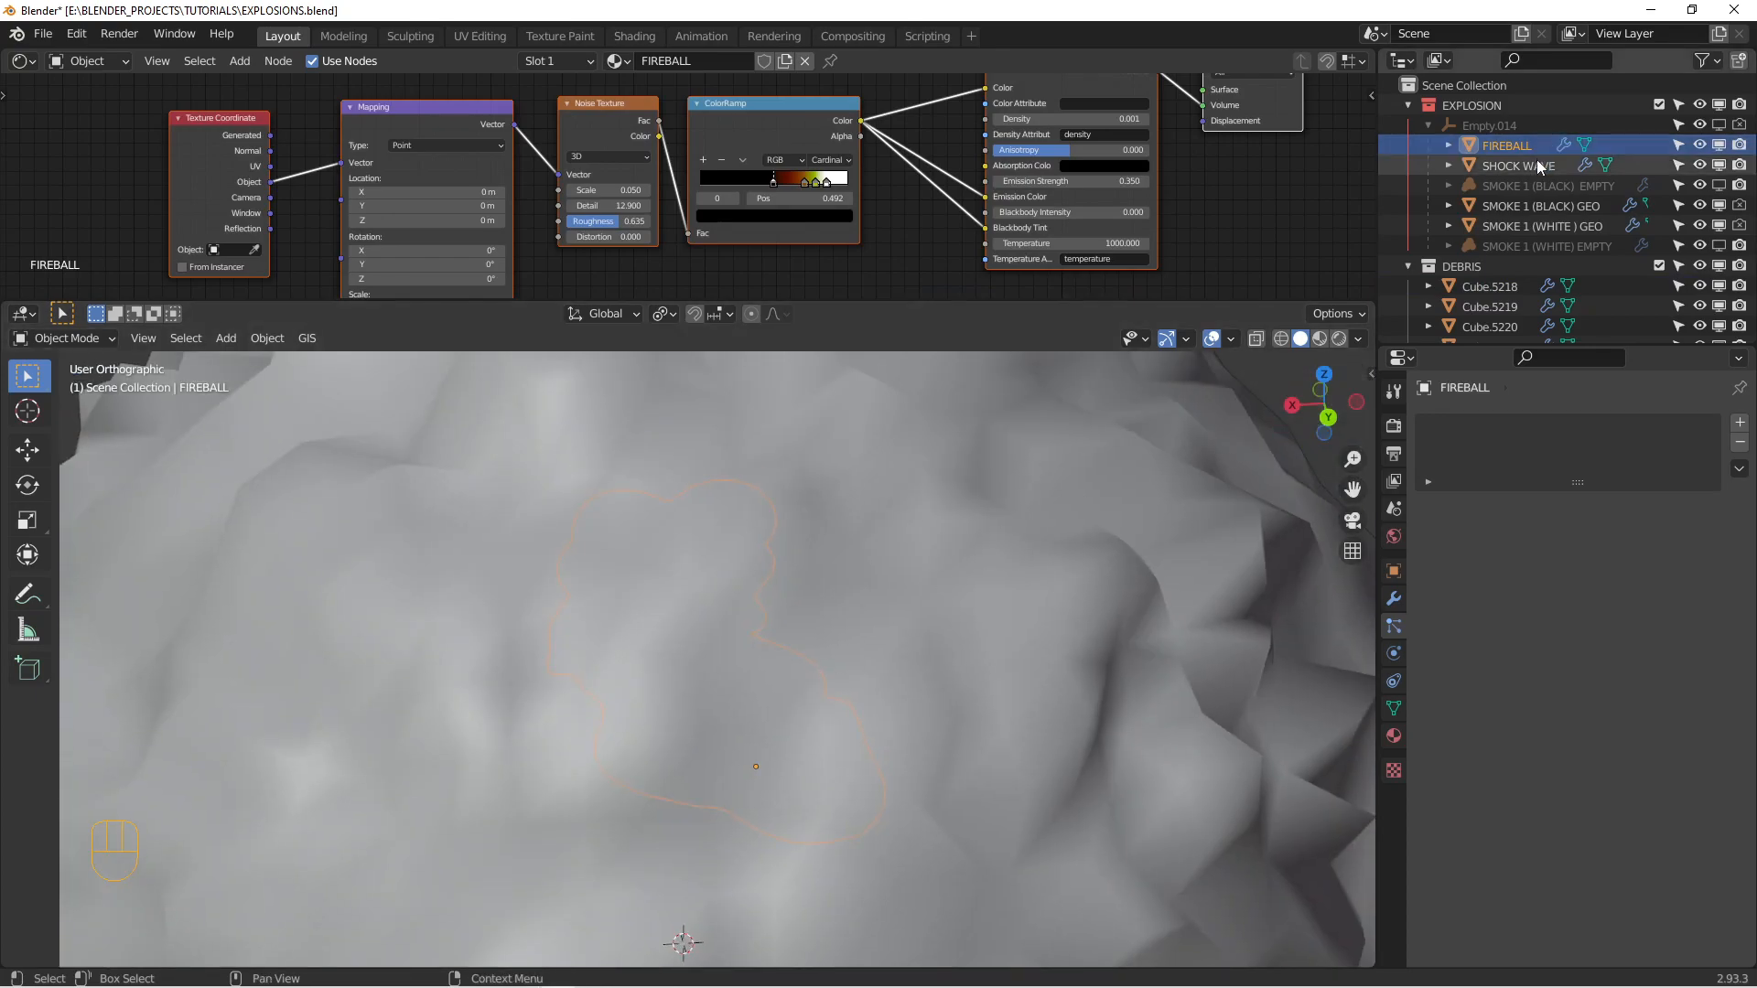
click(1519, 164)
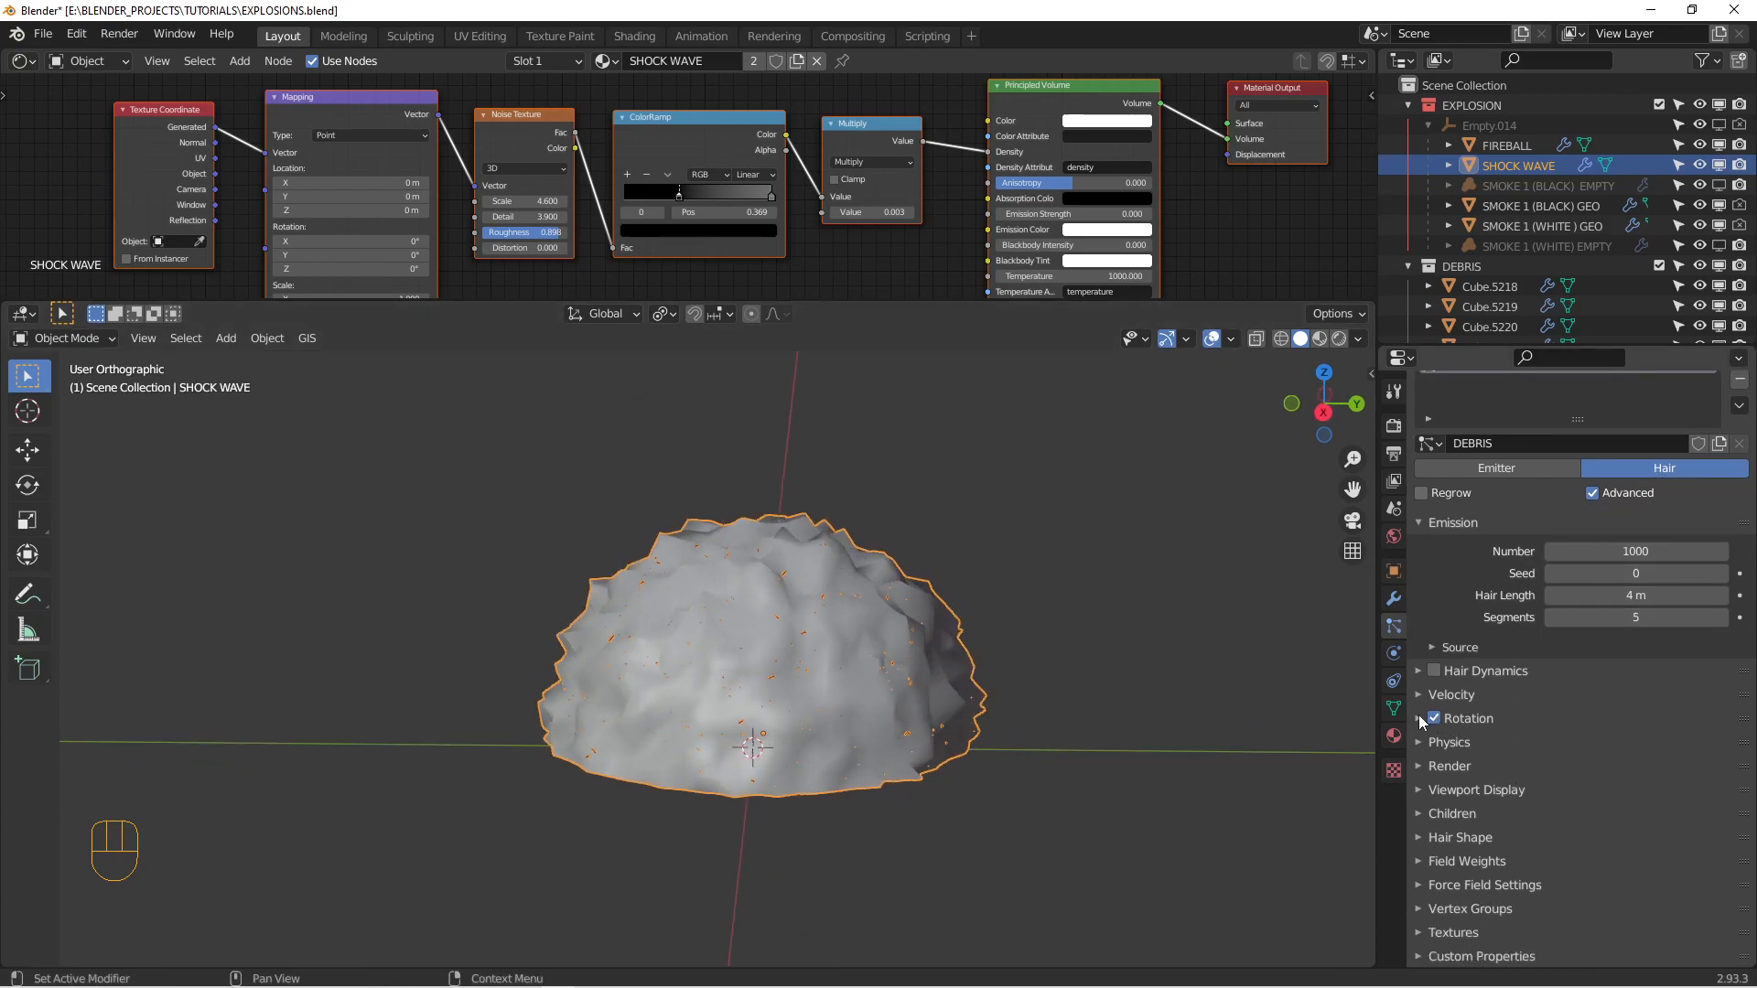
- Expand the particle Rotation (randomize 0.699) and Source panels for the 1000 DEBRIS hair particles
click(1420, 717)
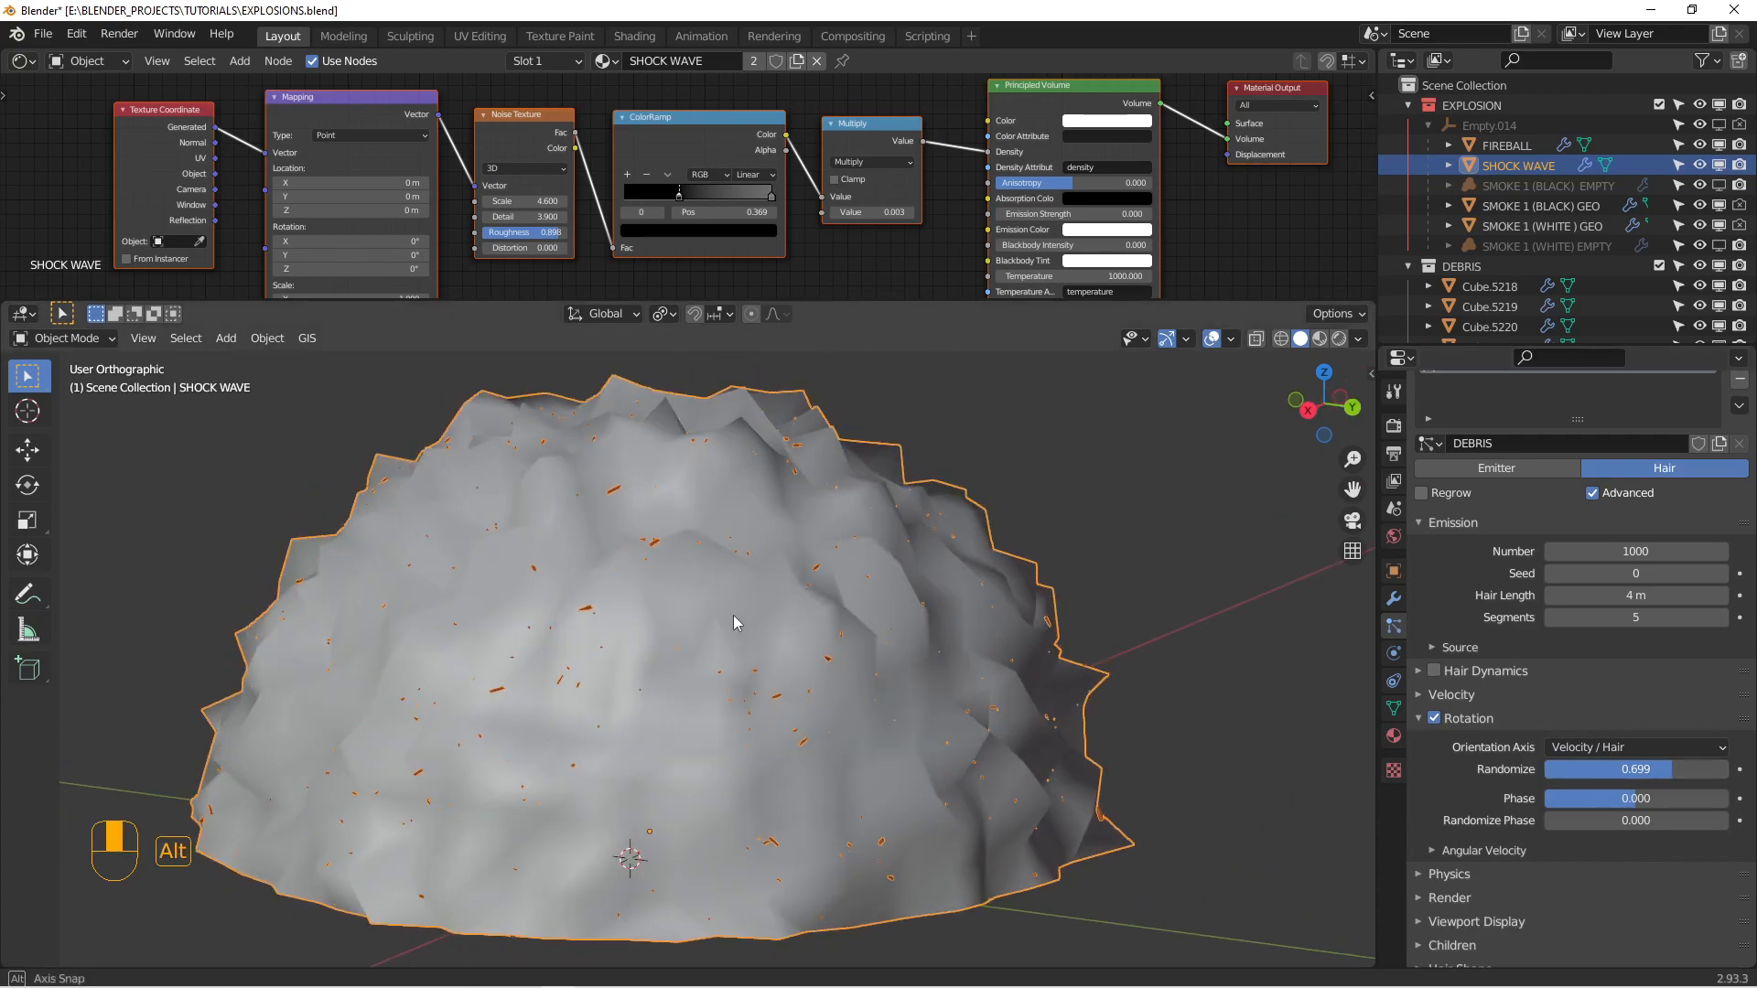
scroll(down, 3)
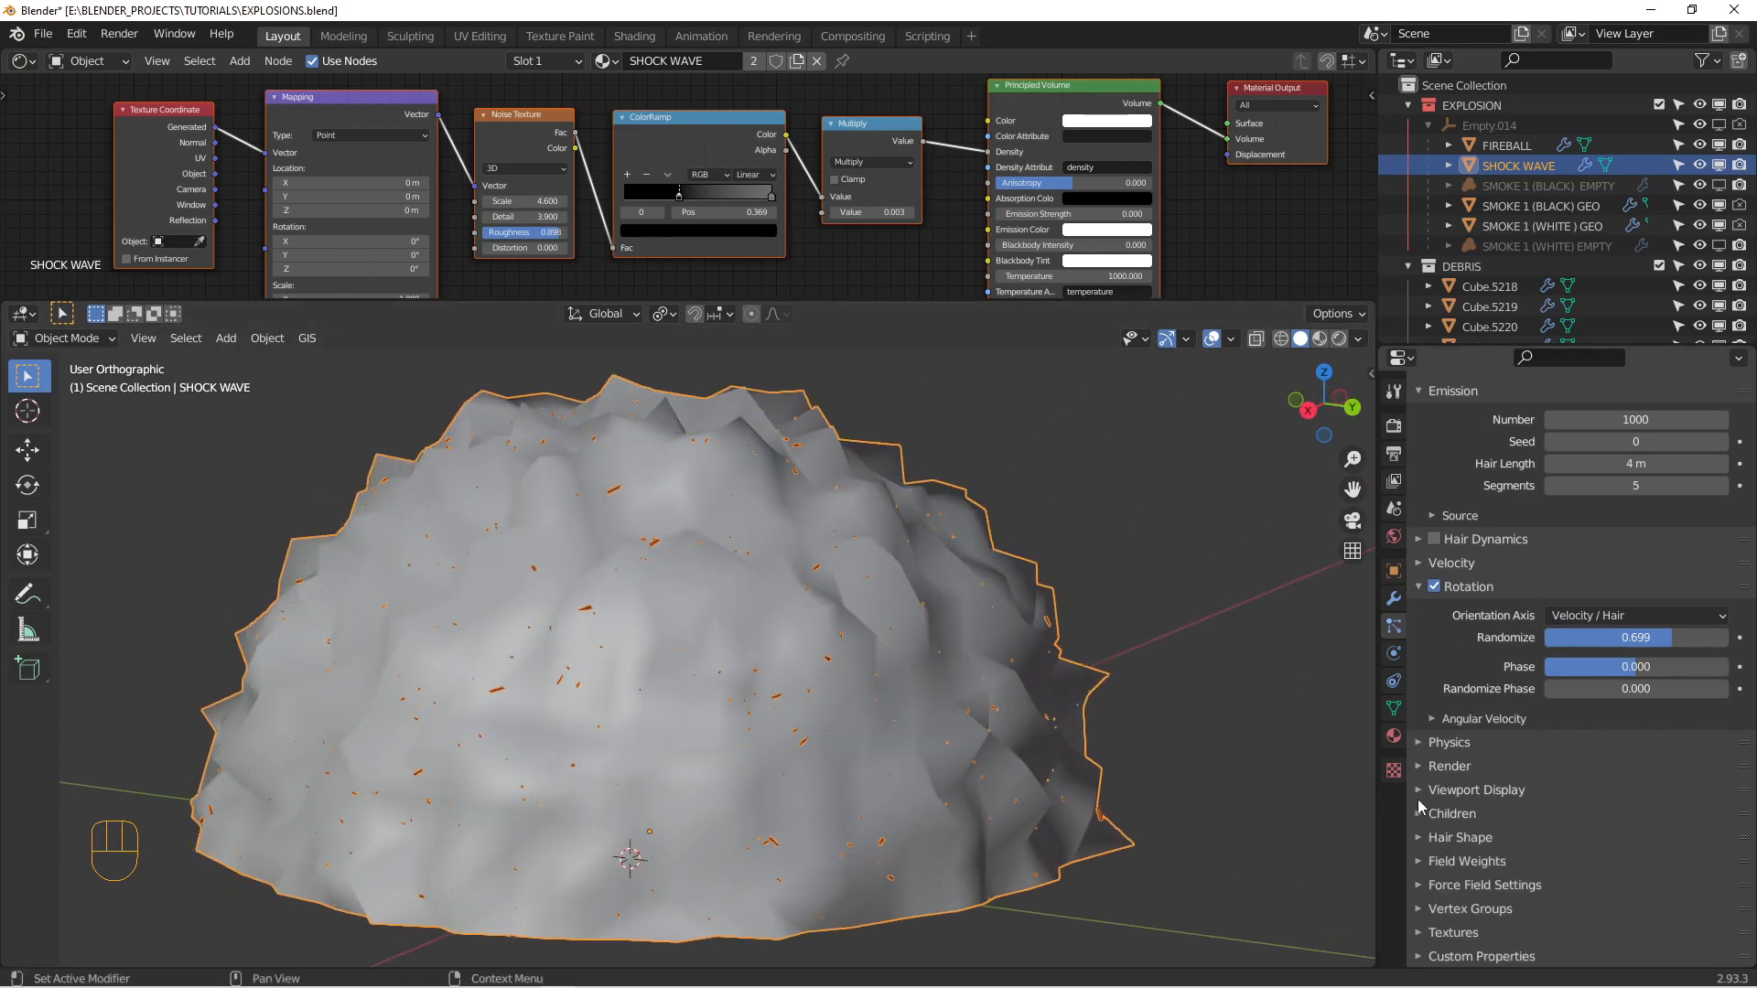
click(1449, 765)
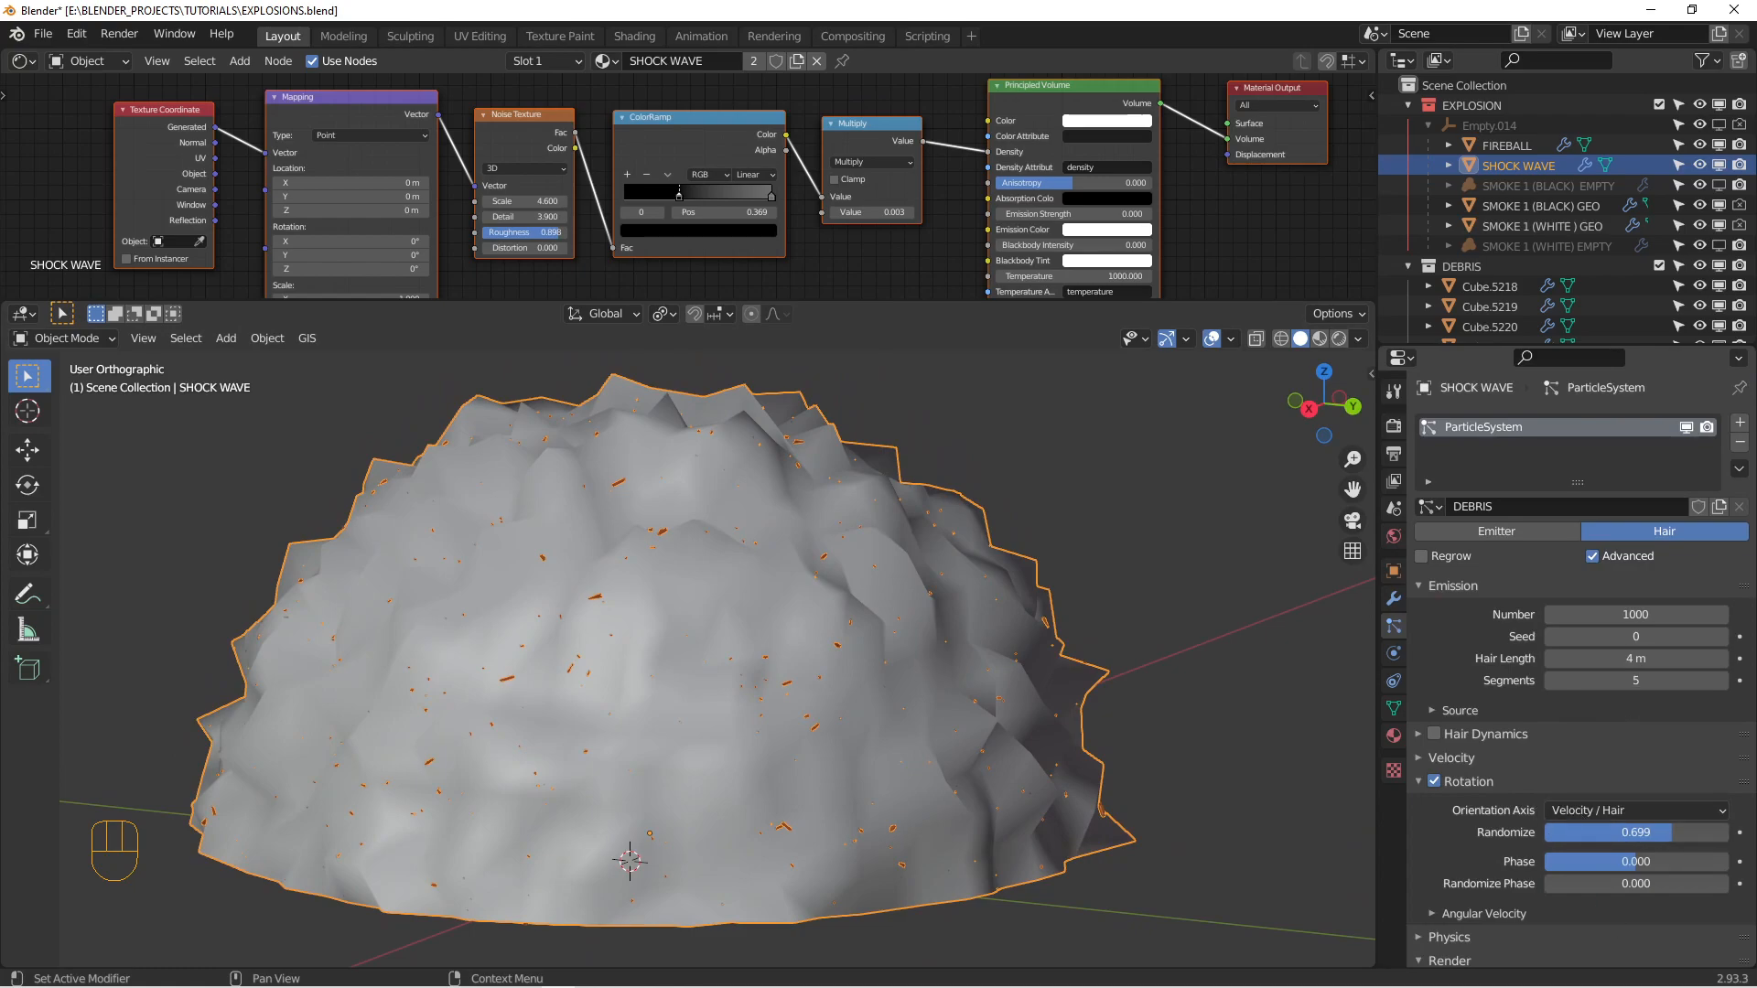
mouse_move(1492, 721)
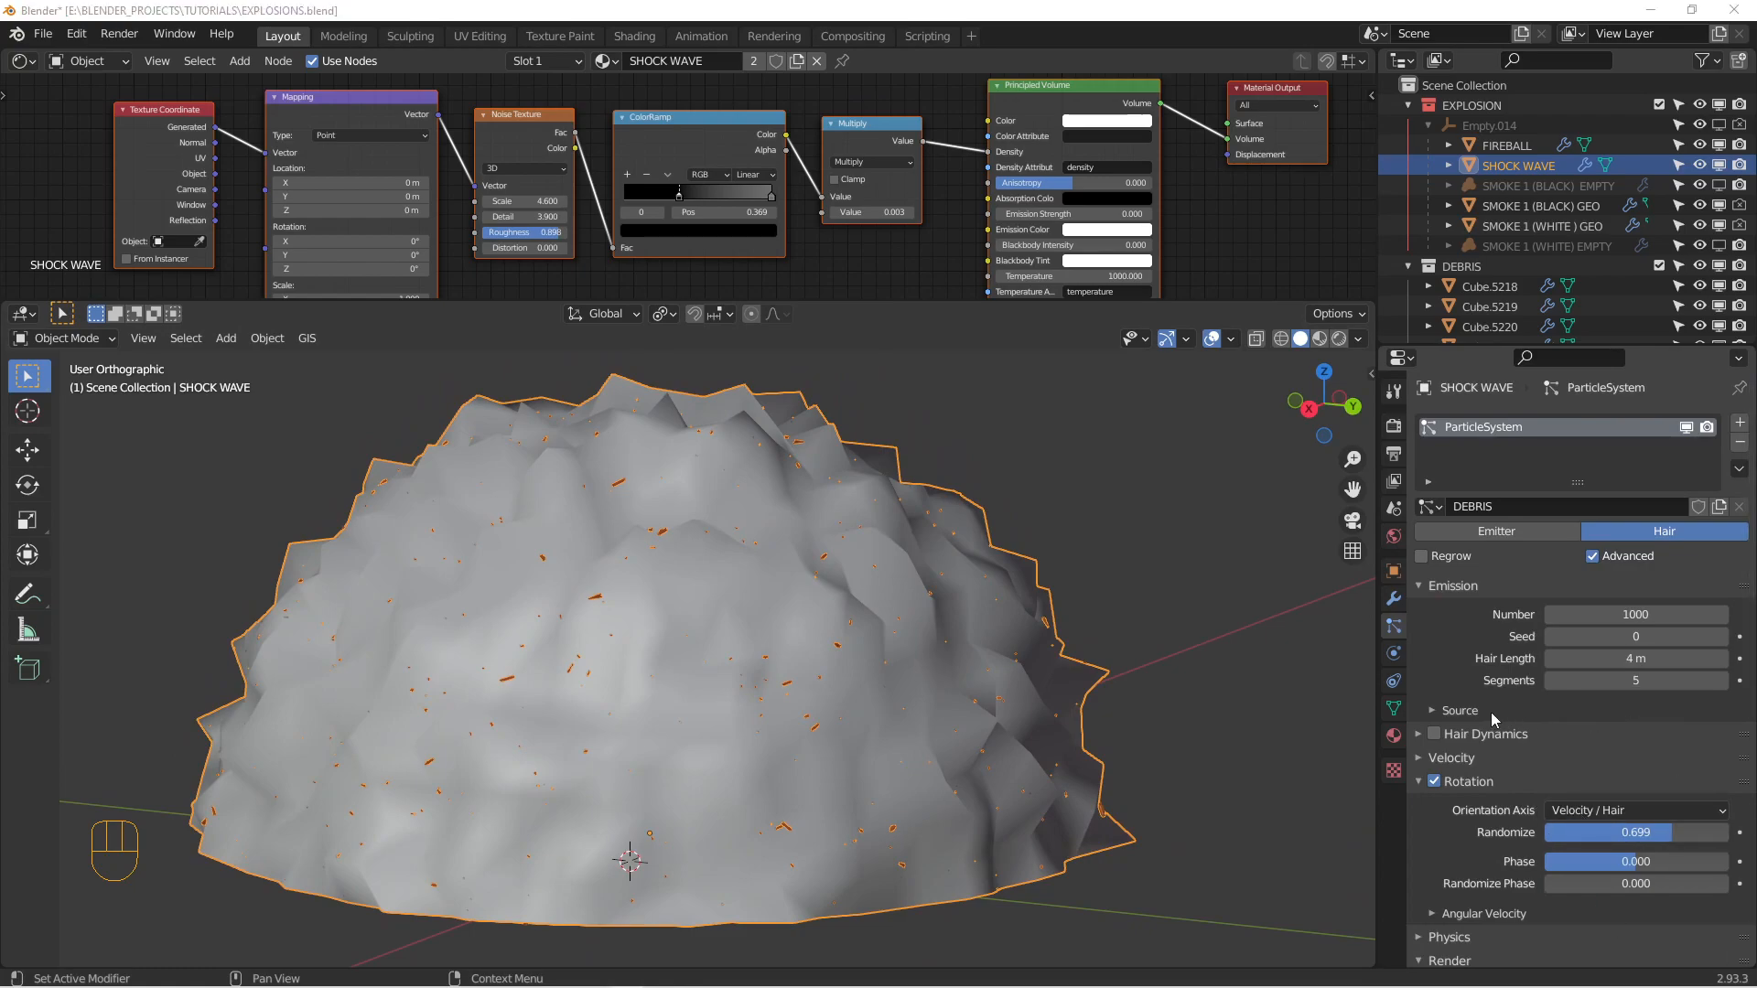
click(1460, 710)
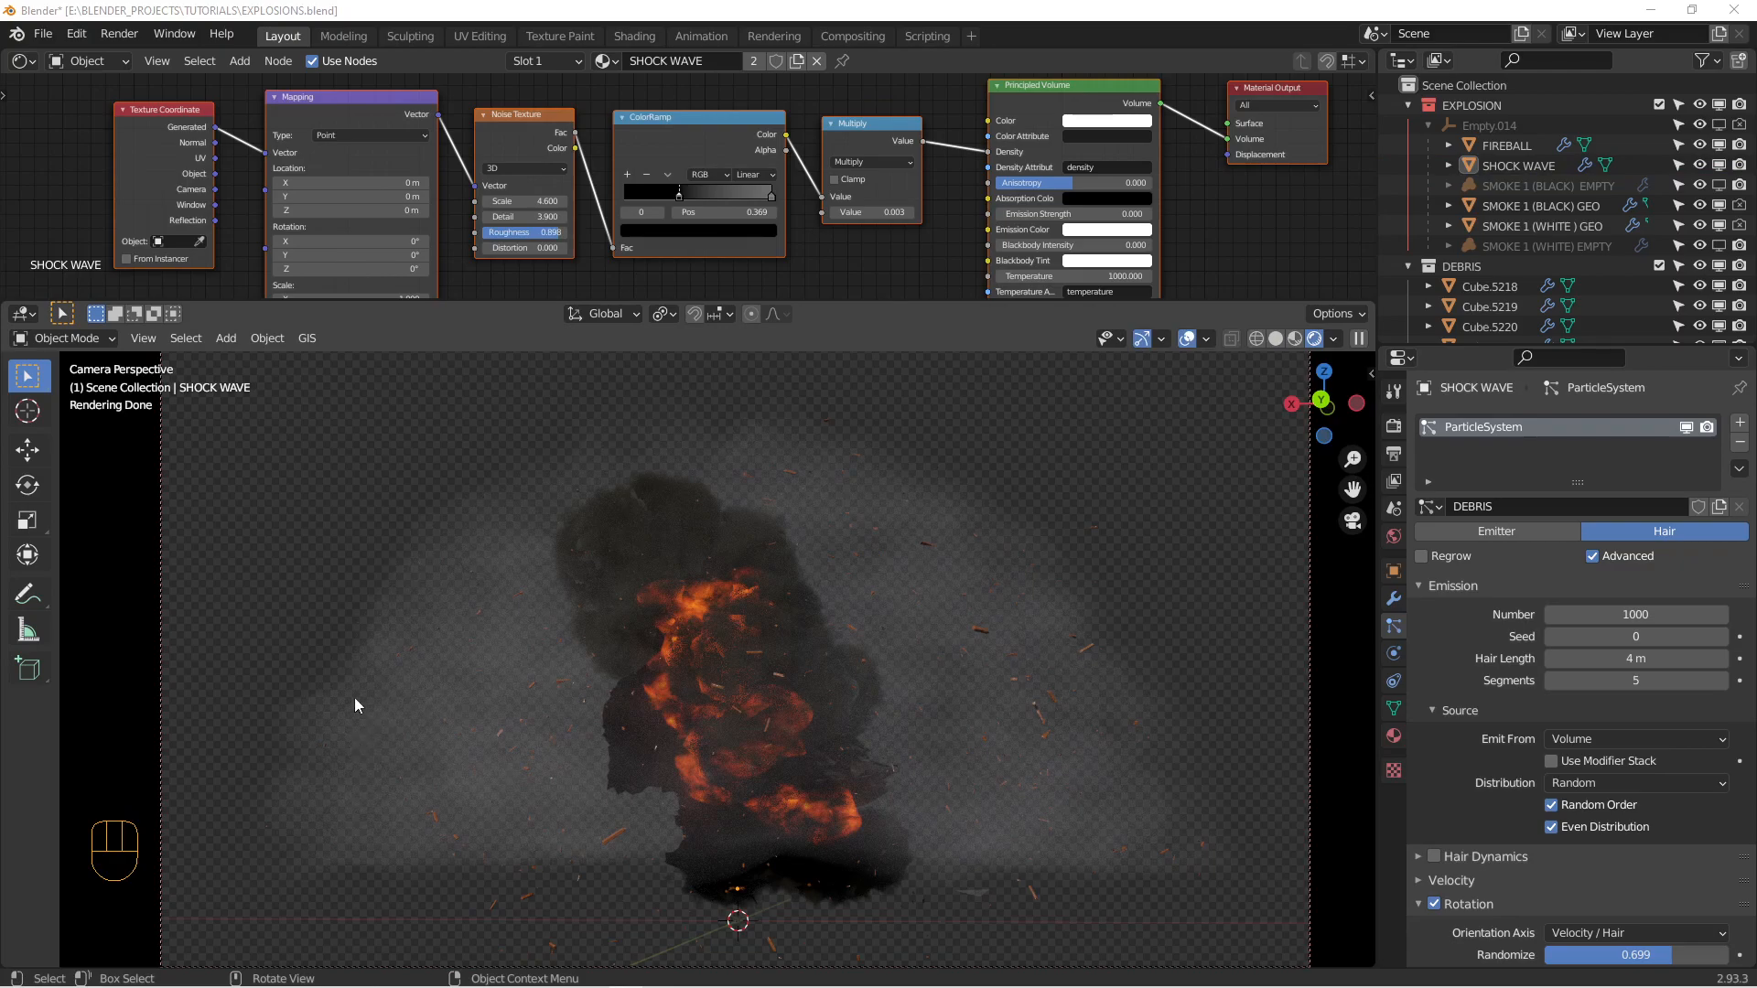
mouse_move(998, 611)
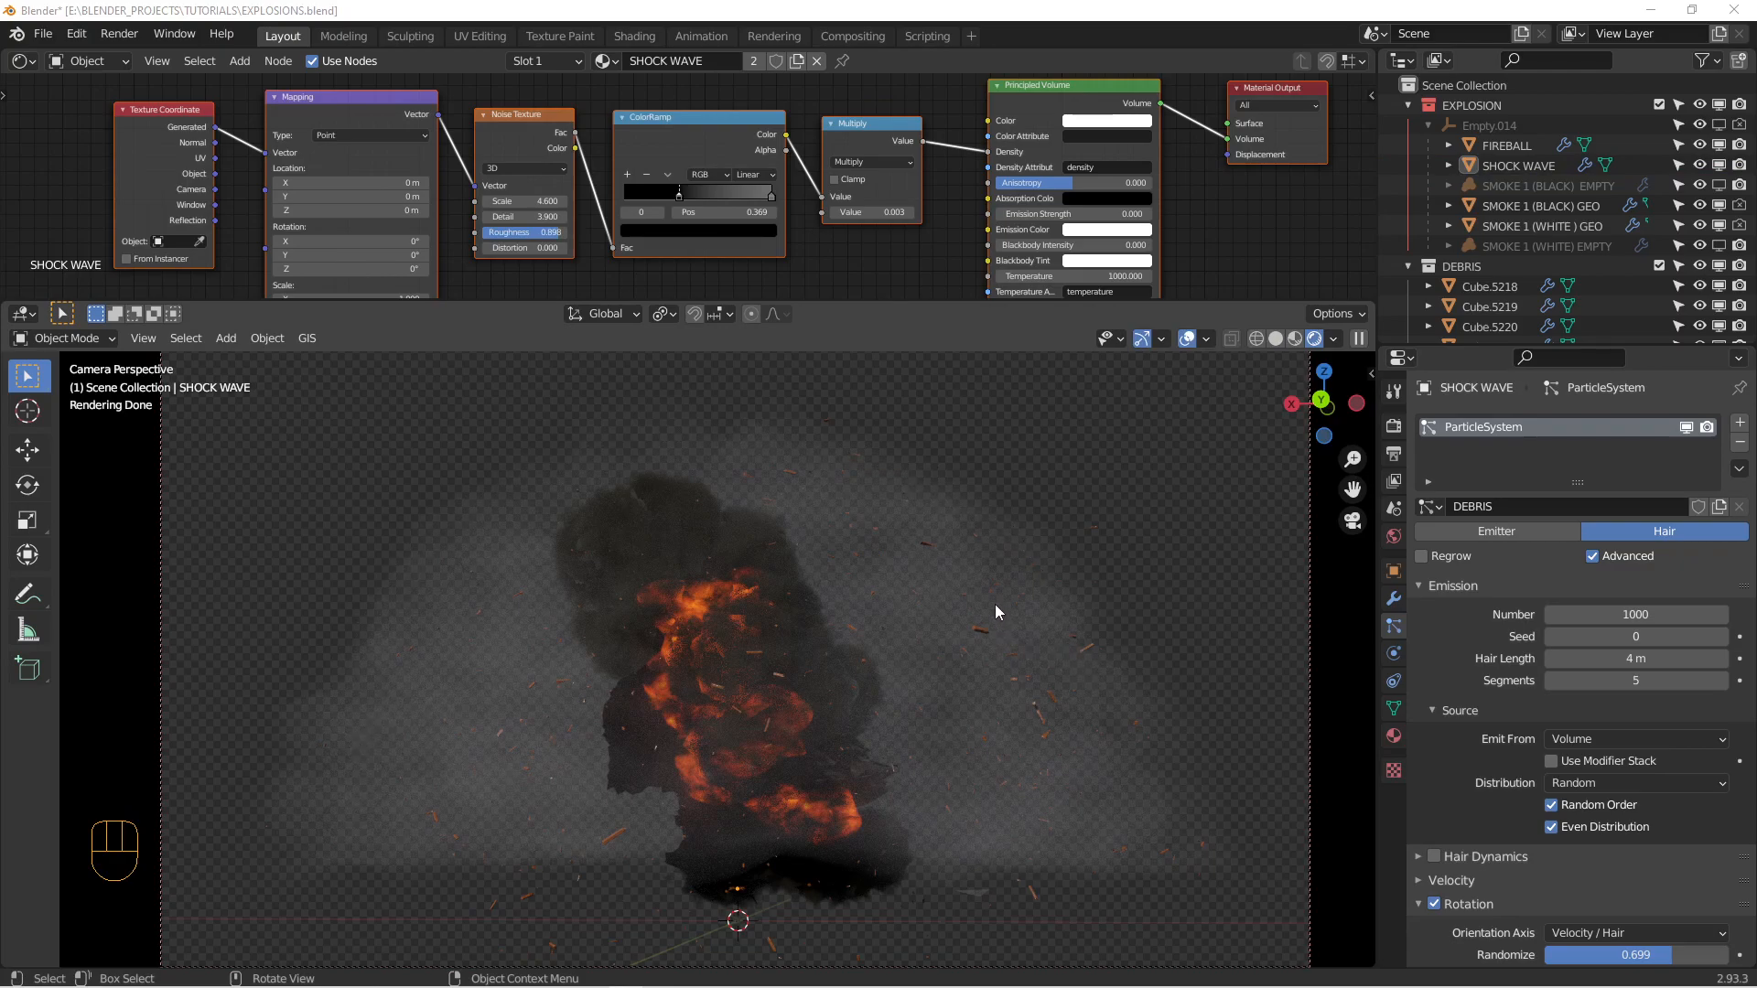
mouse_move(955, 658)
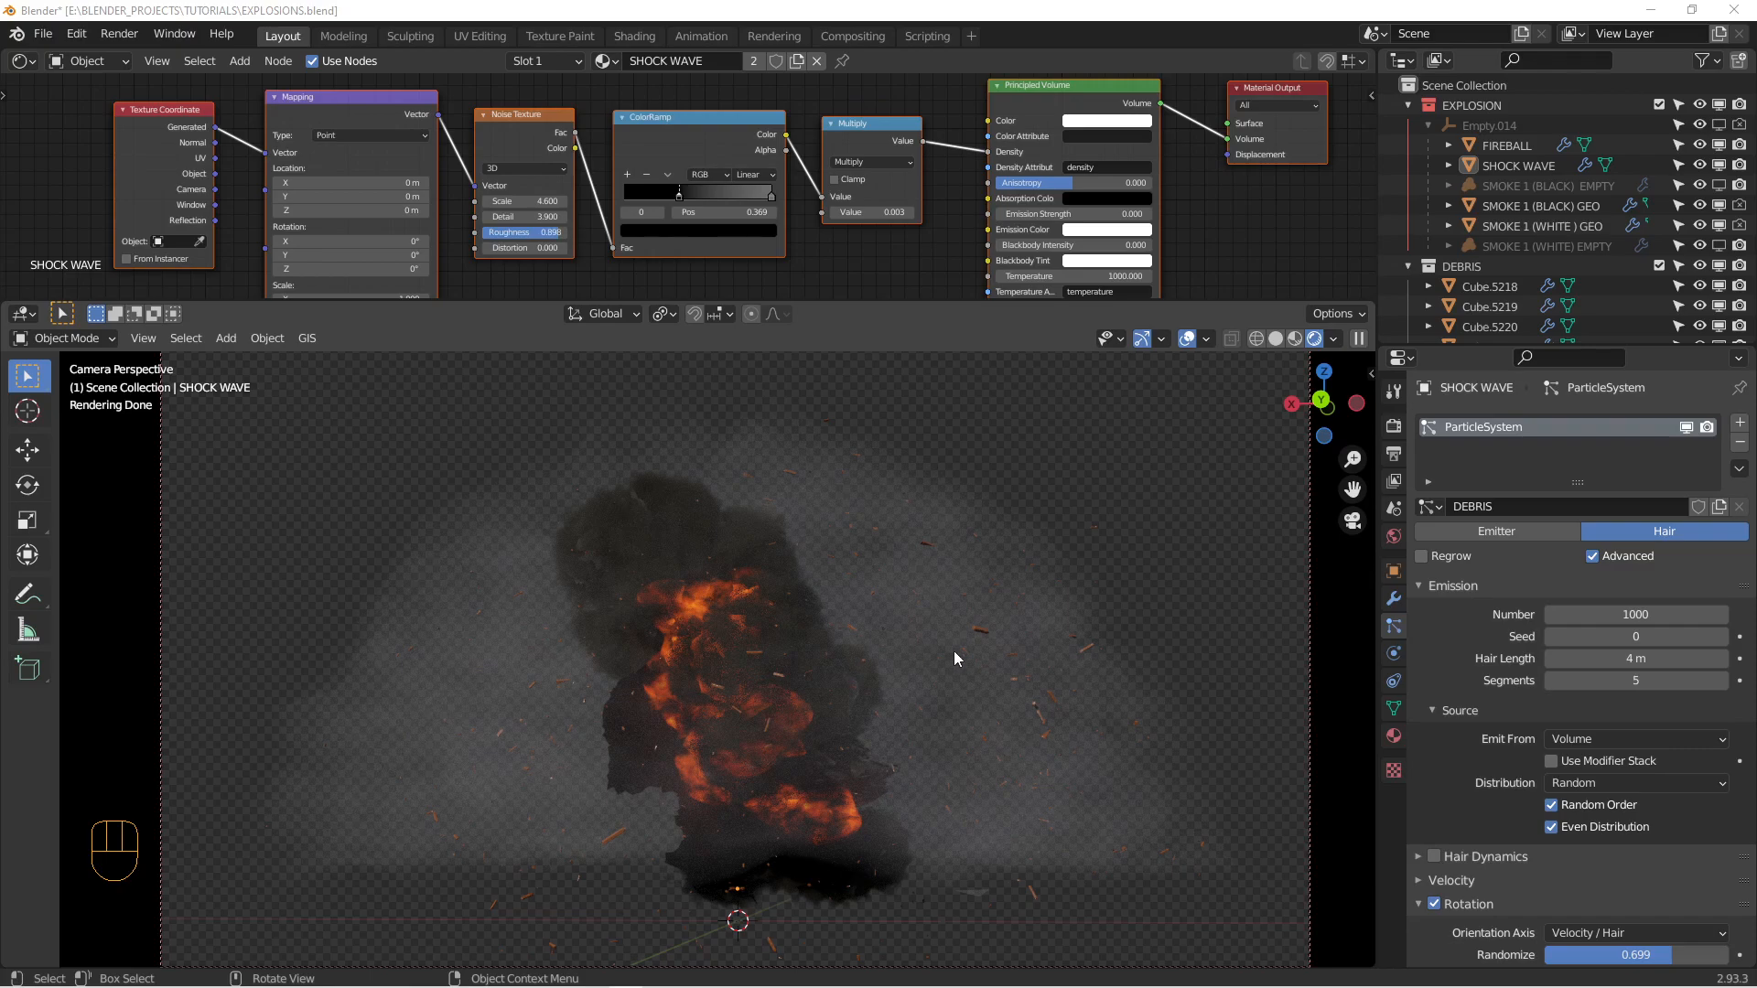
- Scroll the particle settings to the Render panel showing debris as the DEBRIS.001 collection, scale 0.9, randomness 0.5
scroll(down, 3)
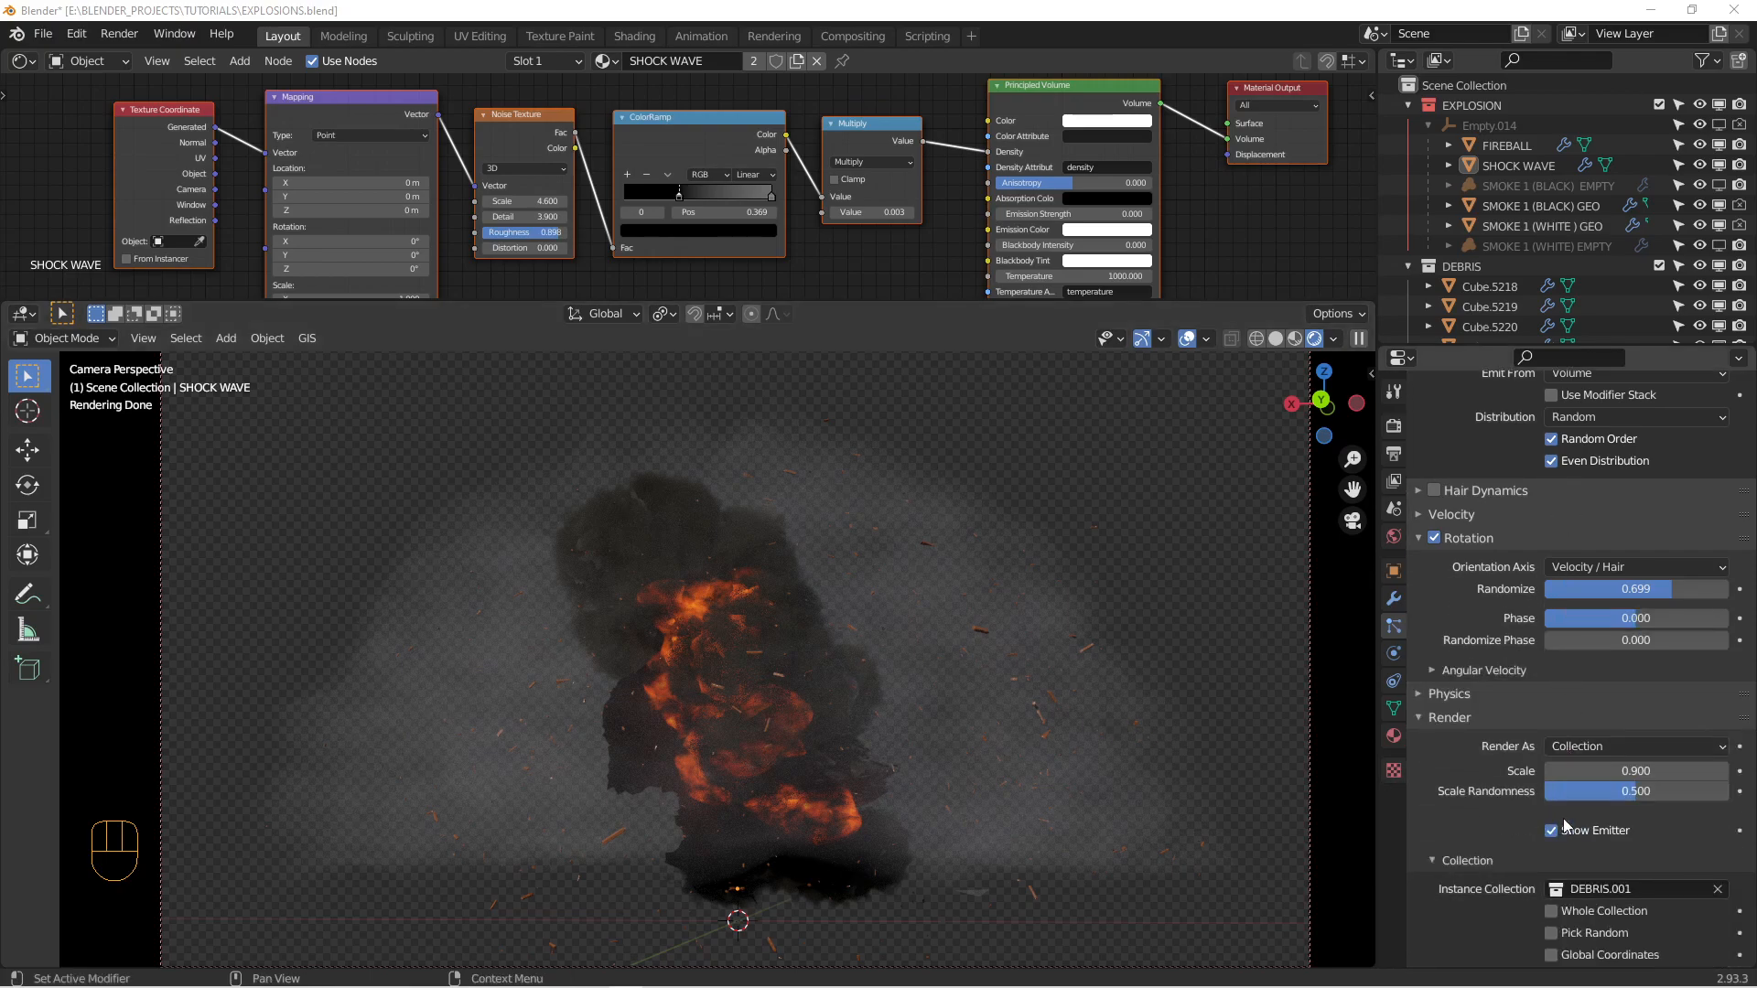
scroll(down, 3)
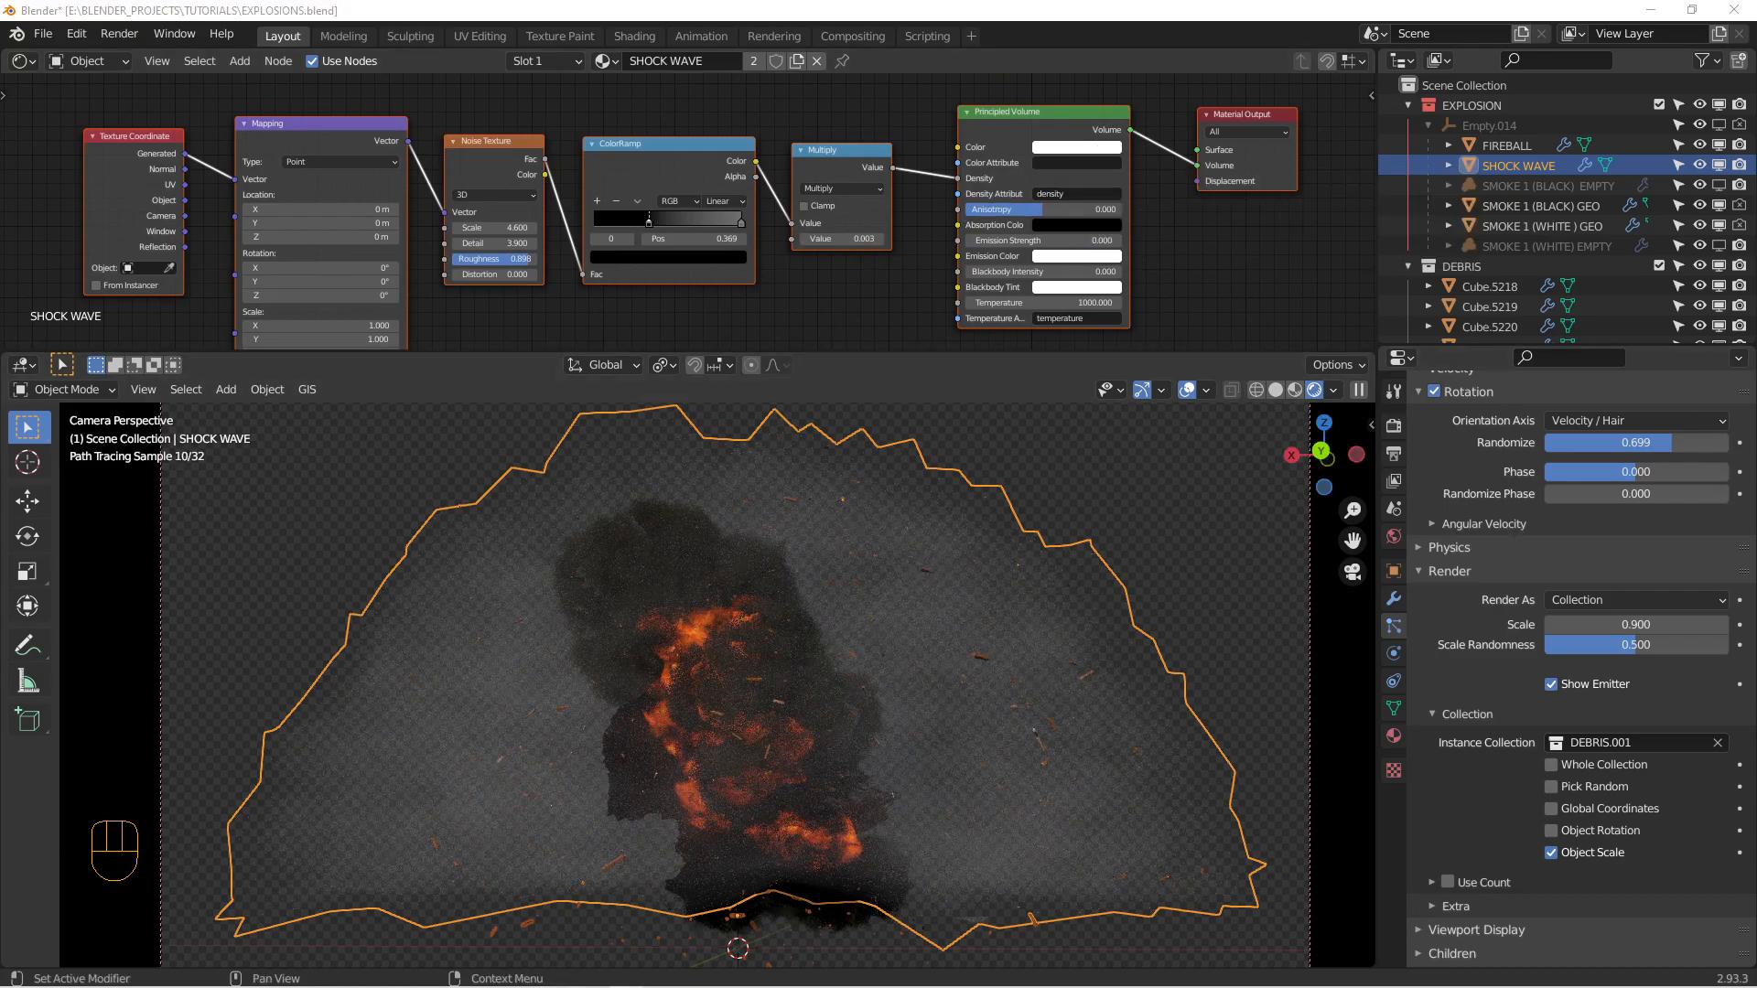
mouse_move(1012, 576)
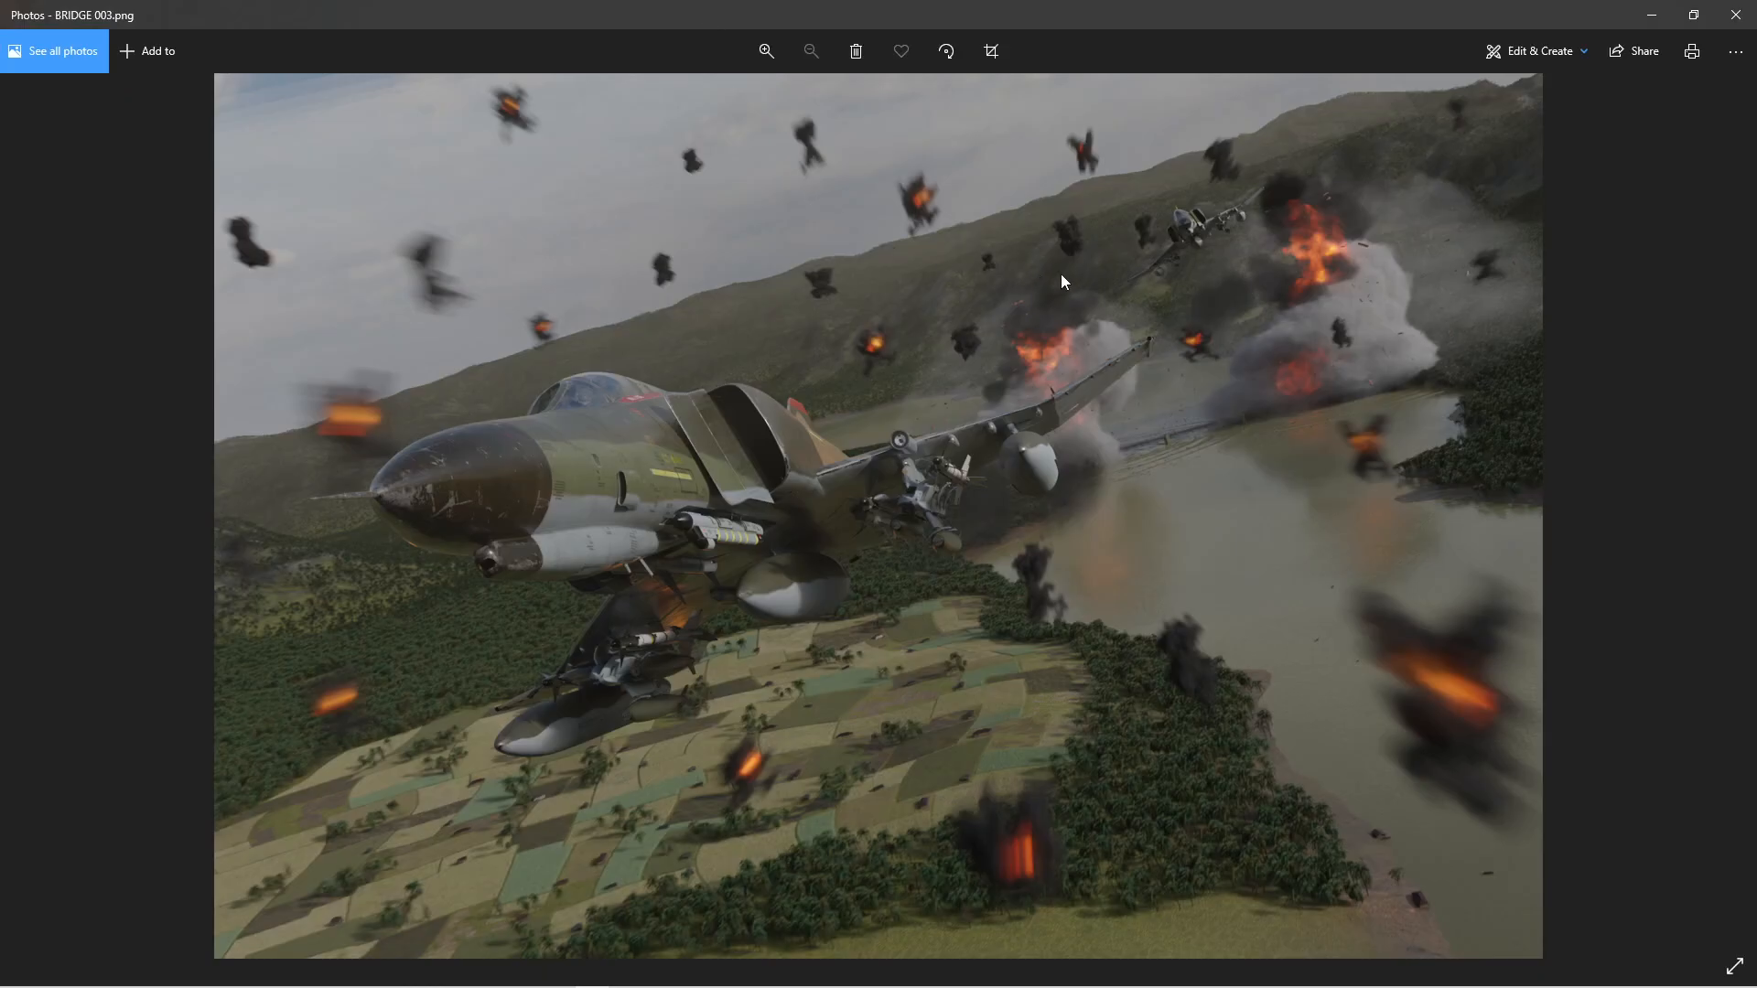
mouse_move(1379, 372)
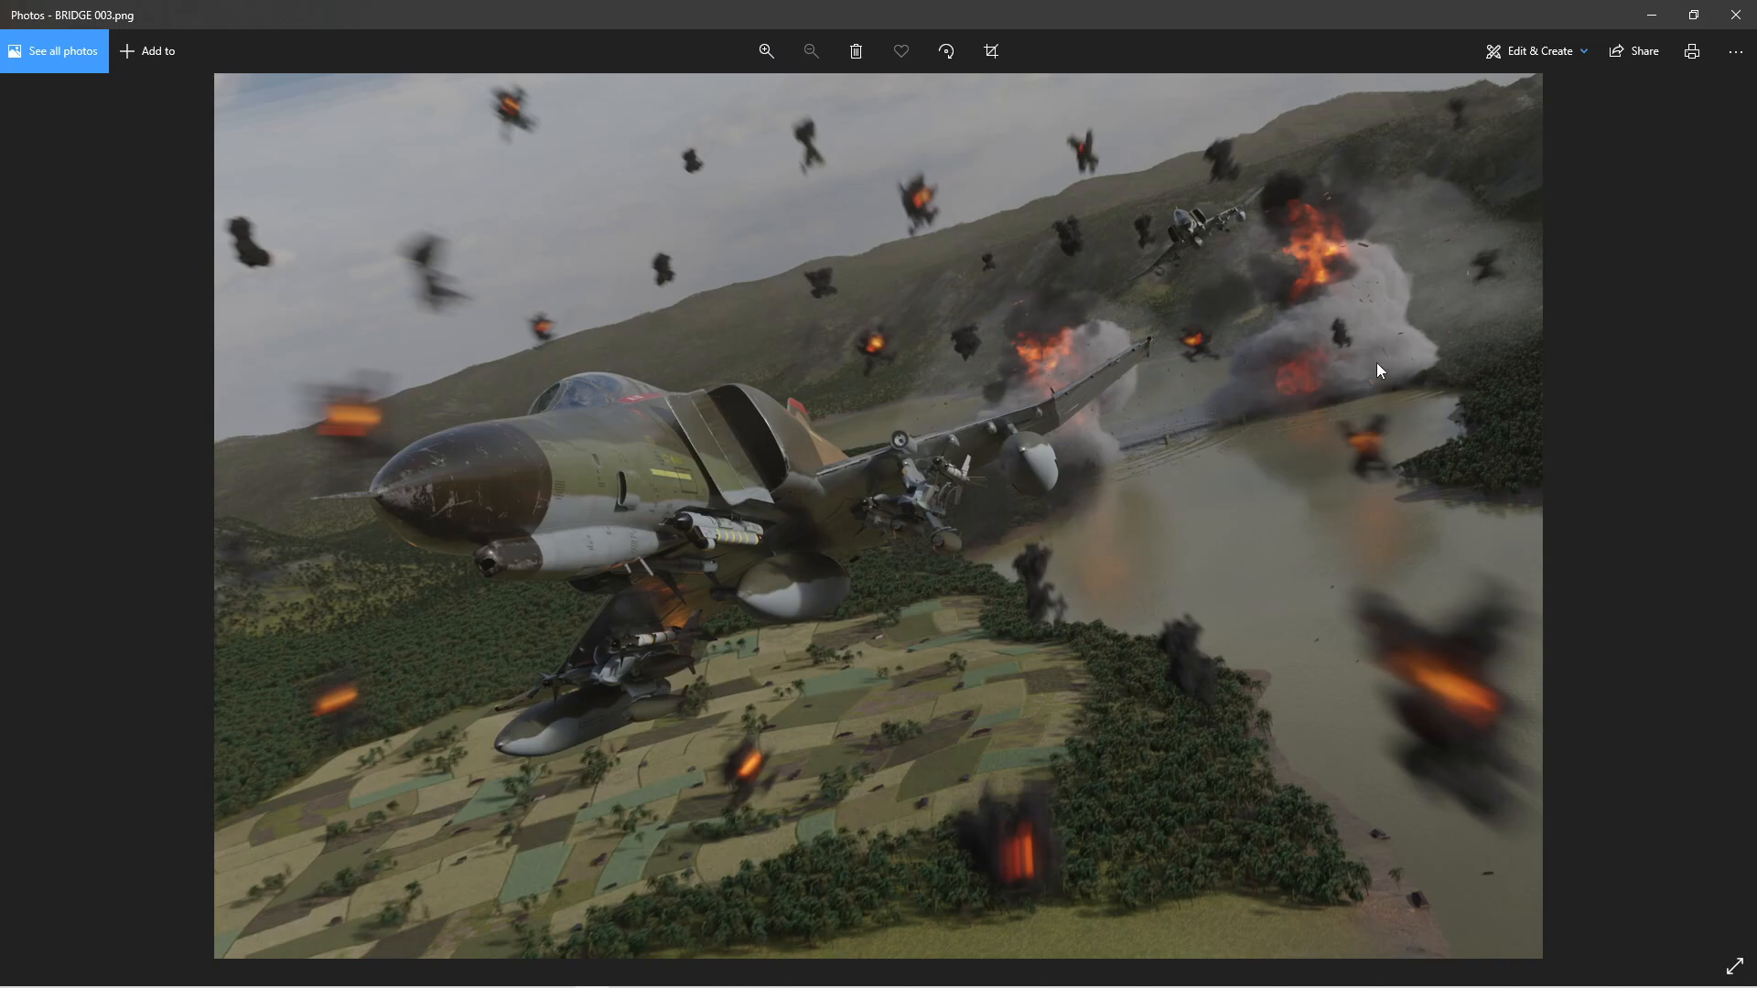
mouse_move(1071, 392)
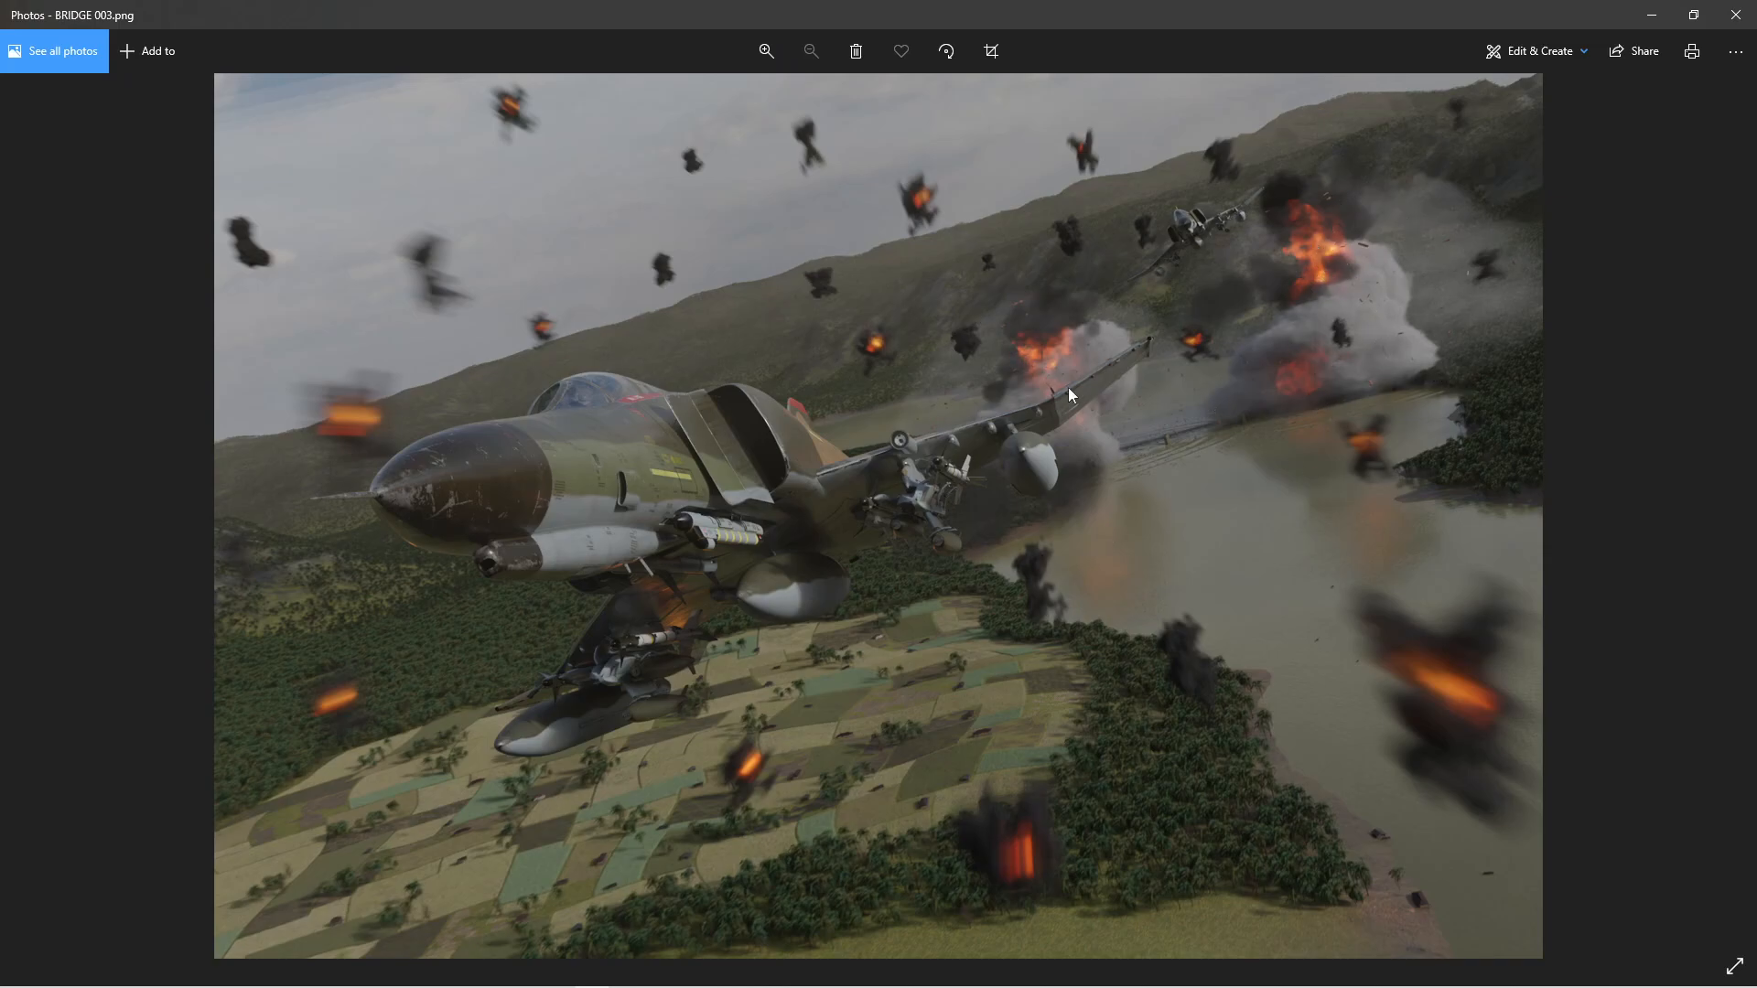
mouse_move(1341, 423)
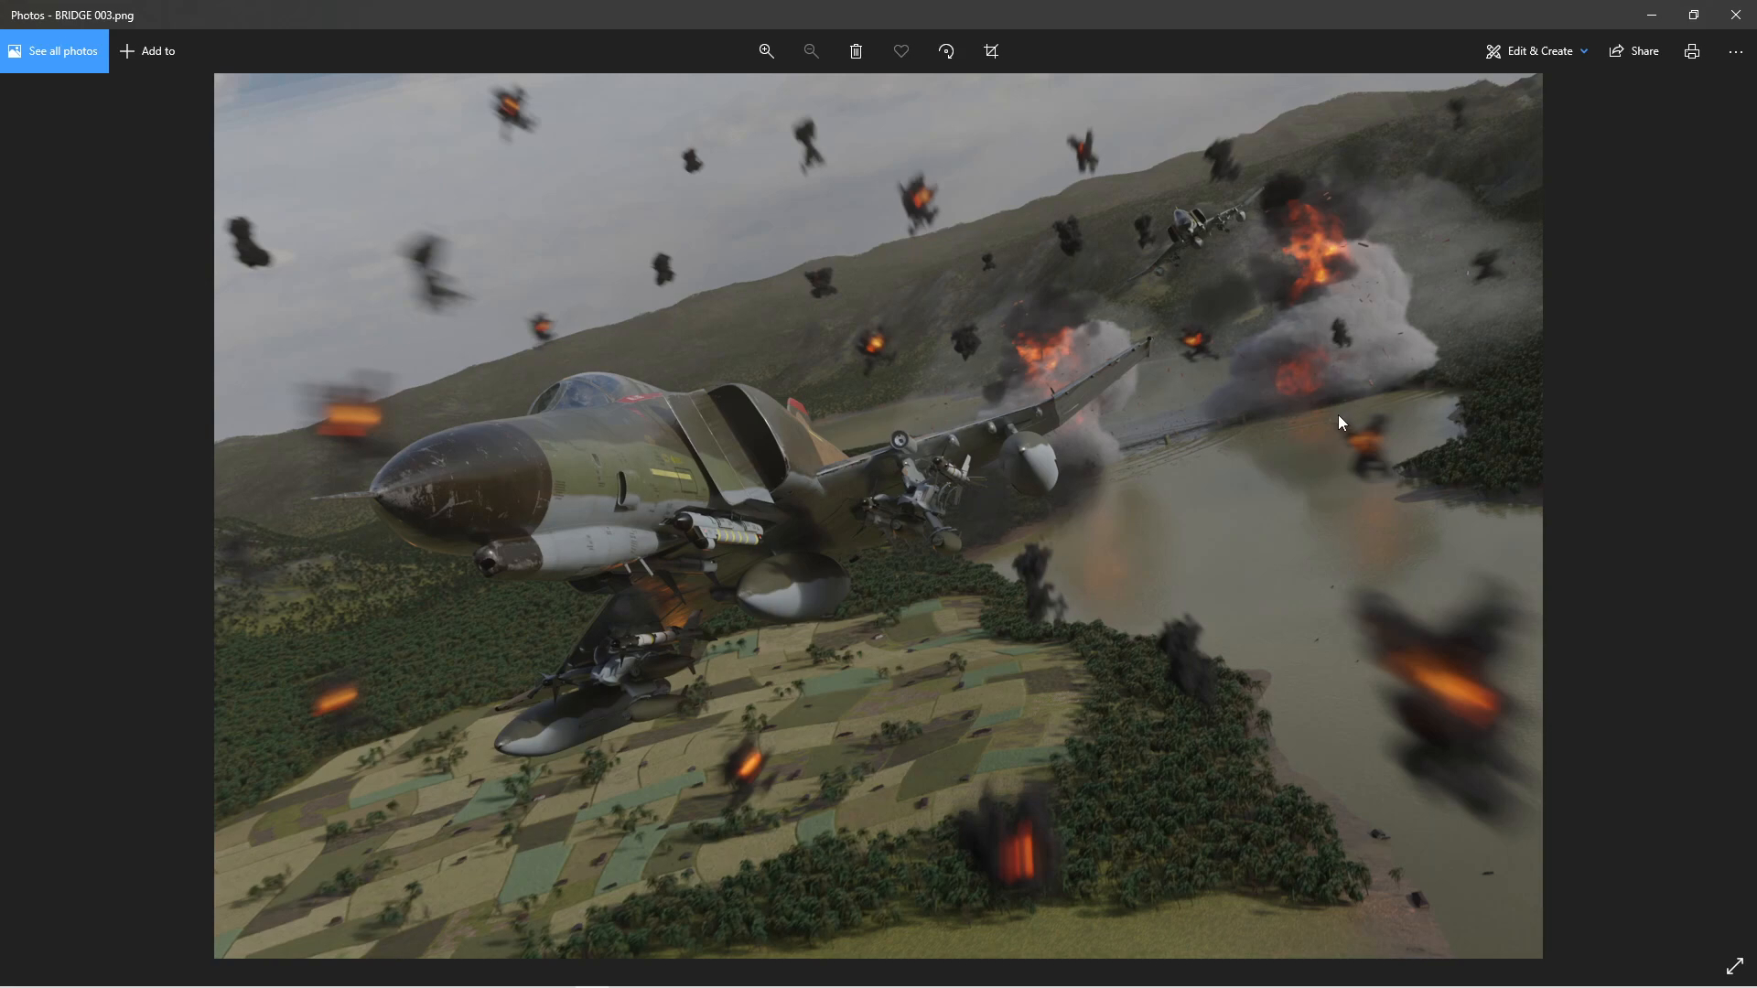
mouse_move(1188, 381)
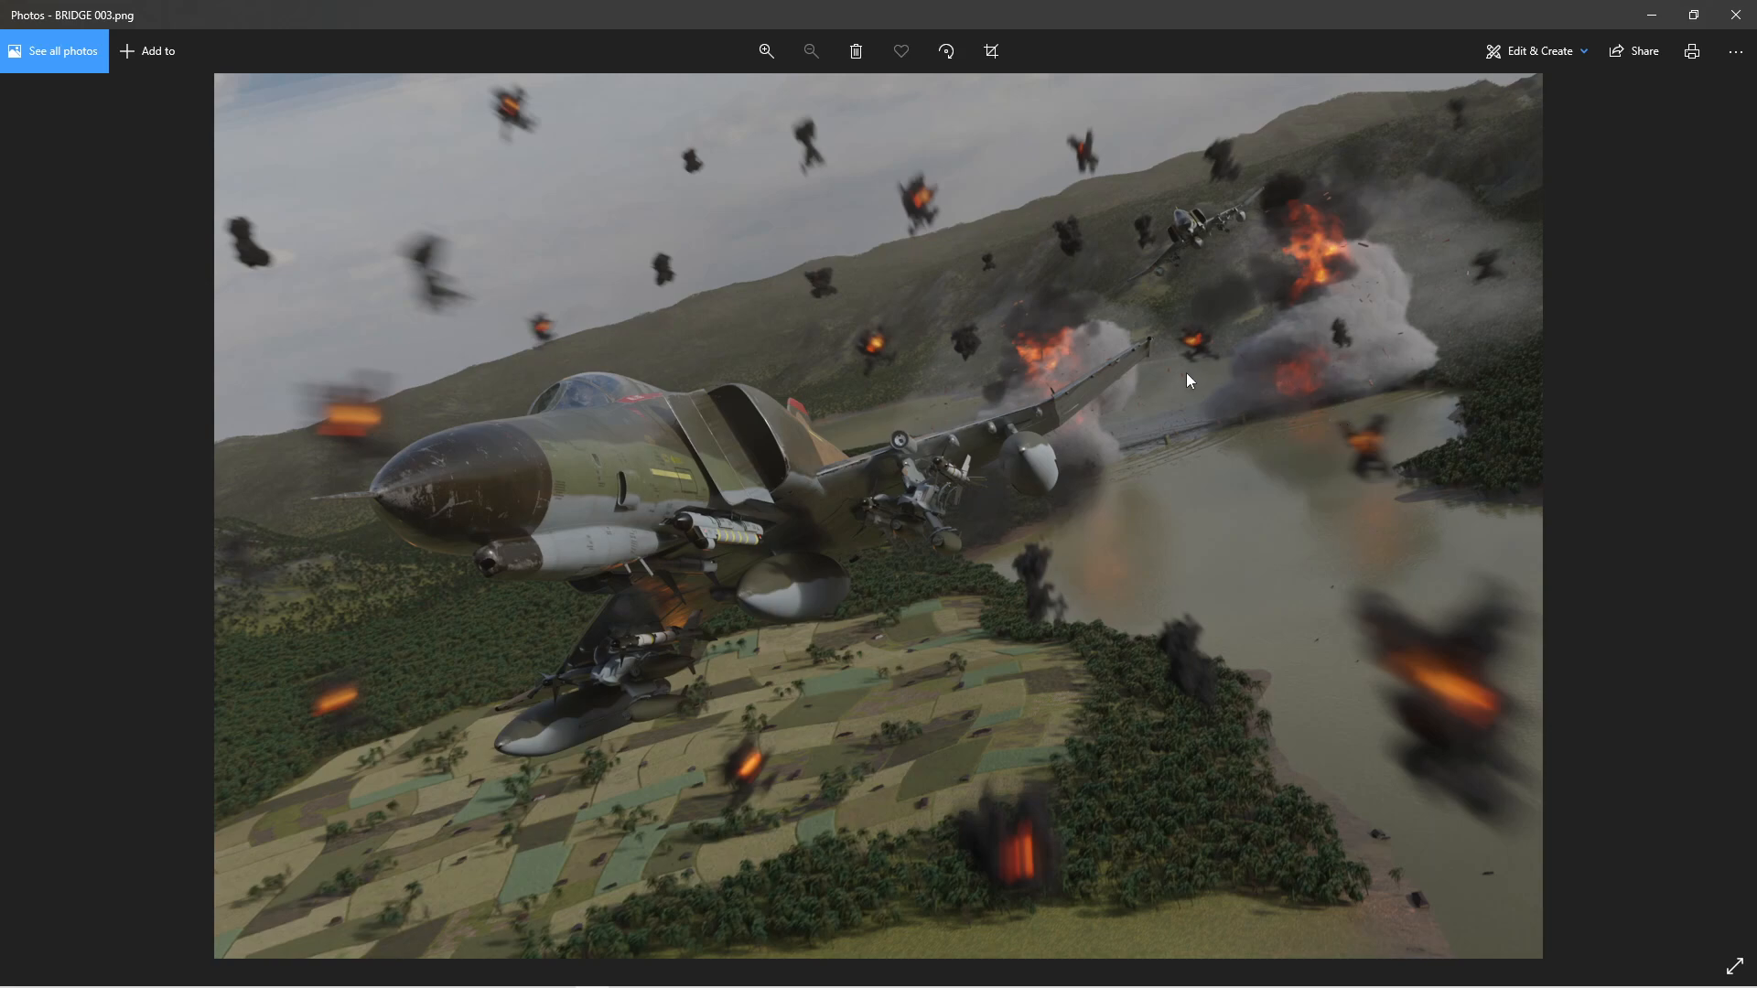